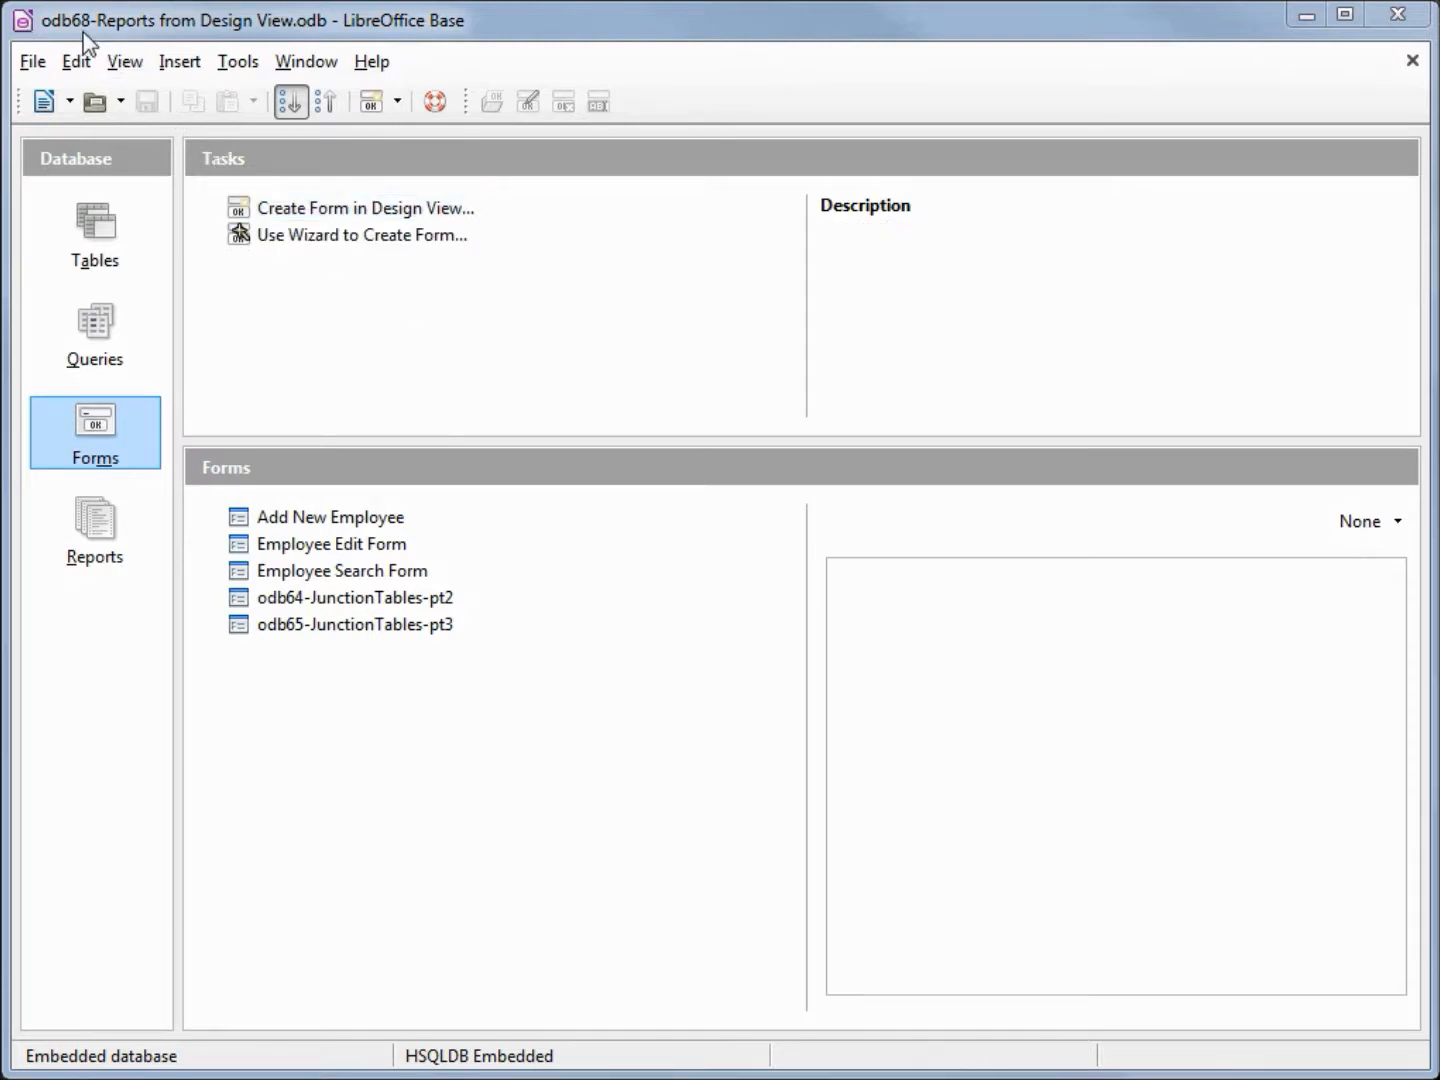
{"action": "mouse_move", "coordinate": [140, 44]}
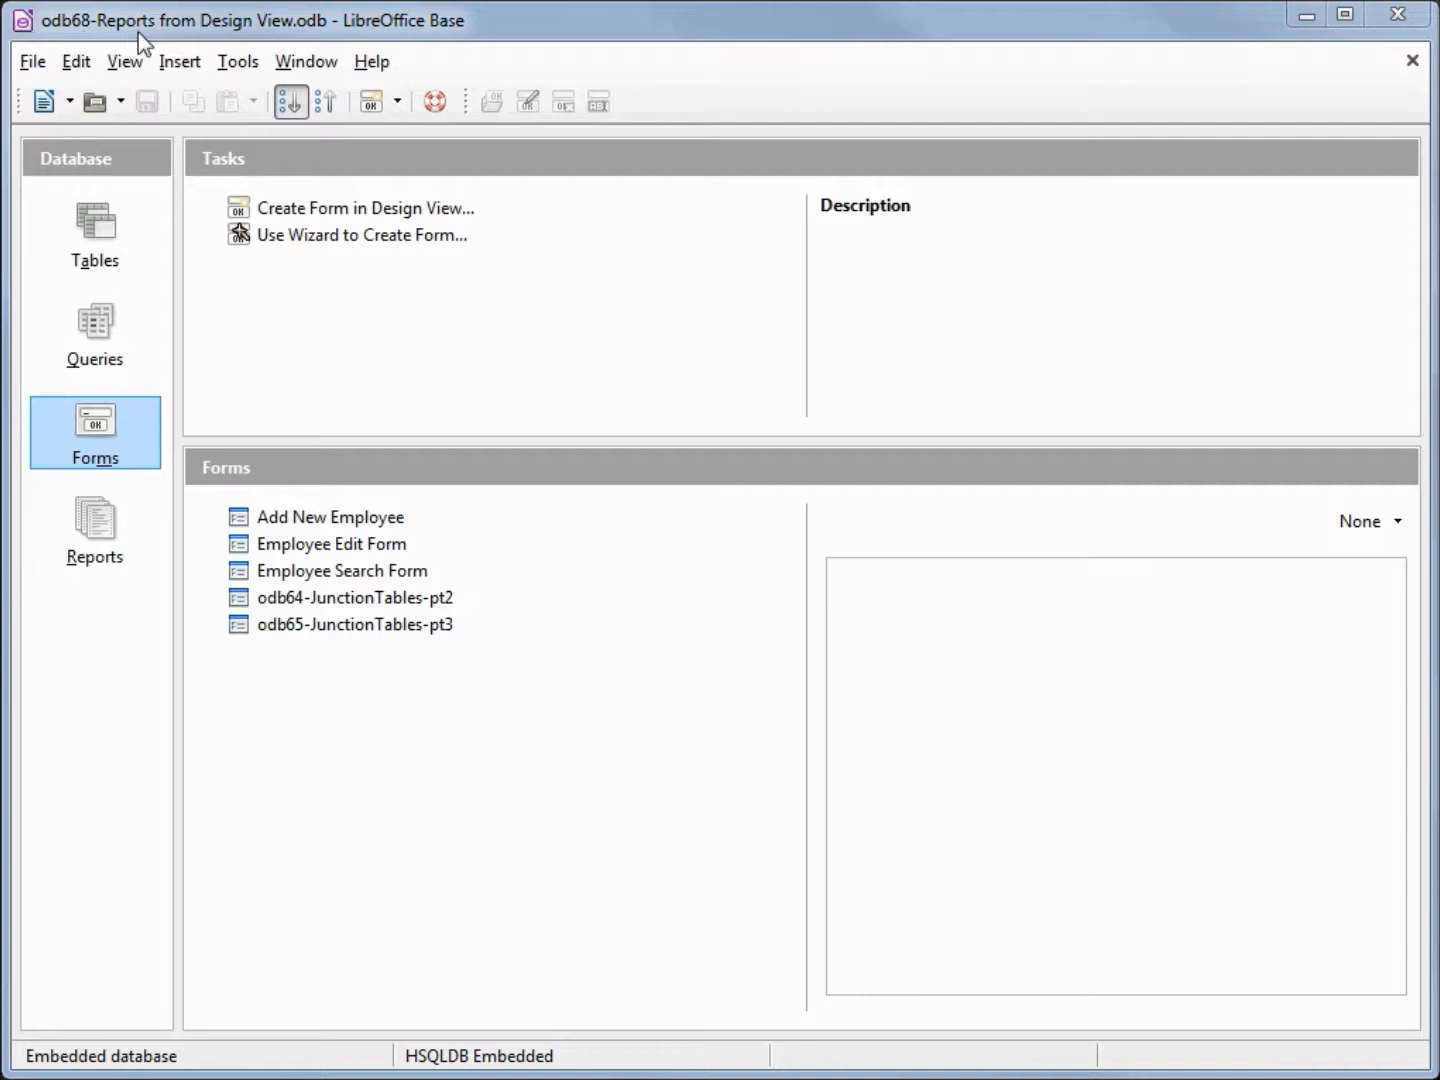
{"action": "mouse_move", "coordinate": [370, 101]}
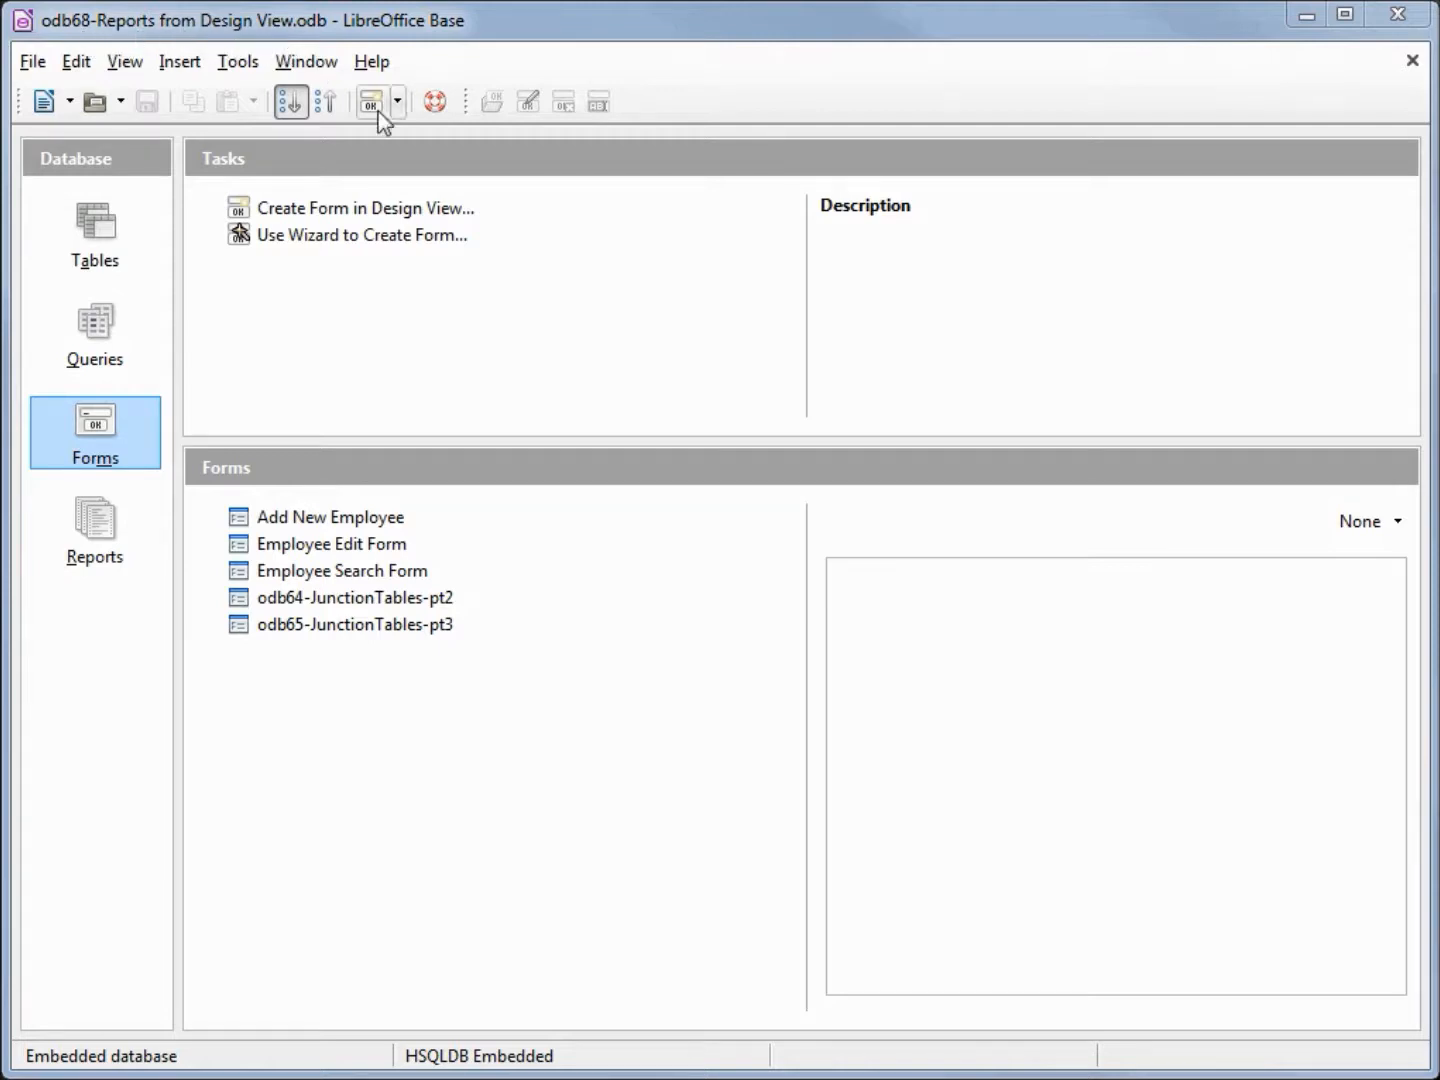
{"action": "mouse_move", "coordinate": [560, 348]}
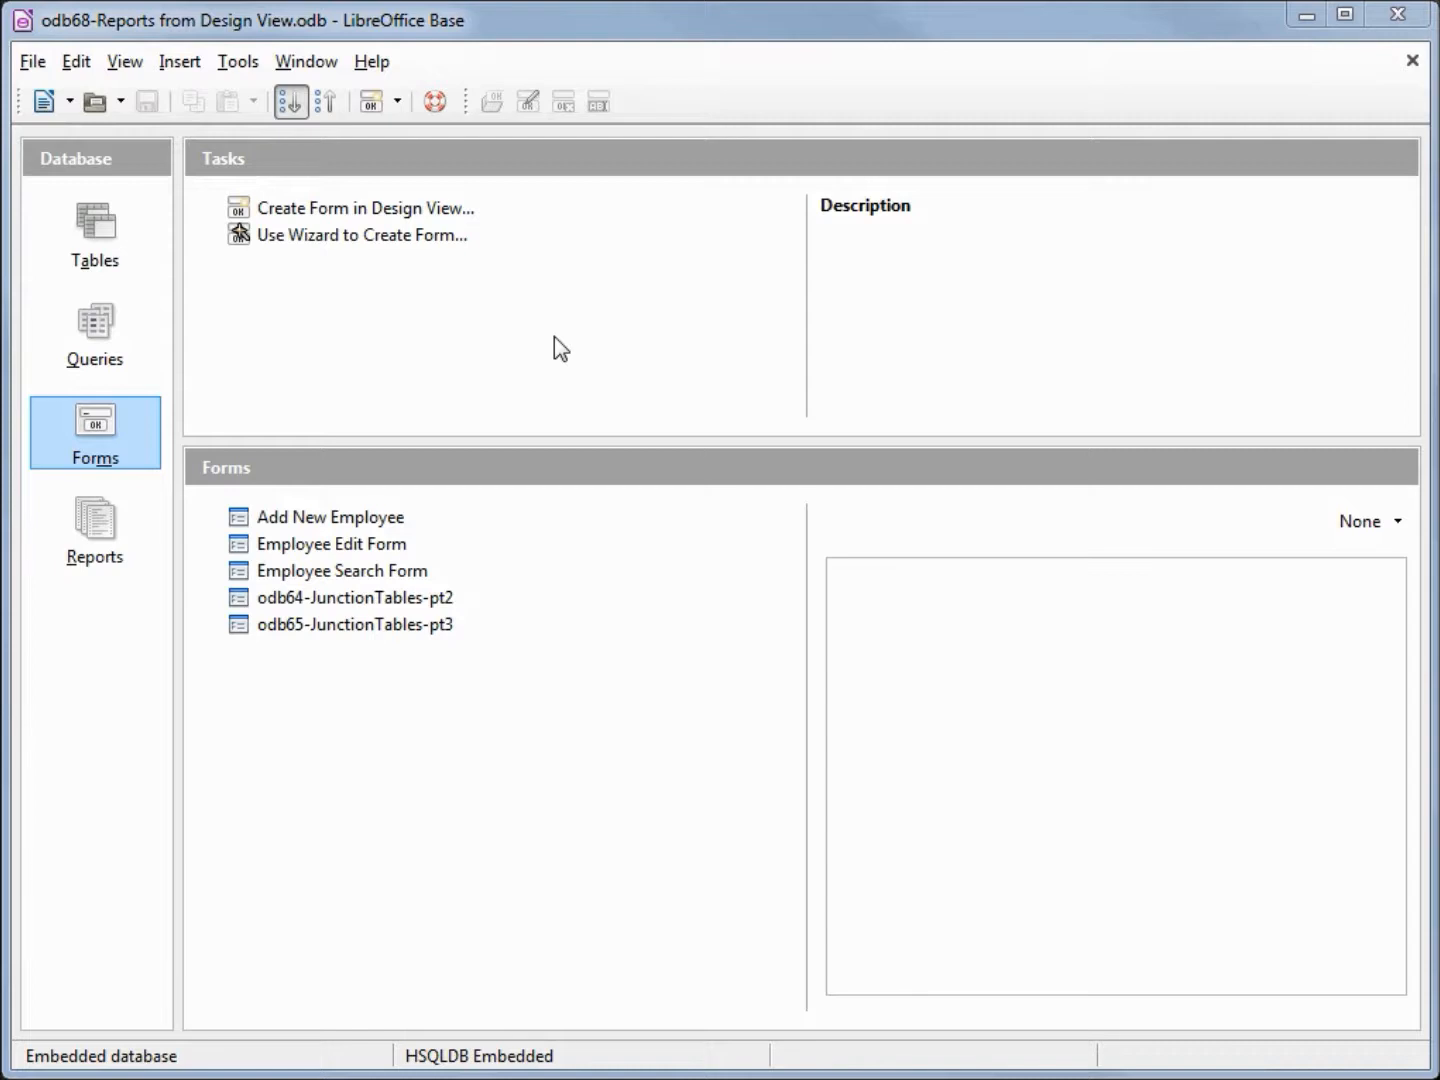
Create a blank report in Design View and check its Content table list, still tbl_Department.
{"action": "left_click", "coordinate": [94, 531]}
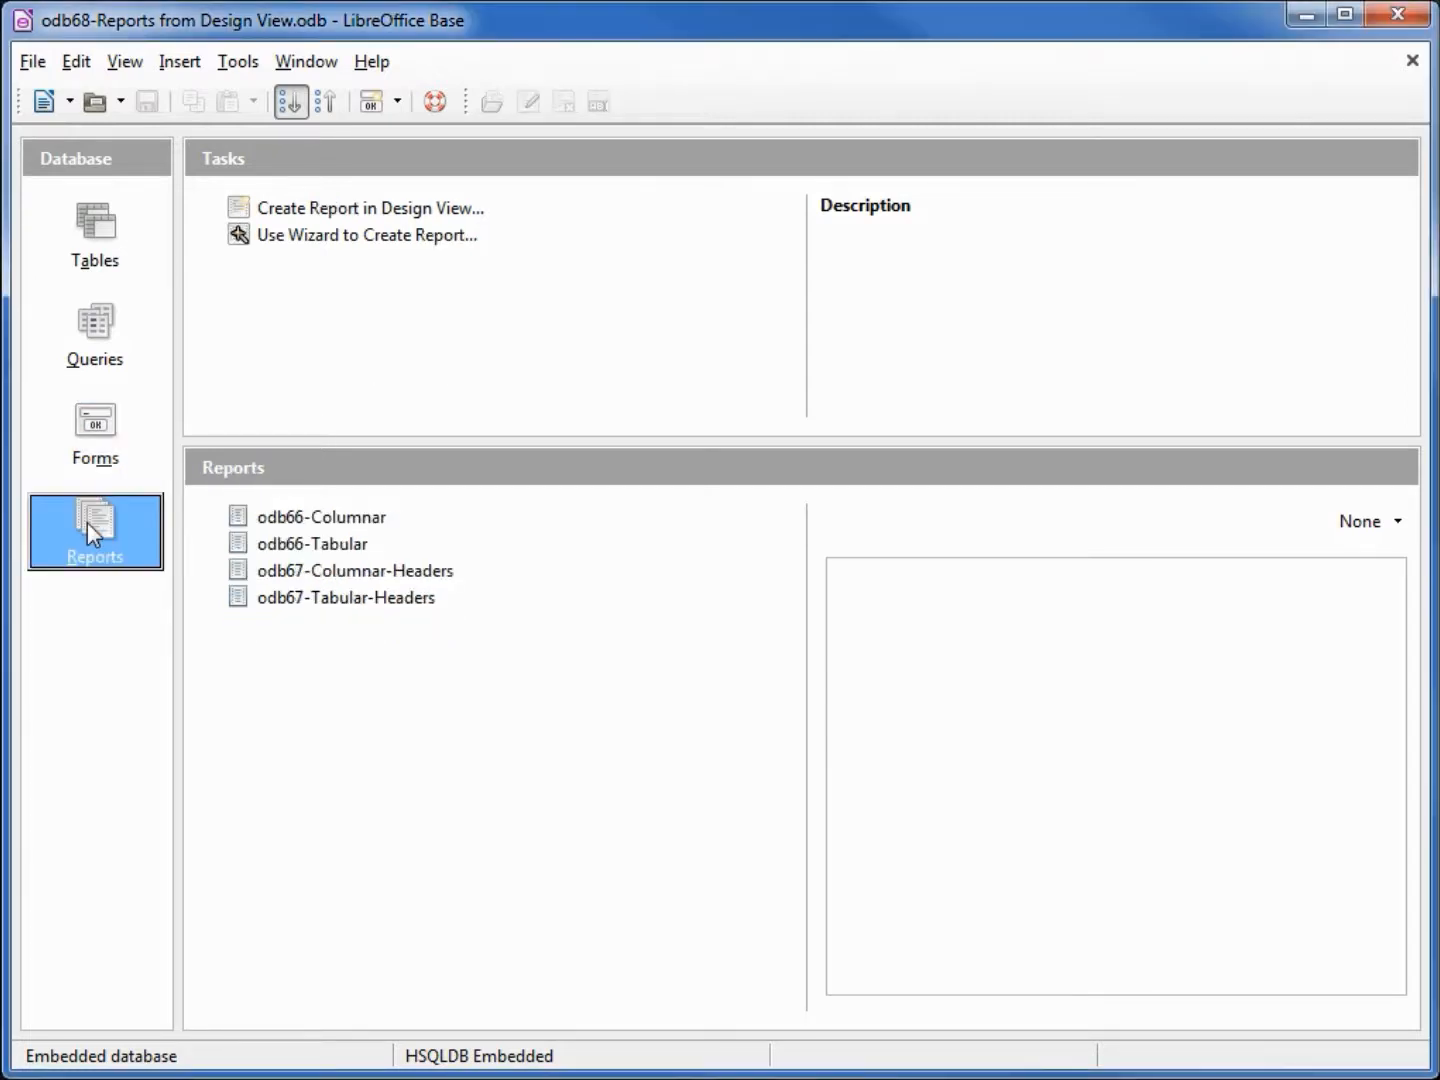
{"action": "mouse_move", "coordinate": [369, 208]}
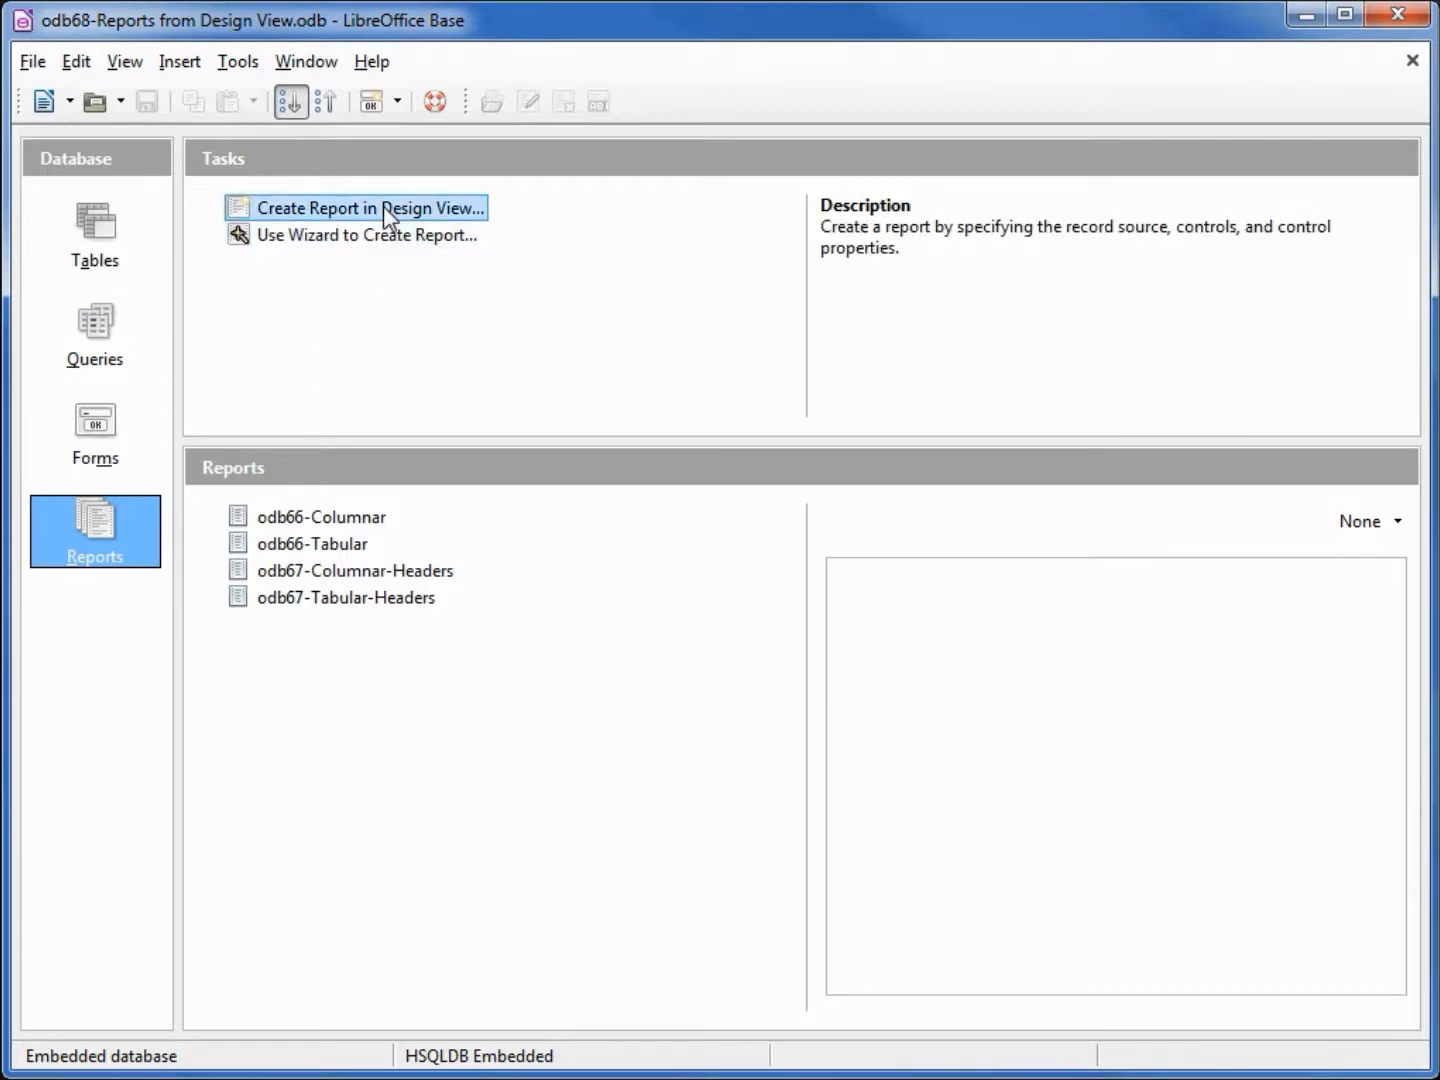
{"action": "left_click", "coordinate": [370, 208]}
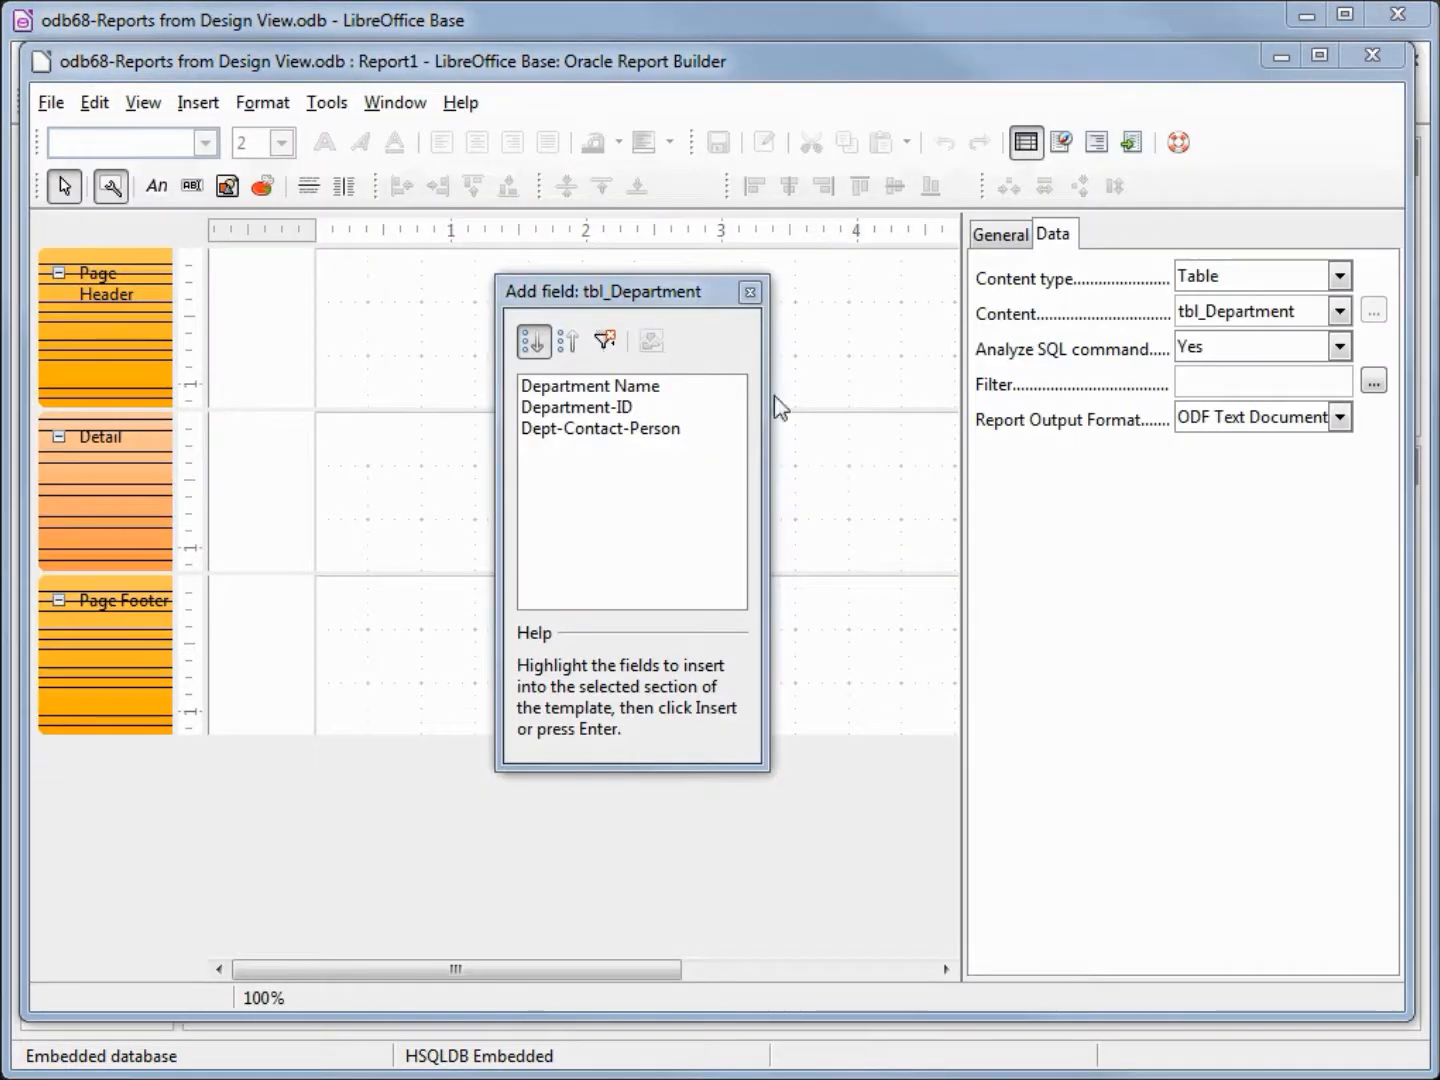
{"action": "mouse_move", "coordinate": [620, 318]}
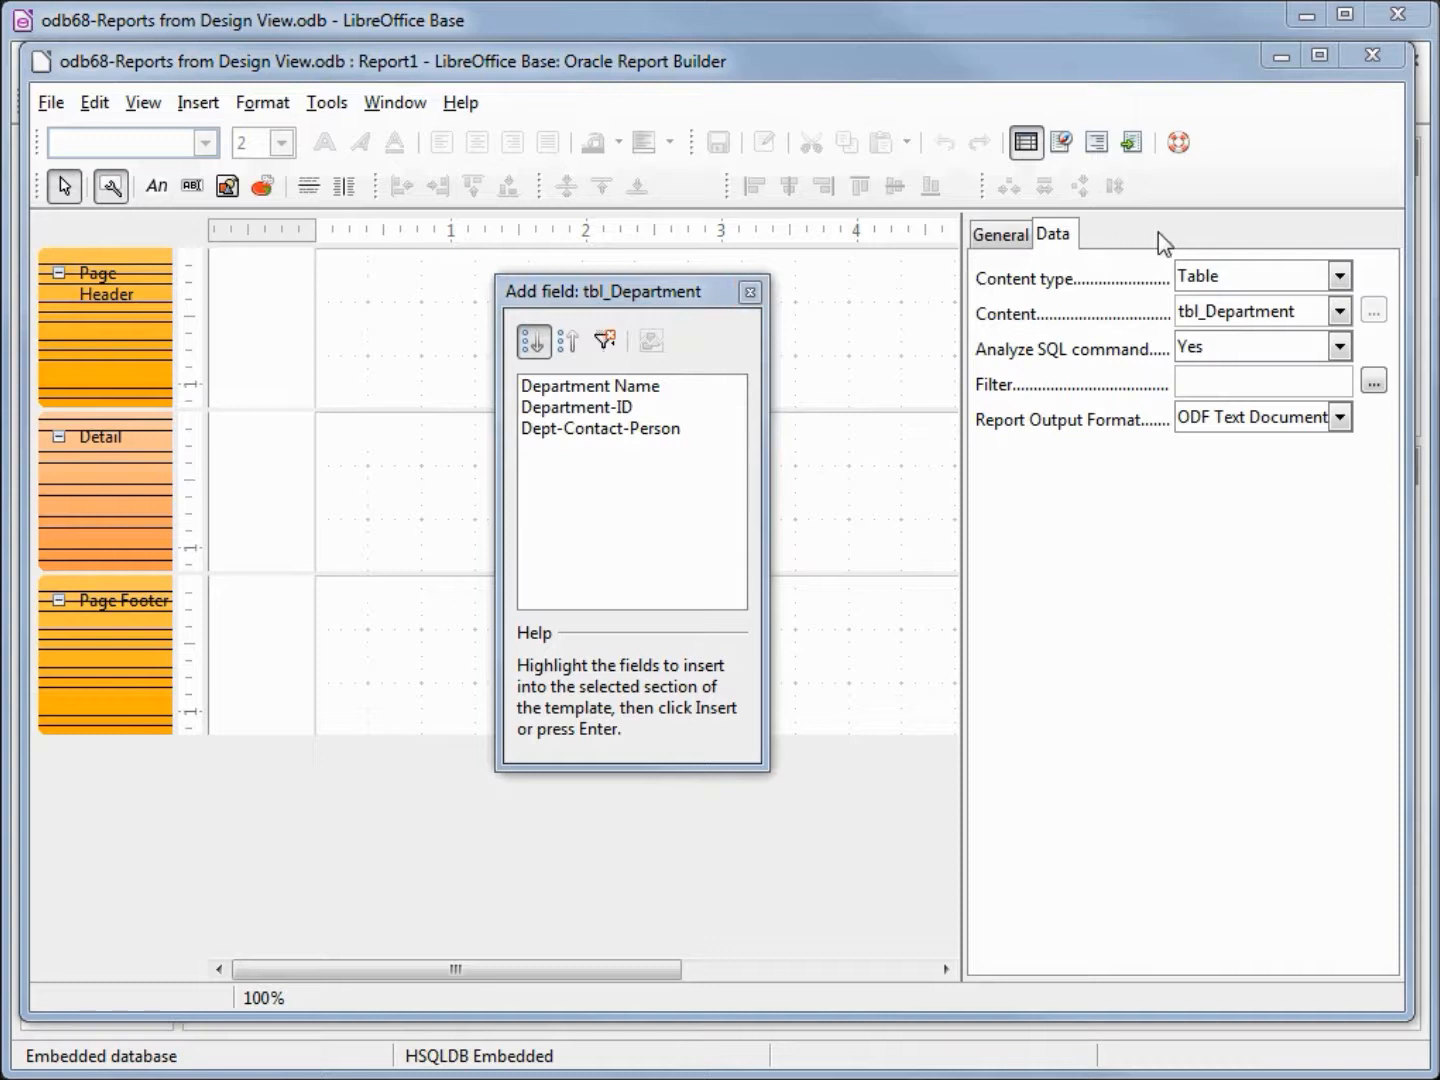
{"action": "mouse_move", "coordinate": [1145, 245]}
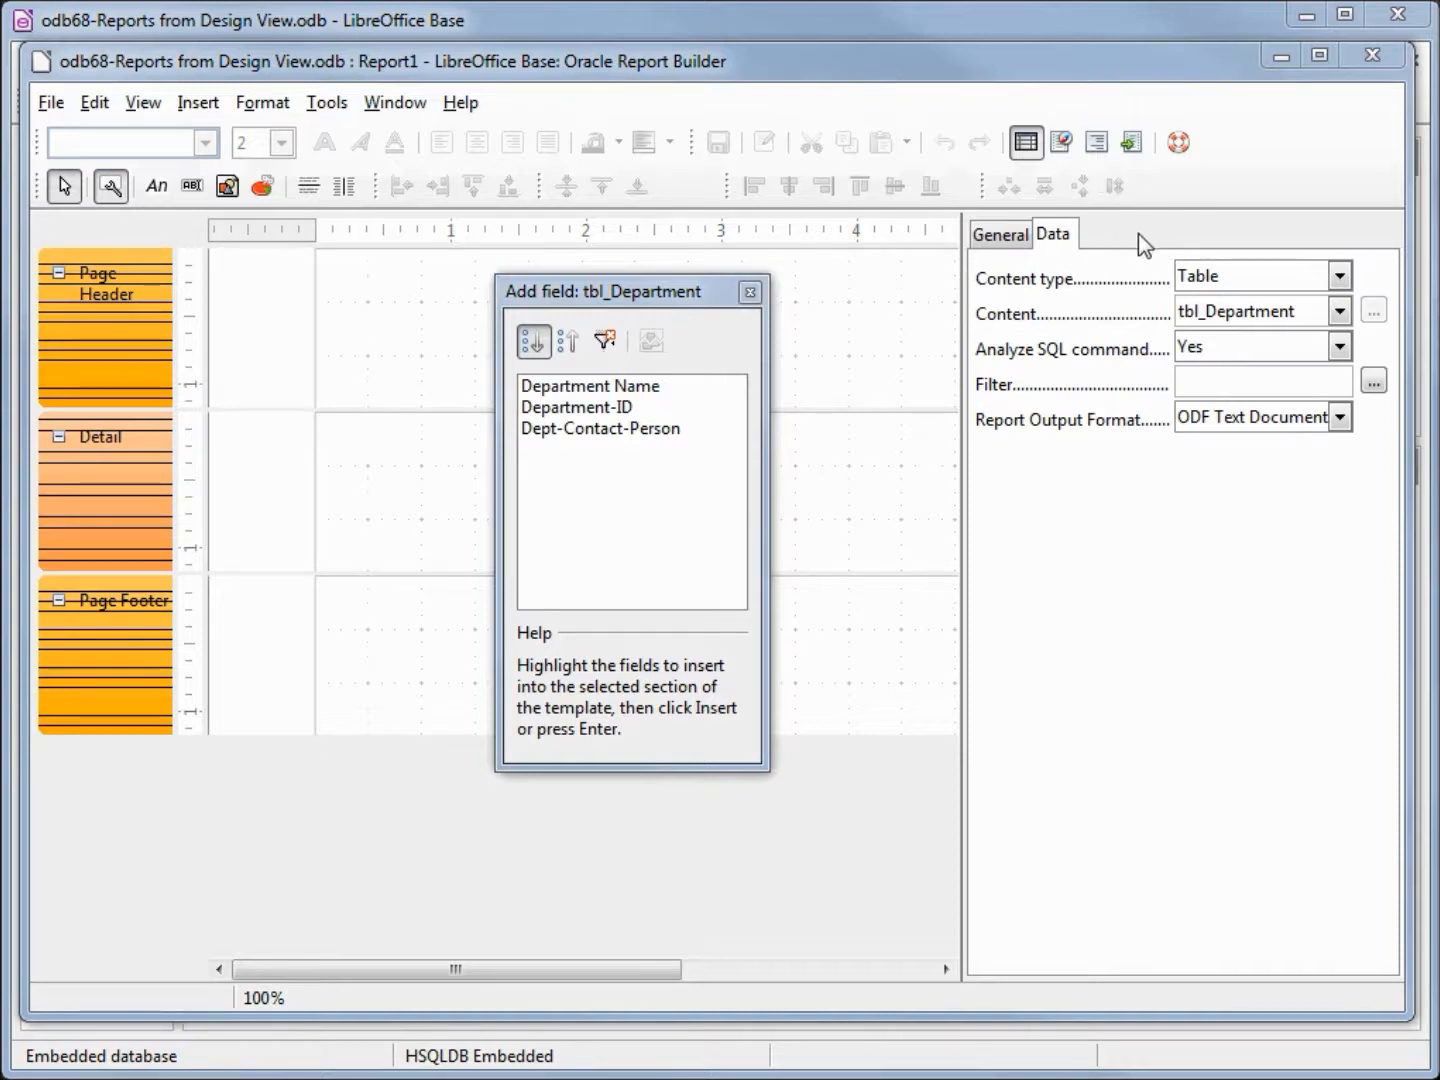
{"action": "mouse_move", "coordinate": [1070, 238]}
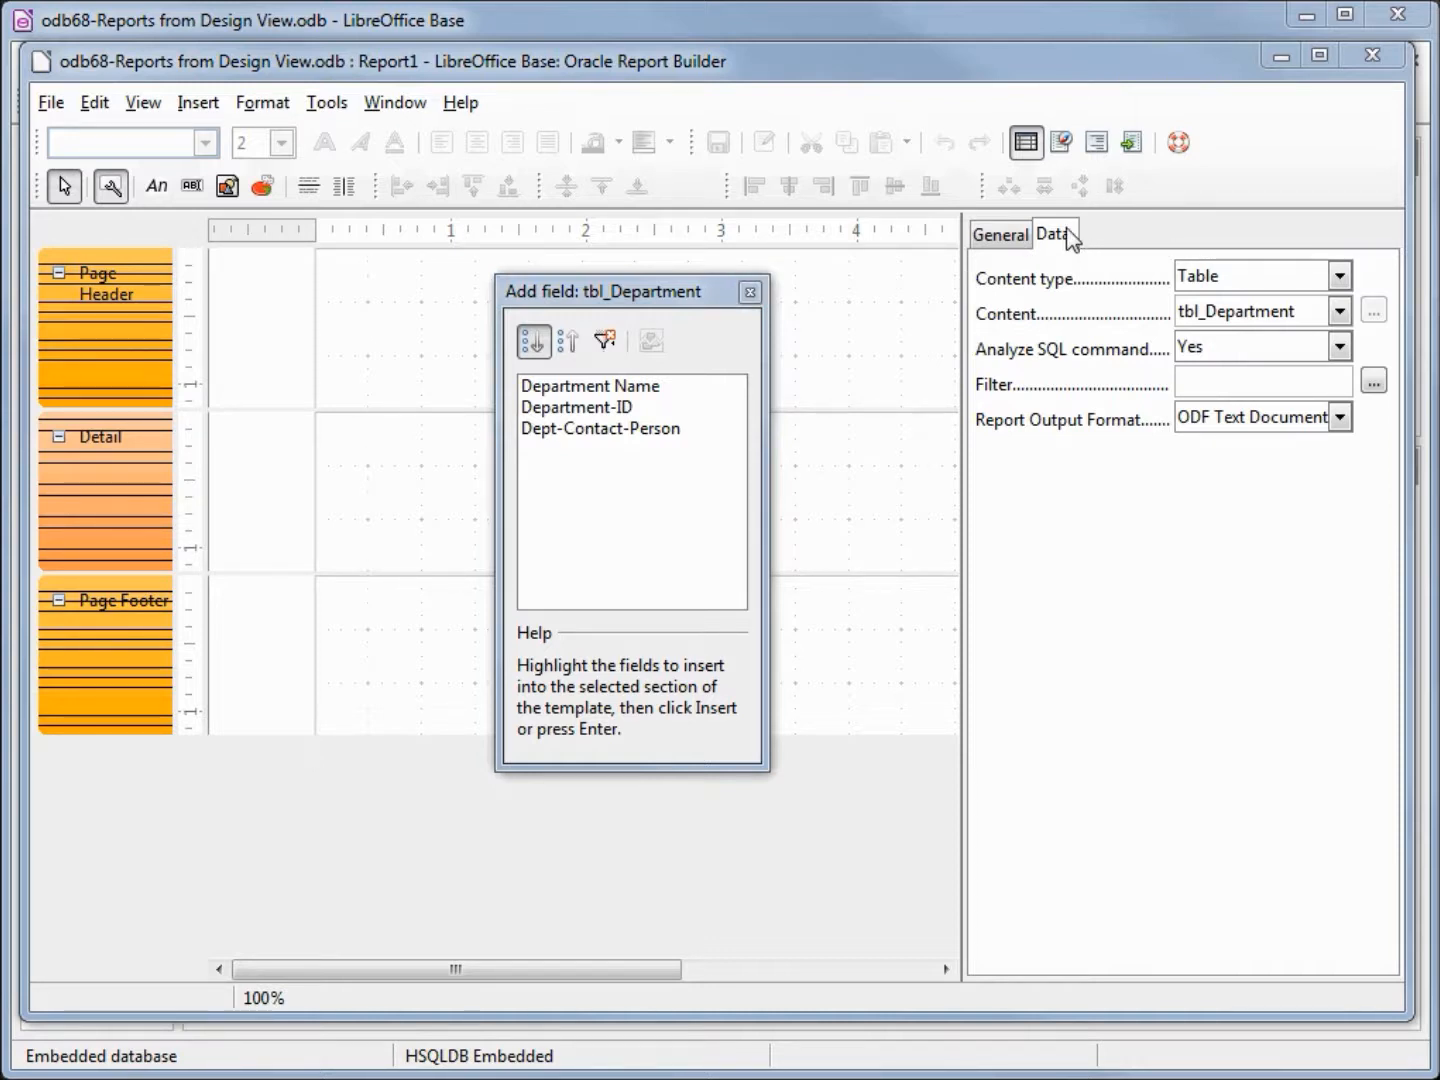
{"action": "mouse_move", "coordinate": [1100, 285]}
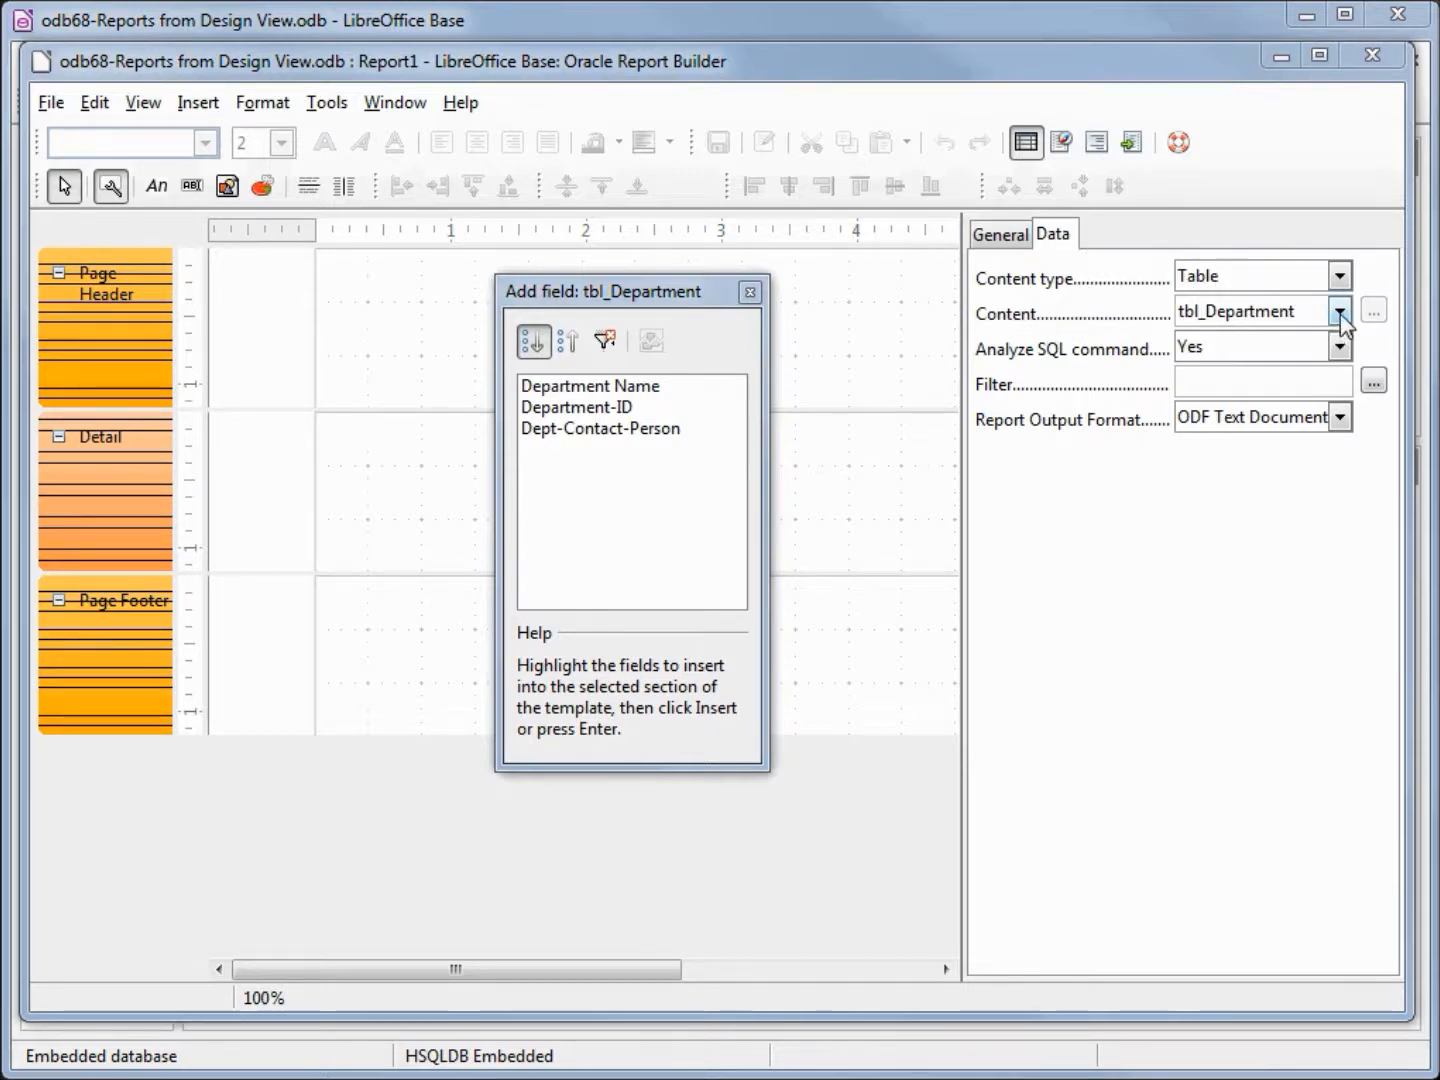
{"action": "left_click", "coordinate": [1340, 311]}
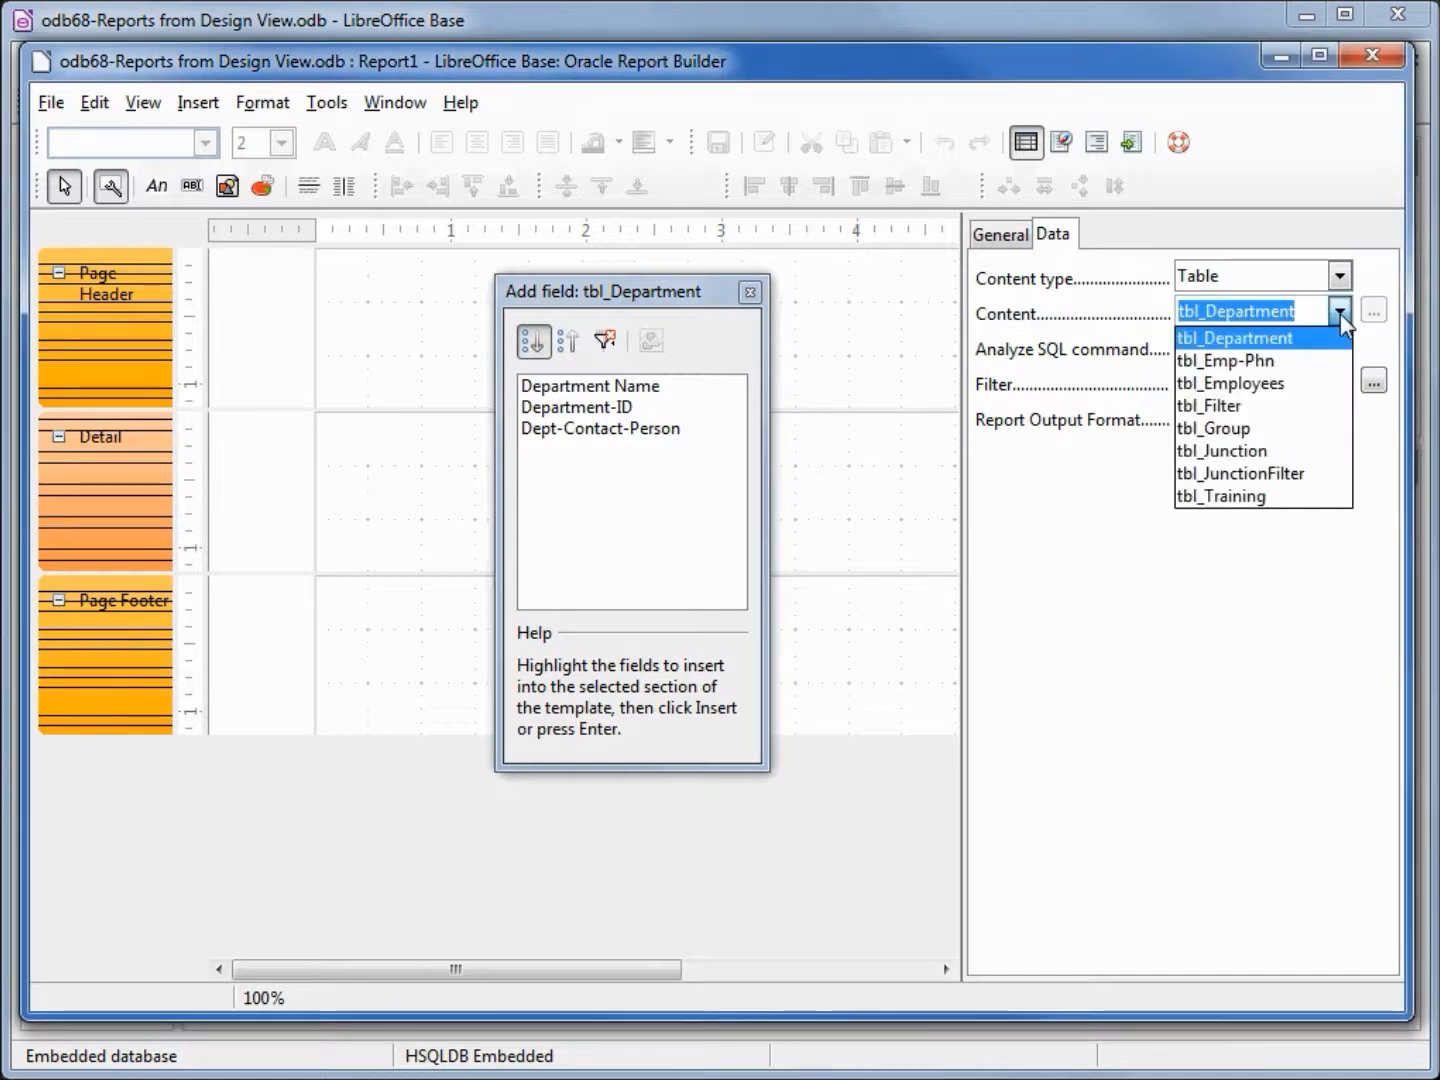
{"action": "mouse_move", "coordinate": [618, 378]}
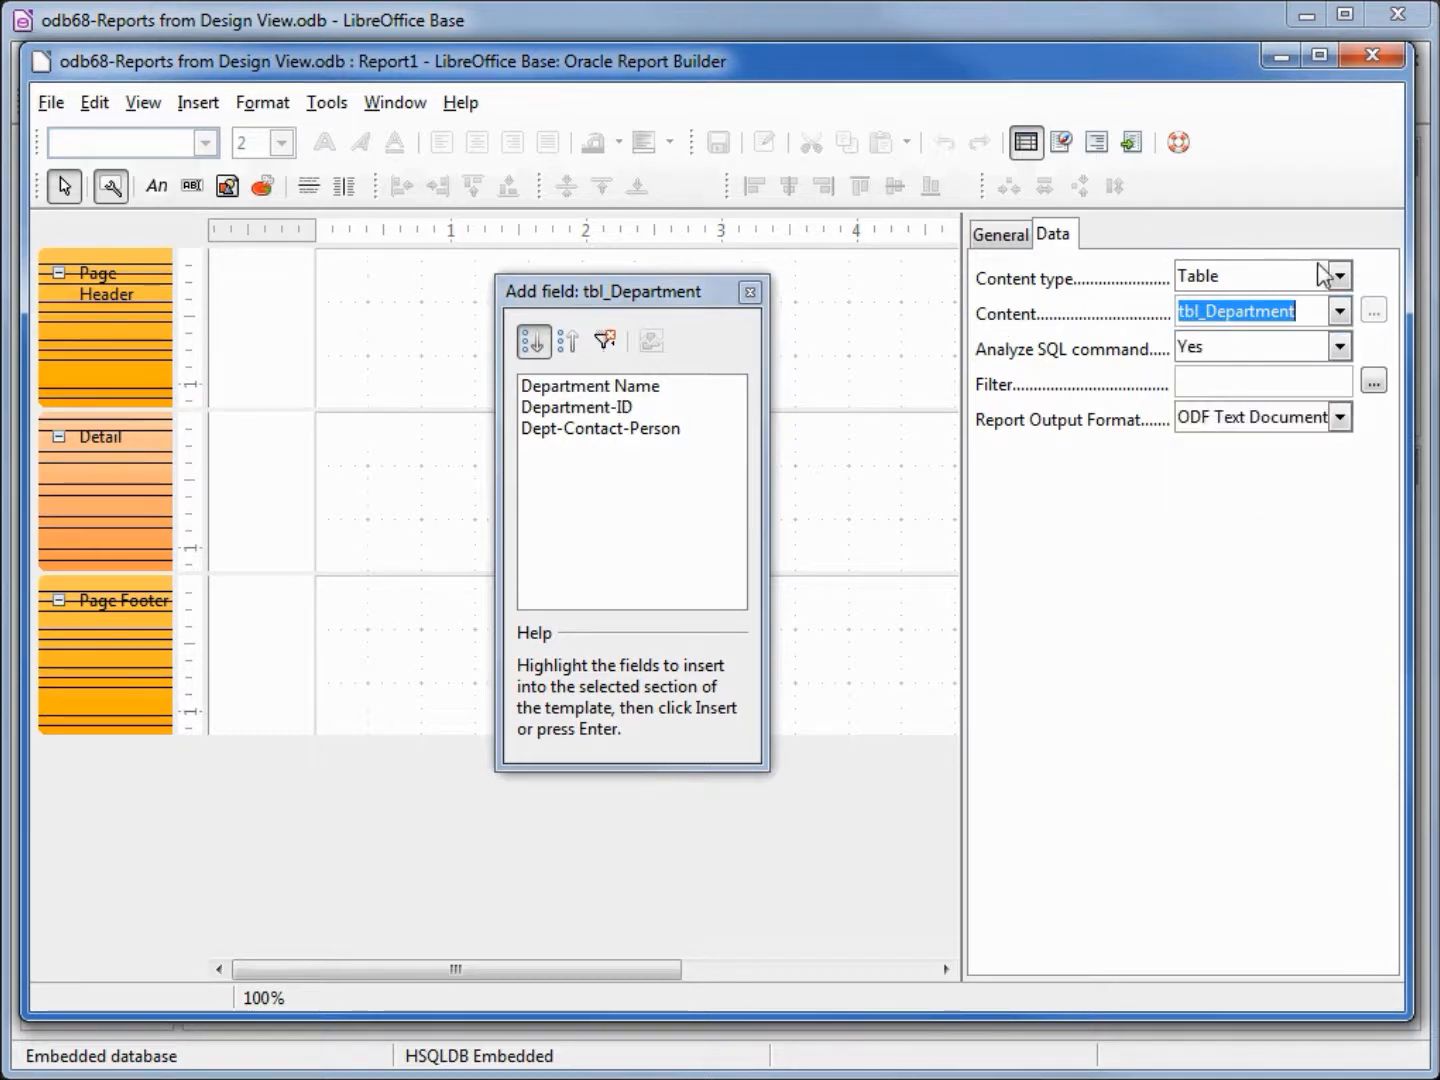
Set Content type to Query with odb66-Employee-Info, selecting all six fields Department Name to Last Name.
{"action": "left_click", "coordinate": [1339, 275]}
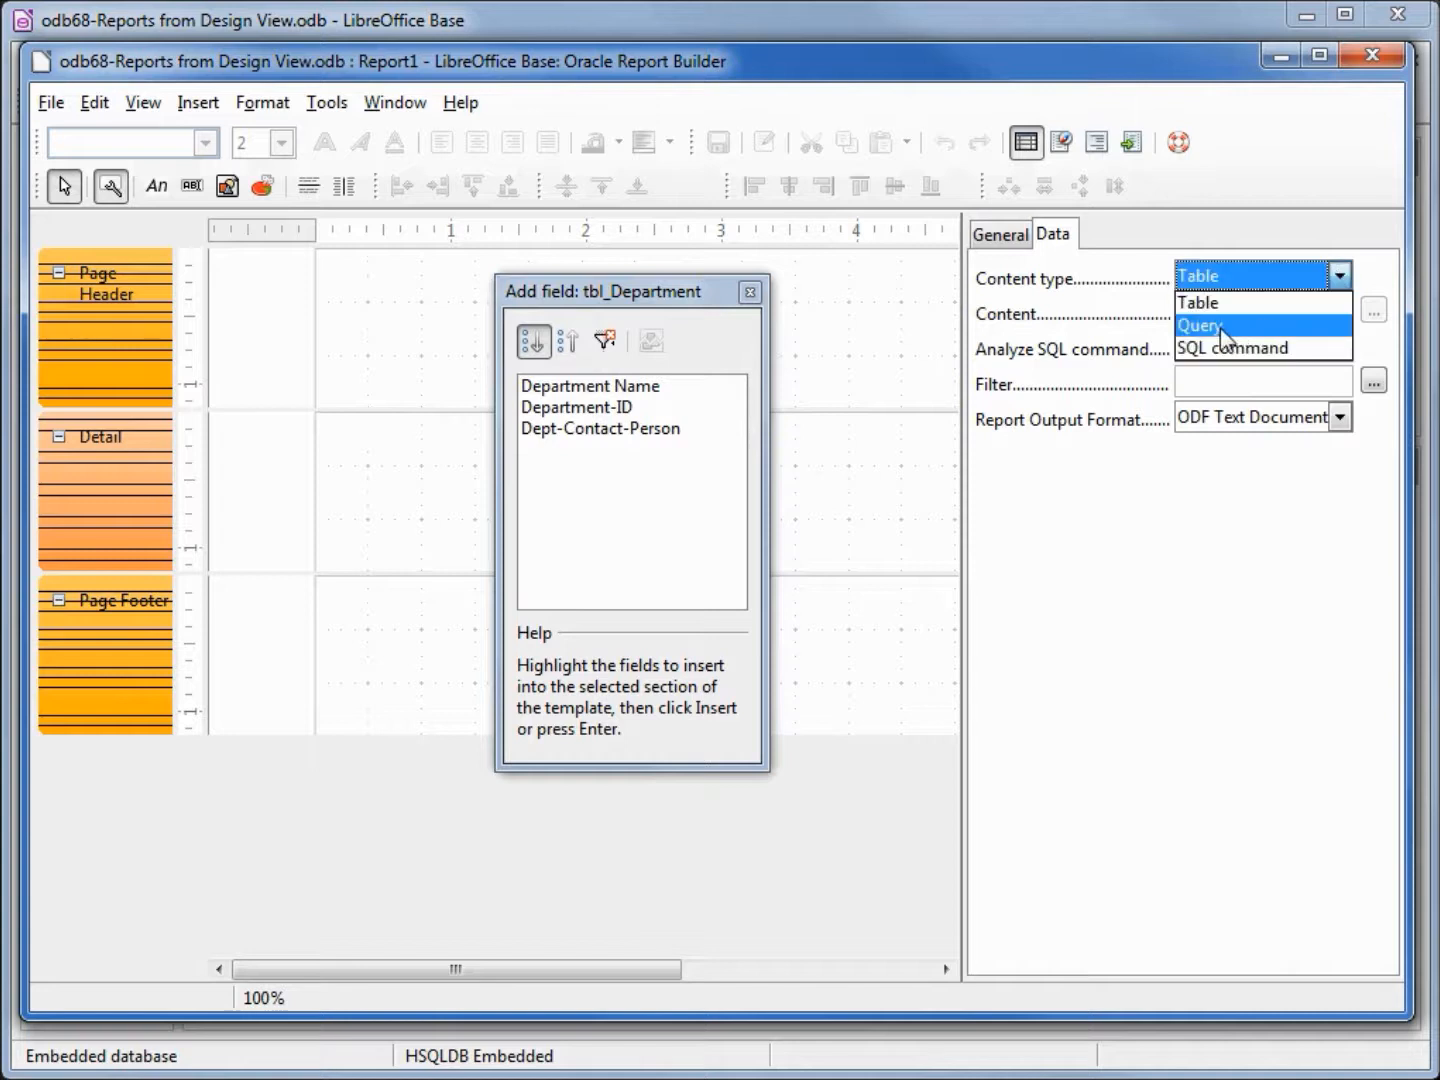
{"action": "left_click", "coordinate": [1199, 325]}
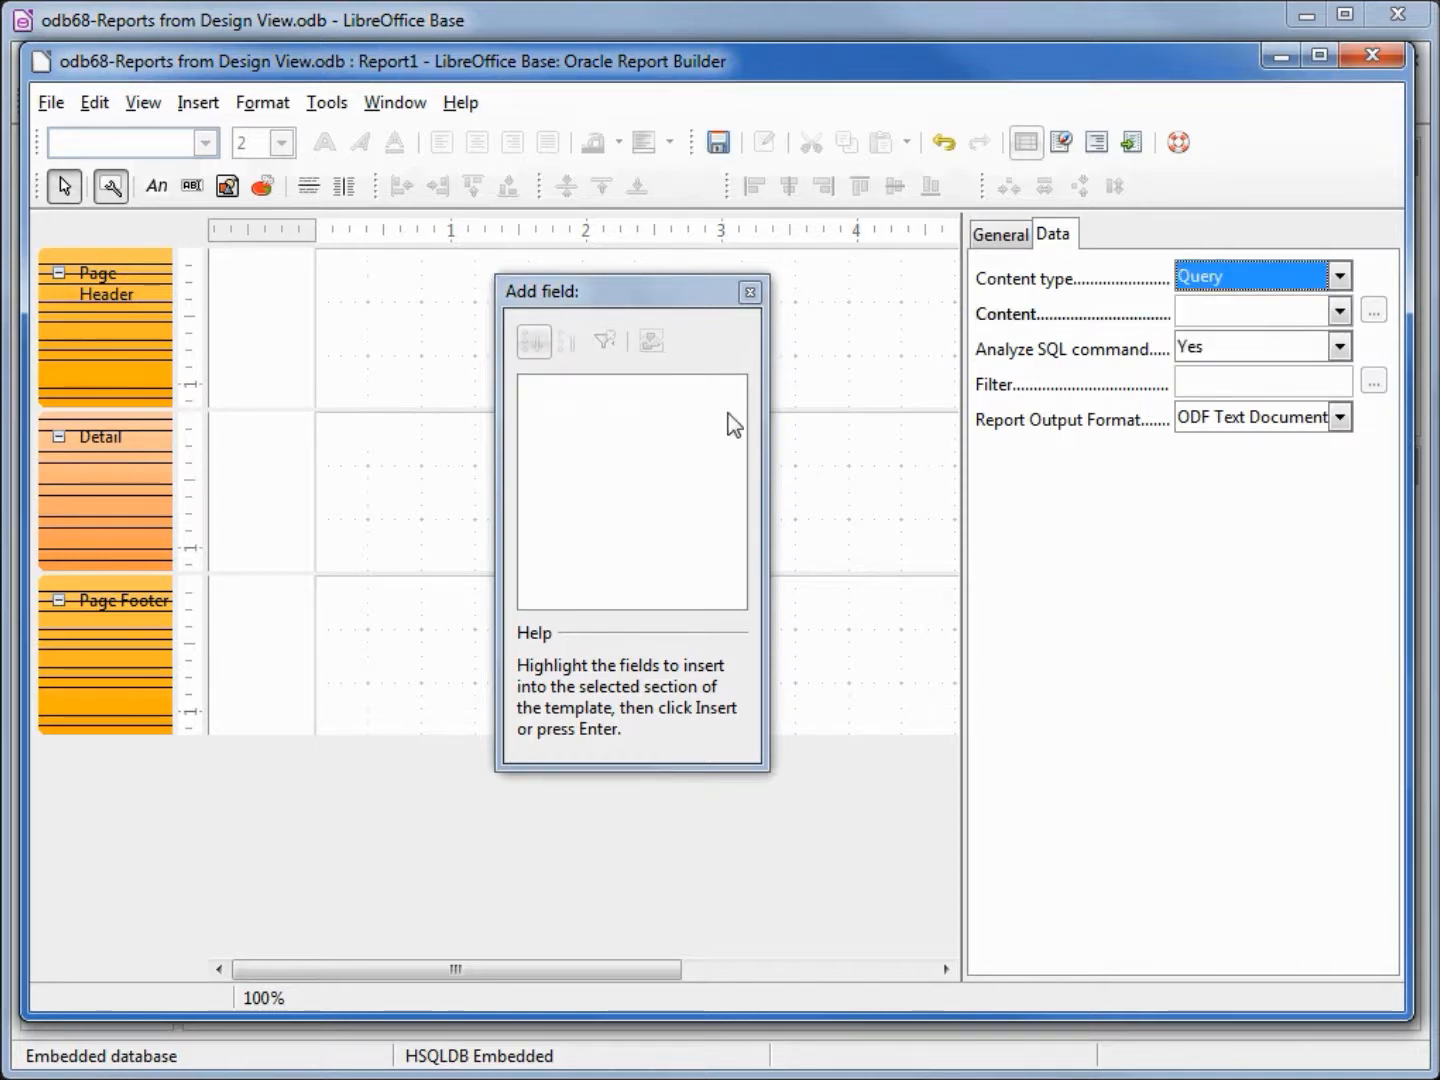
{"action": "mouse_move", "coordinate": [1180, 340]}
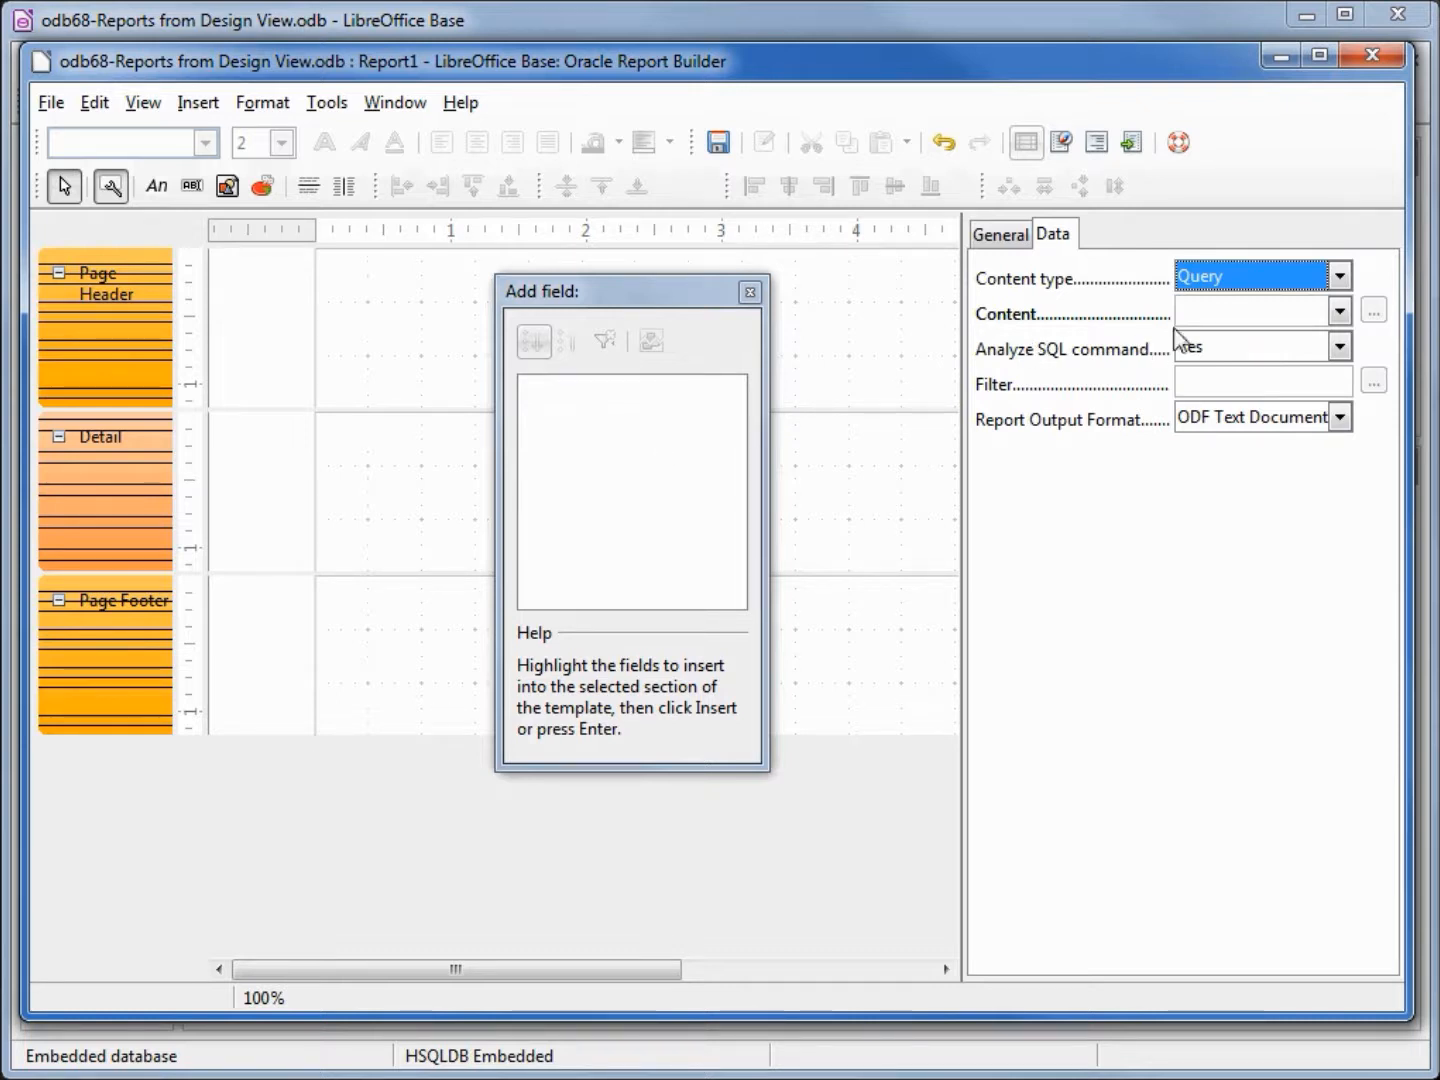
{"action": "left_click", "coordinate": [1340, 312]}
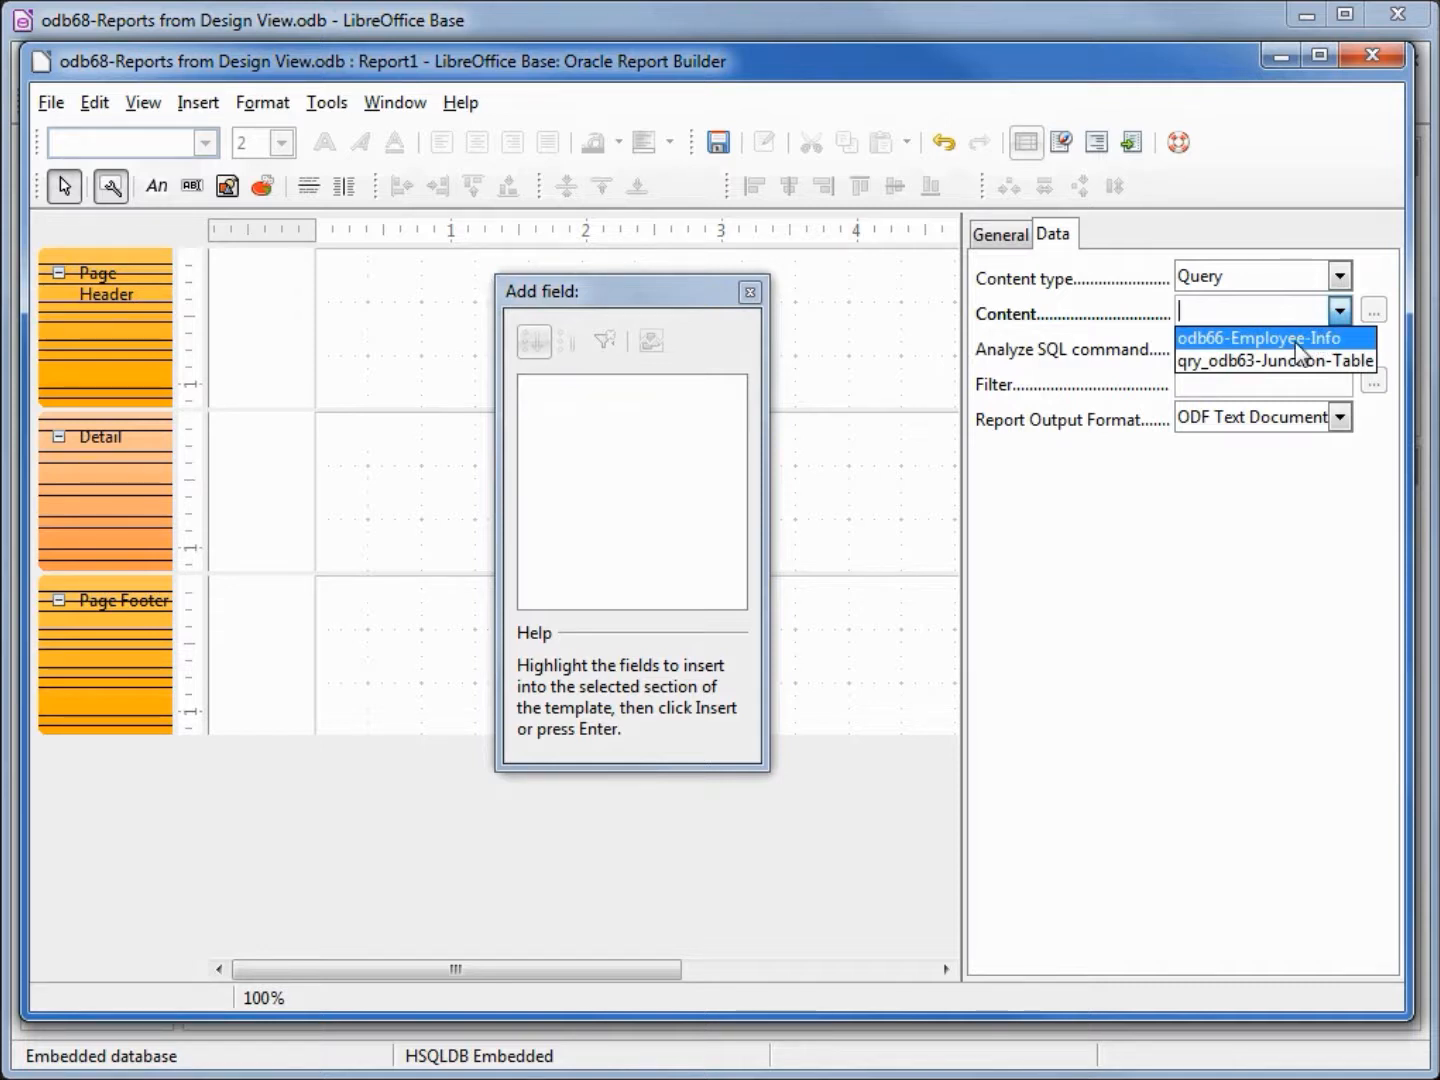
{"action": "left_click", "coordinate": [1262, 338]}
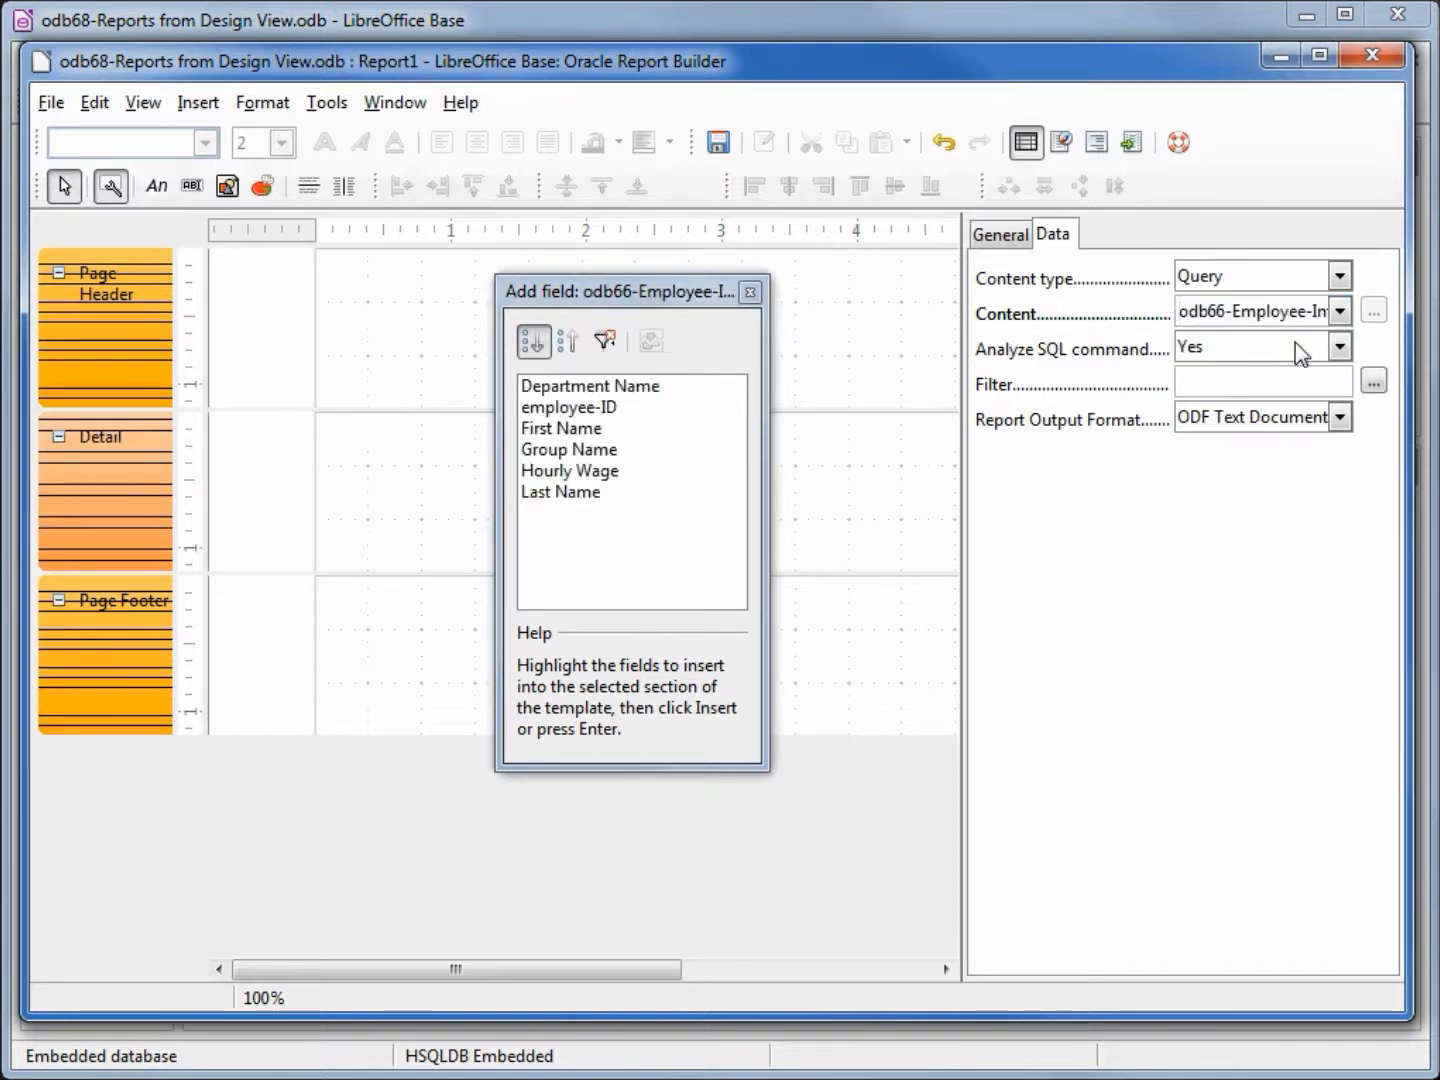
{"action": "left_click", "coordinate": [590, 386]}
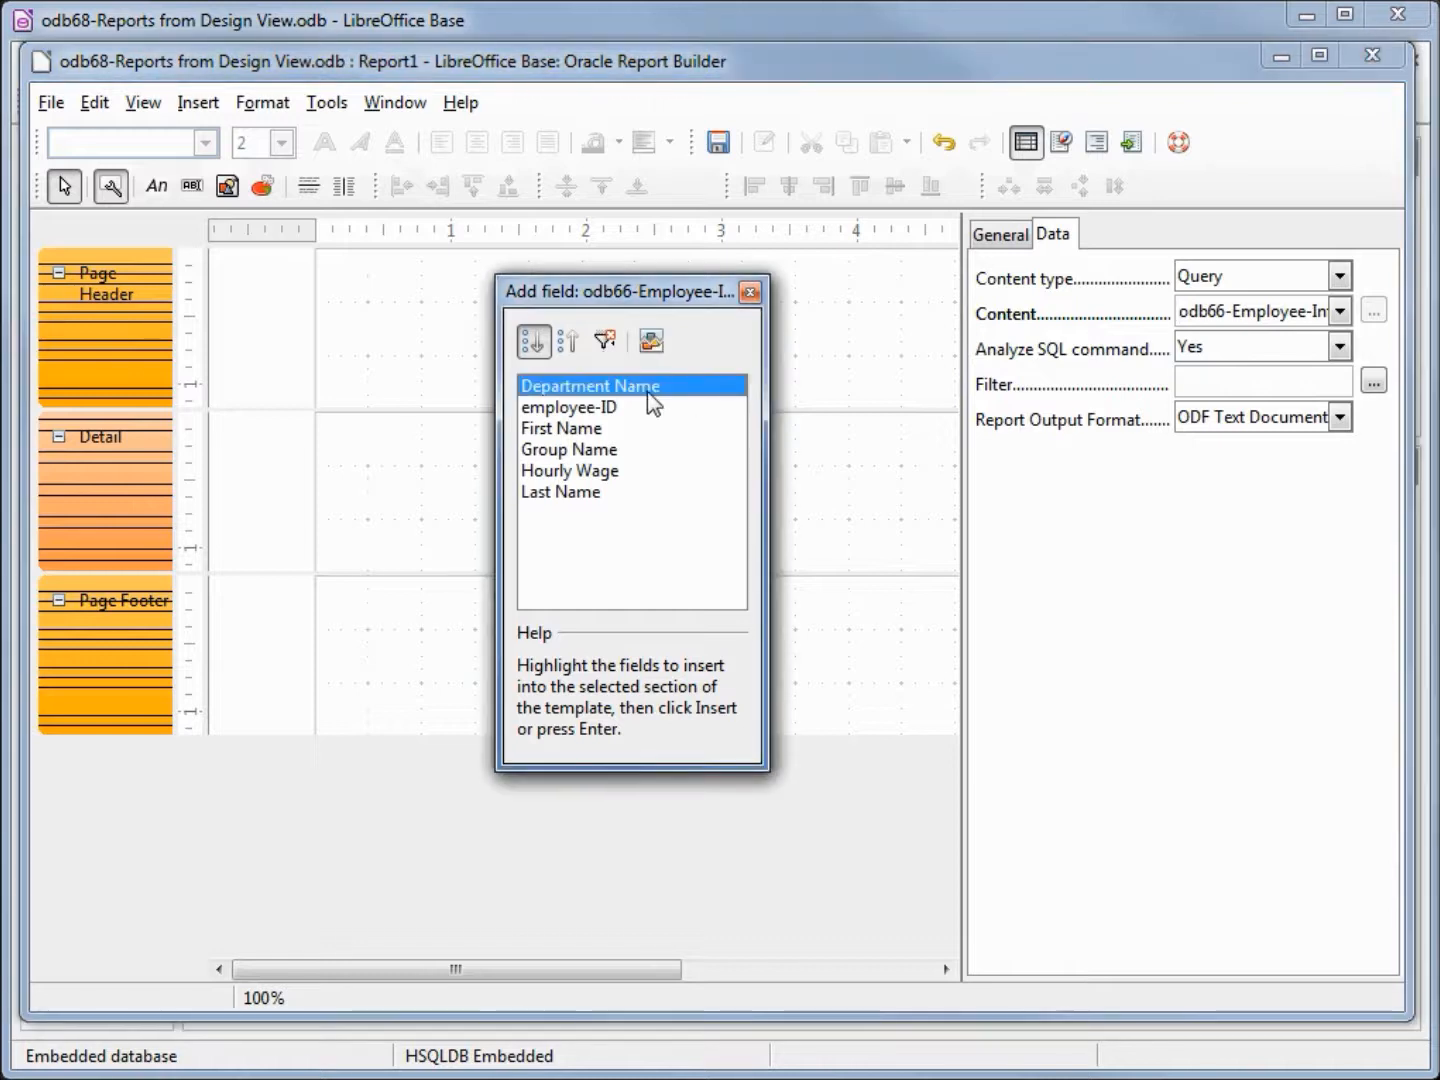
{"action": "mouse_move", "coordinate": [585, 497]}
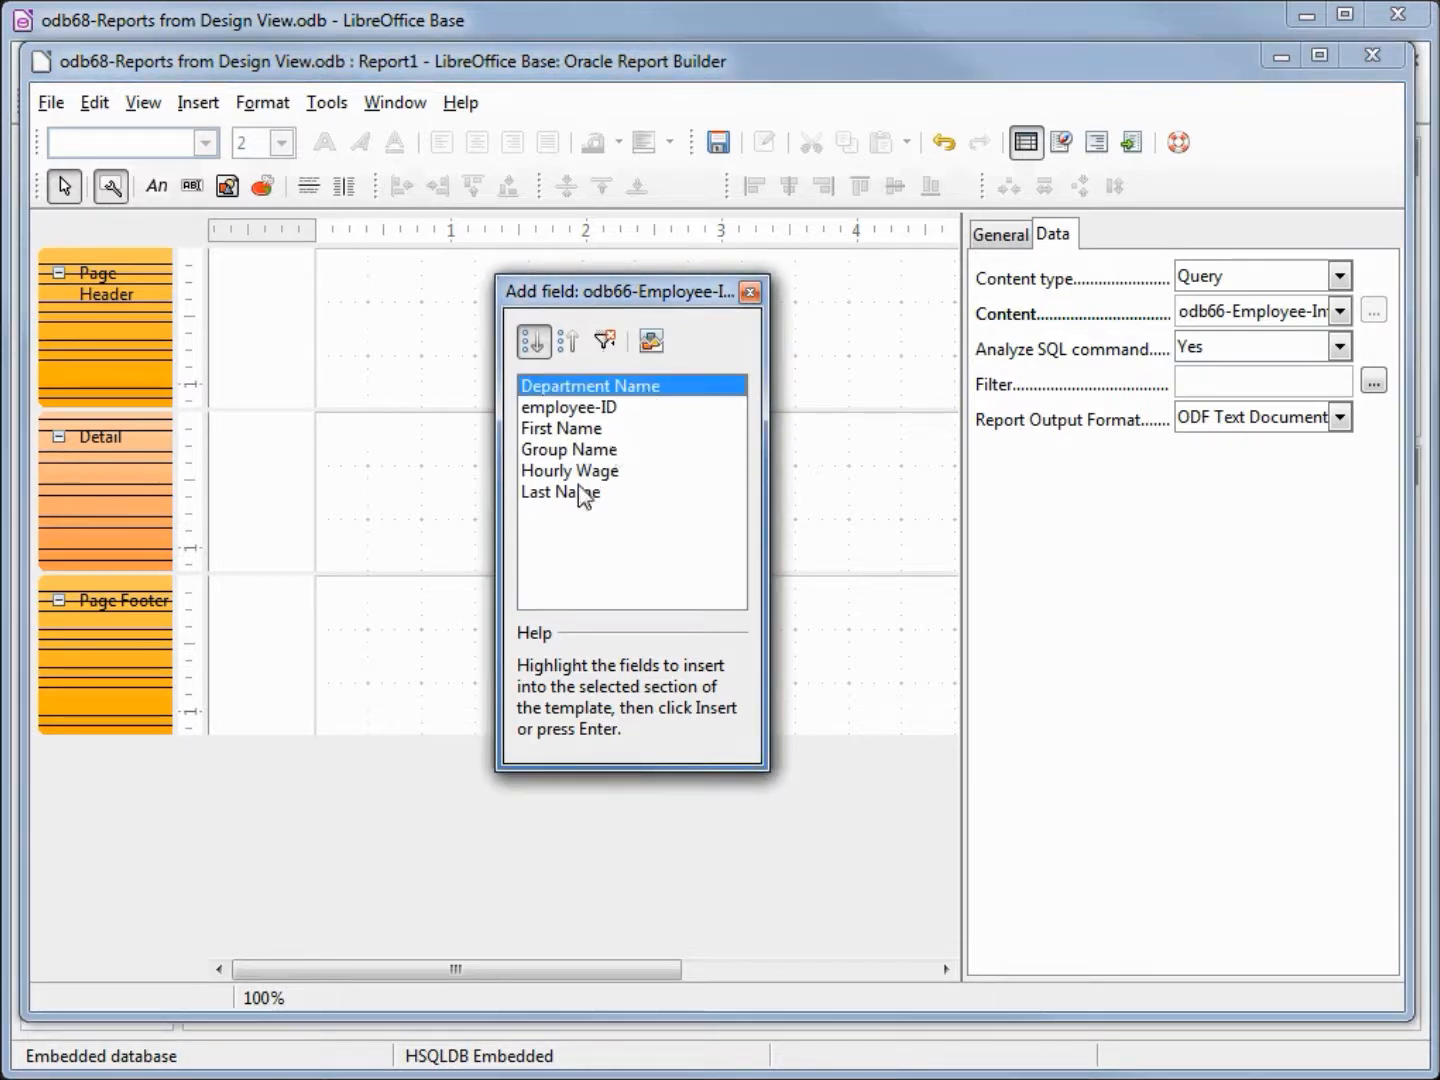
{"action": "left_click", "coordinate": [560, 491]}
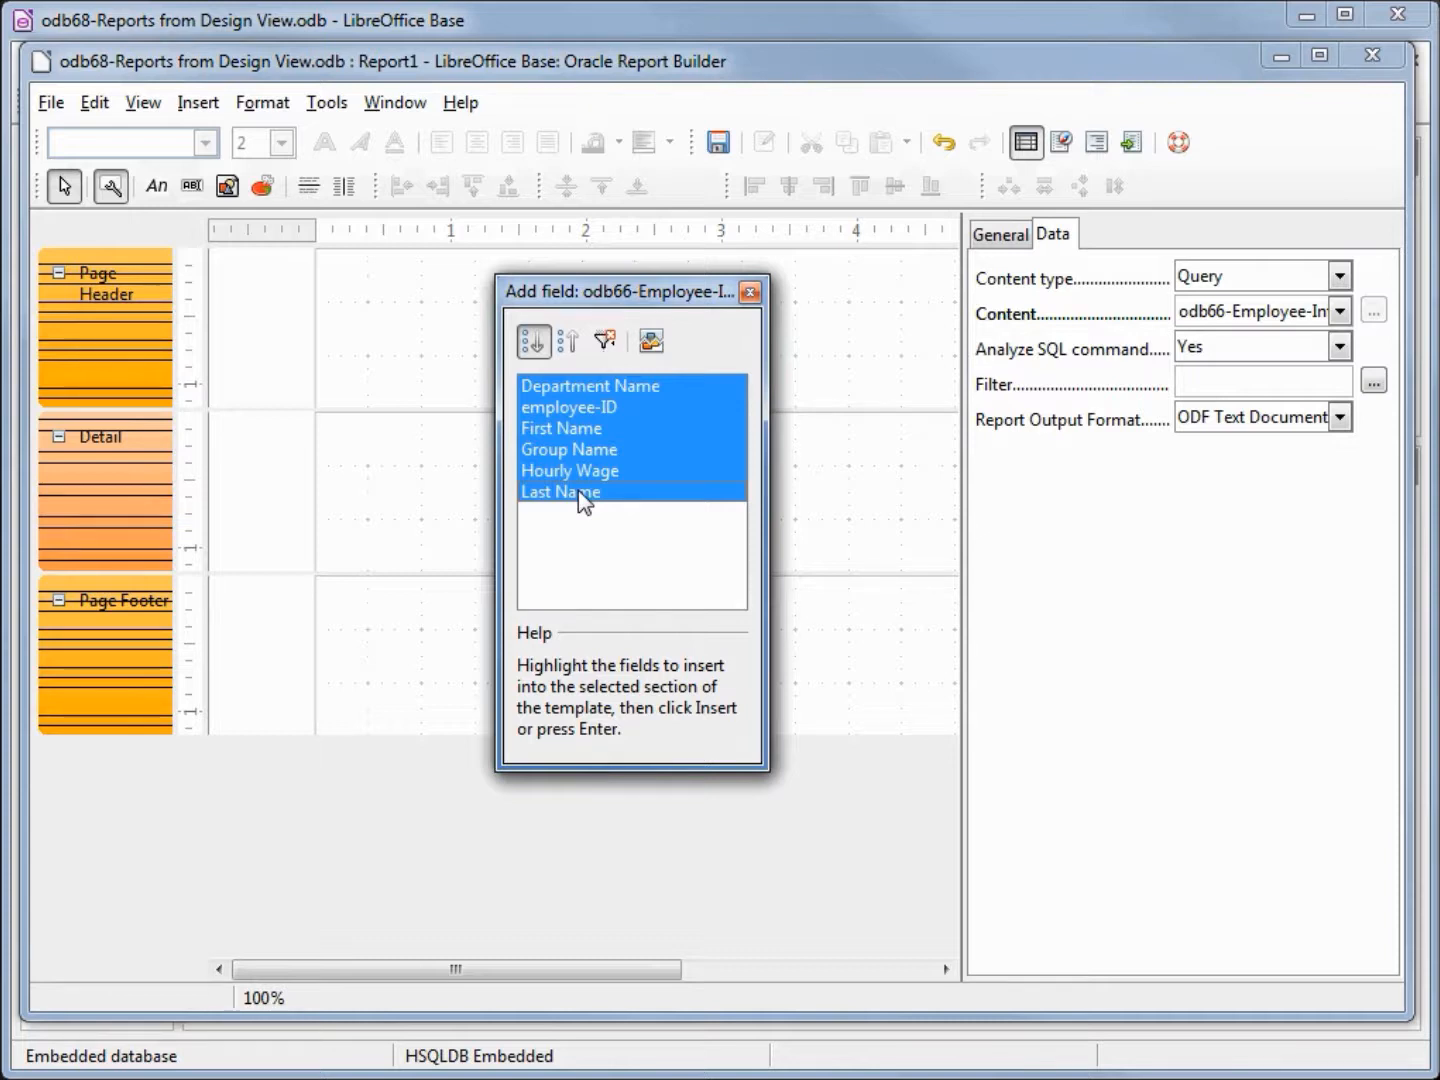
{"action": "mouse_move", "coordinate": [637, 404]}
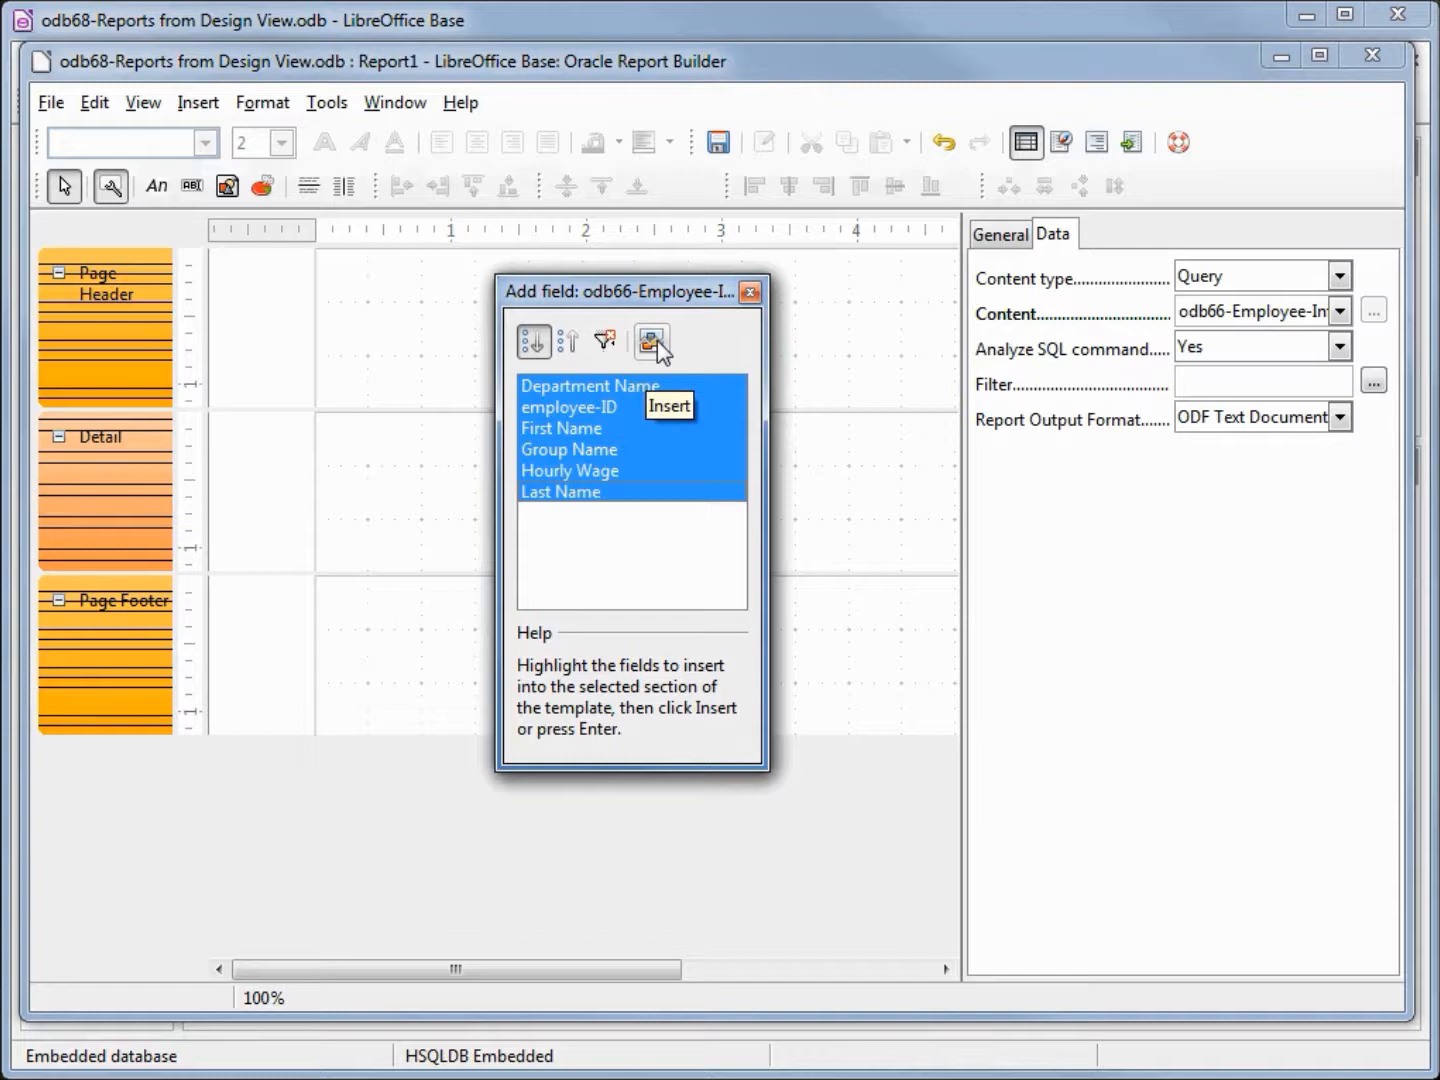
Insert the six fields with labels into the Detail section and widen the data field controls.
{"action": "left_click", "coordinate": [651, 340]}
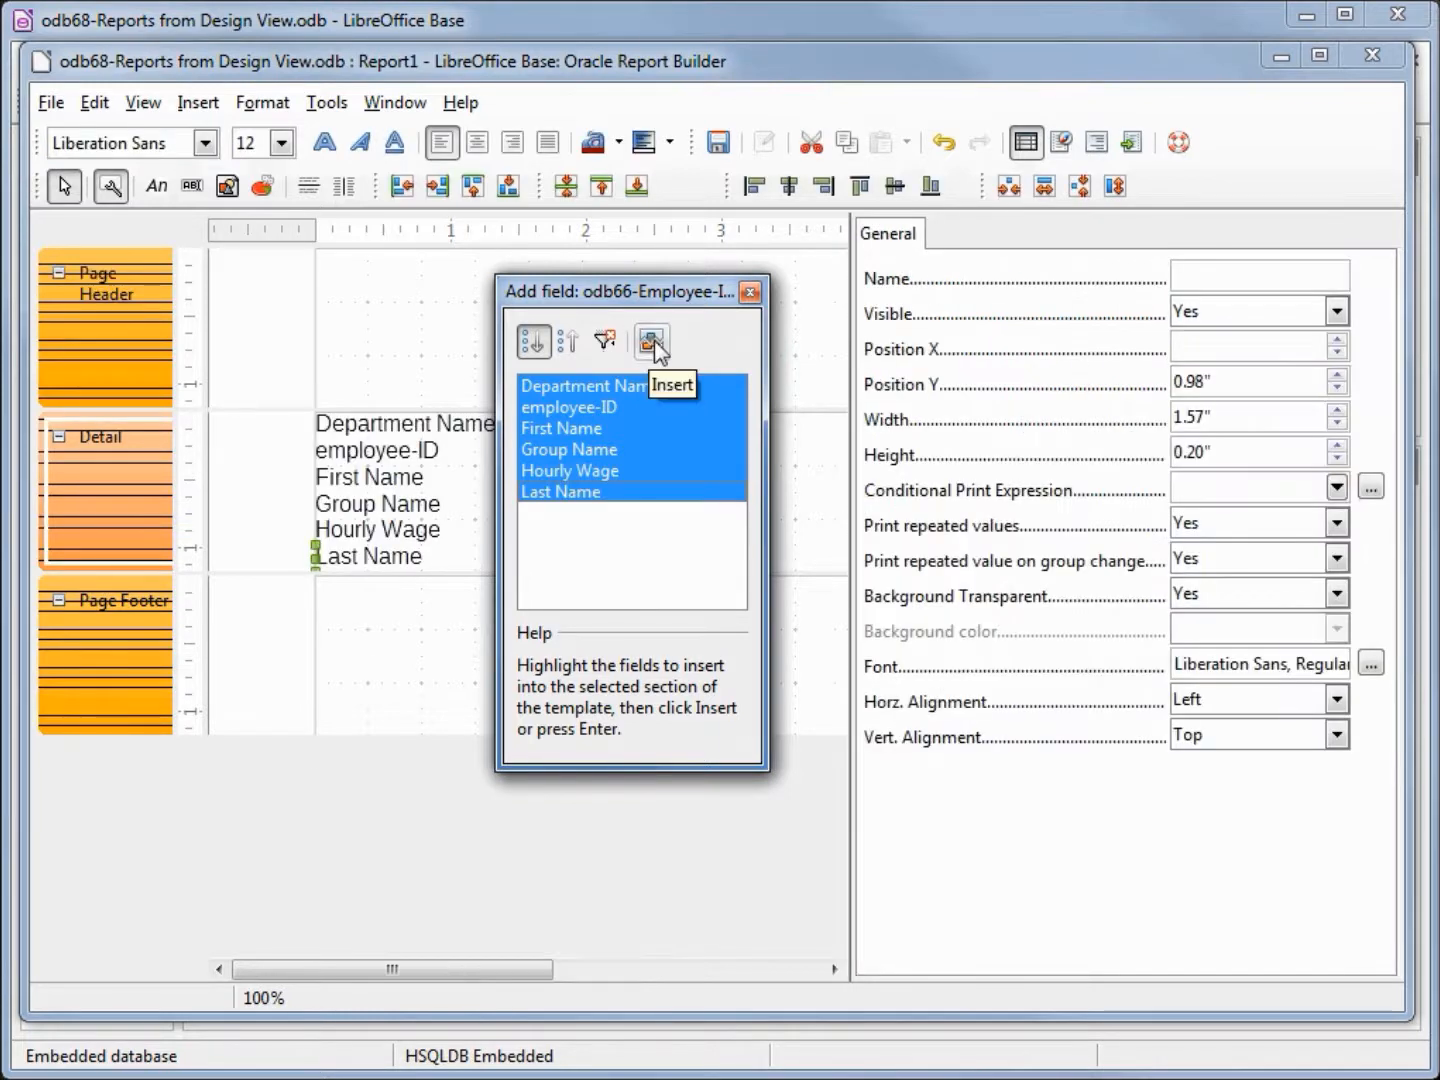
{"action": "mouse_move", "coordinate": [749, 292]}
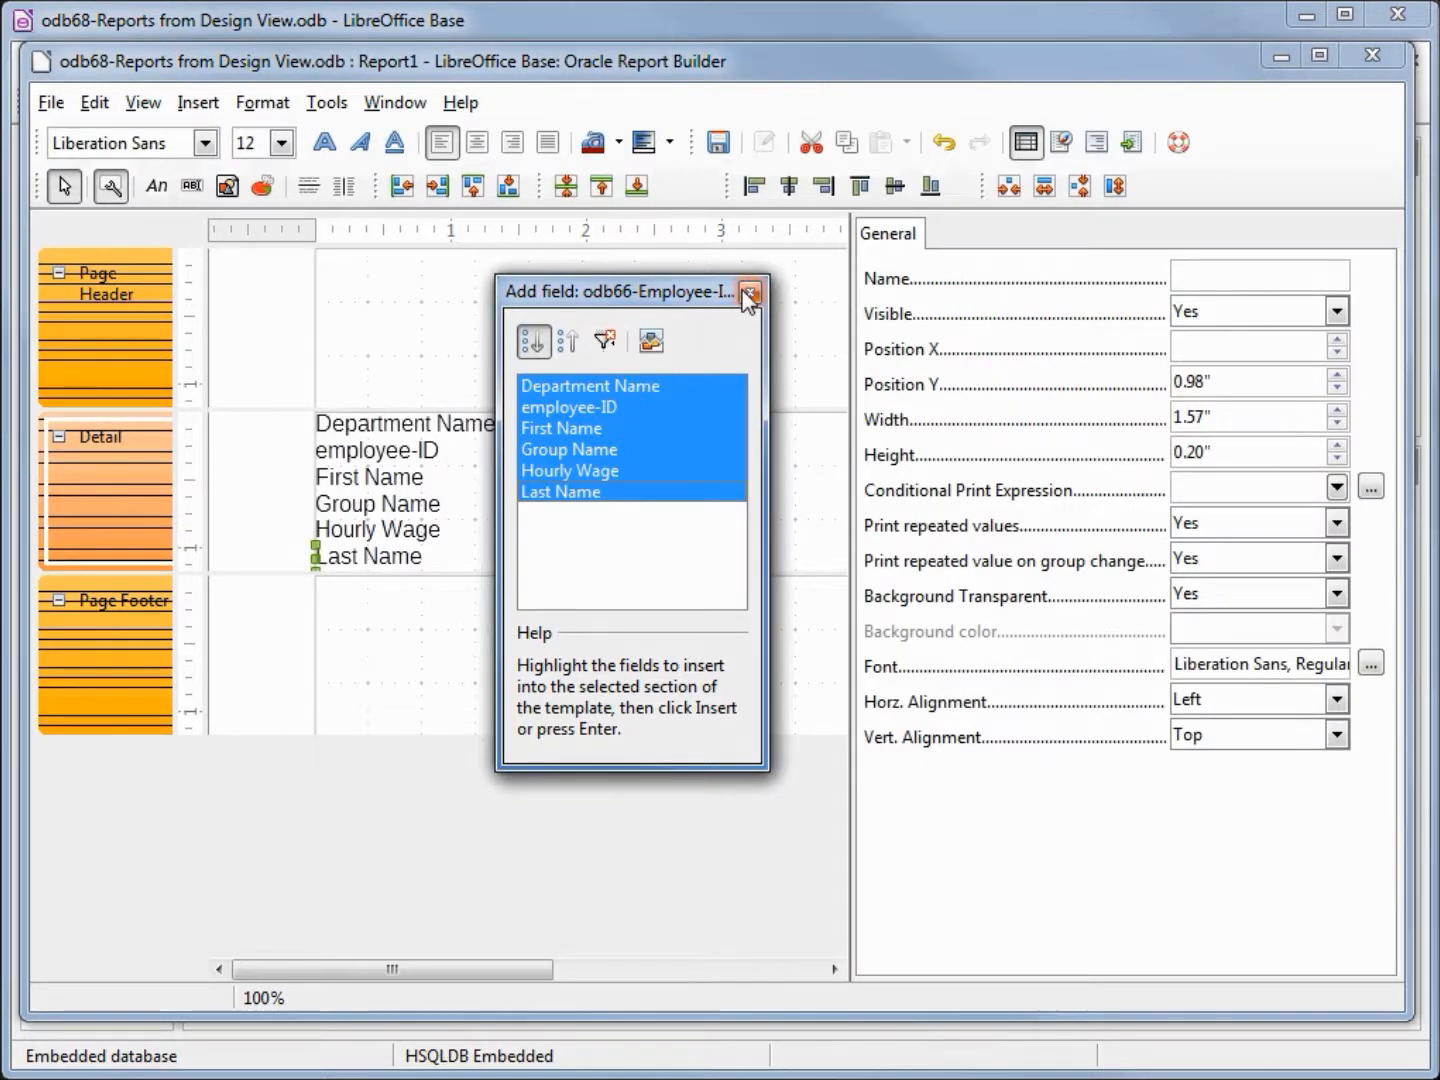
{"action": "mouse_move", "coordinate": [750, 296]}
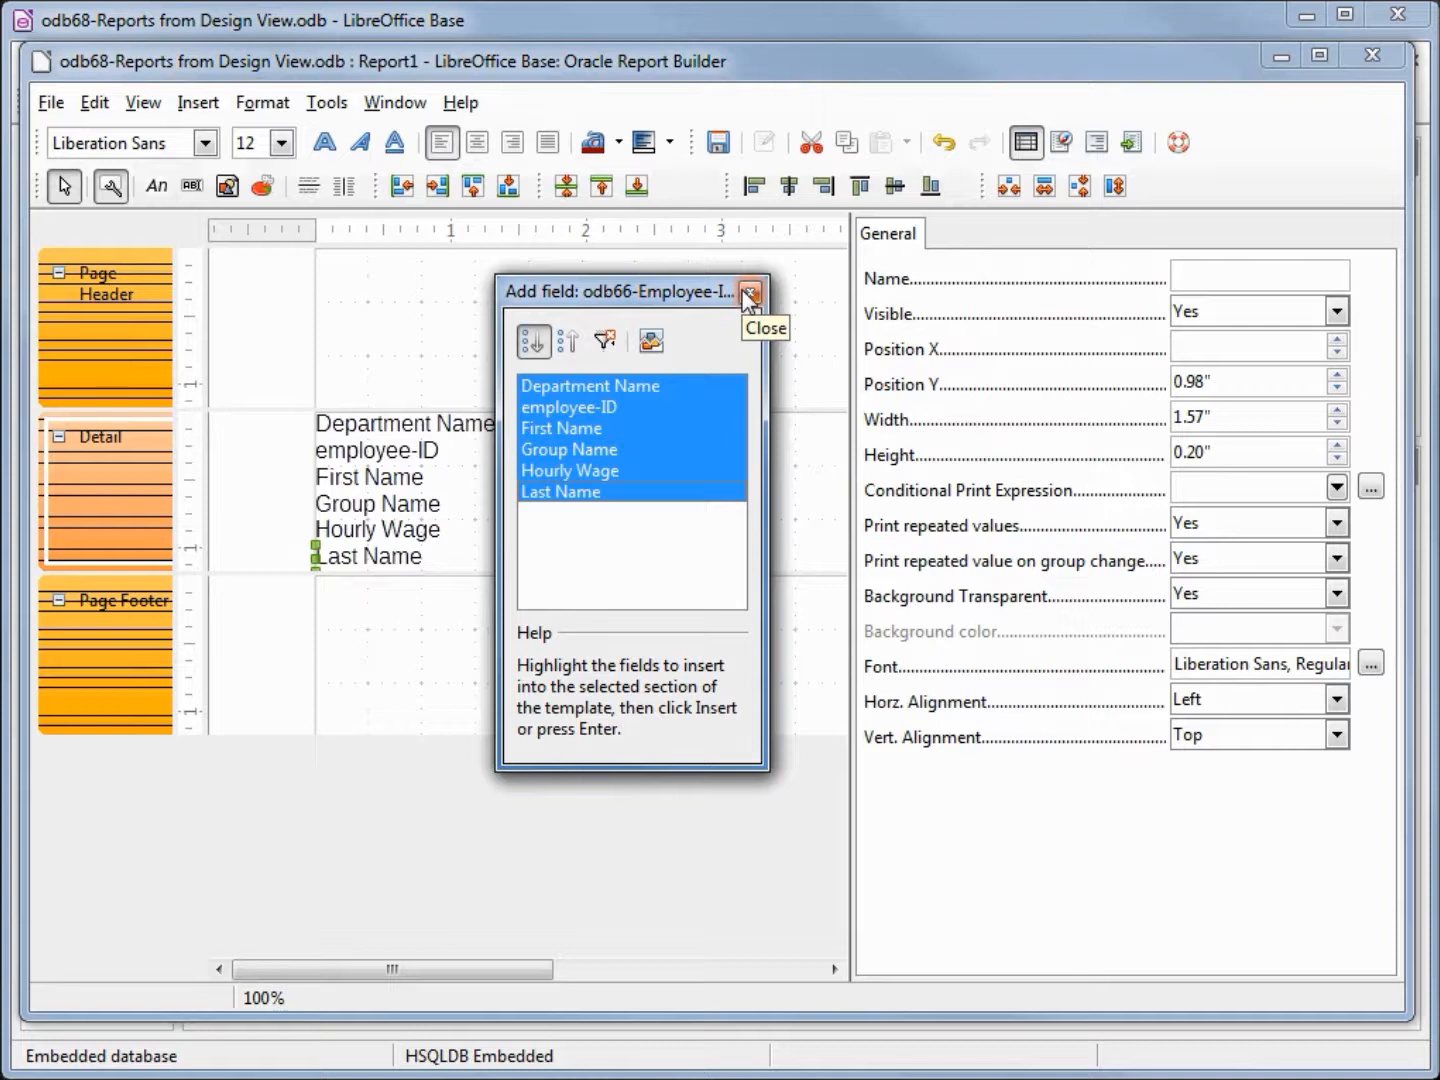
{"action": "left_click", "coordinate": [749, 291]}
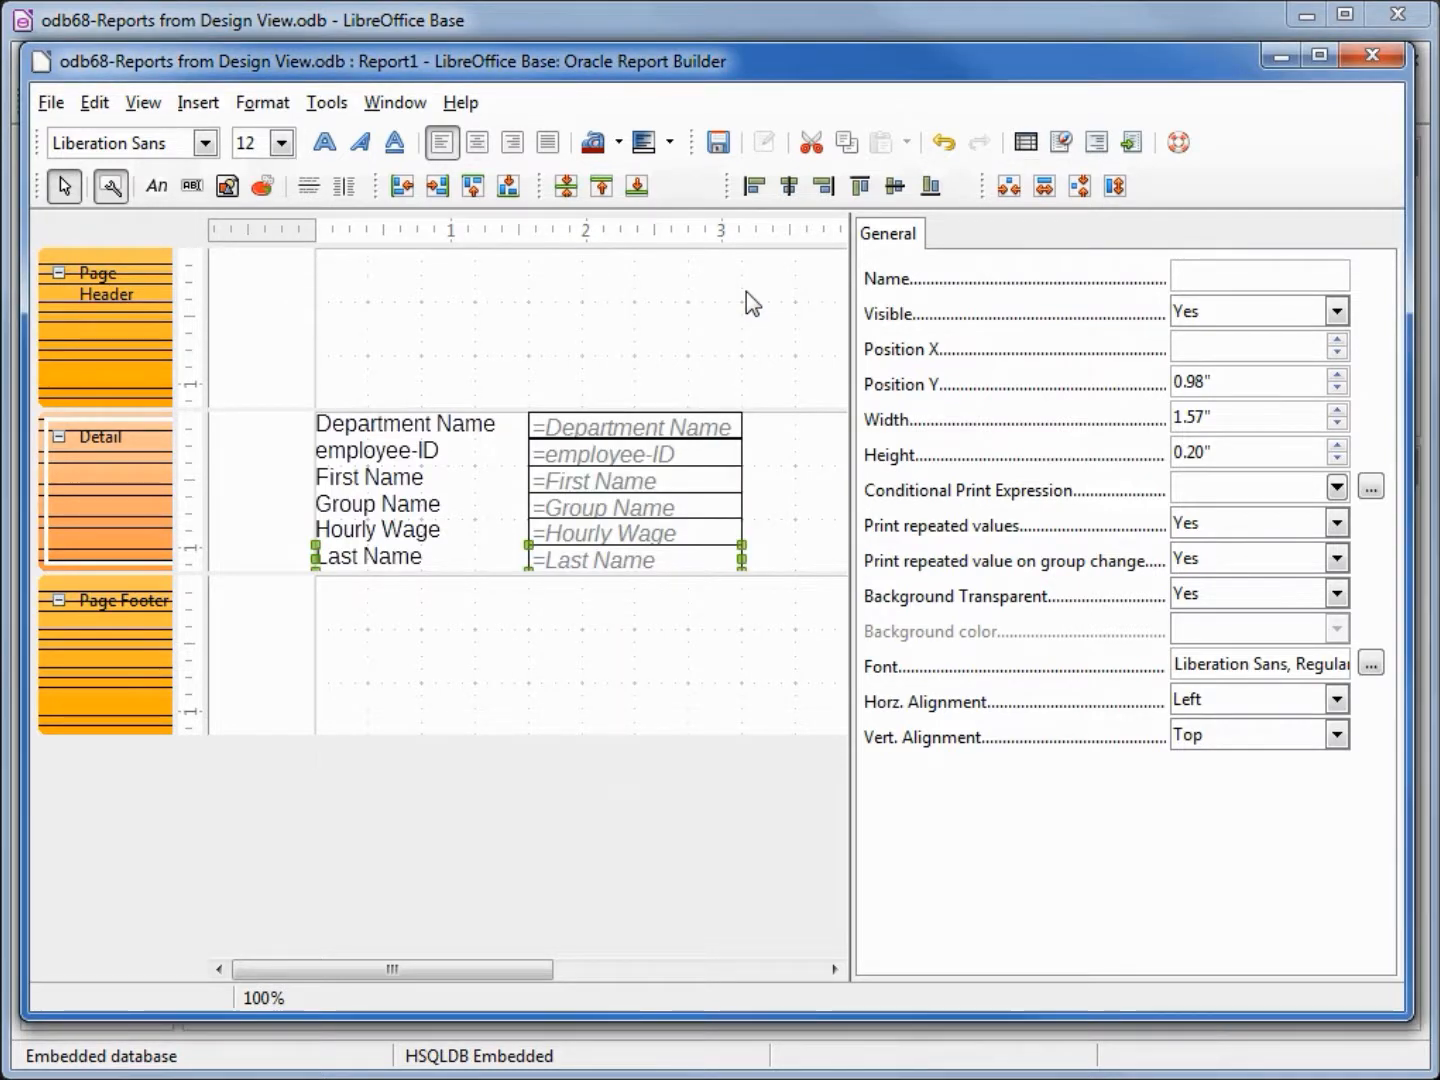
{"action": "mouse_move", "coordinate": [1024, 143]}
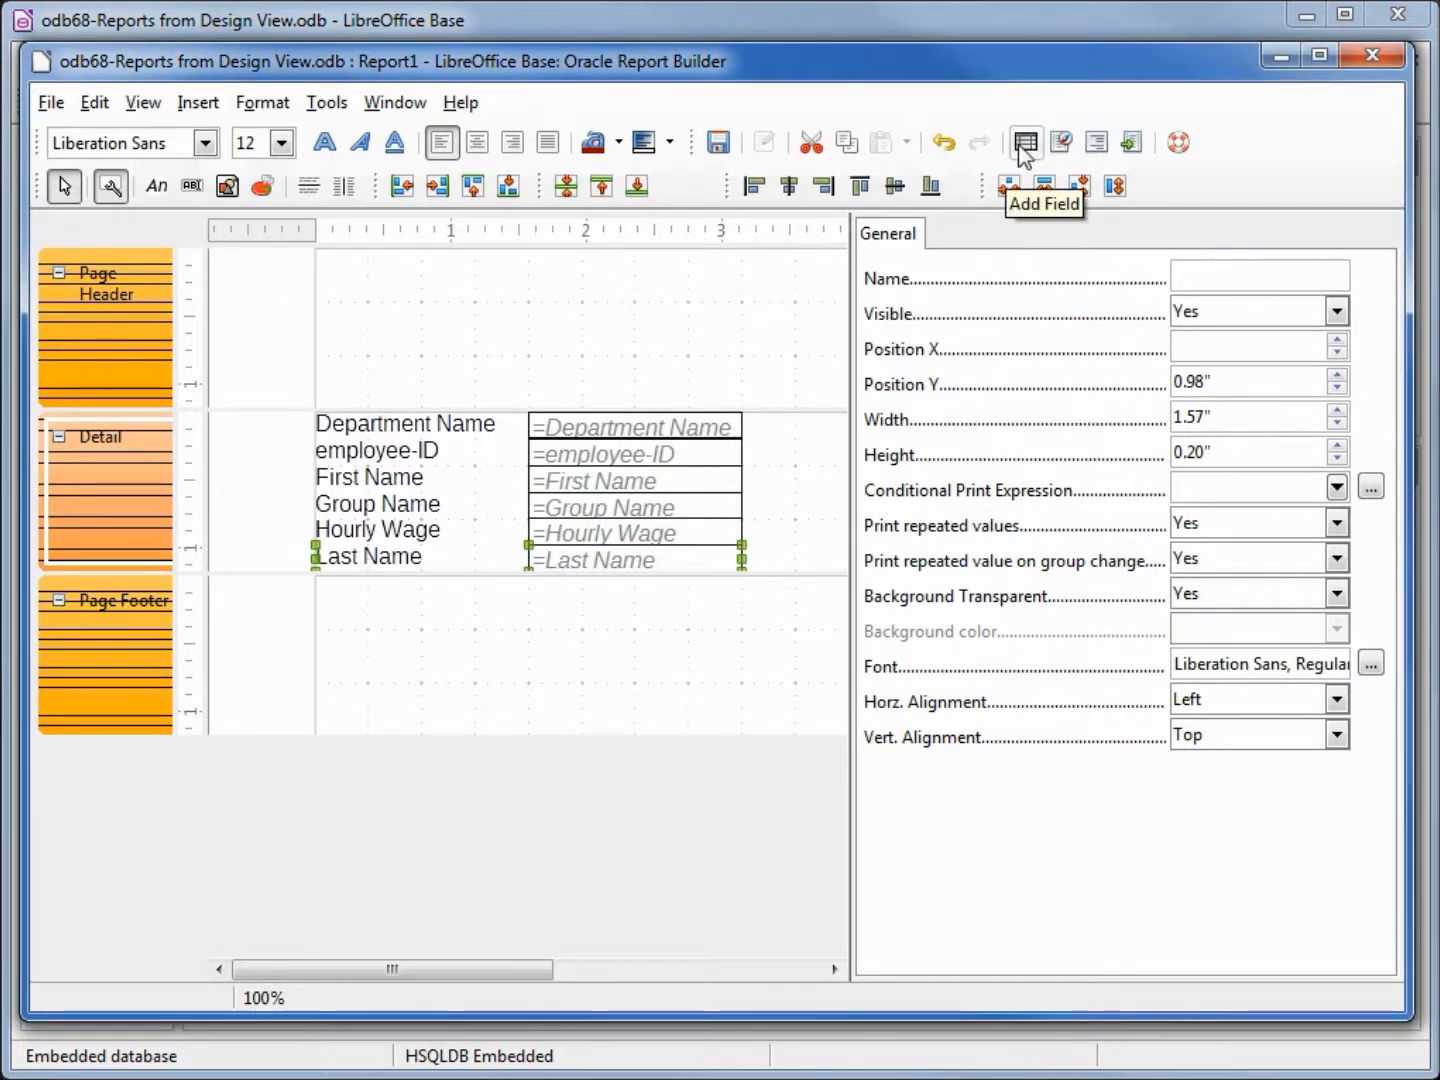
{"action": "left_click", "coordinate": [1024, 142]}
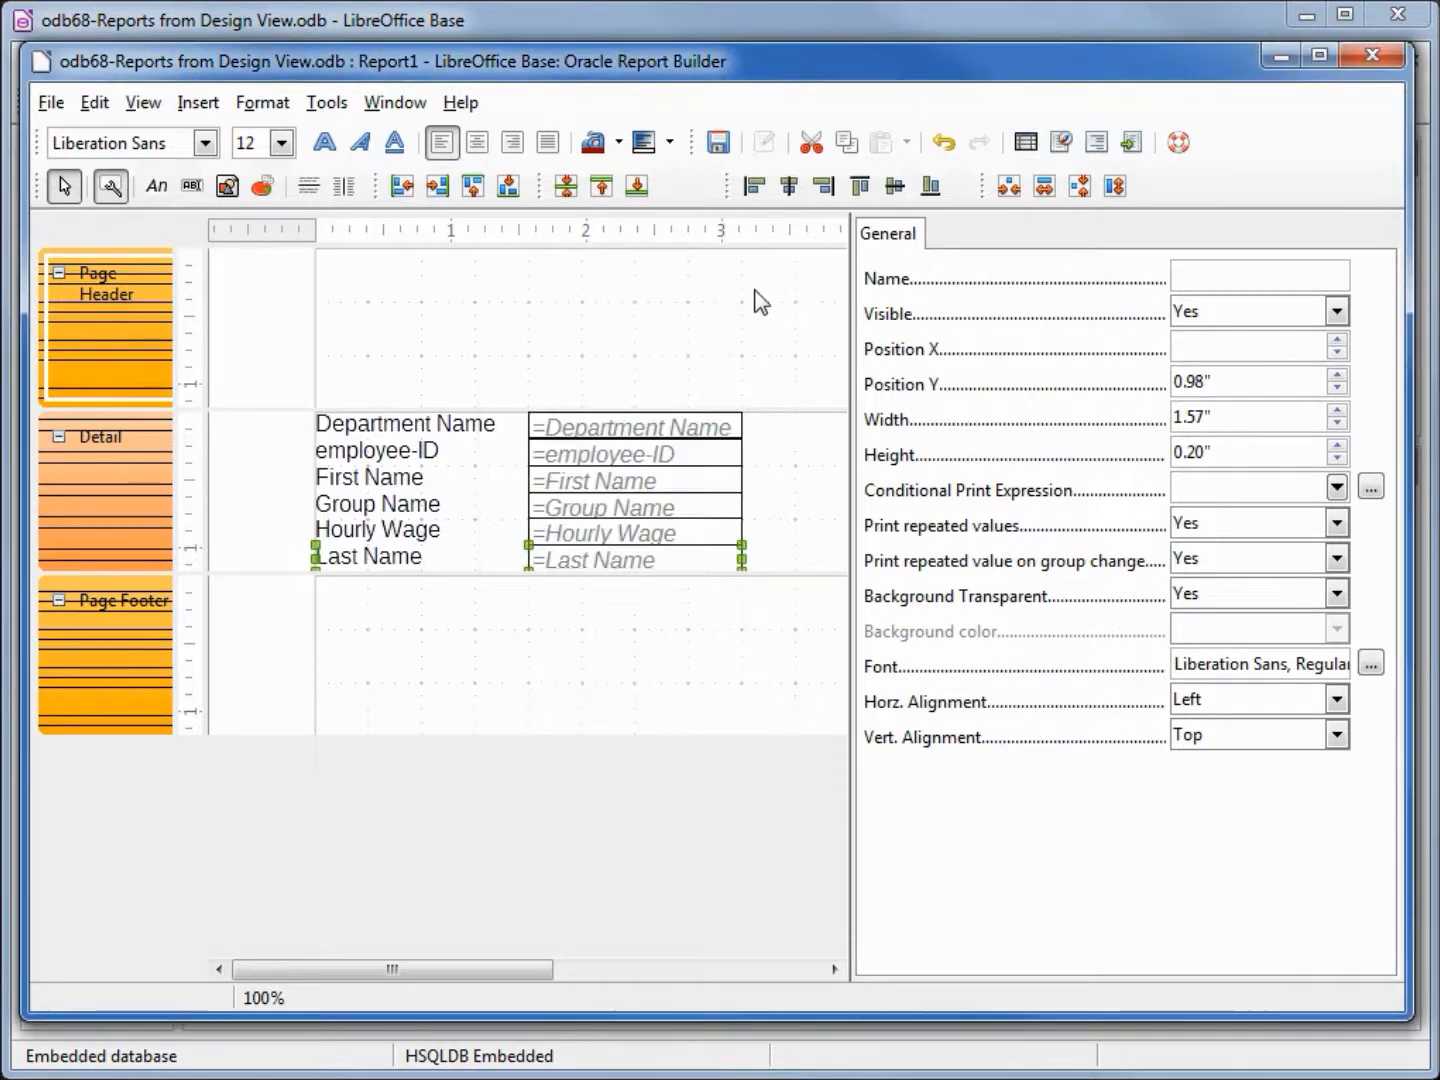
{"action": "left_click_drag", "start_coordinate": [850, 322], "coordinate": [1000, 322]}
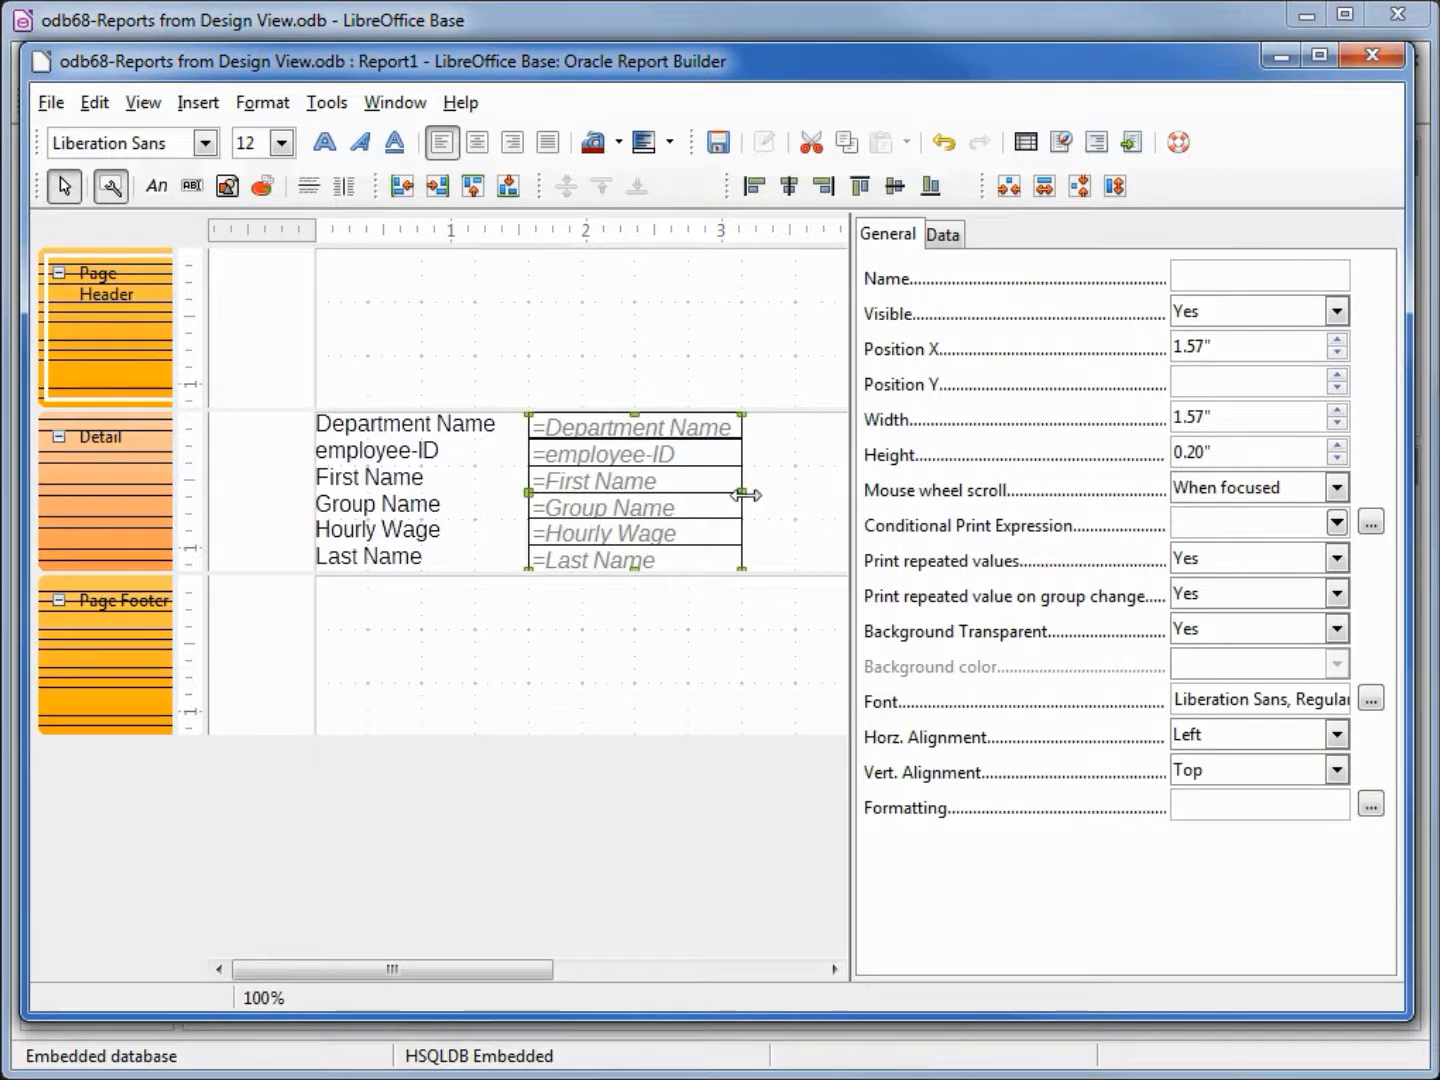
{"action": "left_click_drag", "start_coordinate": [745, 494], "coordinate": [850, 500]}
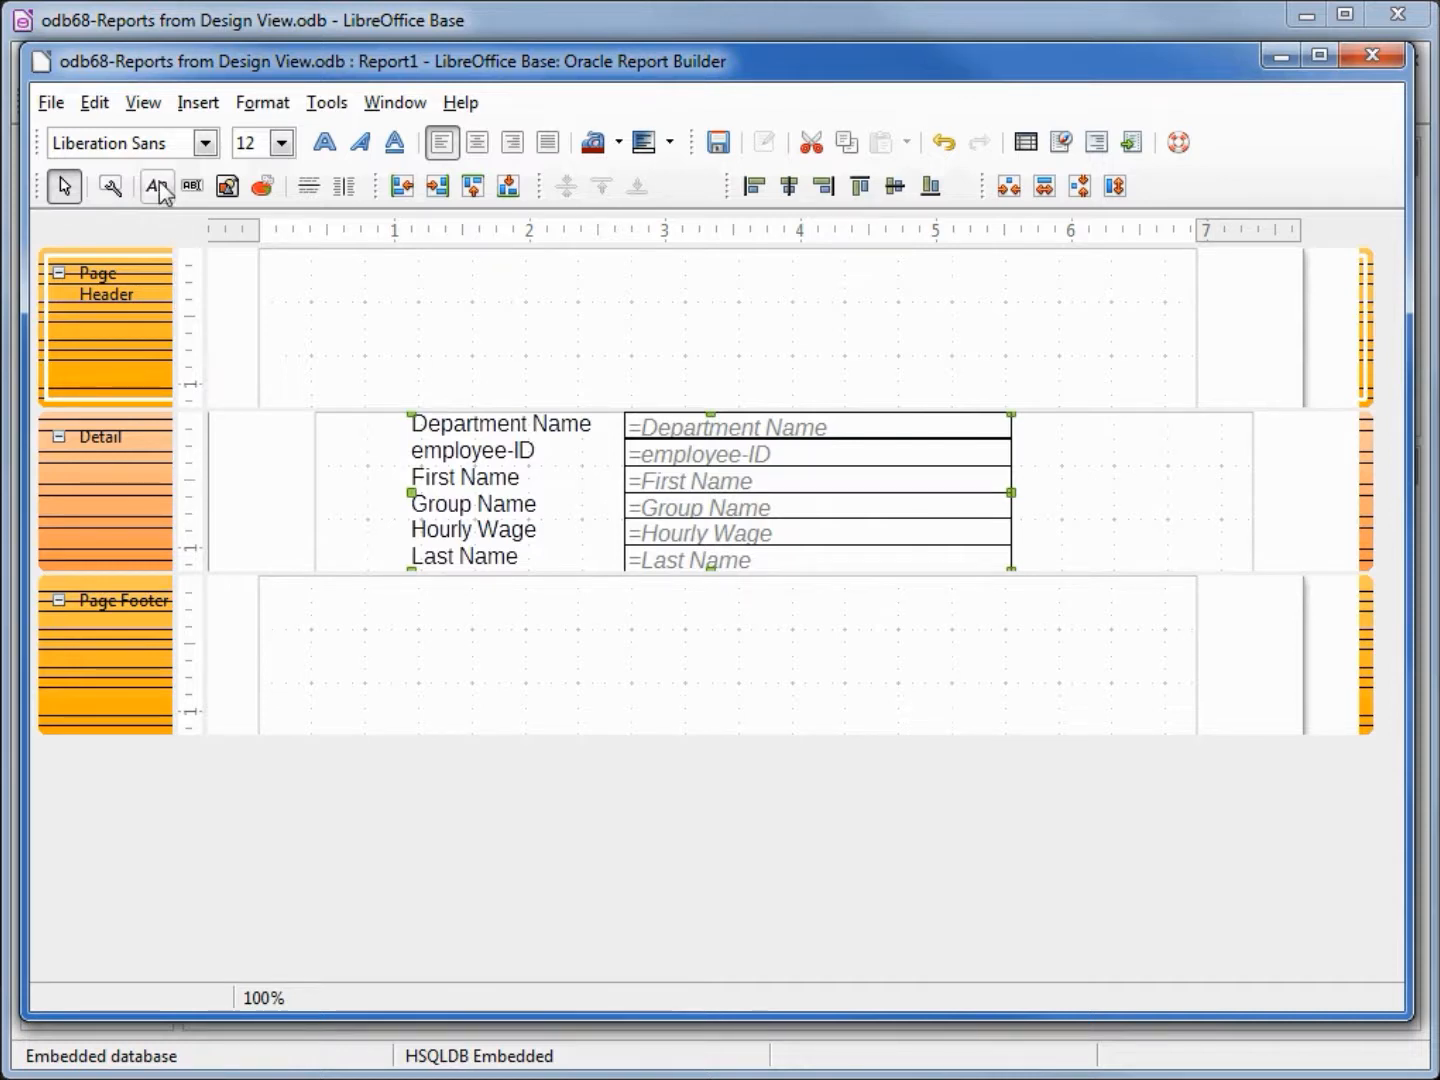
Add a Page Header label reading 'List of Employees' and bring up its character settings.
{"action": "left_click", "coordinate": [157, 186]}
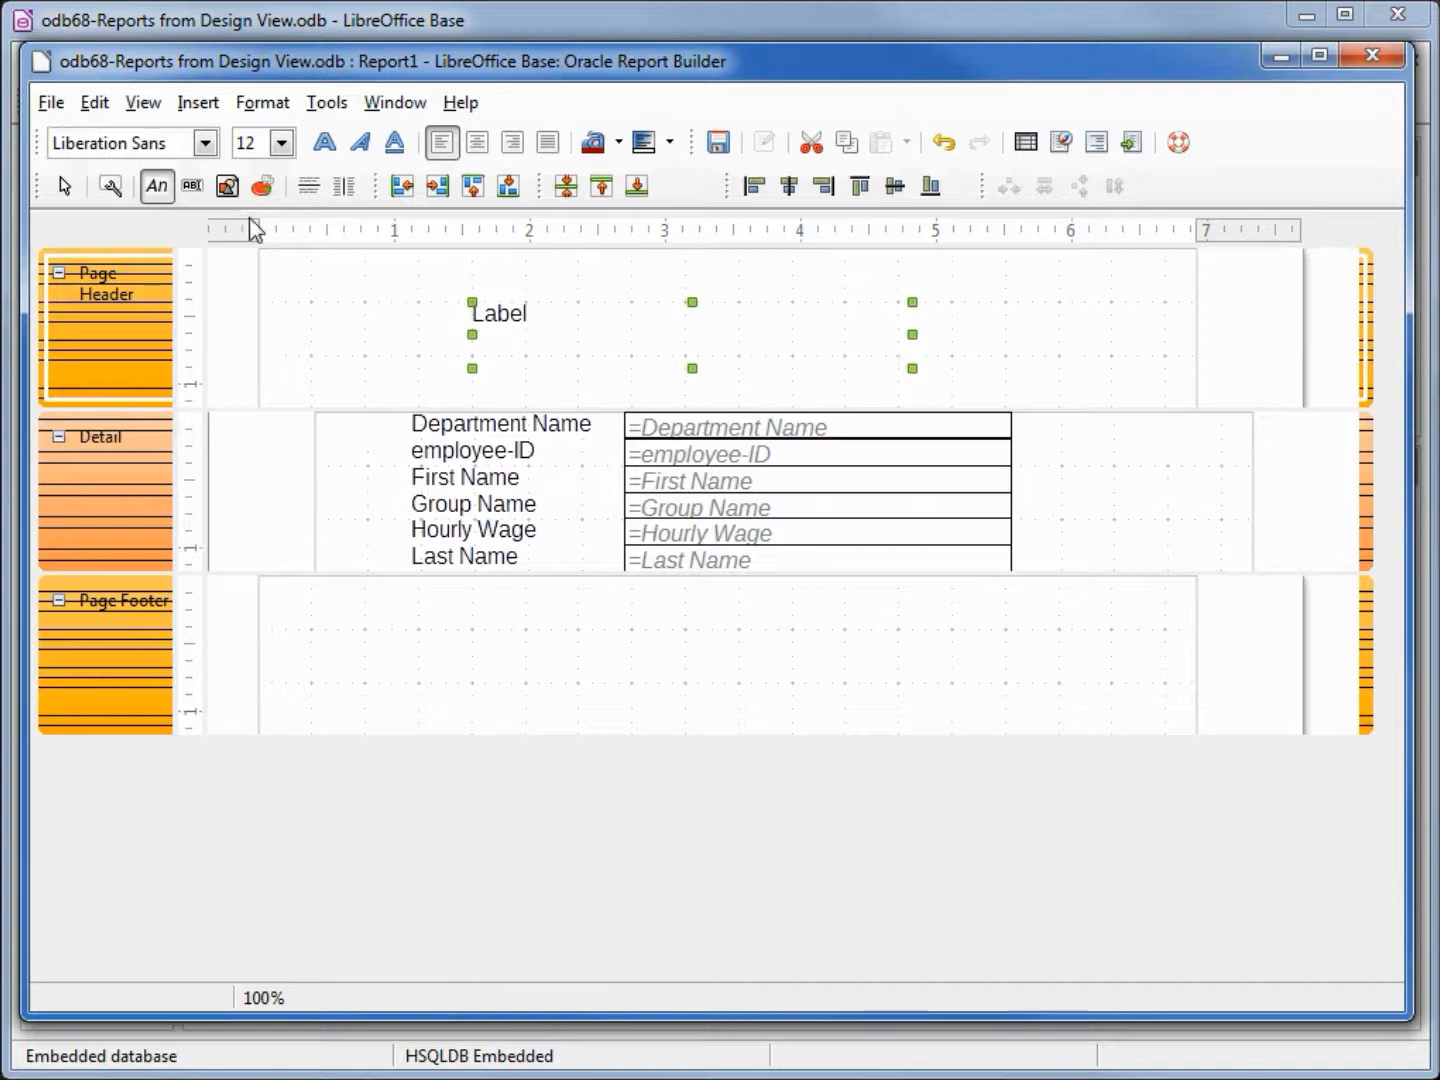
{"action": "left_click", "coordinate": [111, 186]}
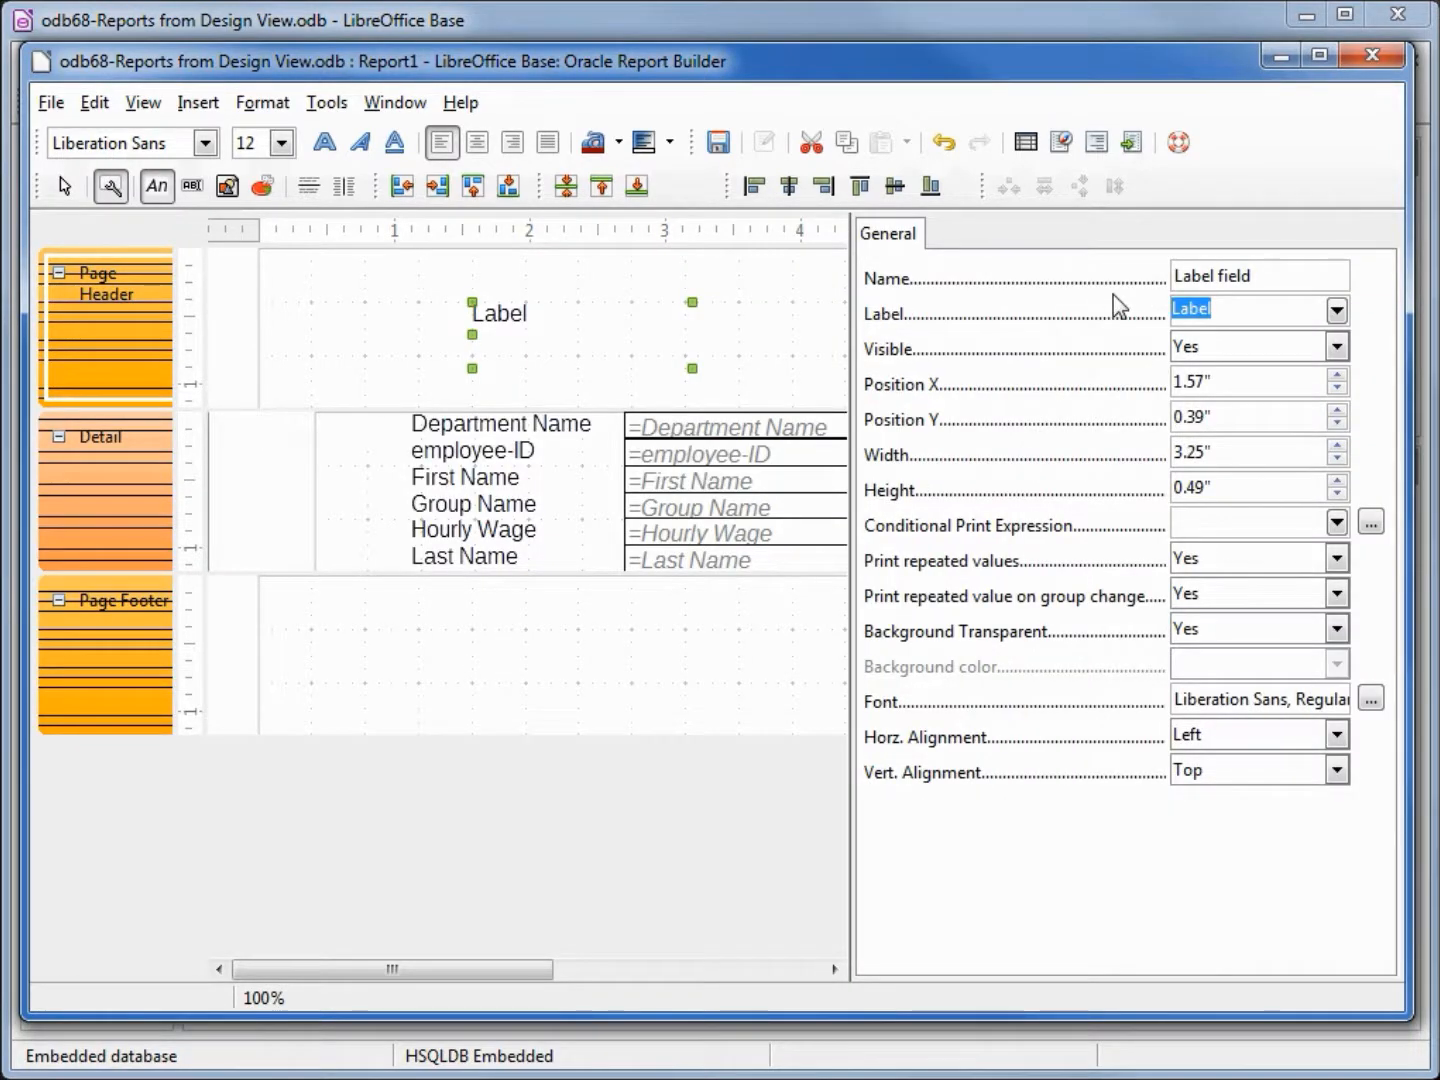
{"action": "type", "text": "List of Employees"}
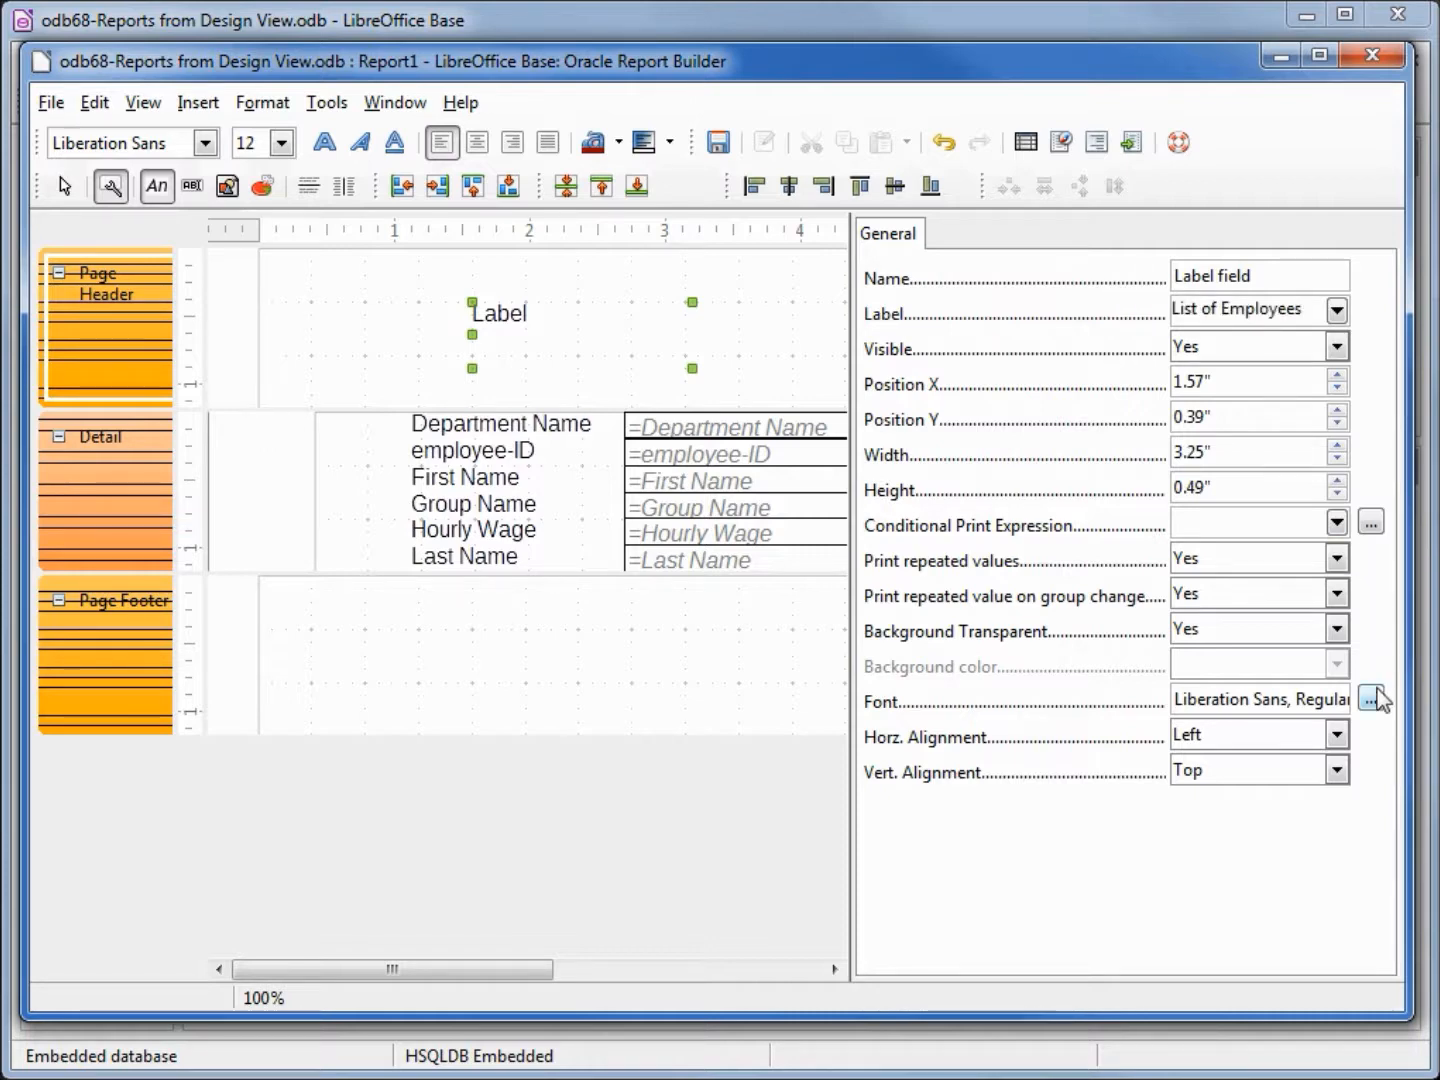
{"action": "left_click", "coordinate": [1371, 698]}
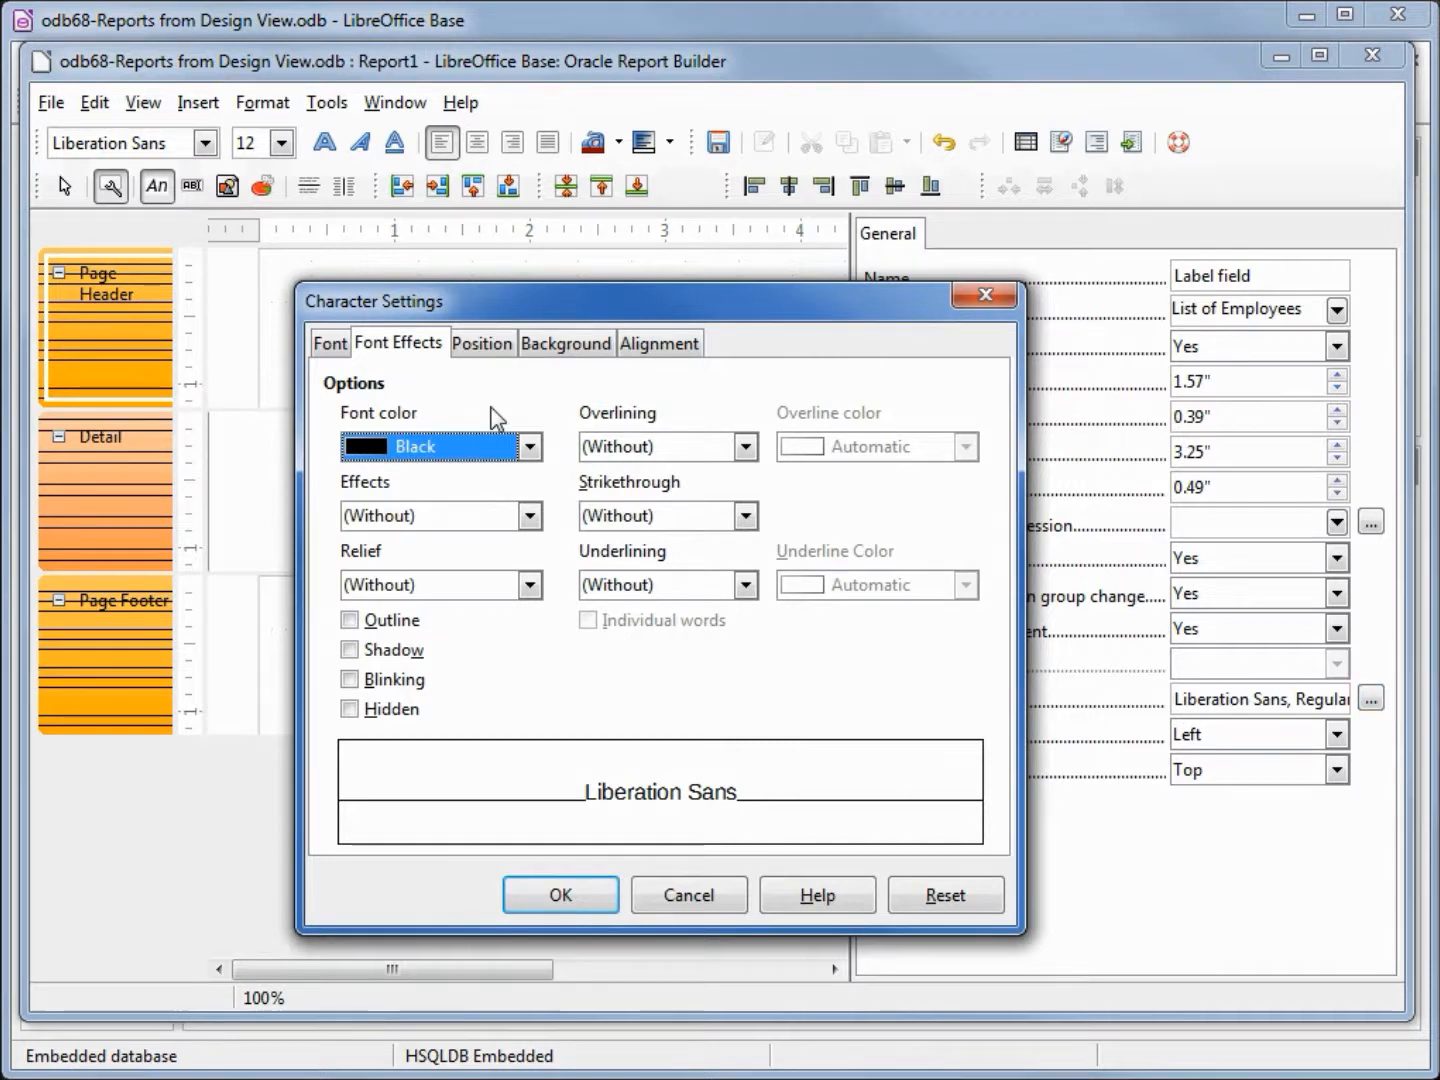
Format the title as Georgia, bold, 22 pt with a Dot Dot Dash (Bold) underline.
{"action": "left_click", "coordinate": [744, 585]}
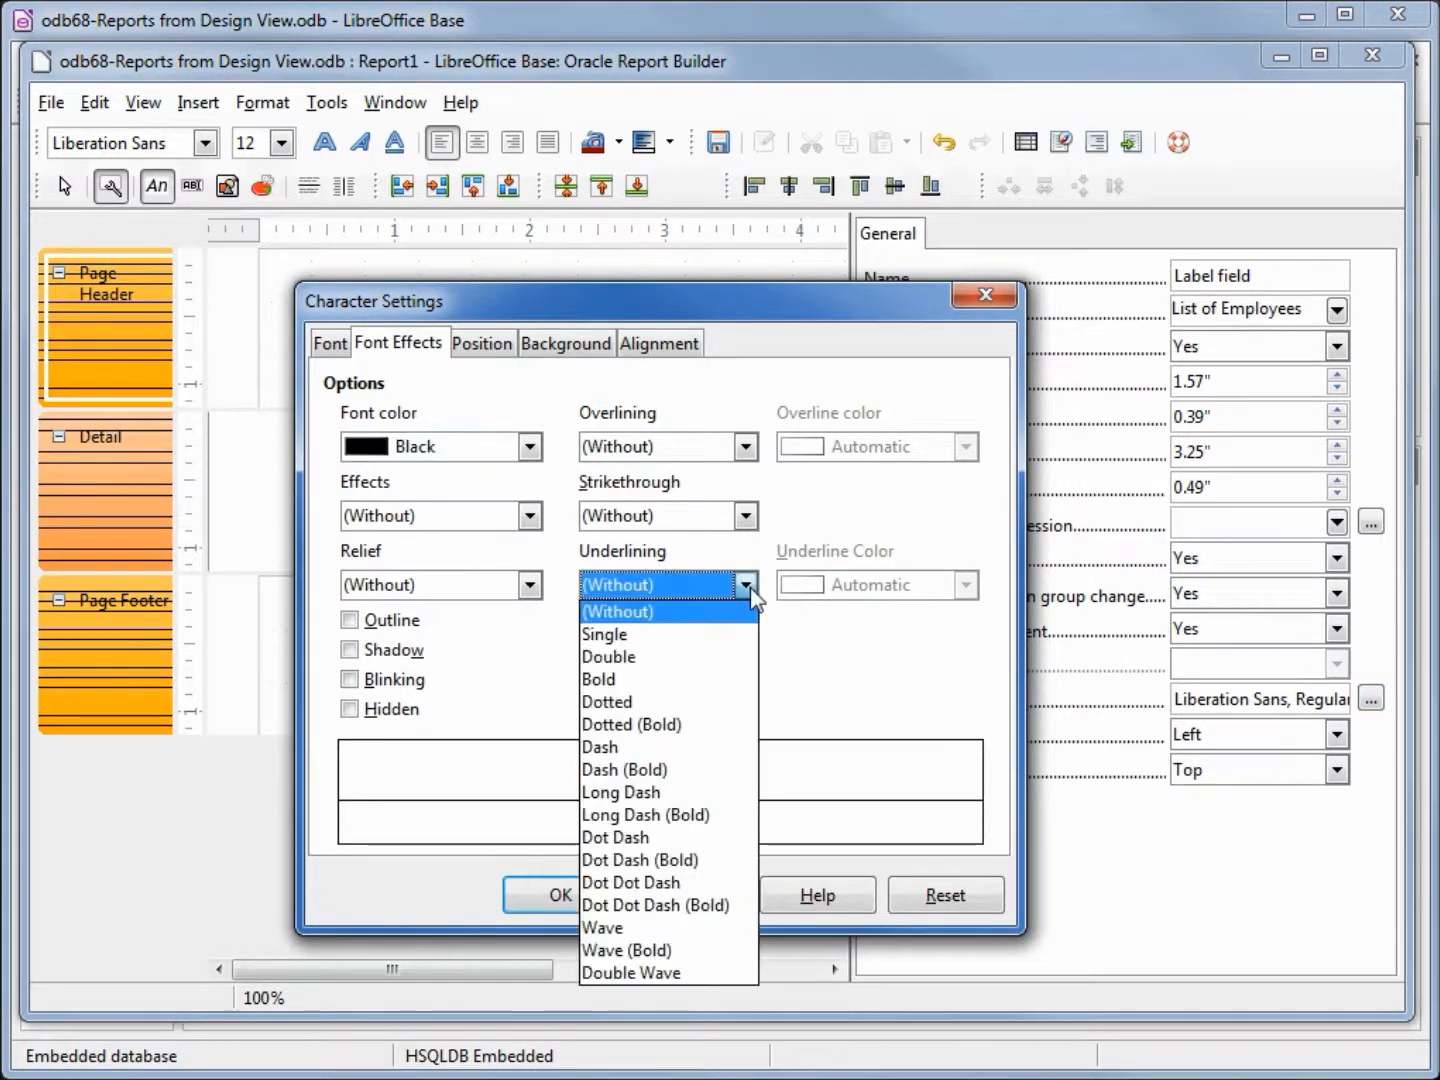
{"action": "mouse_move", "coordinate": [615, 837]}
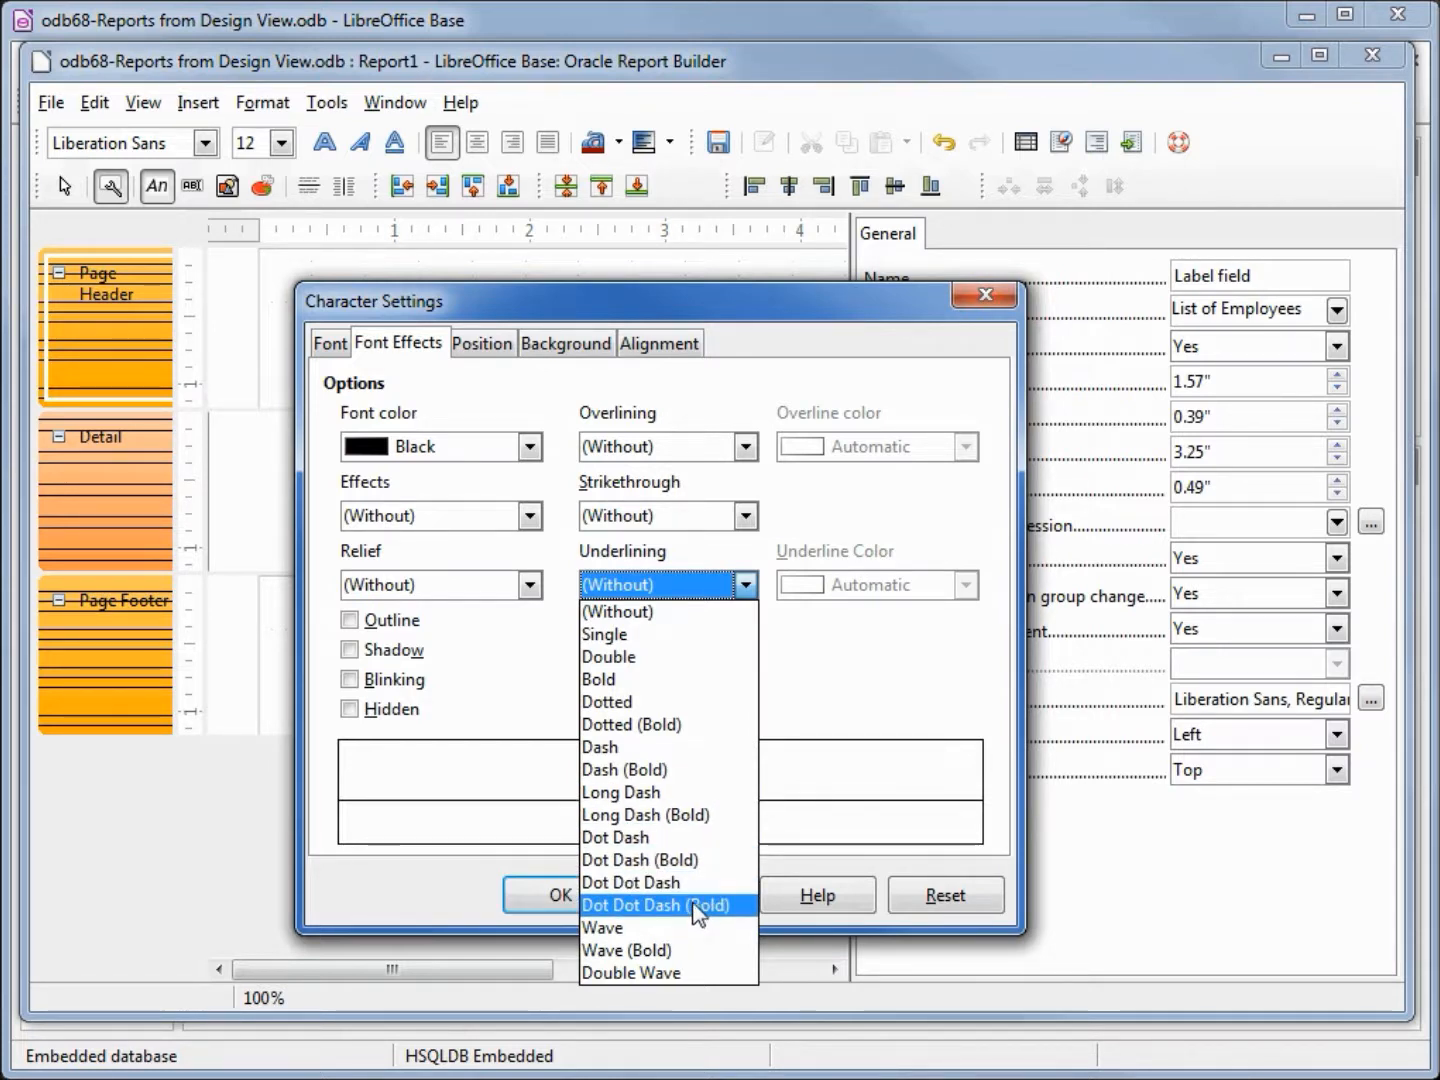
{"action": "left_click", "coordinate": [330, 343]}
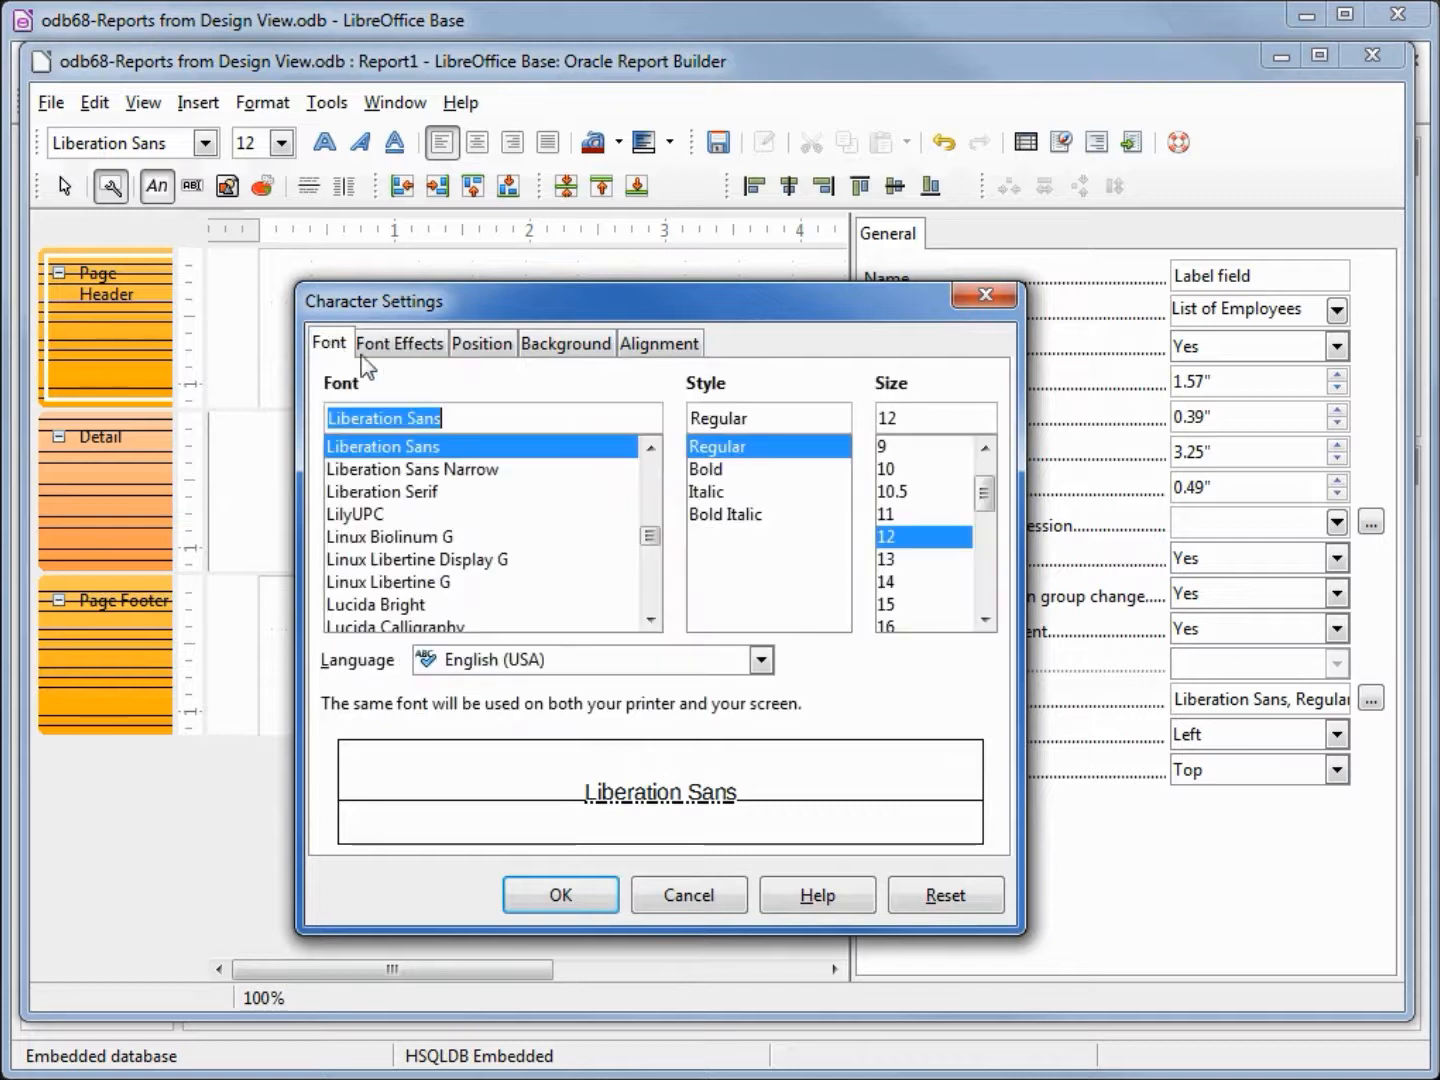
{"action": "type", "text": "Gentium Basic"}
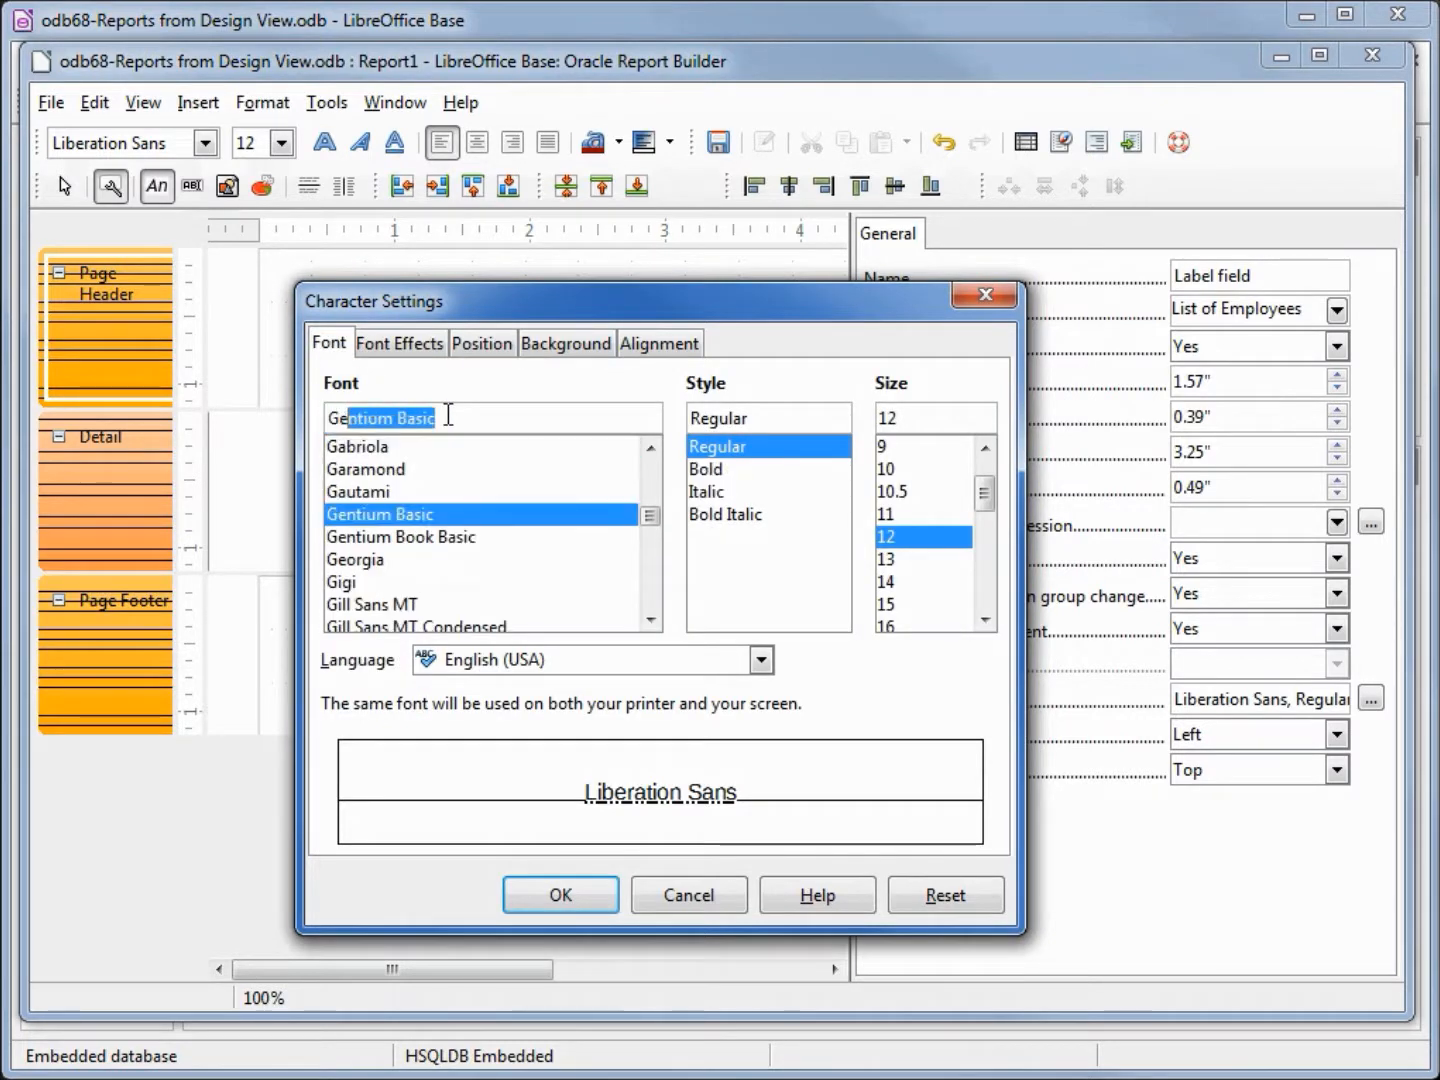
{"action": "left_click", "coordinate": [355, 559]}
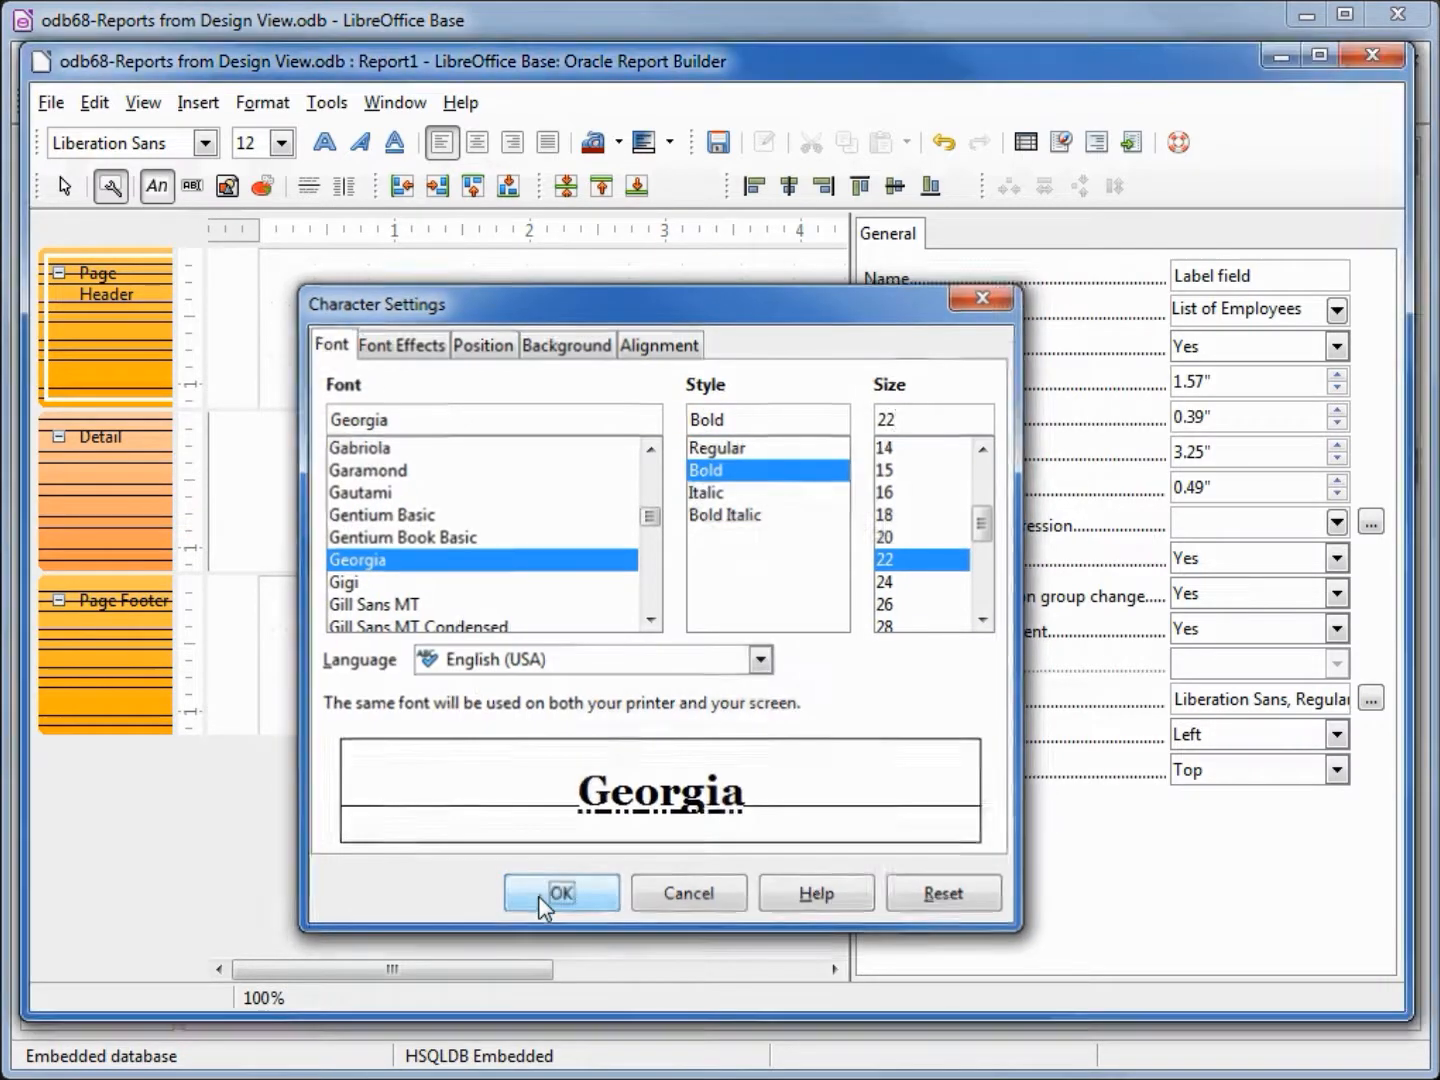
{"action": "left_click", "coordinate": [561, 893]}
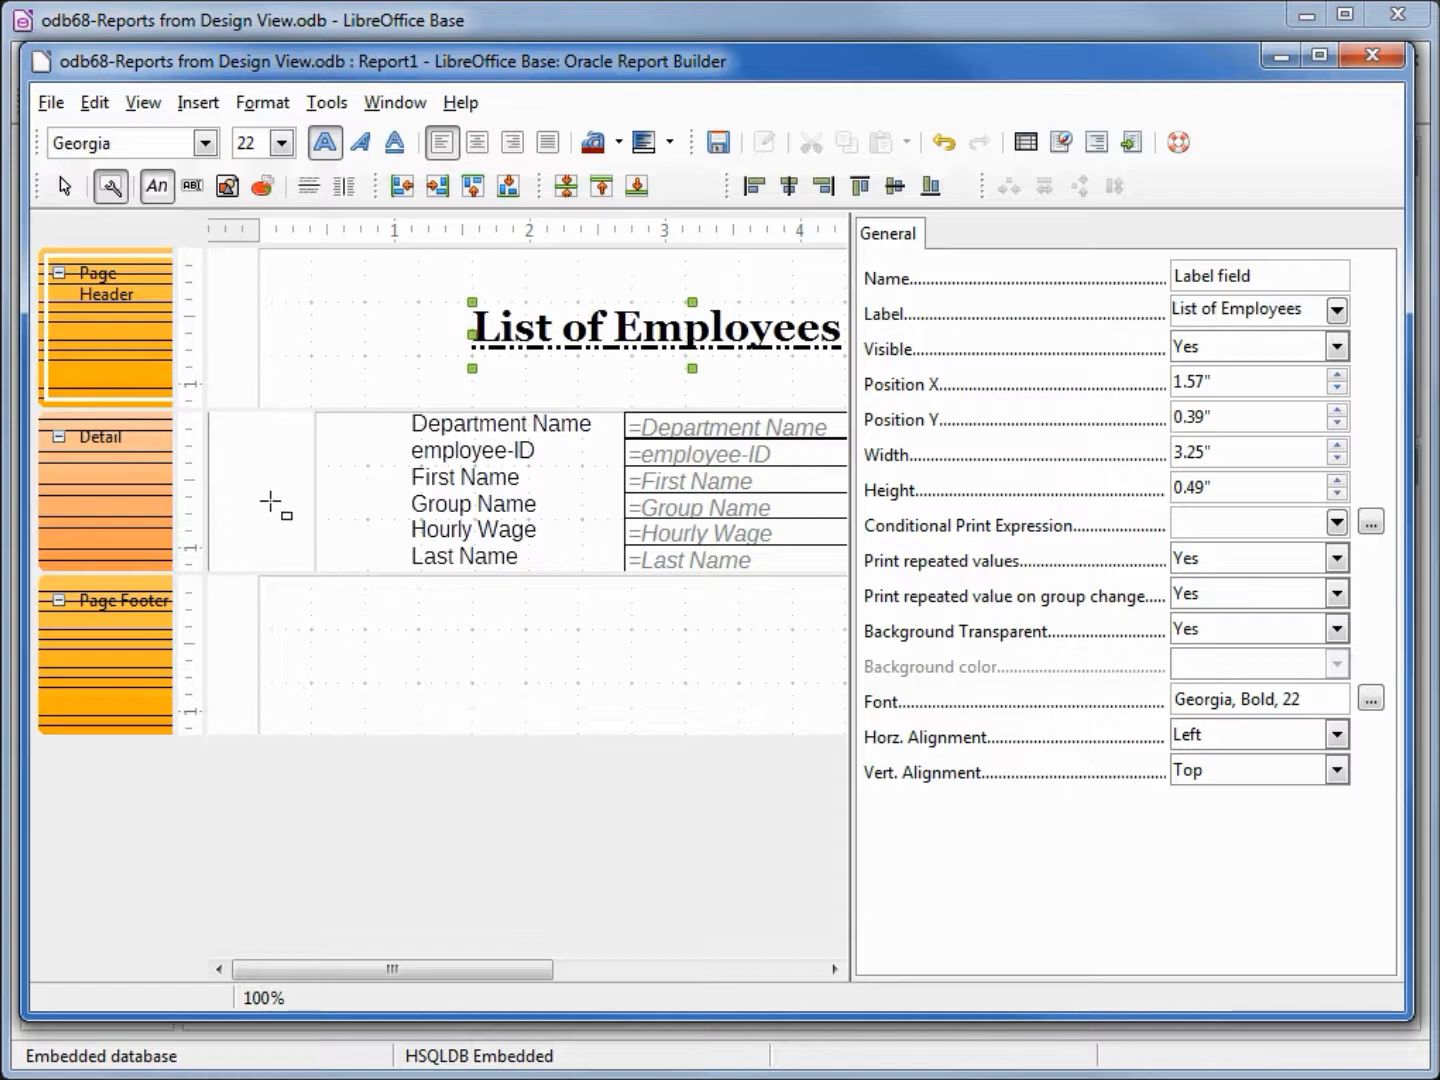
{"action": "left_click", "coordinate": [197, 102]}
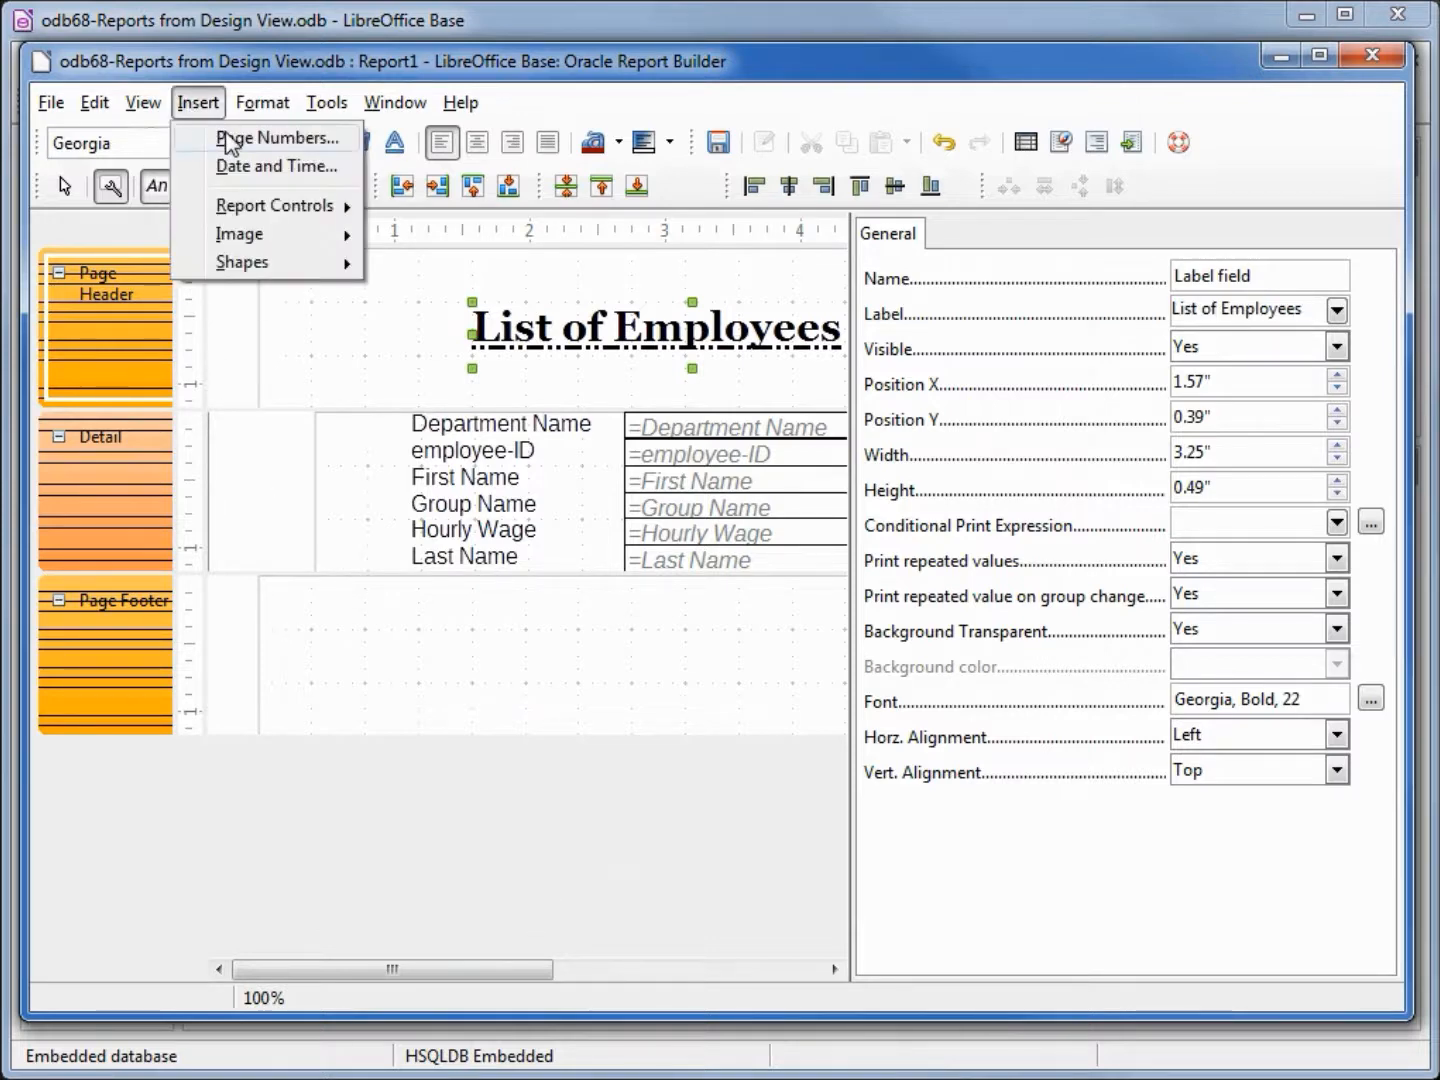
Add centered 'Page N of M' page numbers at the bottom of the page.
{"action": "left_click", "coordinate": [278, 137]}
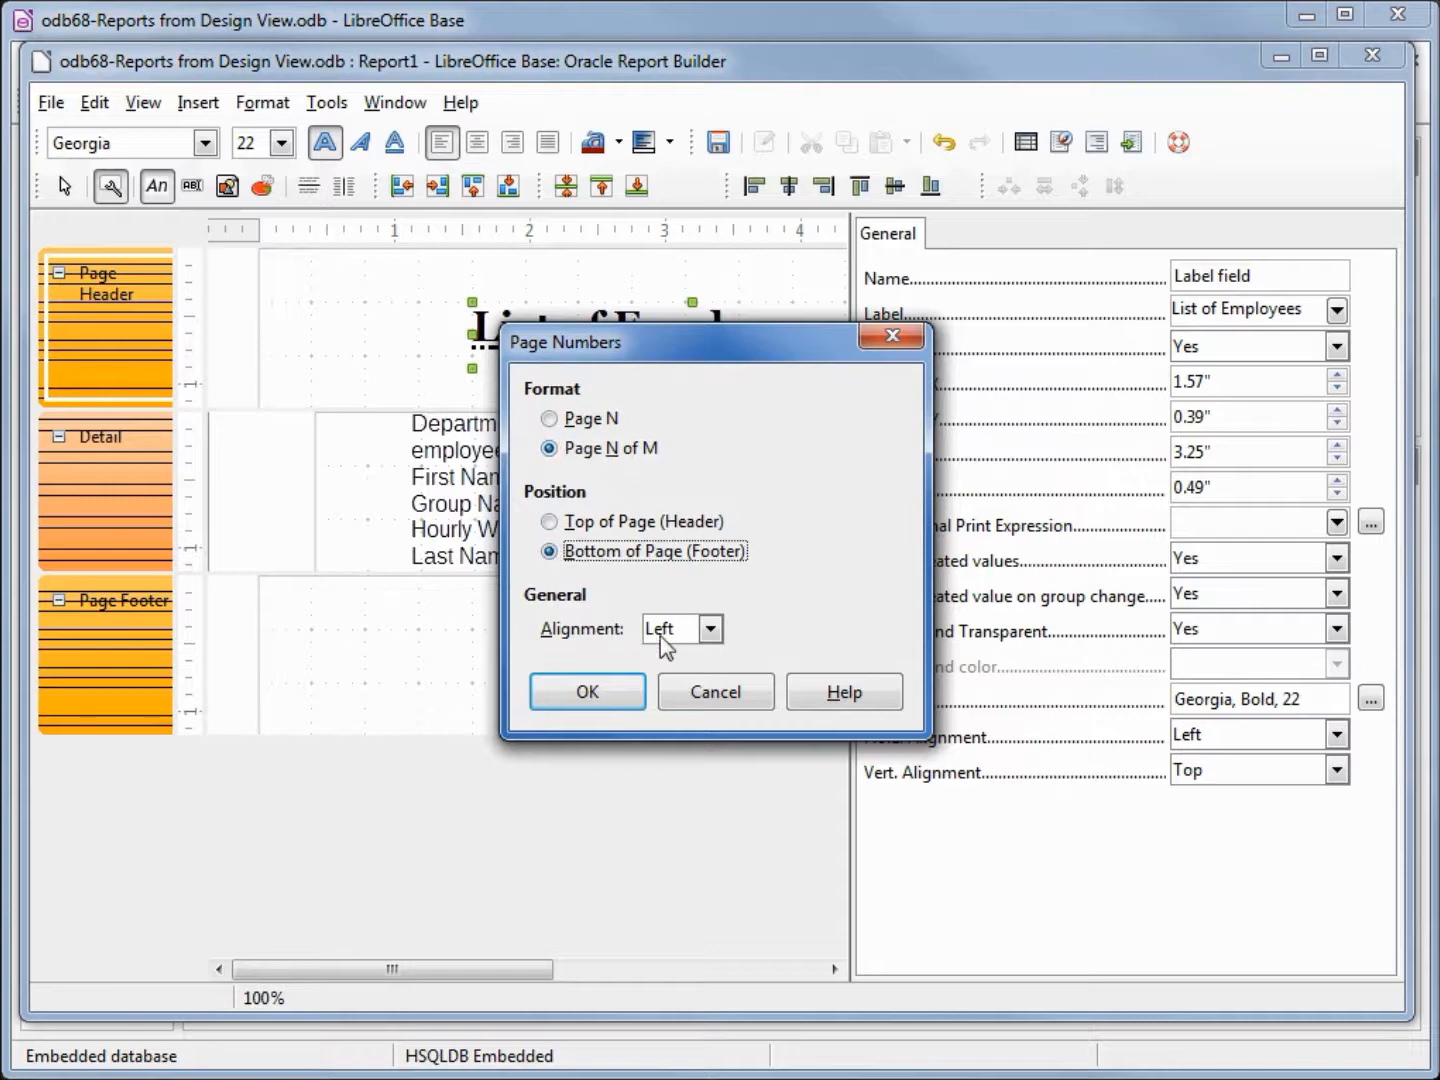
{"action": "left_click", "coordinate": [670, 628]}
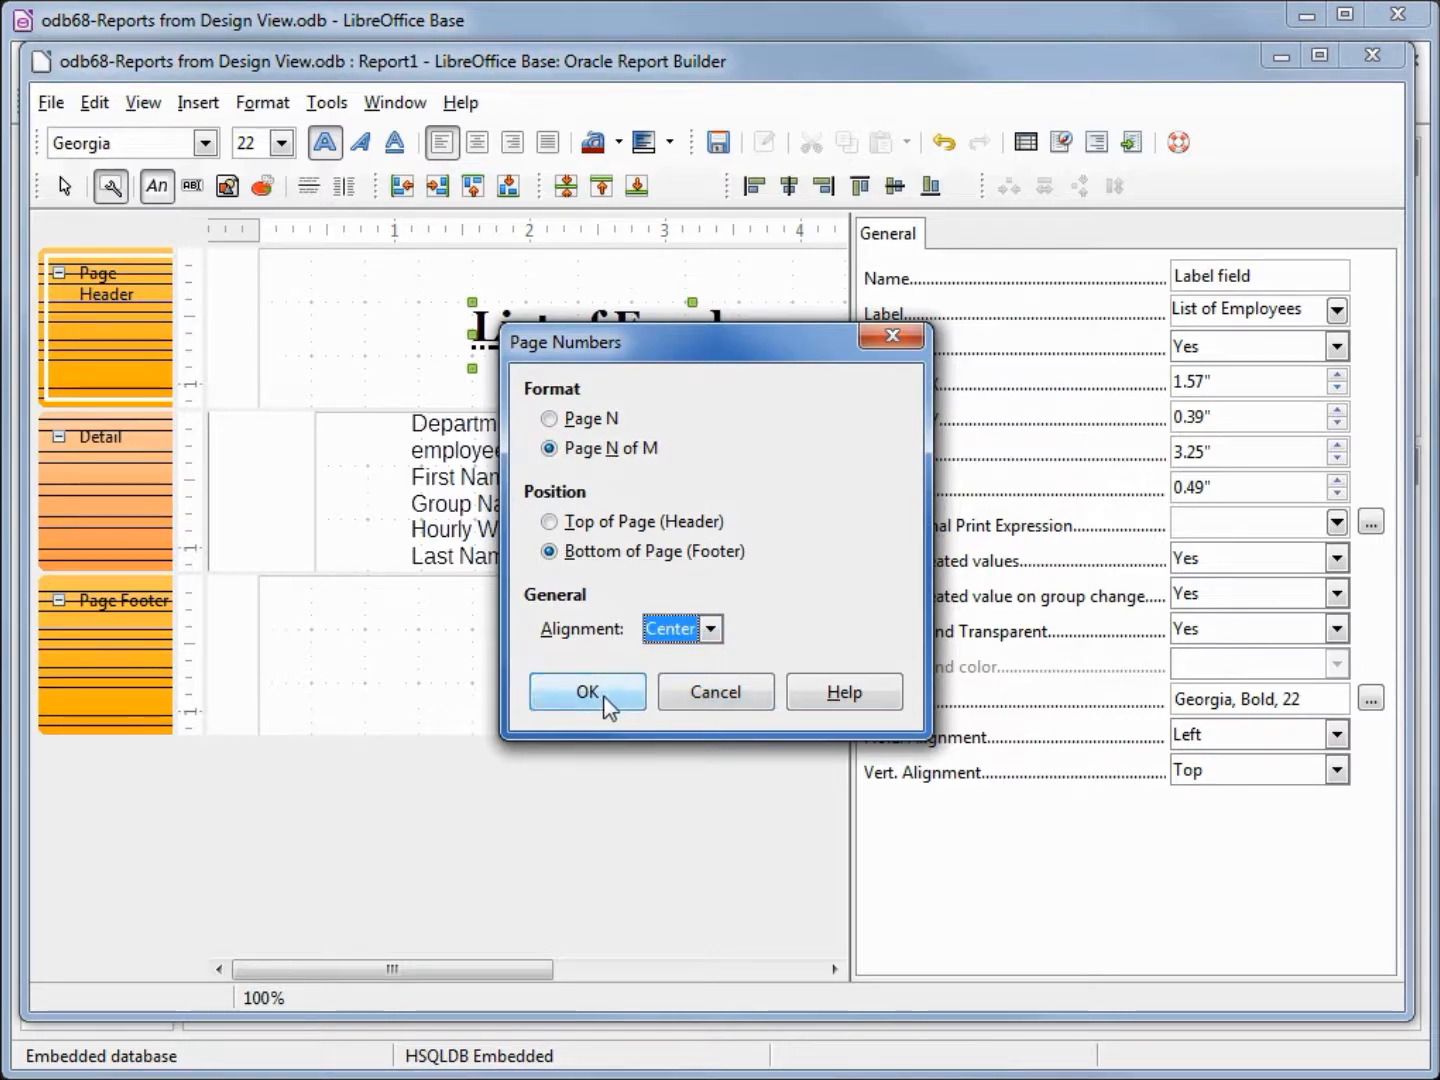
{"action": "left_click", "coordinate": [587, 691]}
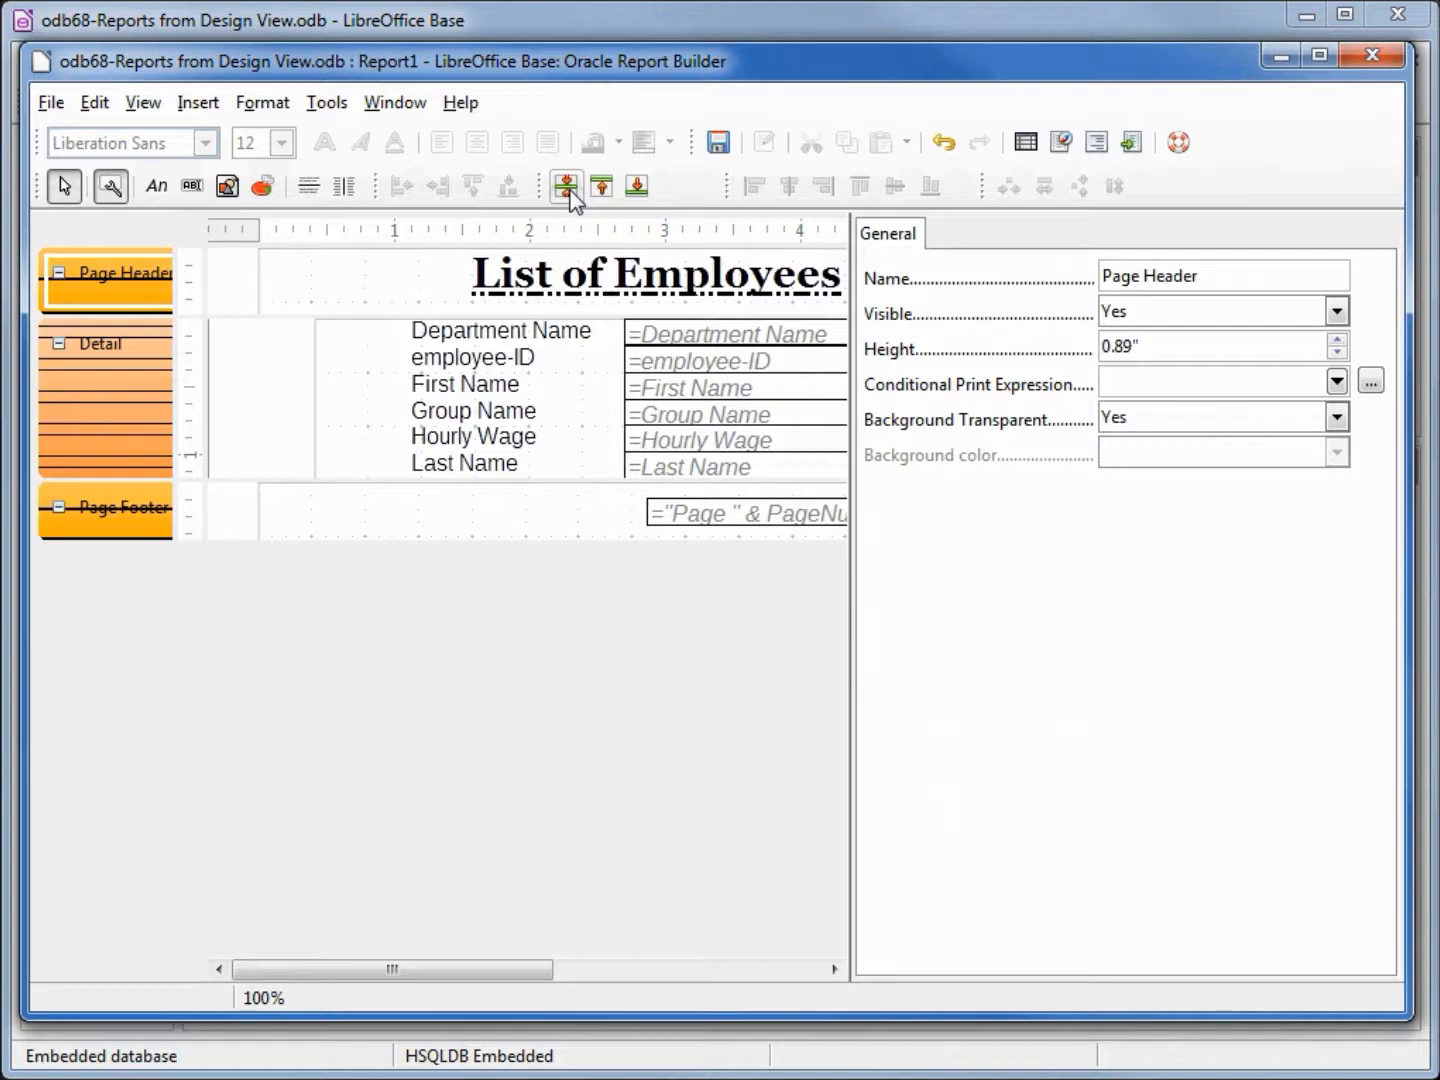
Set the top and bottom page margins to 0.50" in Format > Page.
{"action": "left_click", "coordinate": [262, 102]}
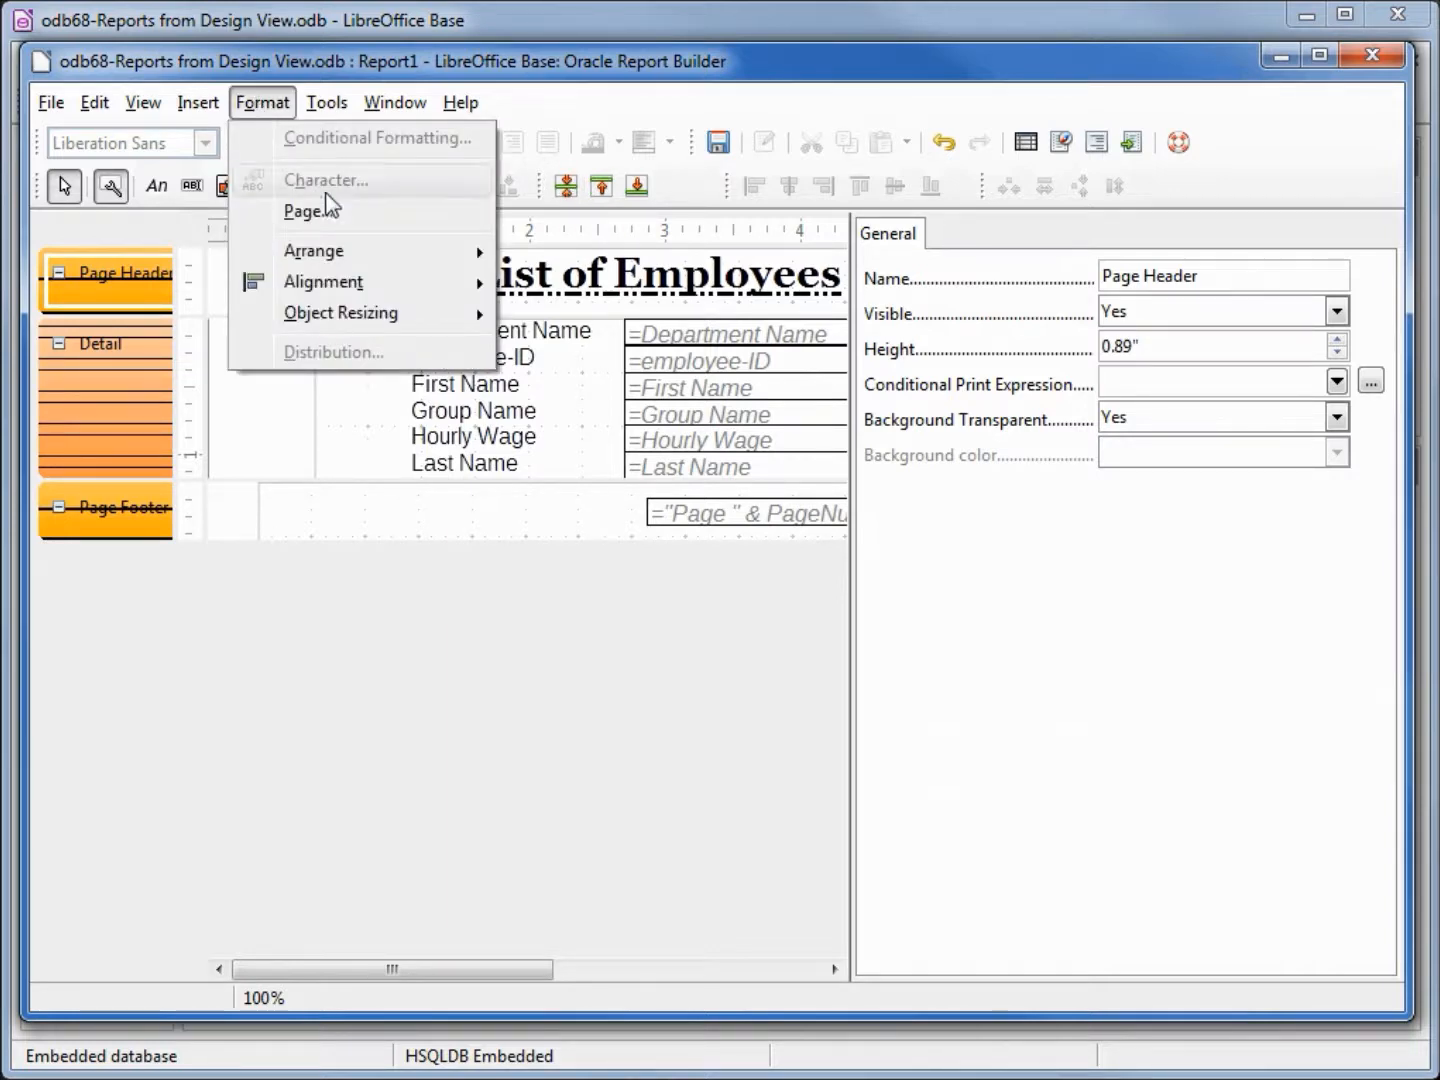
{"action": "left_click", "coordinate": [312, 211]}
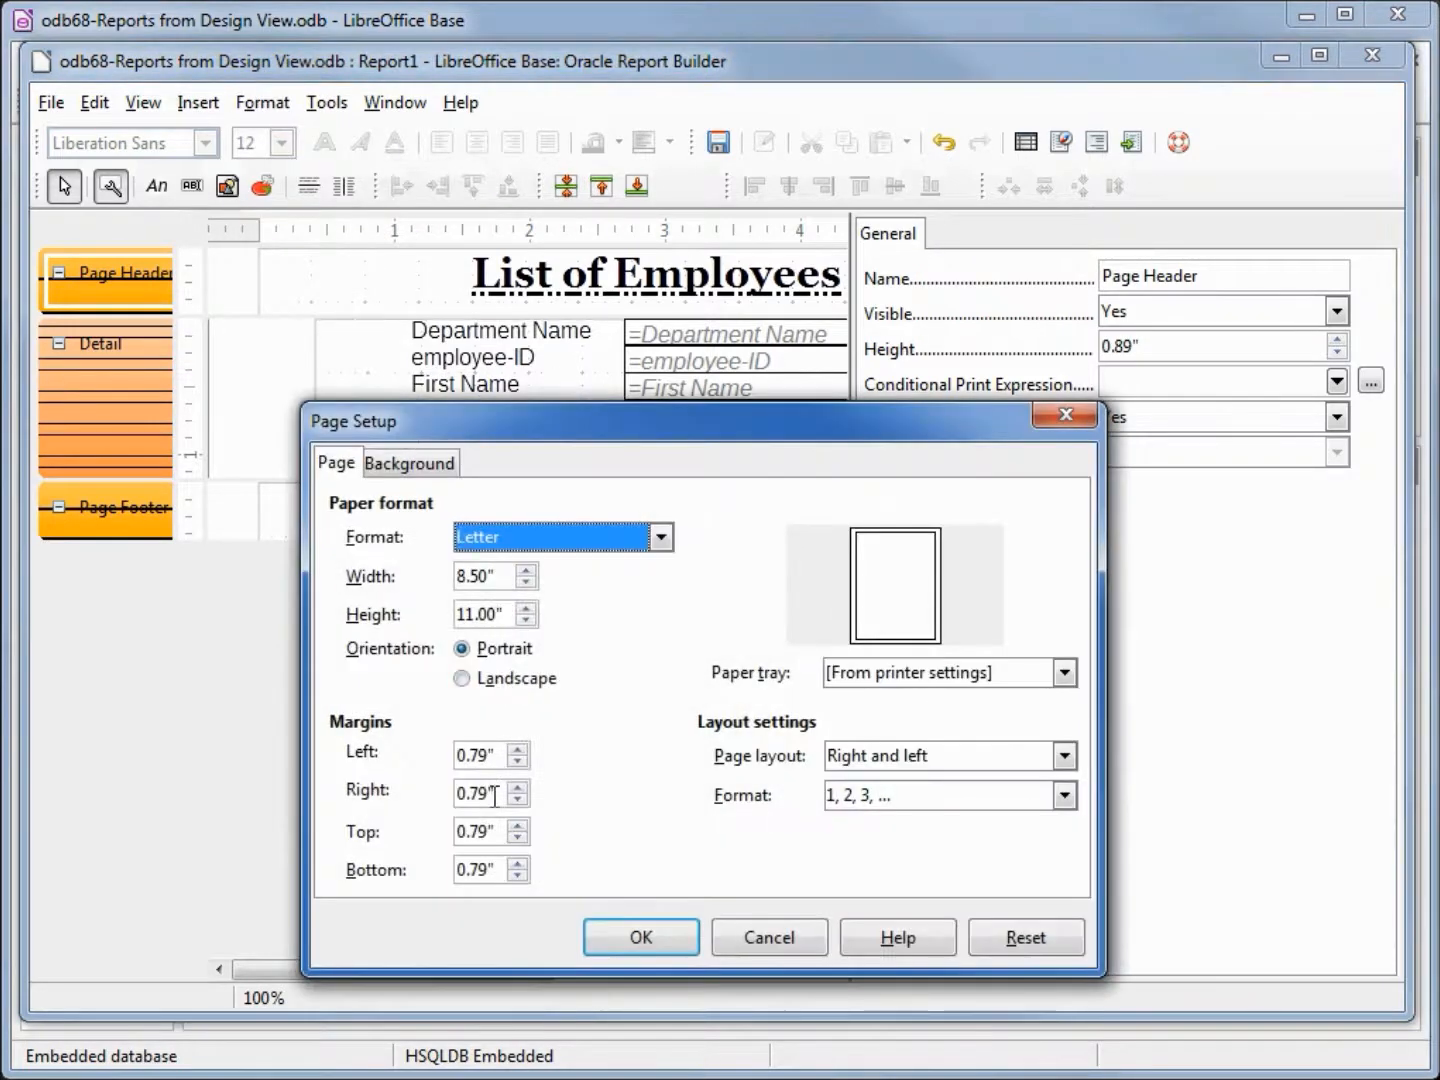
{"action": "left_click", "coordinate": [476, 831]}
{"action": "type", "text": "50"}
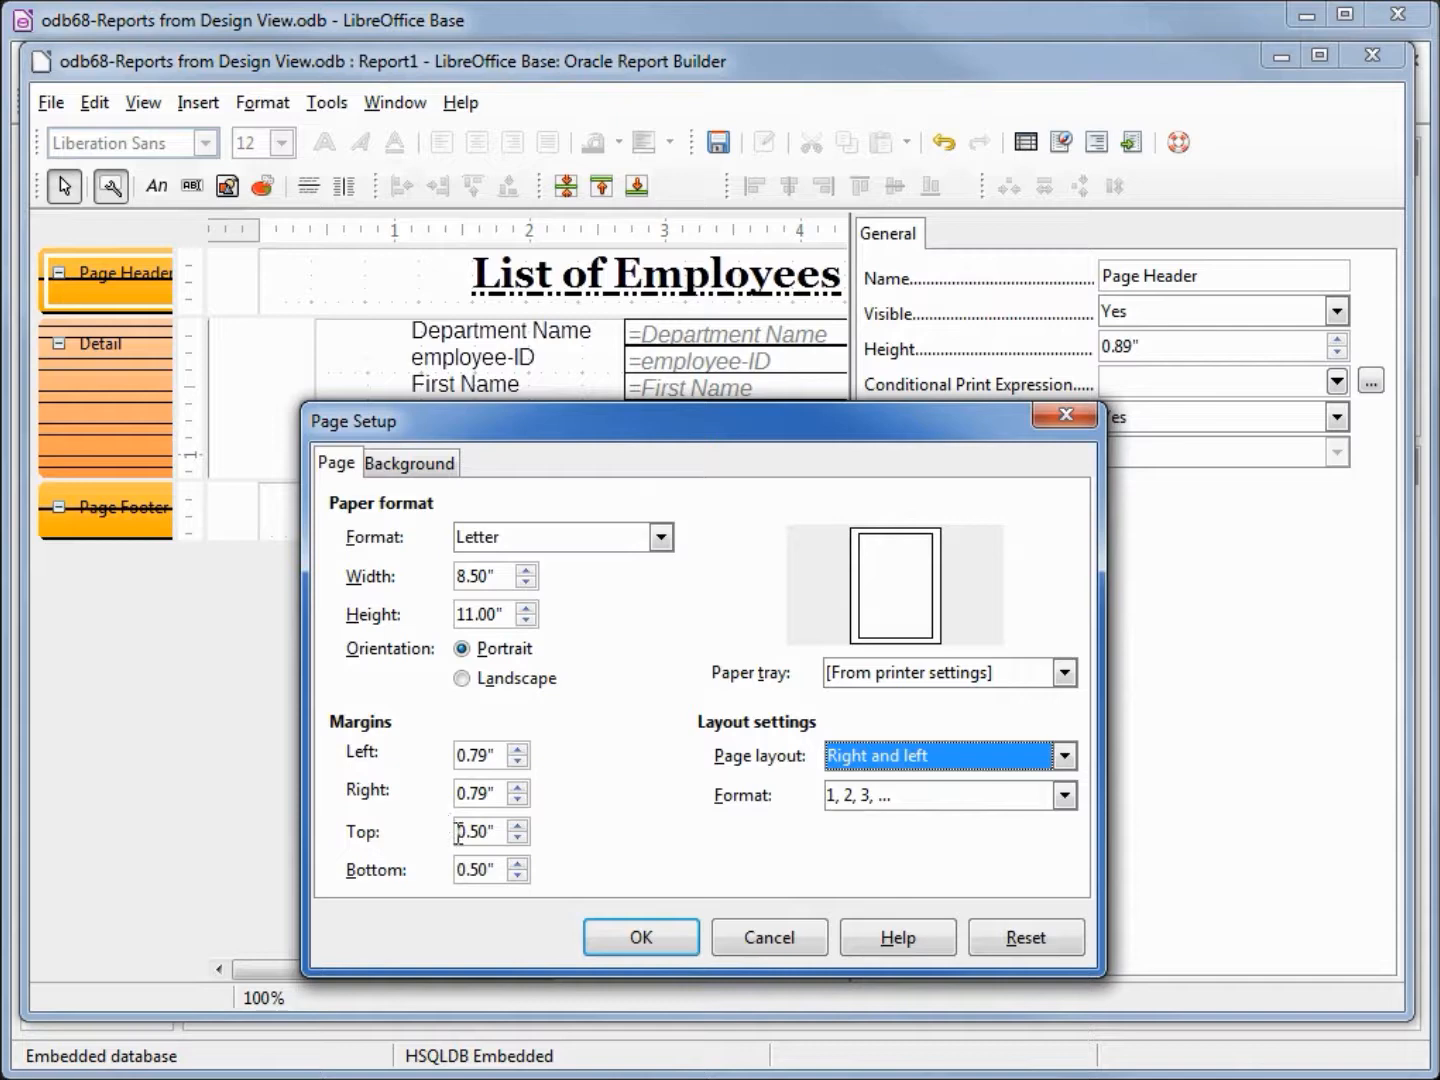
{"action": "left_click", "coordinate": [640, 937]}
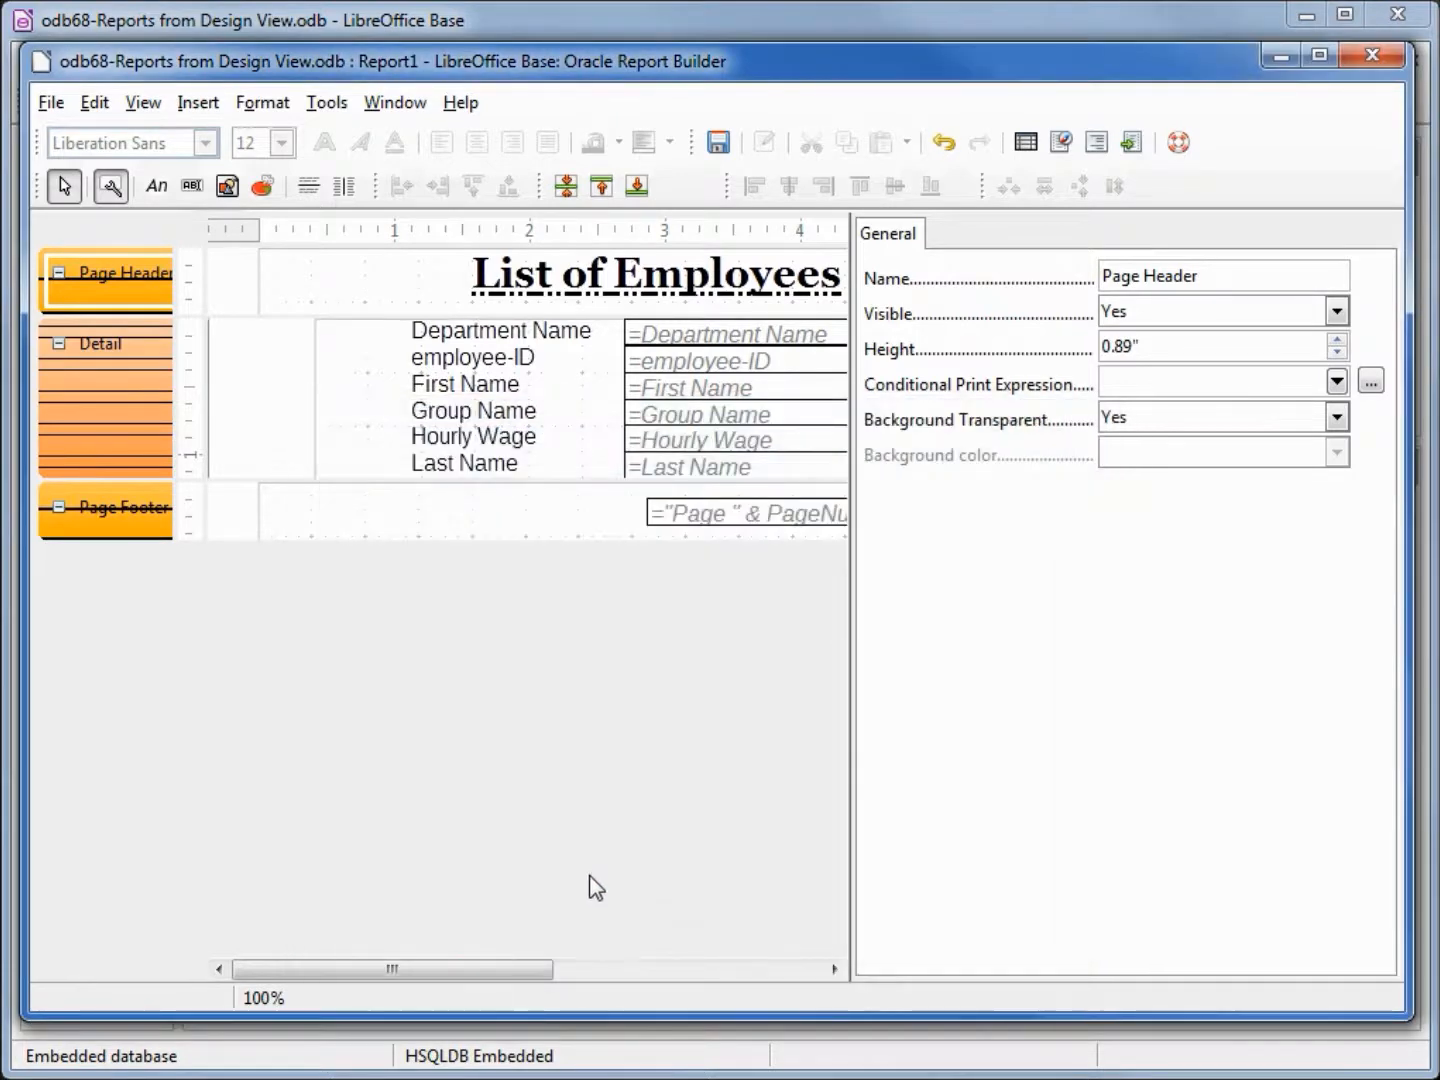
Save the report as 'odb68-Columnar-Design View'.
{"action": "left_click", "coordinate": [717, 141]}
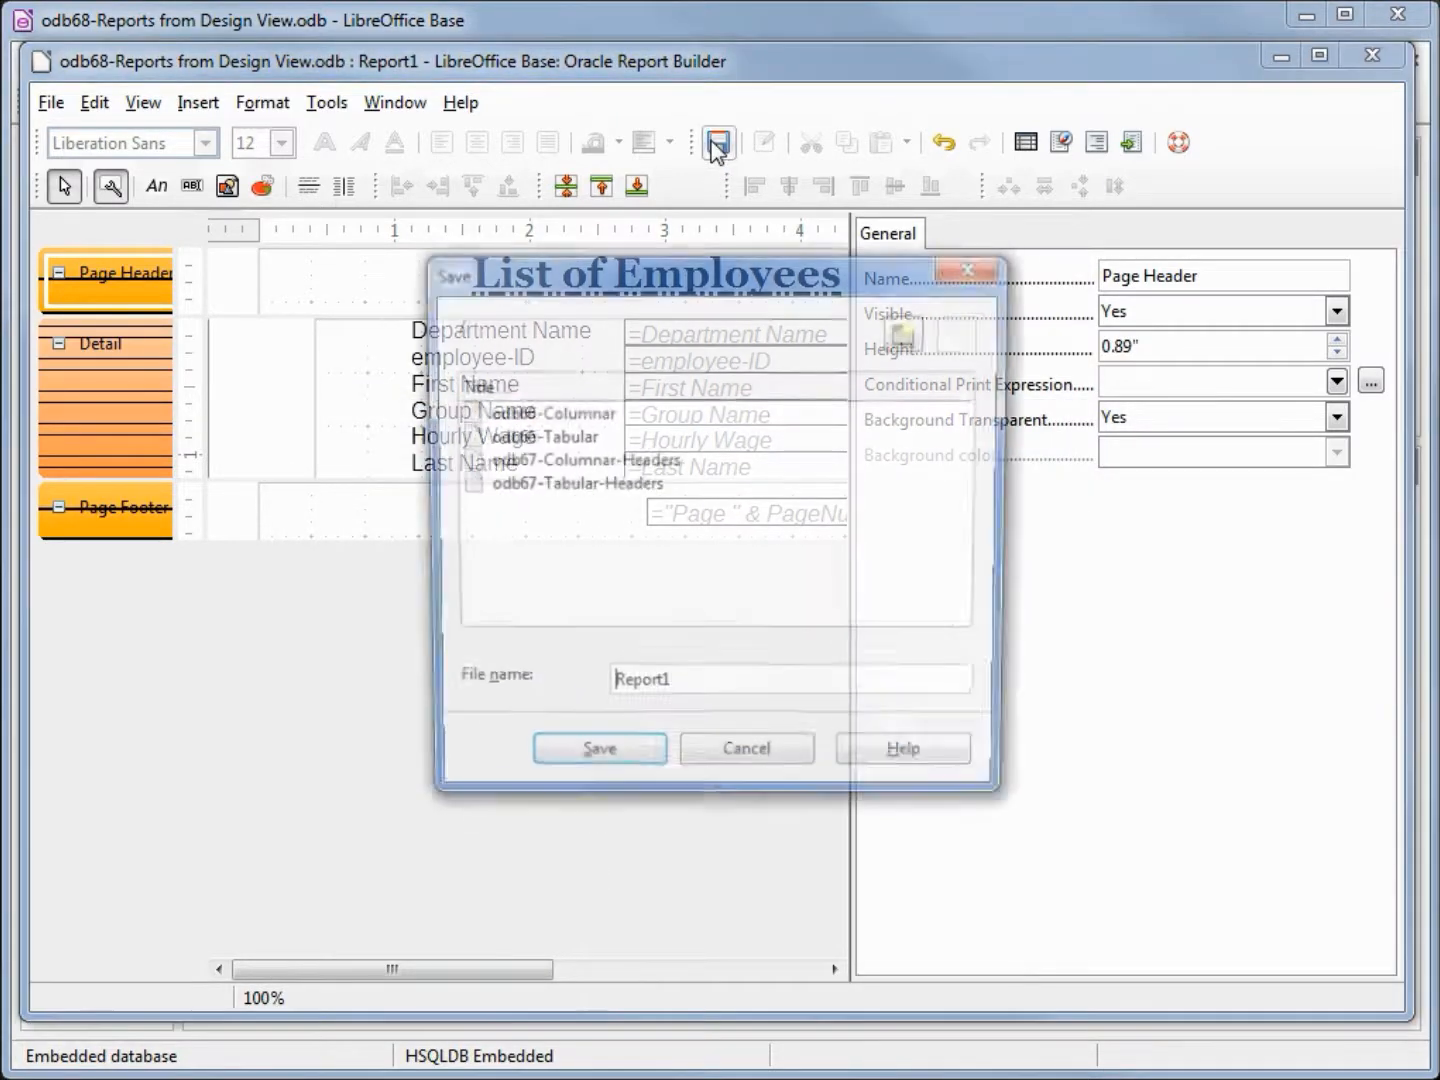
{"action": "type", "text": "odb68-Columnar-Design View"}
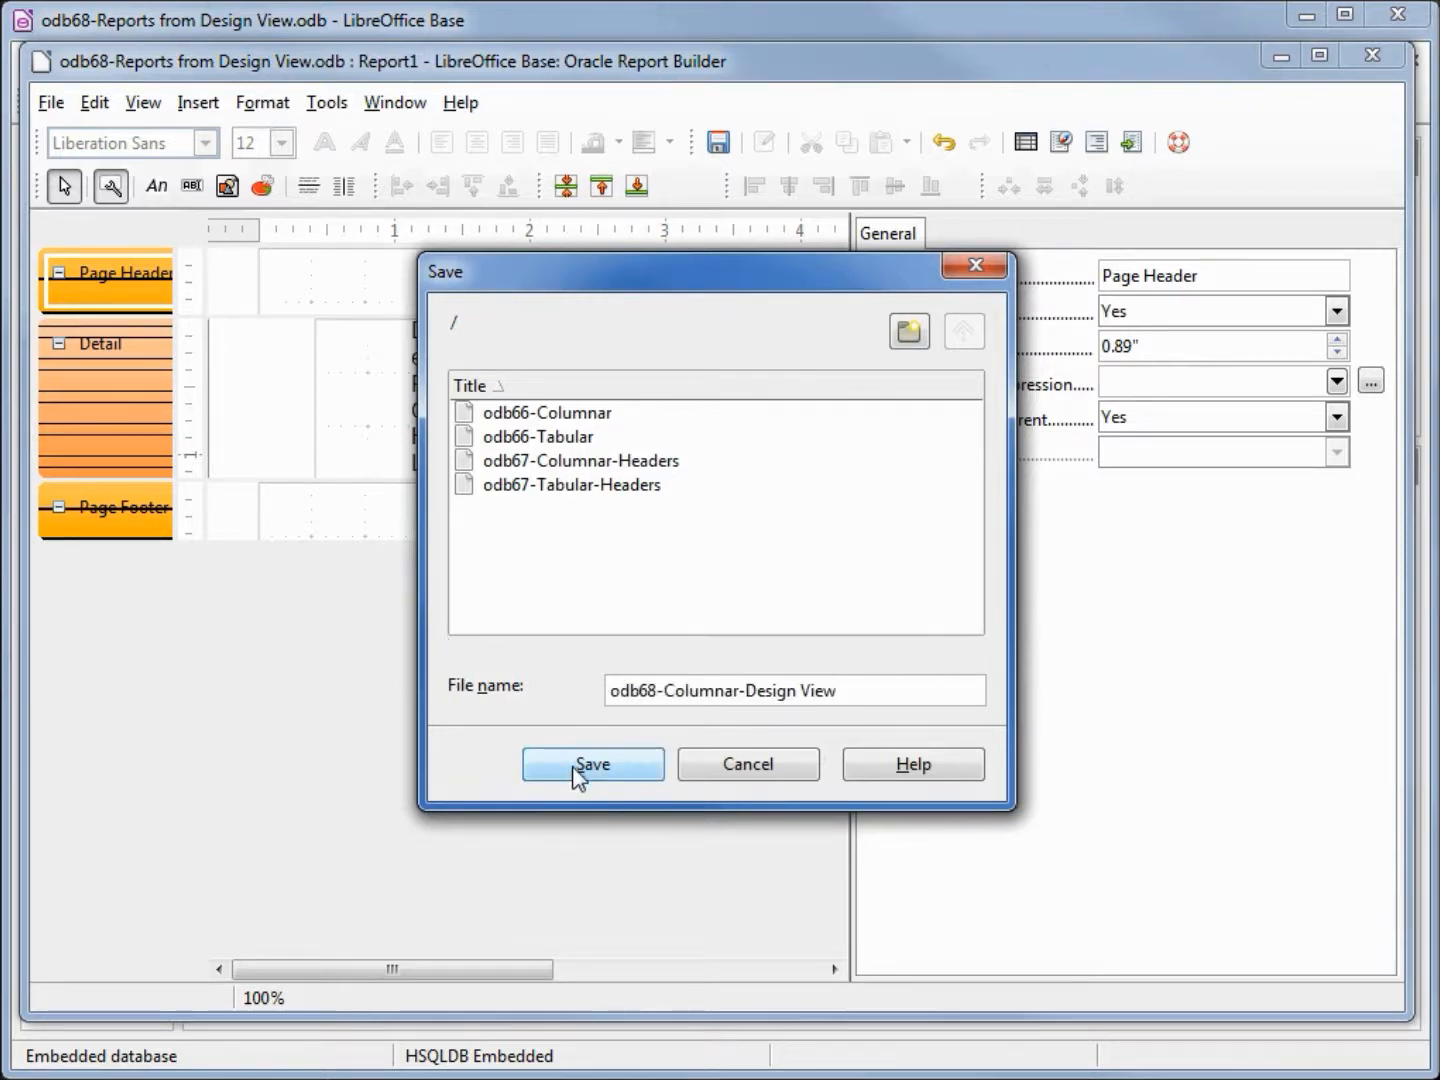
{"action": "left_click", "coordinate": [592, 763]}
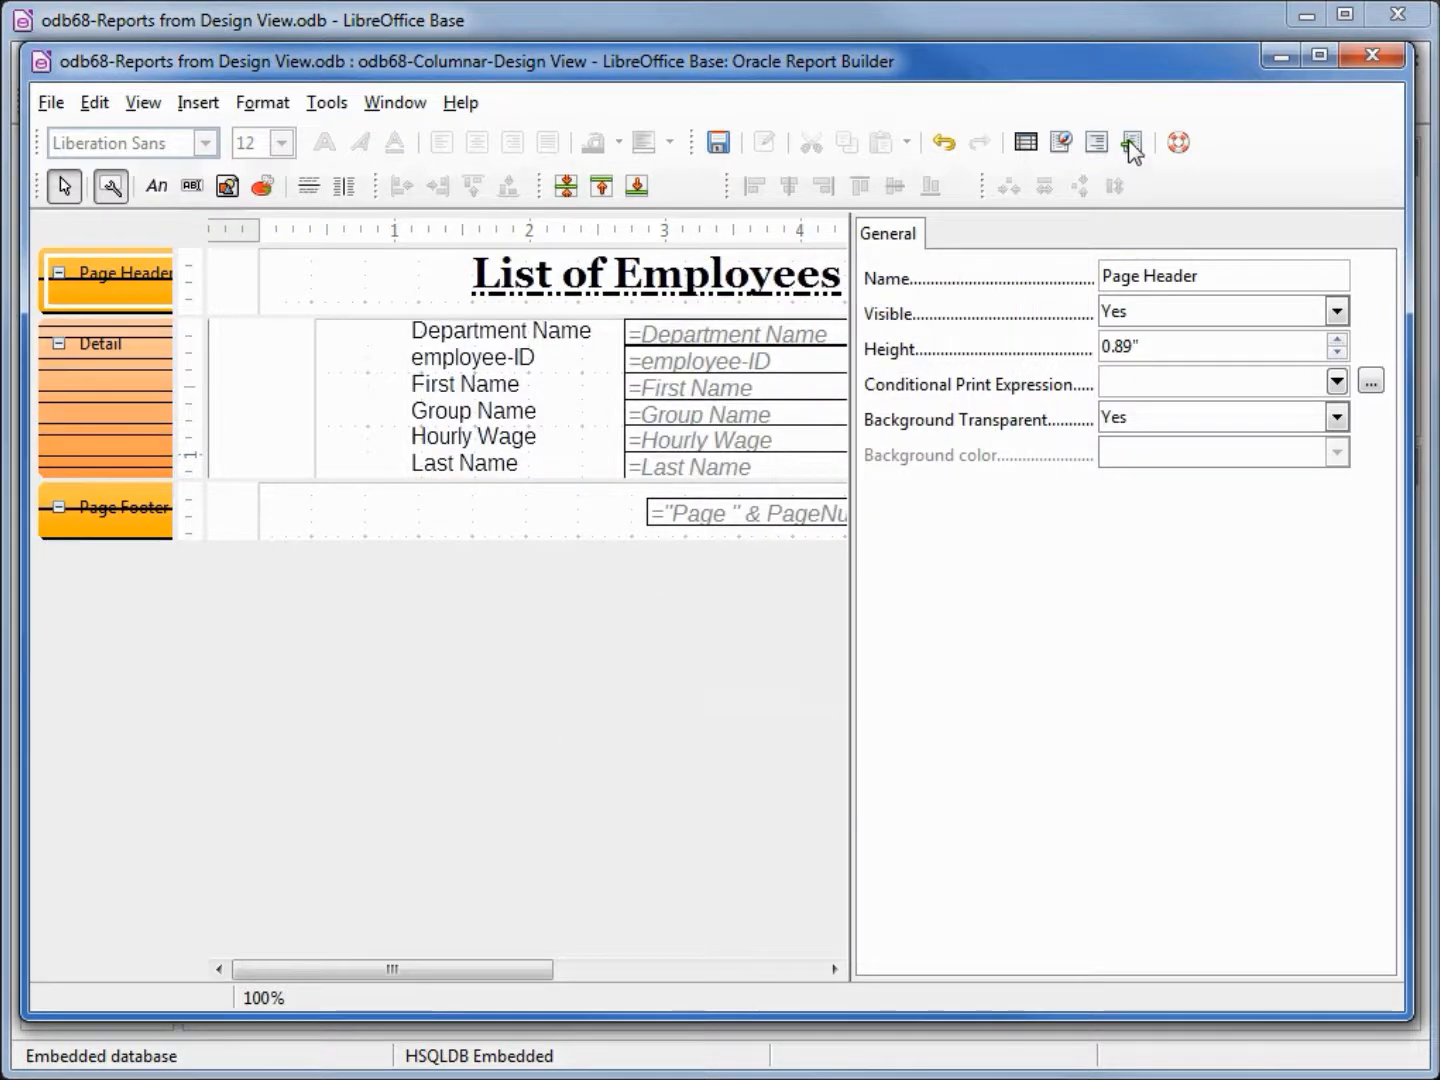
{"action": "left_click", "coordinate": [1131, 141]}
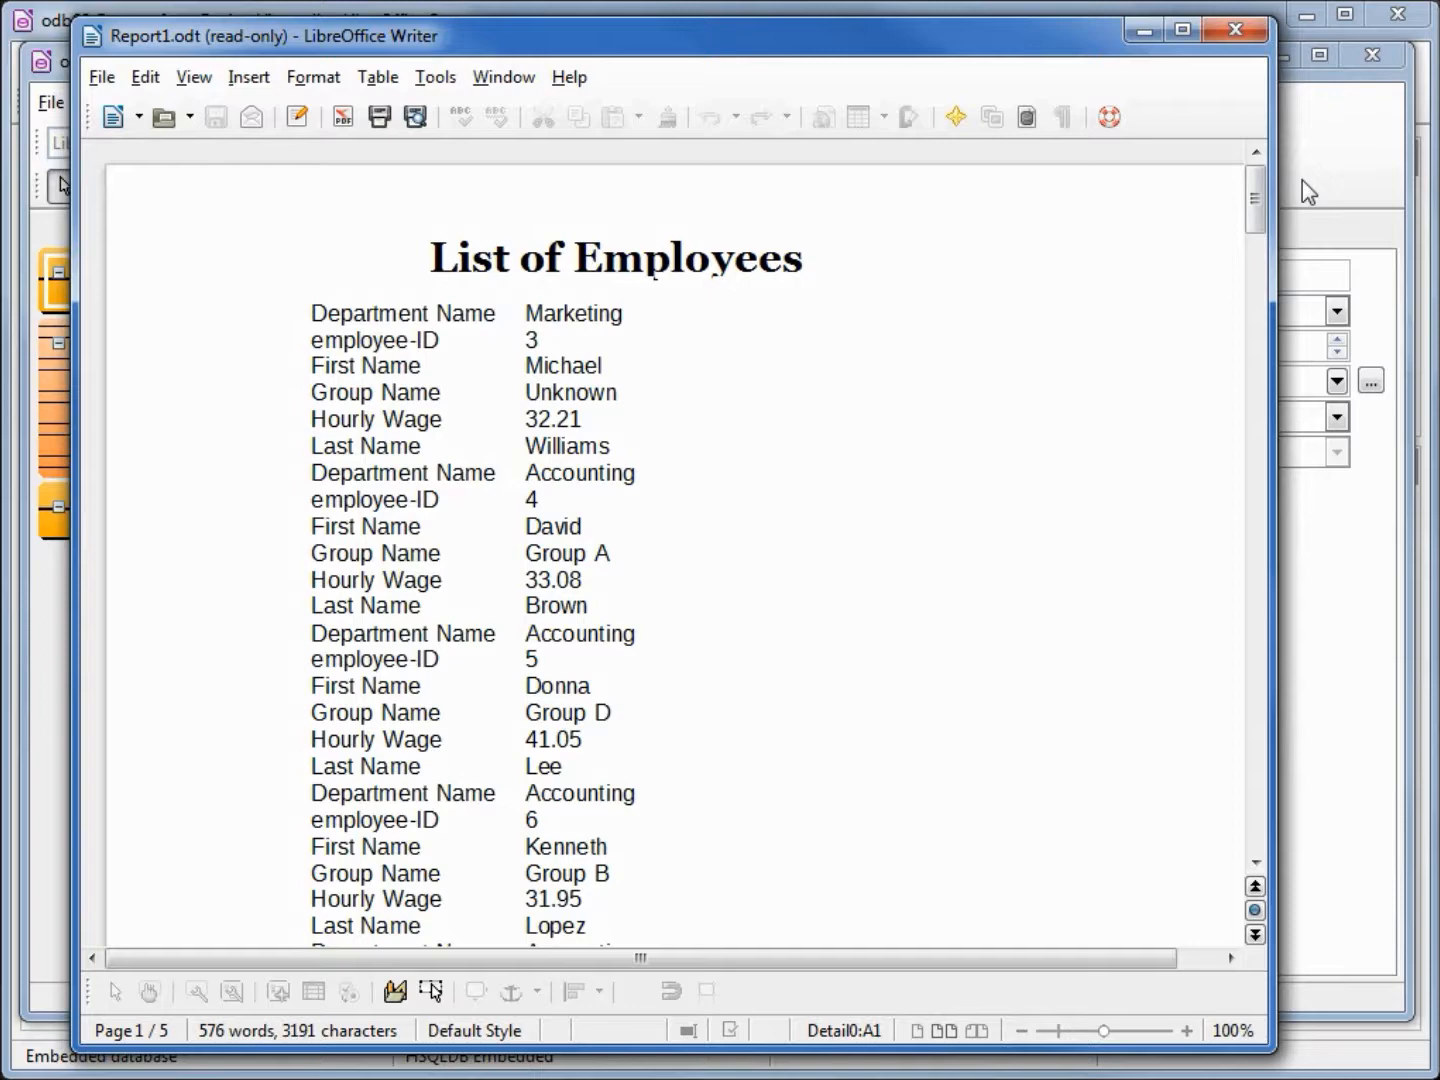
{"action": "mouse_move", "coordinate": [630, 468]}
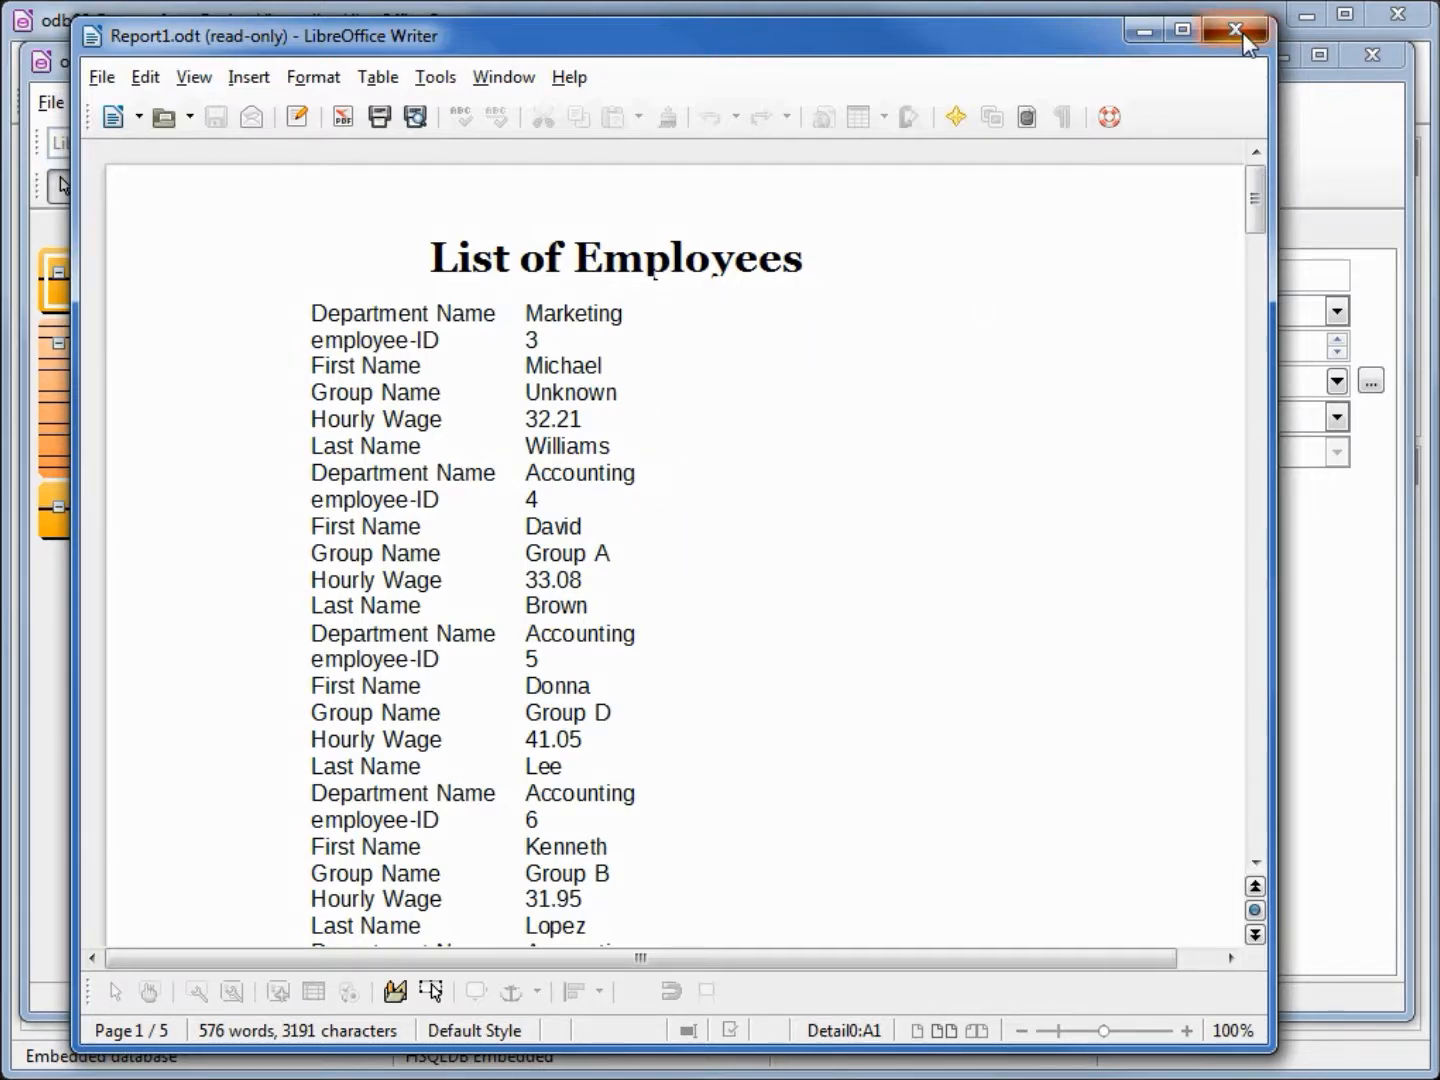
{"action": "left_click", "coordinate": [1236, 29]}
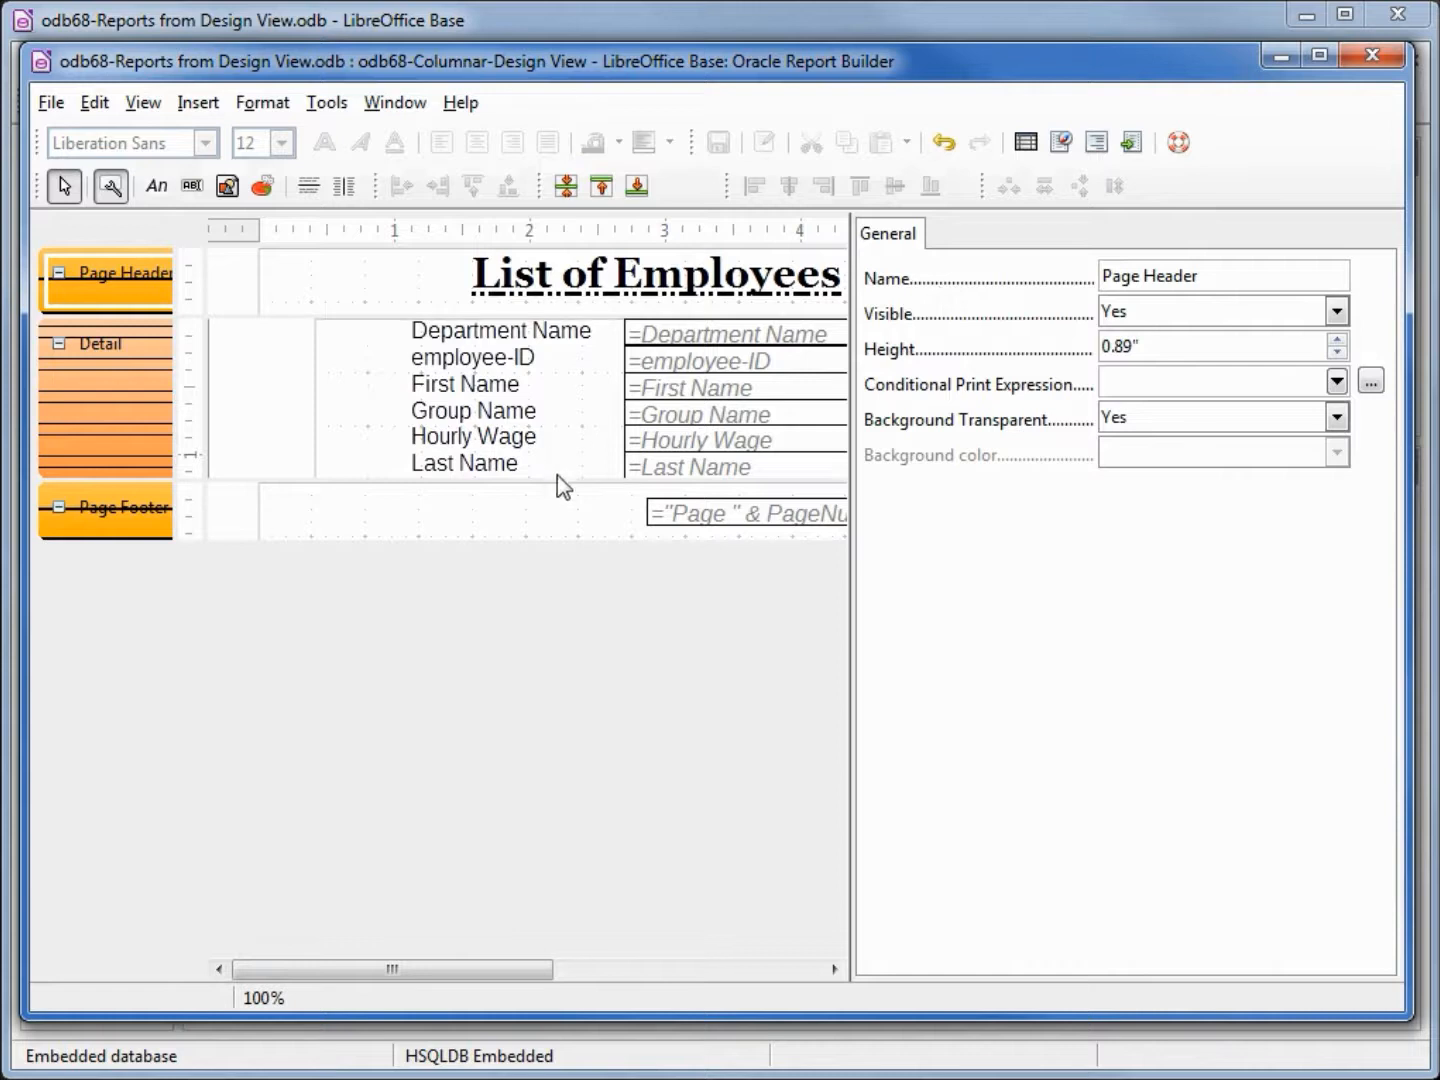
{"action": "left_click", "coordinate": [105, 343]}
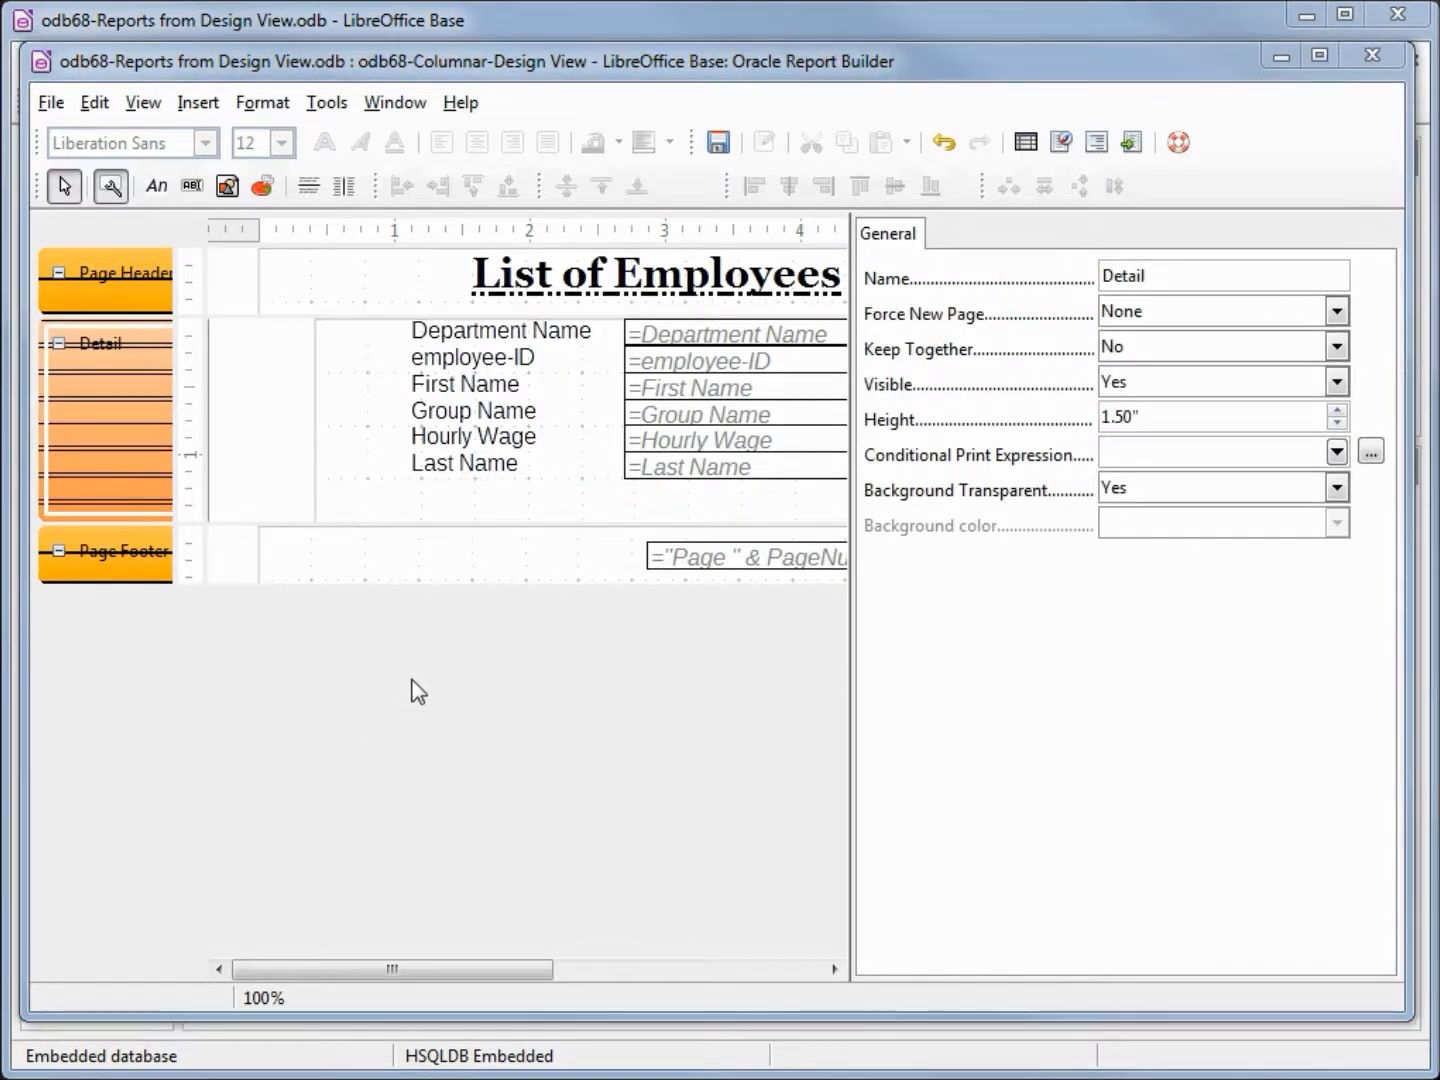
{"action": "mouse_move", "coordinate": [450, 740]}
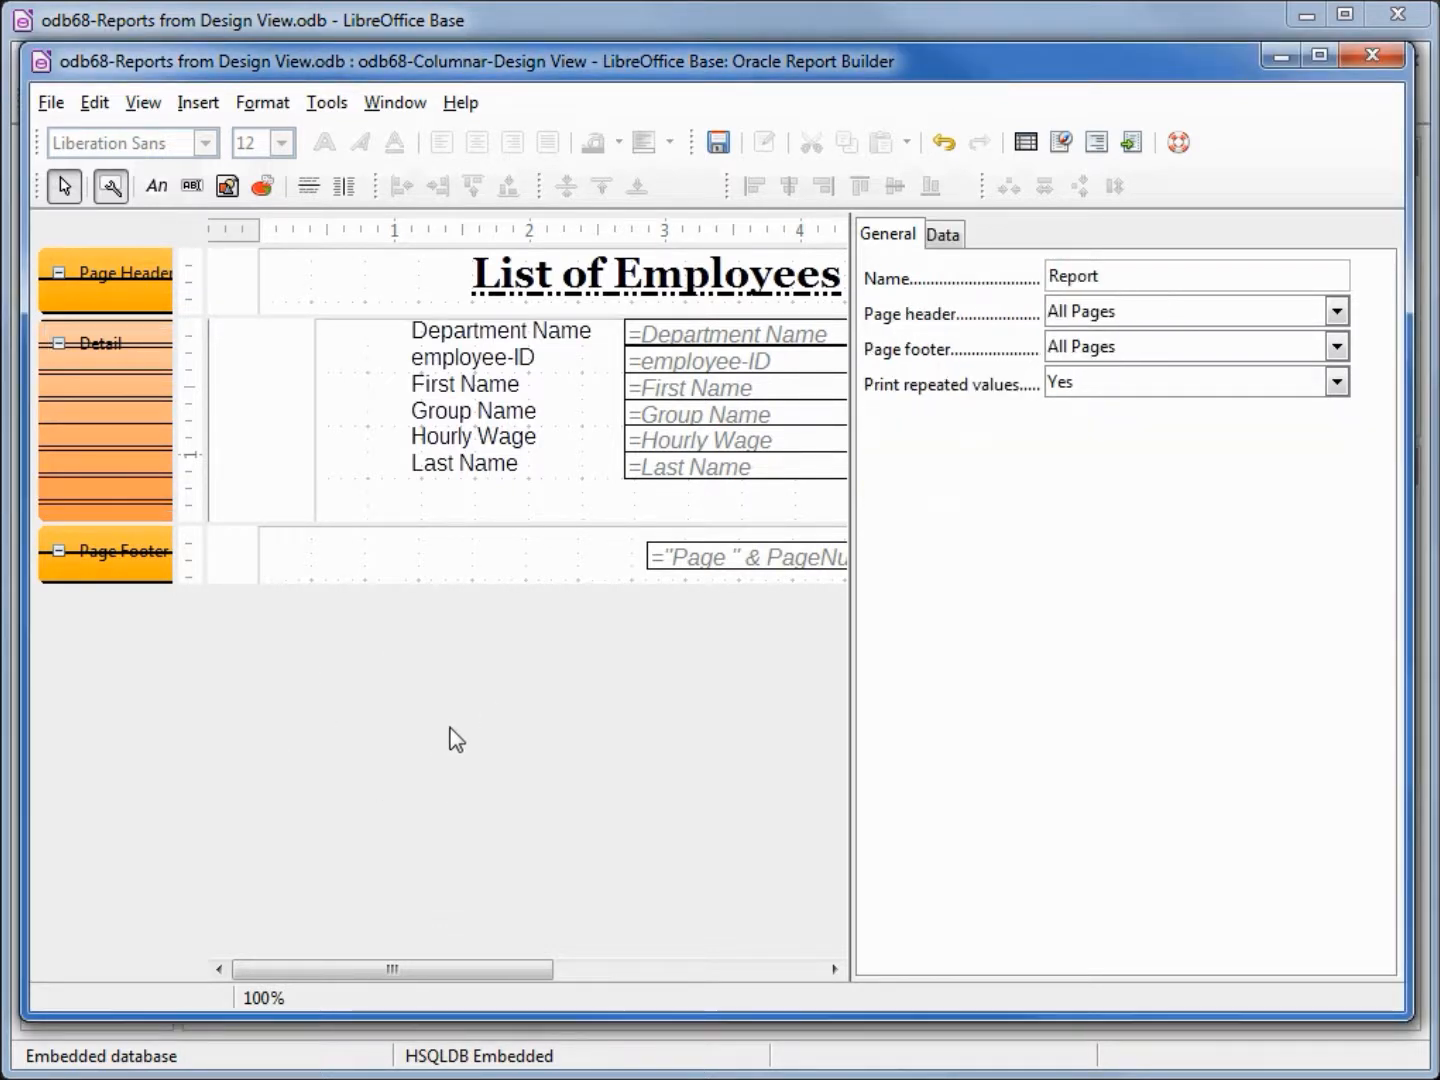
{"action": "mouse_move", "coordinate": [941, 234]}
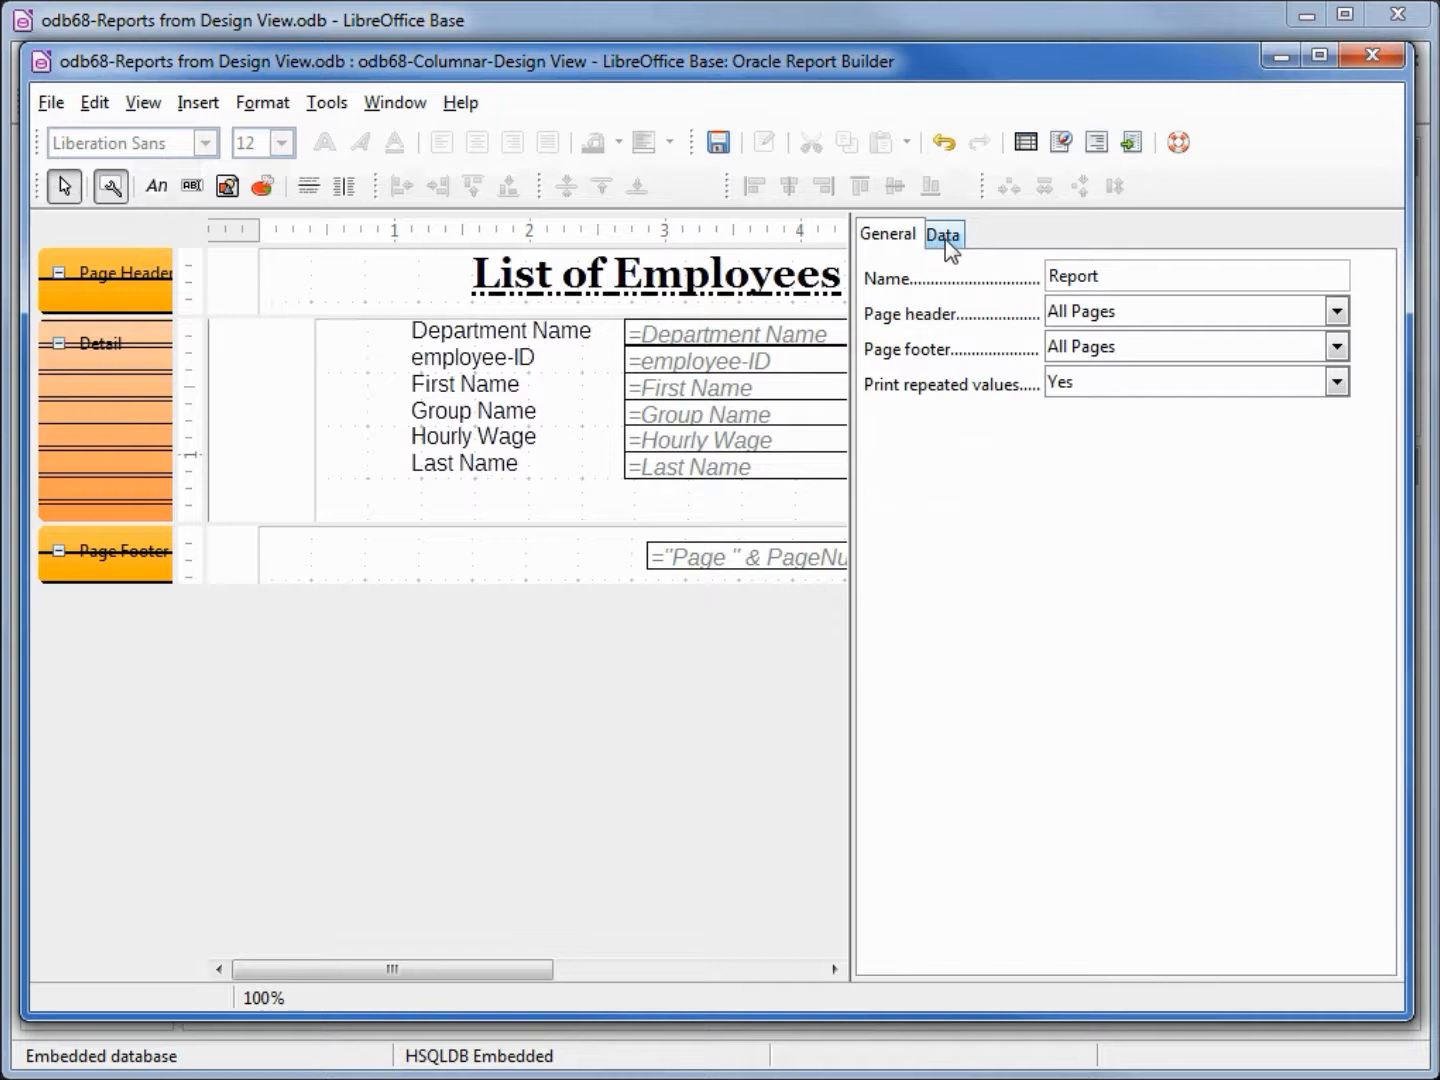
Switch the report output format to ODF Spreadsheet and execute the report.
{"action": "left_click", "coordinate": [941, 234]}
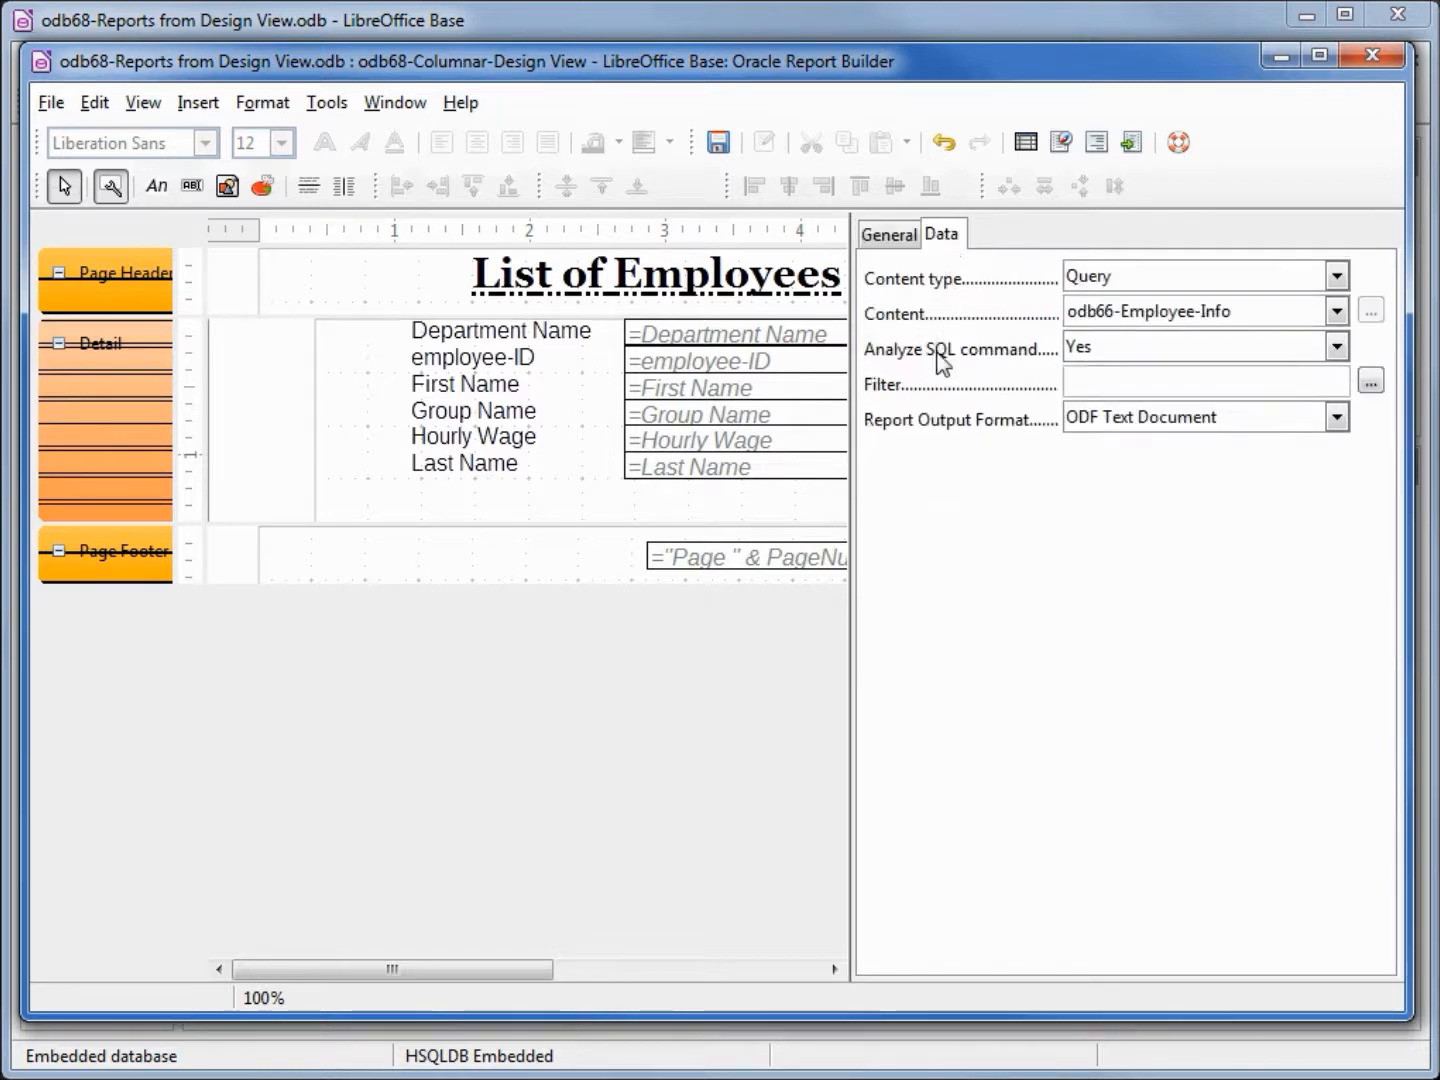
{"action": "mouse_move", "coordinate": [1008, 437]}
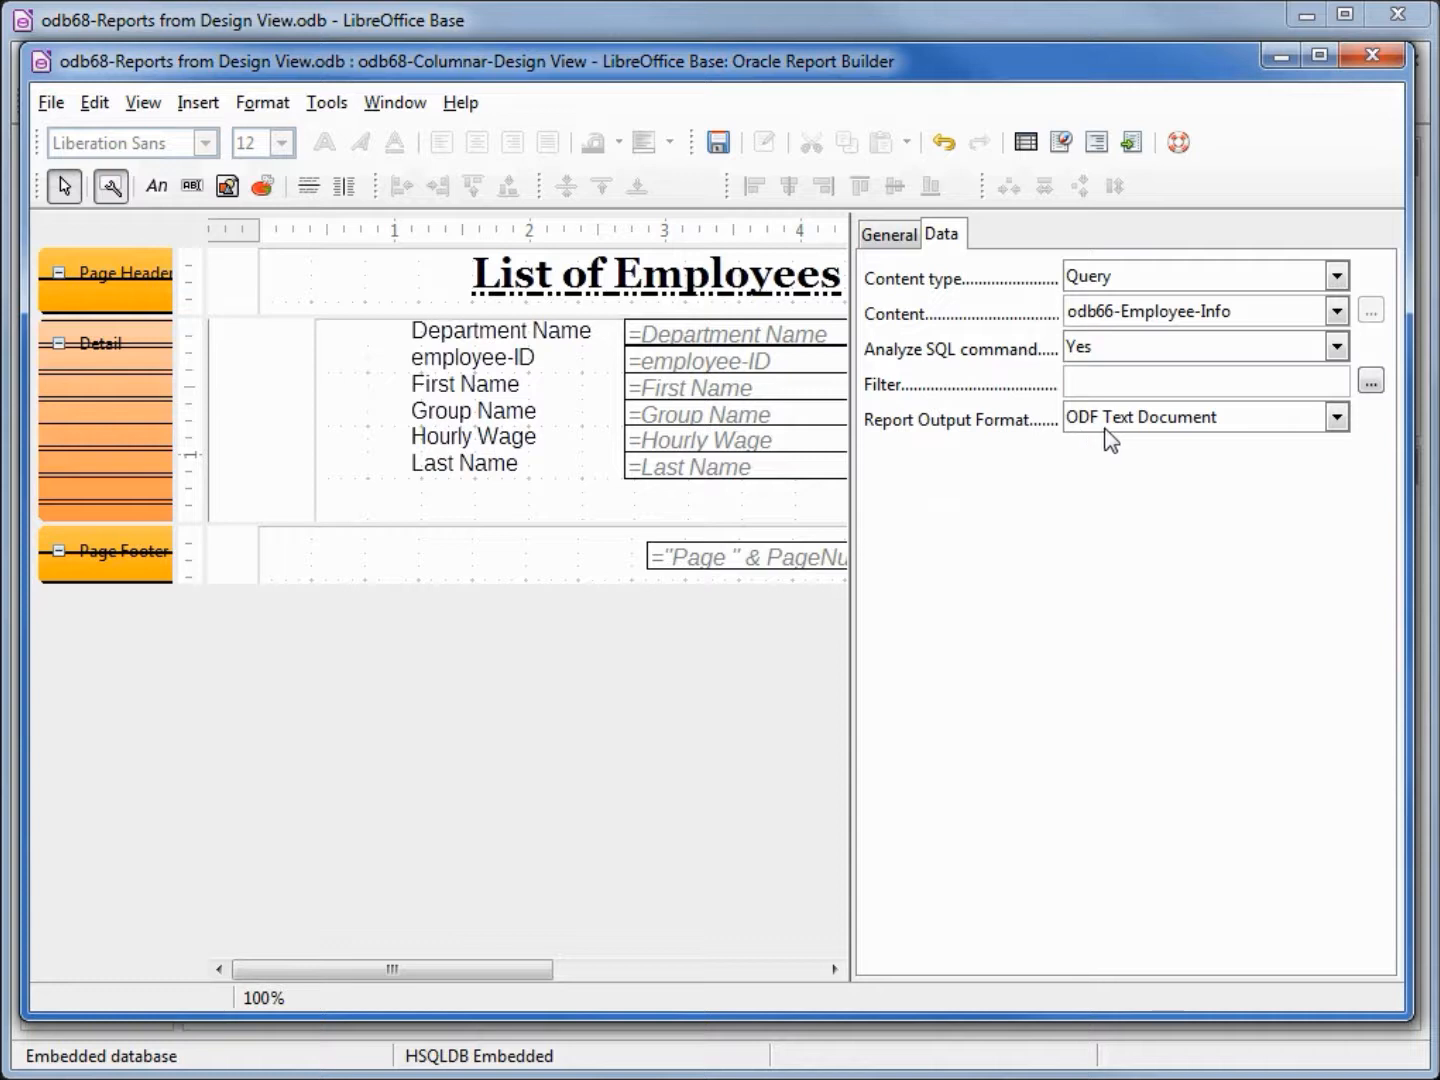
{"action": "left_click", "coordinate": [1336, 417]}
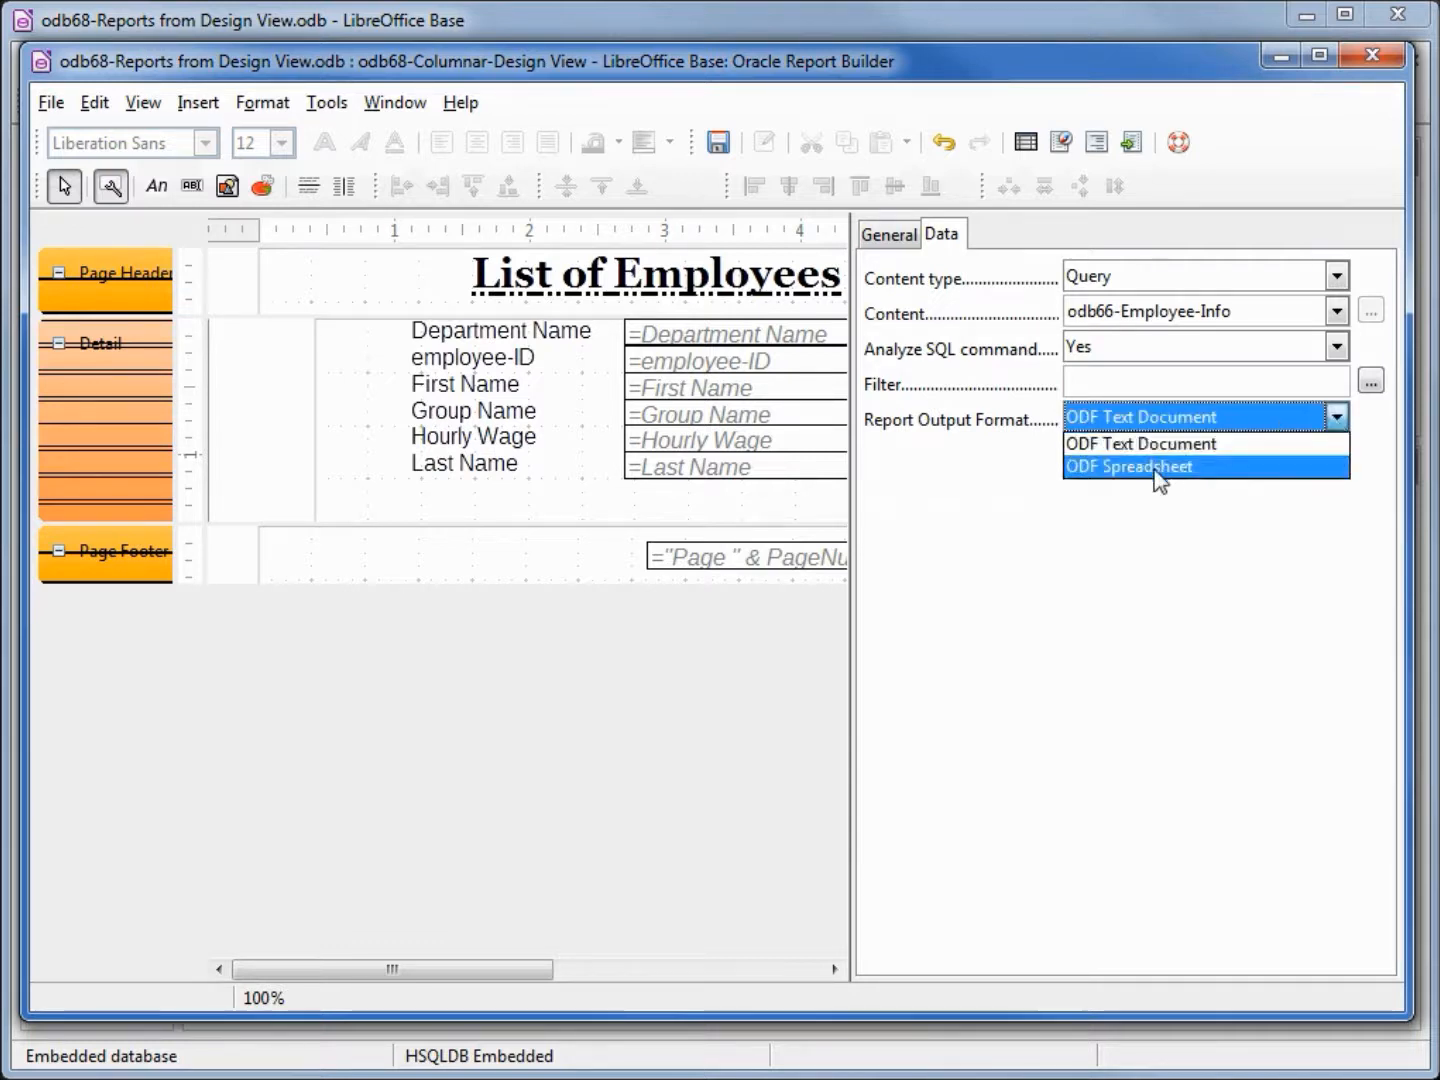
{"action": "left_click", "coordinate": [1130, 466]}
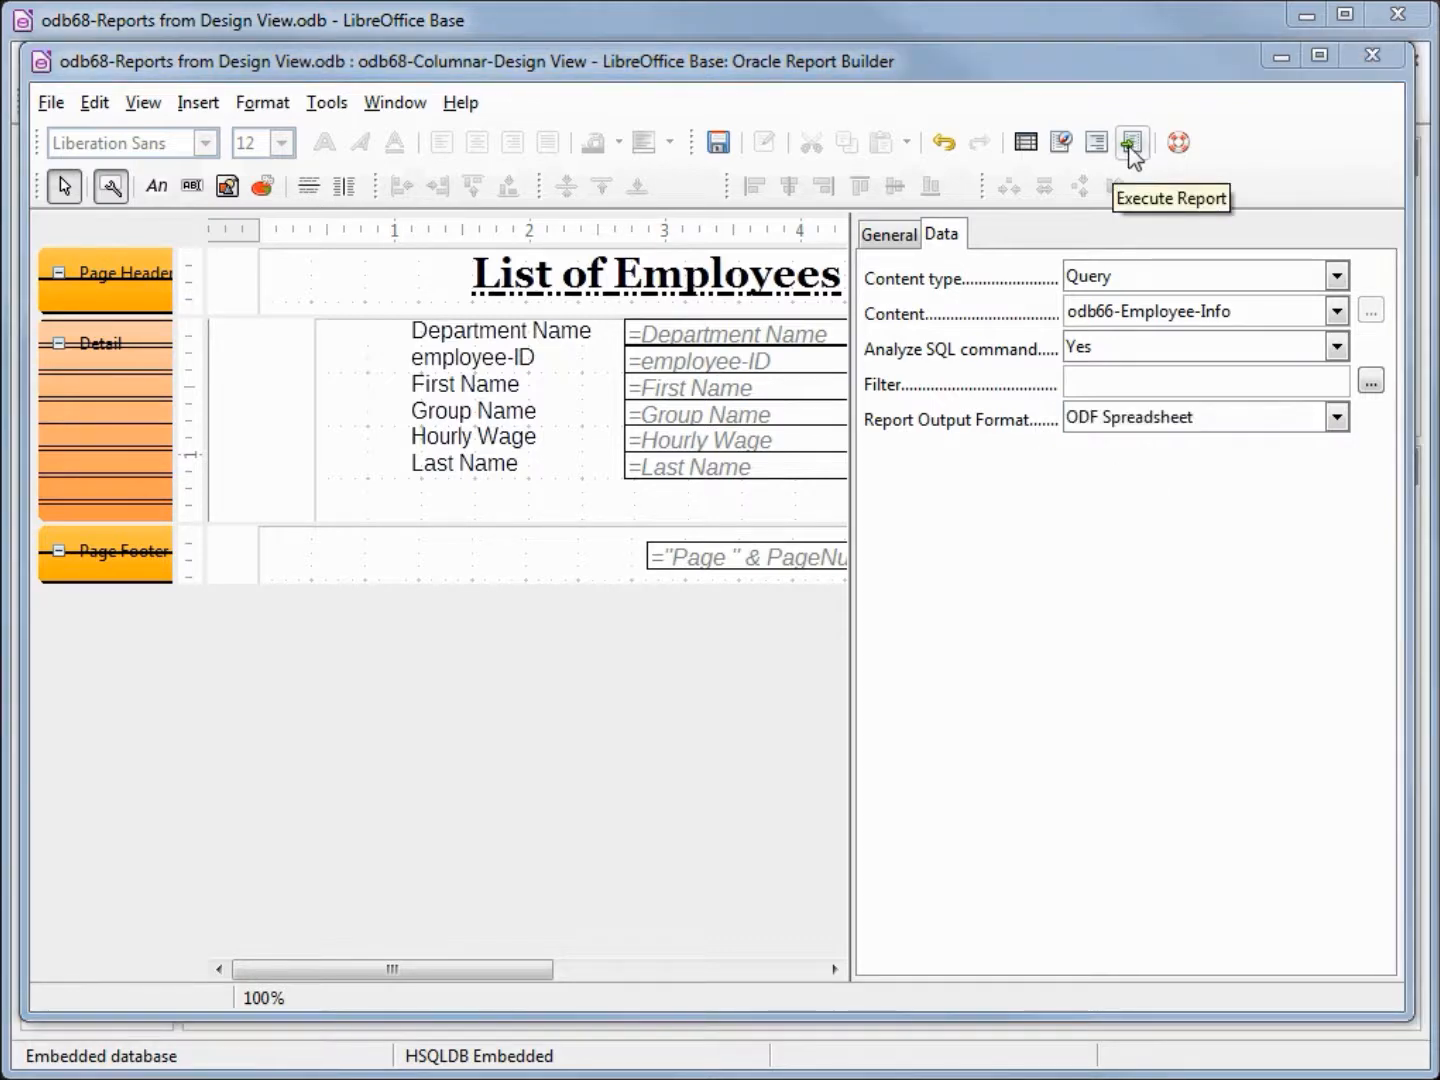
{"action": "left_click", "coordinate": [1131, 142]}
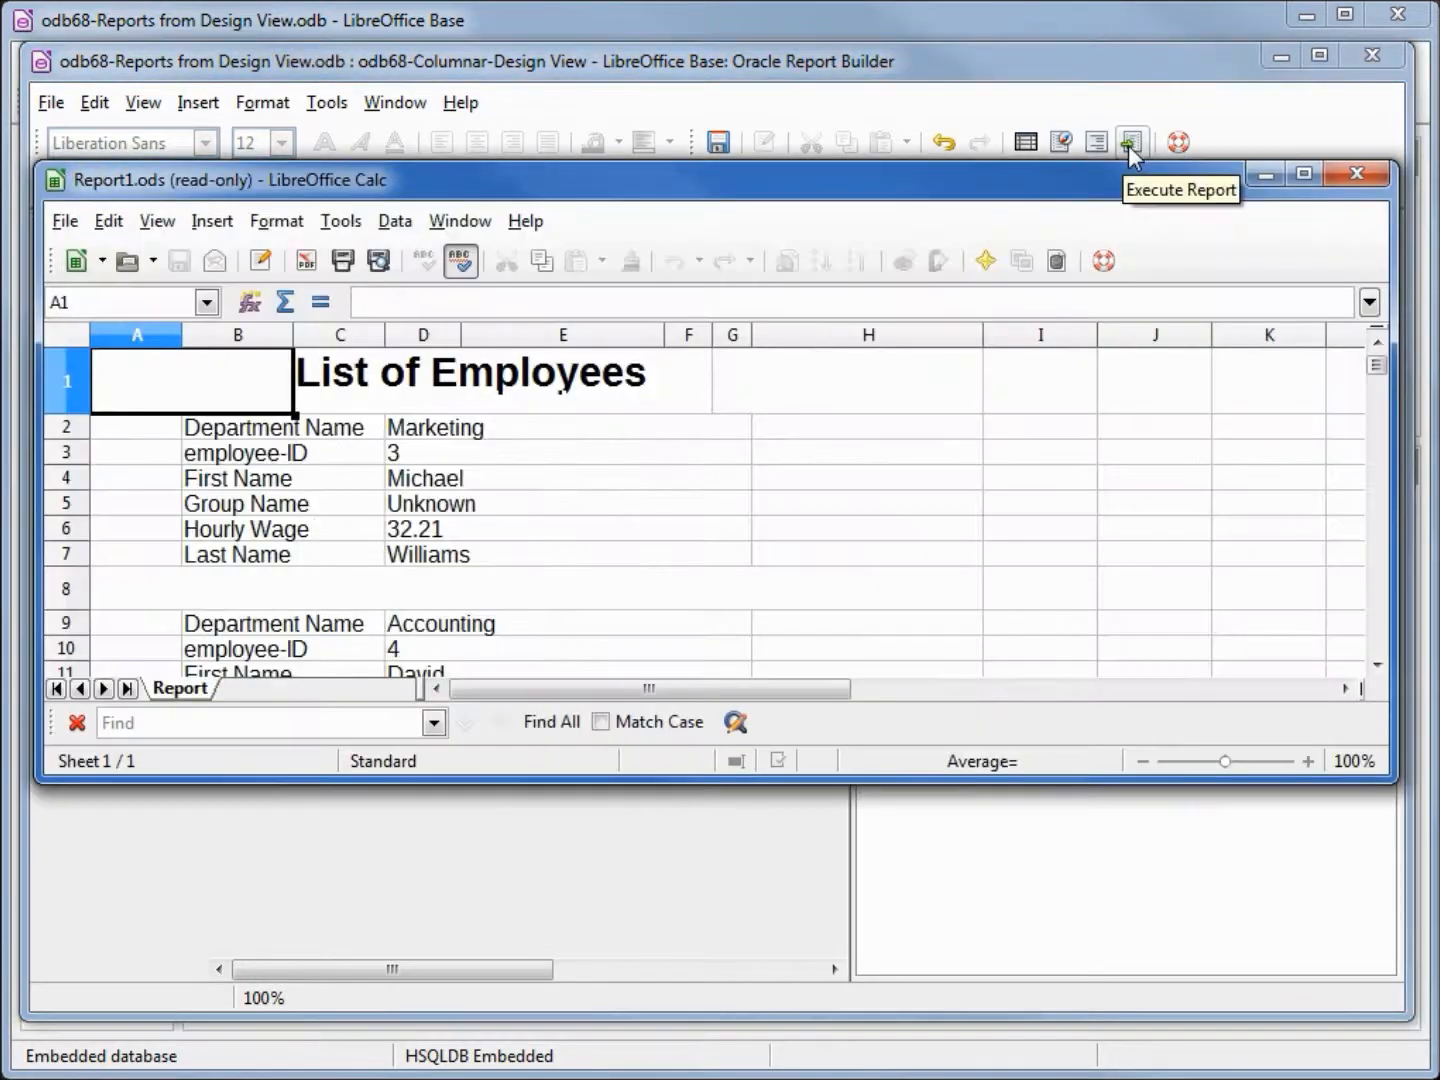
{"action": "mouse_move", "coordinate": [1320, 375]}
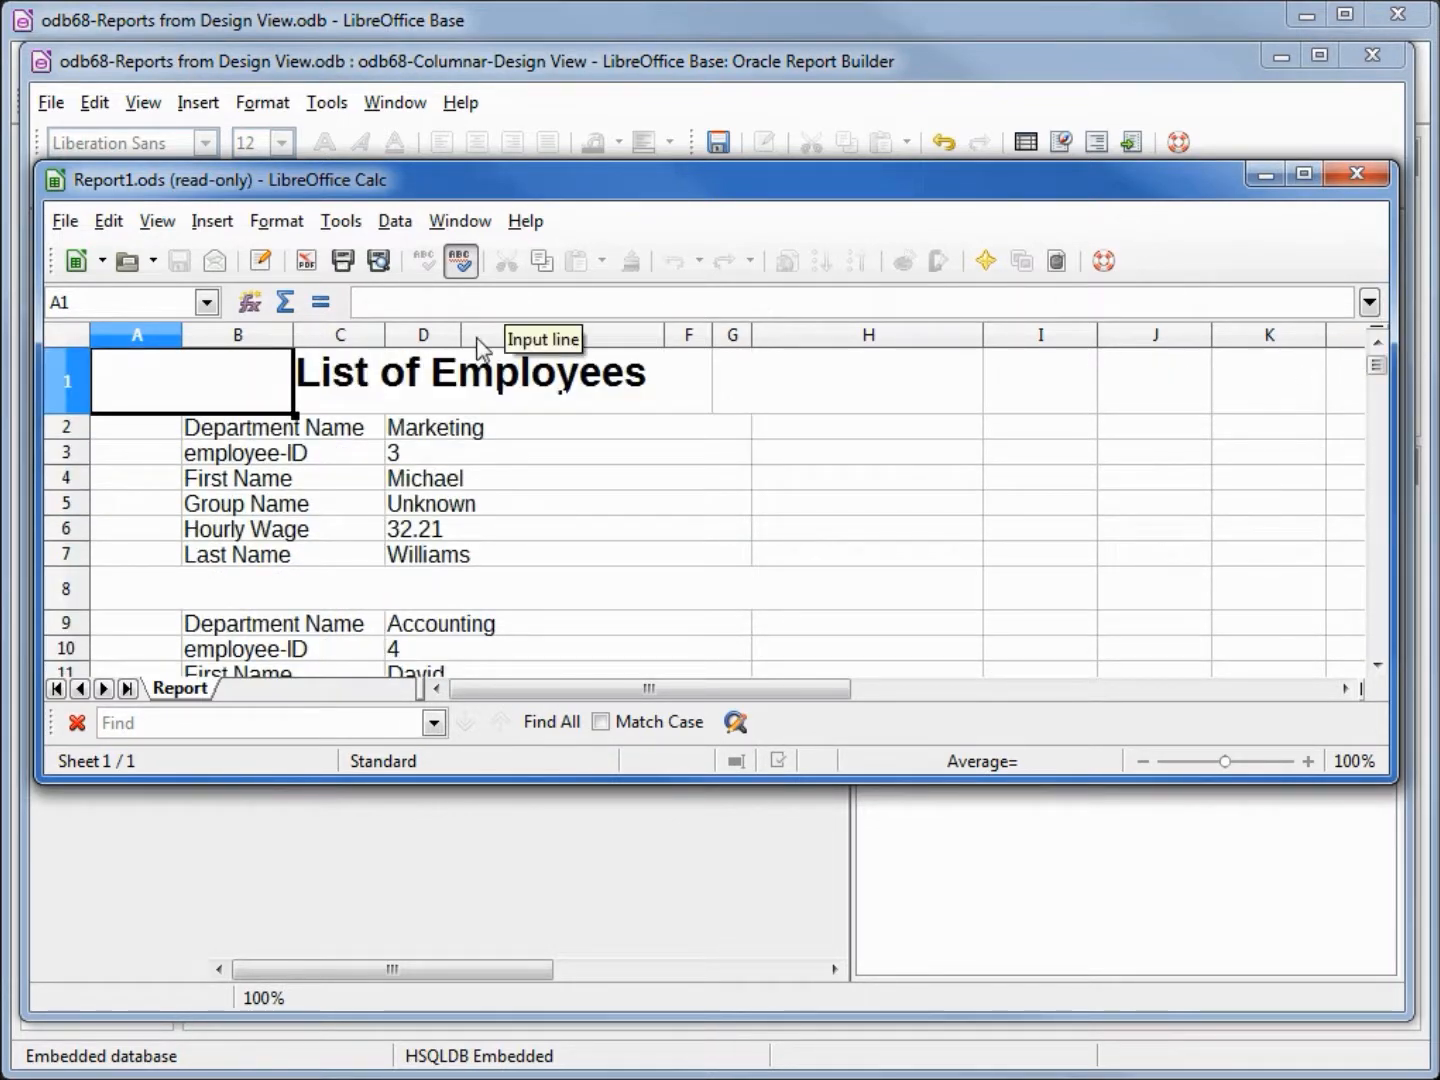
Close the Report1.ods Calc output and return to the report design.
{"action": "left_click_drag", "start_coordinate": [480, 340], "coordinate": [525, 340]}
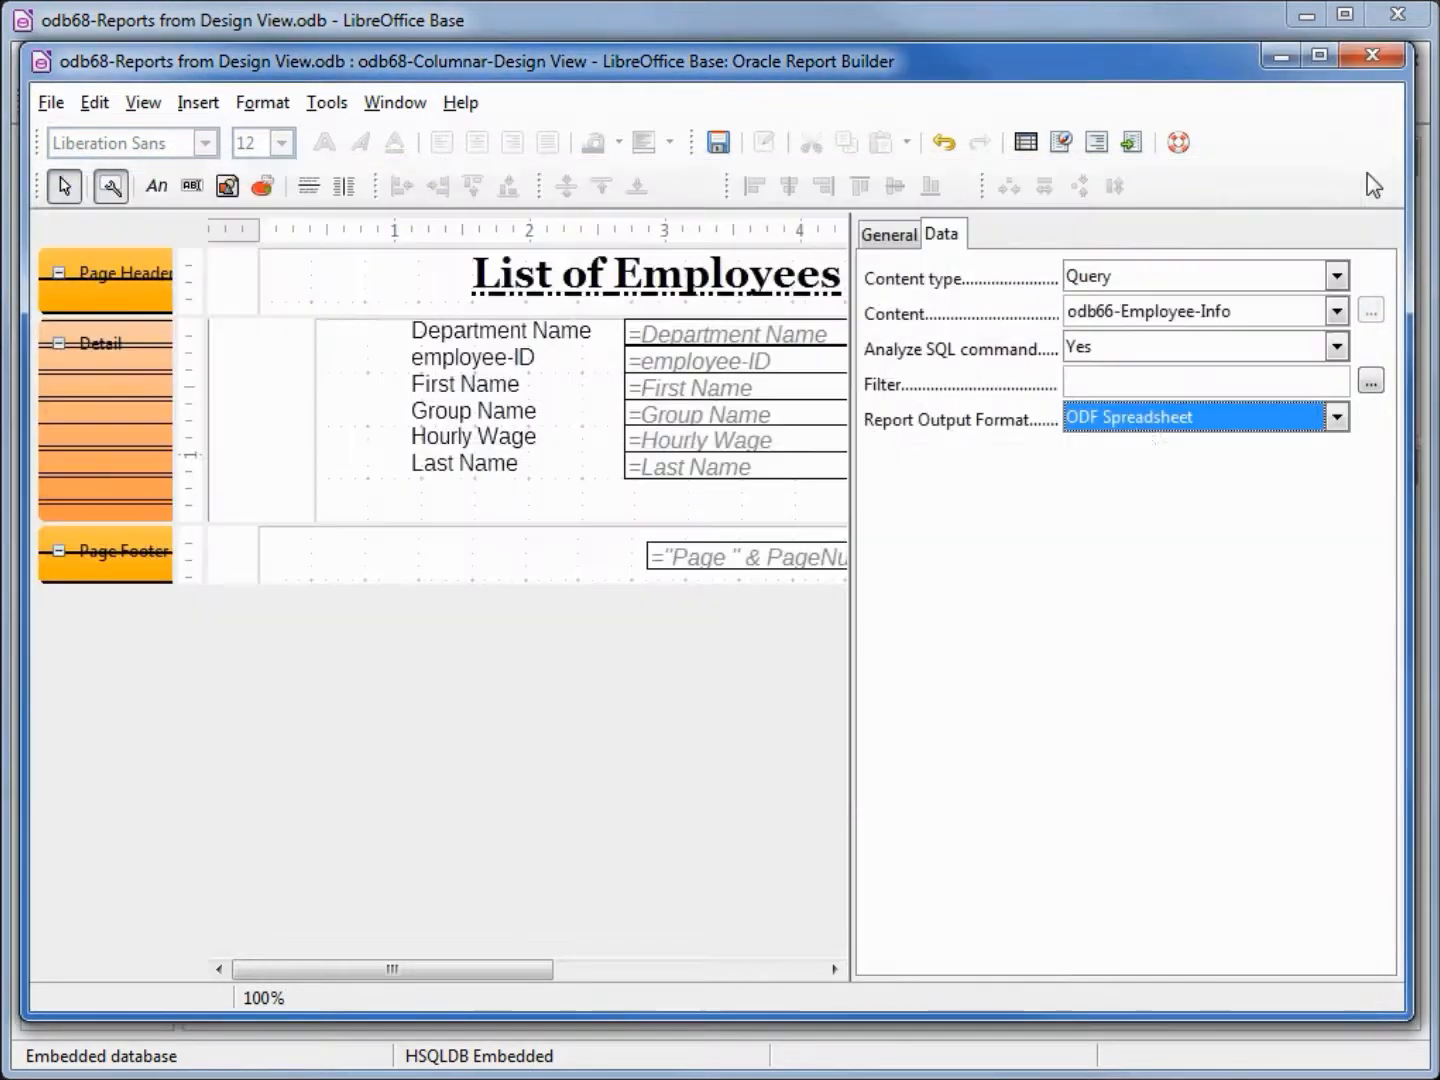
Set the output format to ODF Text Document and scroll through the Writer preview.
{"action": "left_click", "coordinate": [1336, 417]}
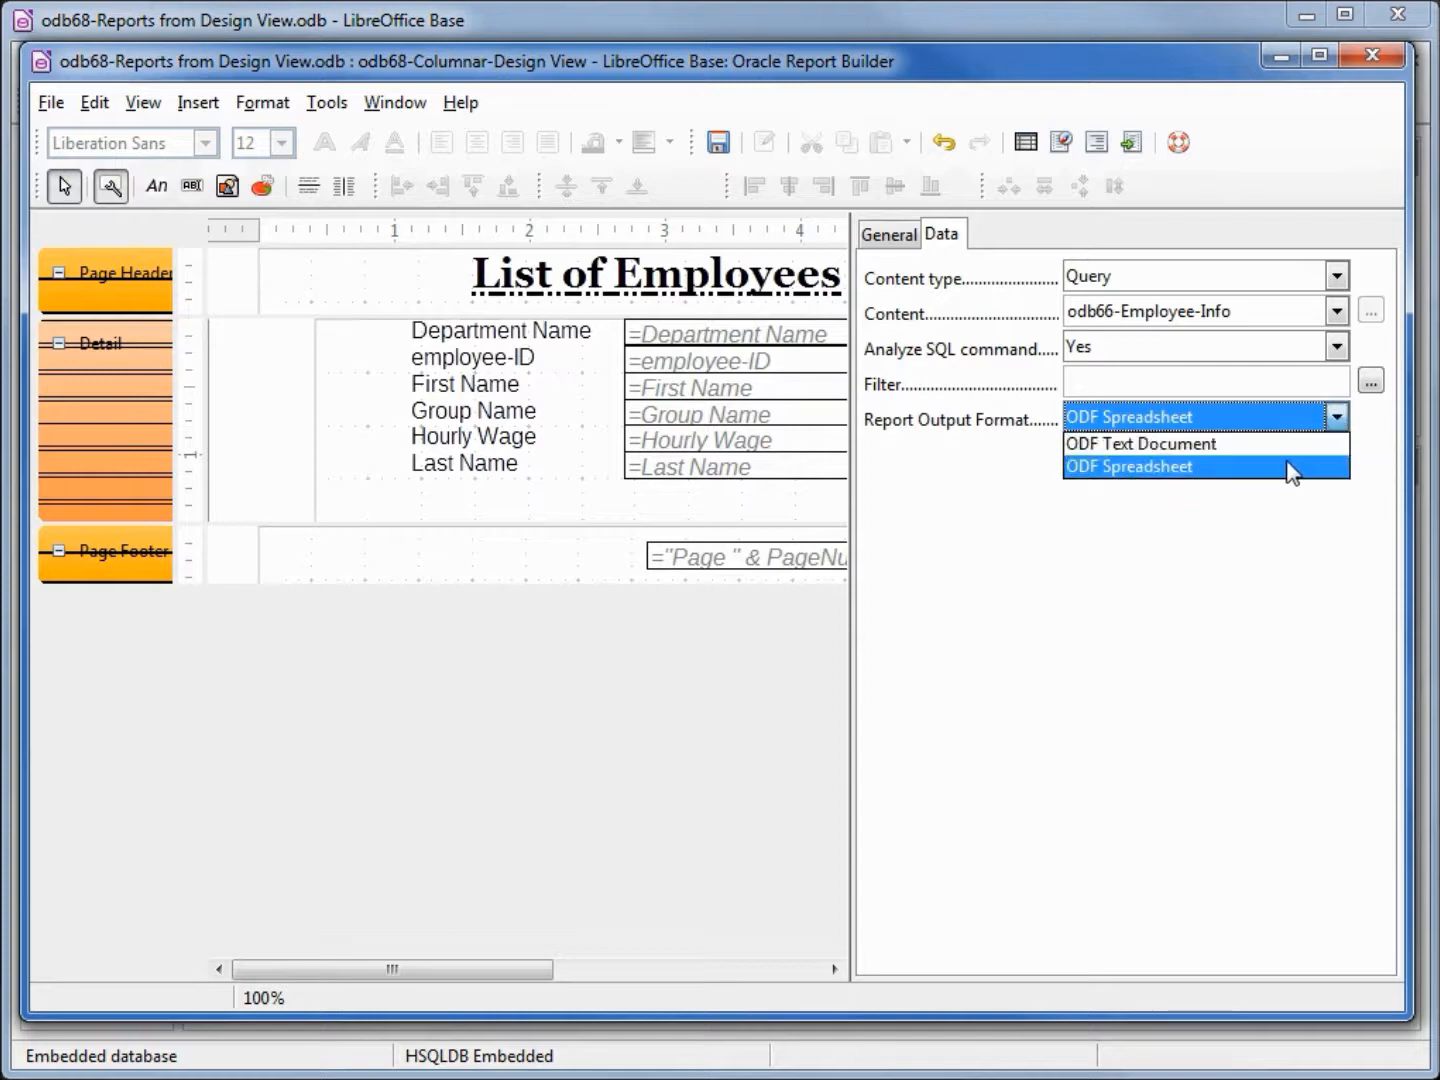
{"action": "left_click", "coordinate": [1140, 443]}
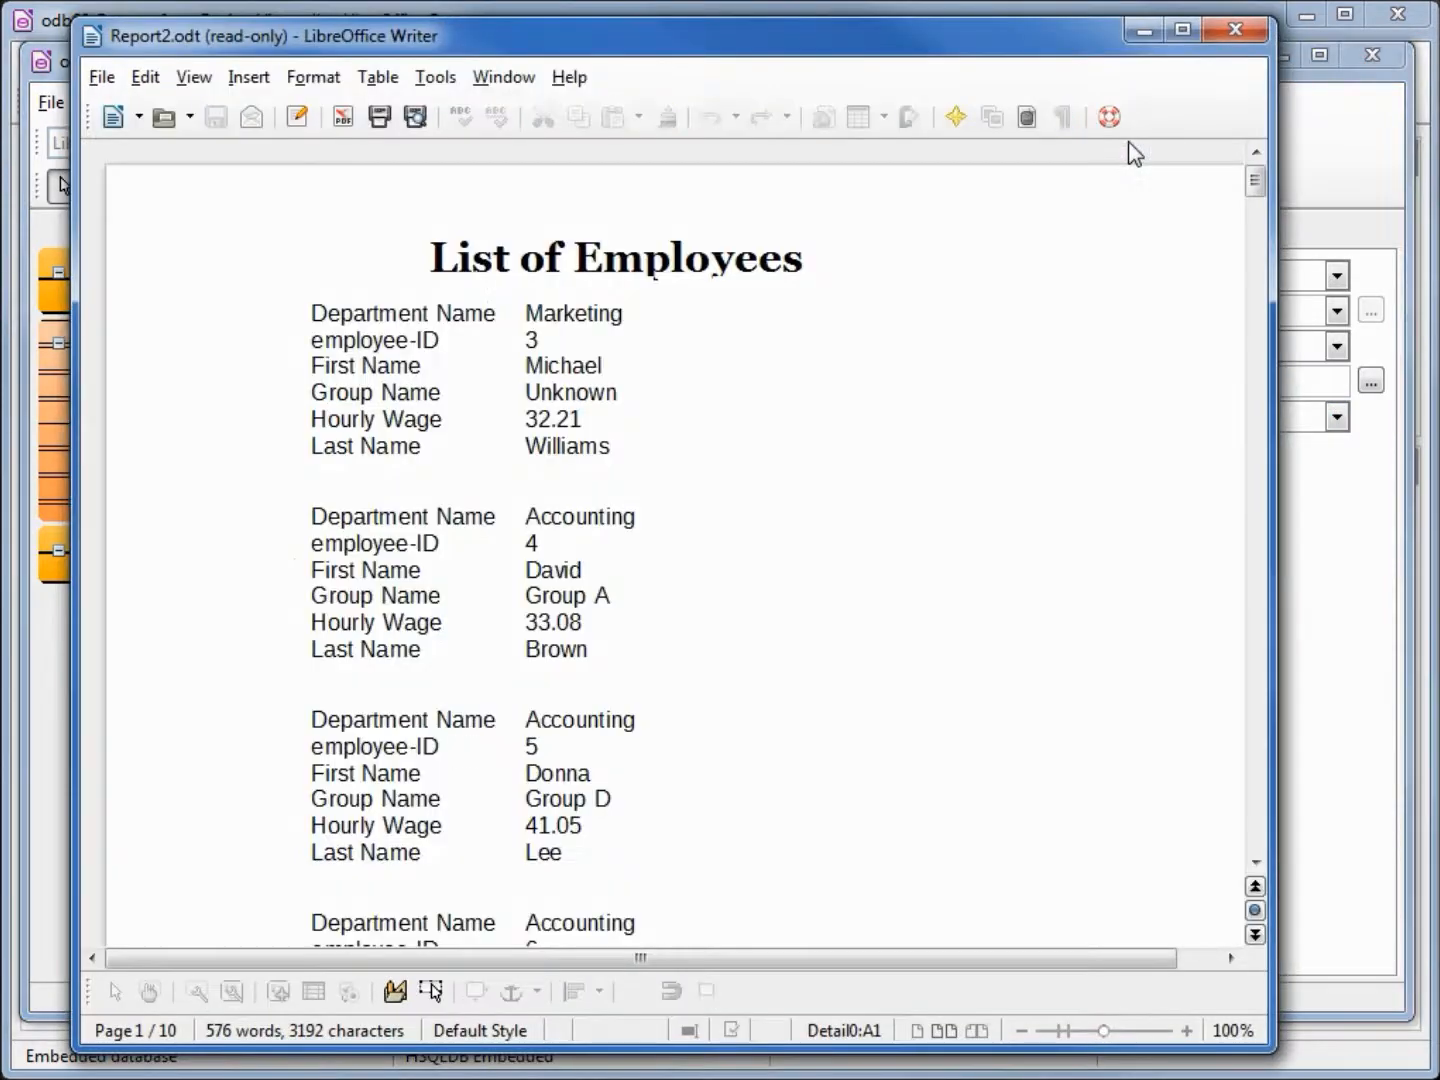
{"action": "scroll", "scroll_direction": "down", "scroll_amount": 3}
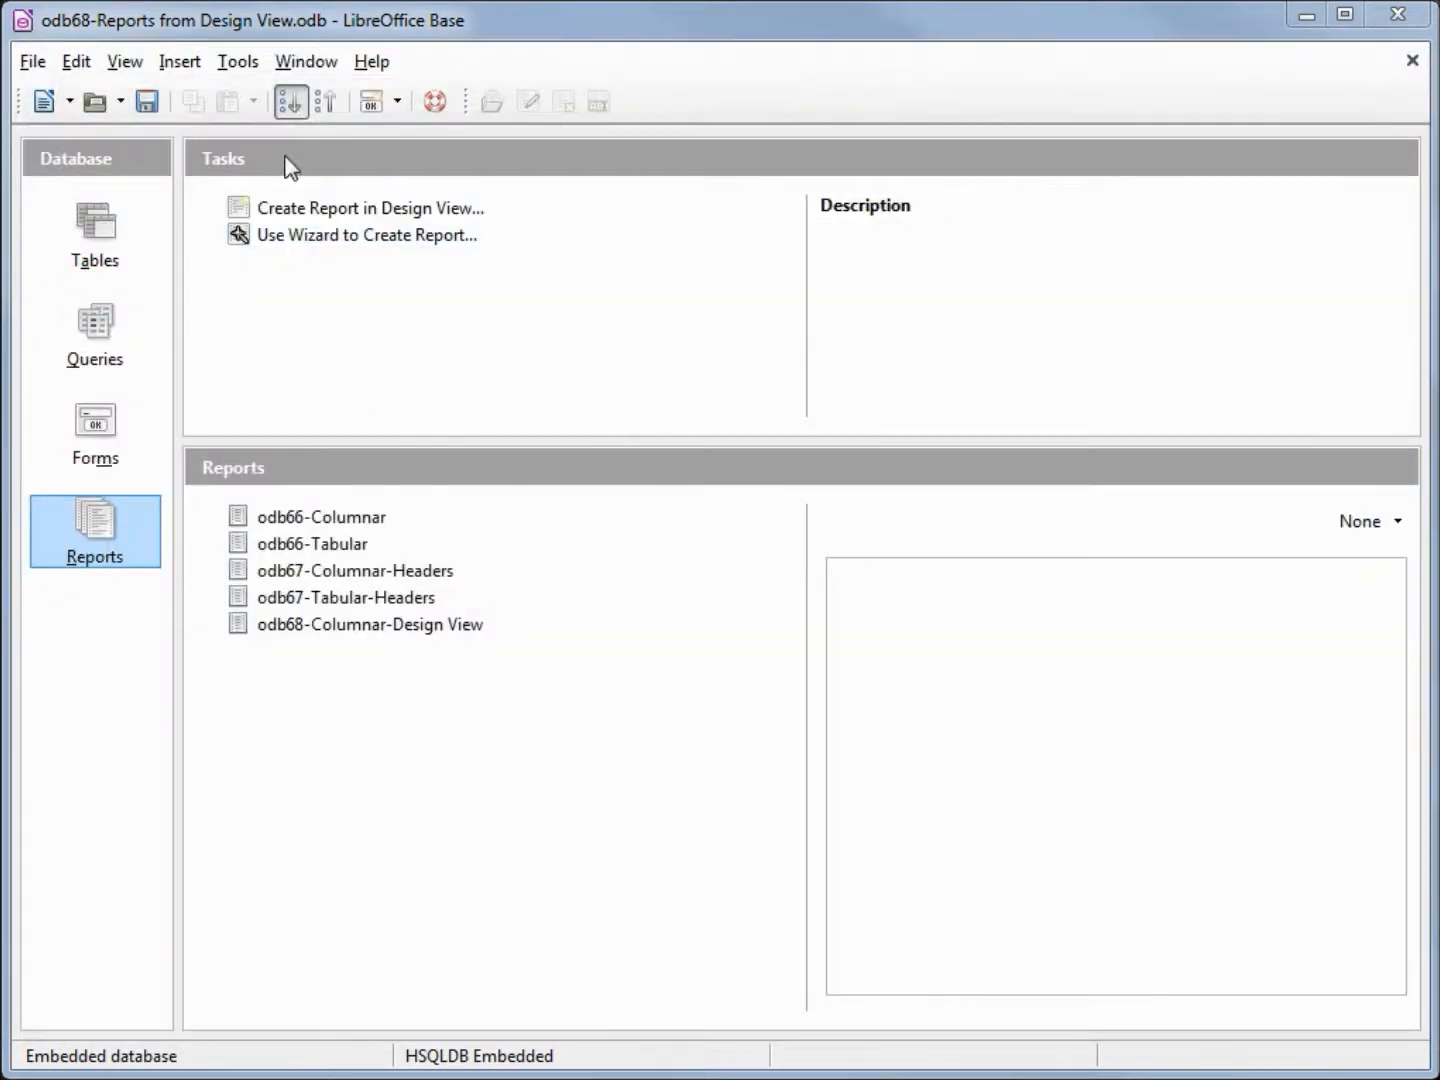
Start a new design-view report on the odb66-Employee-Info query with all fields in Detail.
{"action": "left_click", "coordinate": [368, 208]}
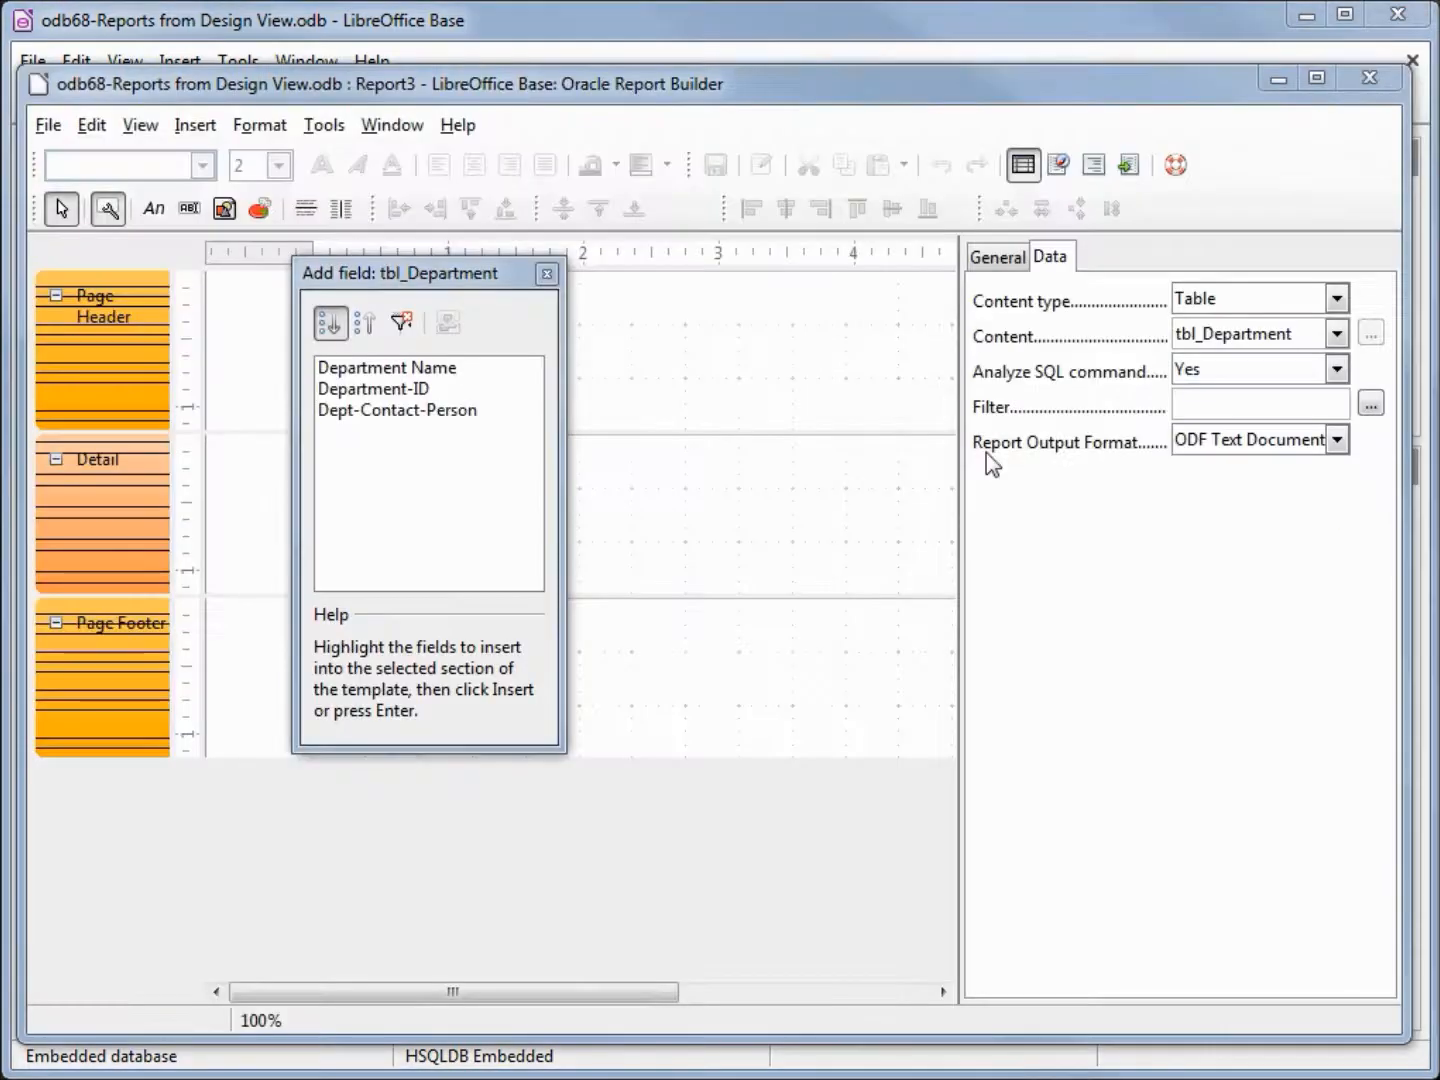
{"action": "left_click", "coordinate": [1337, 298]}
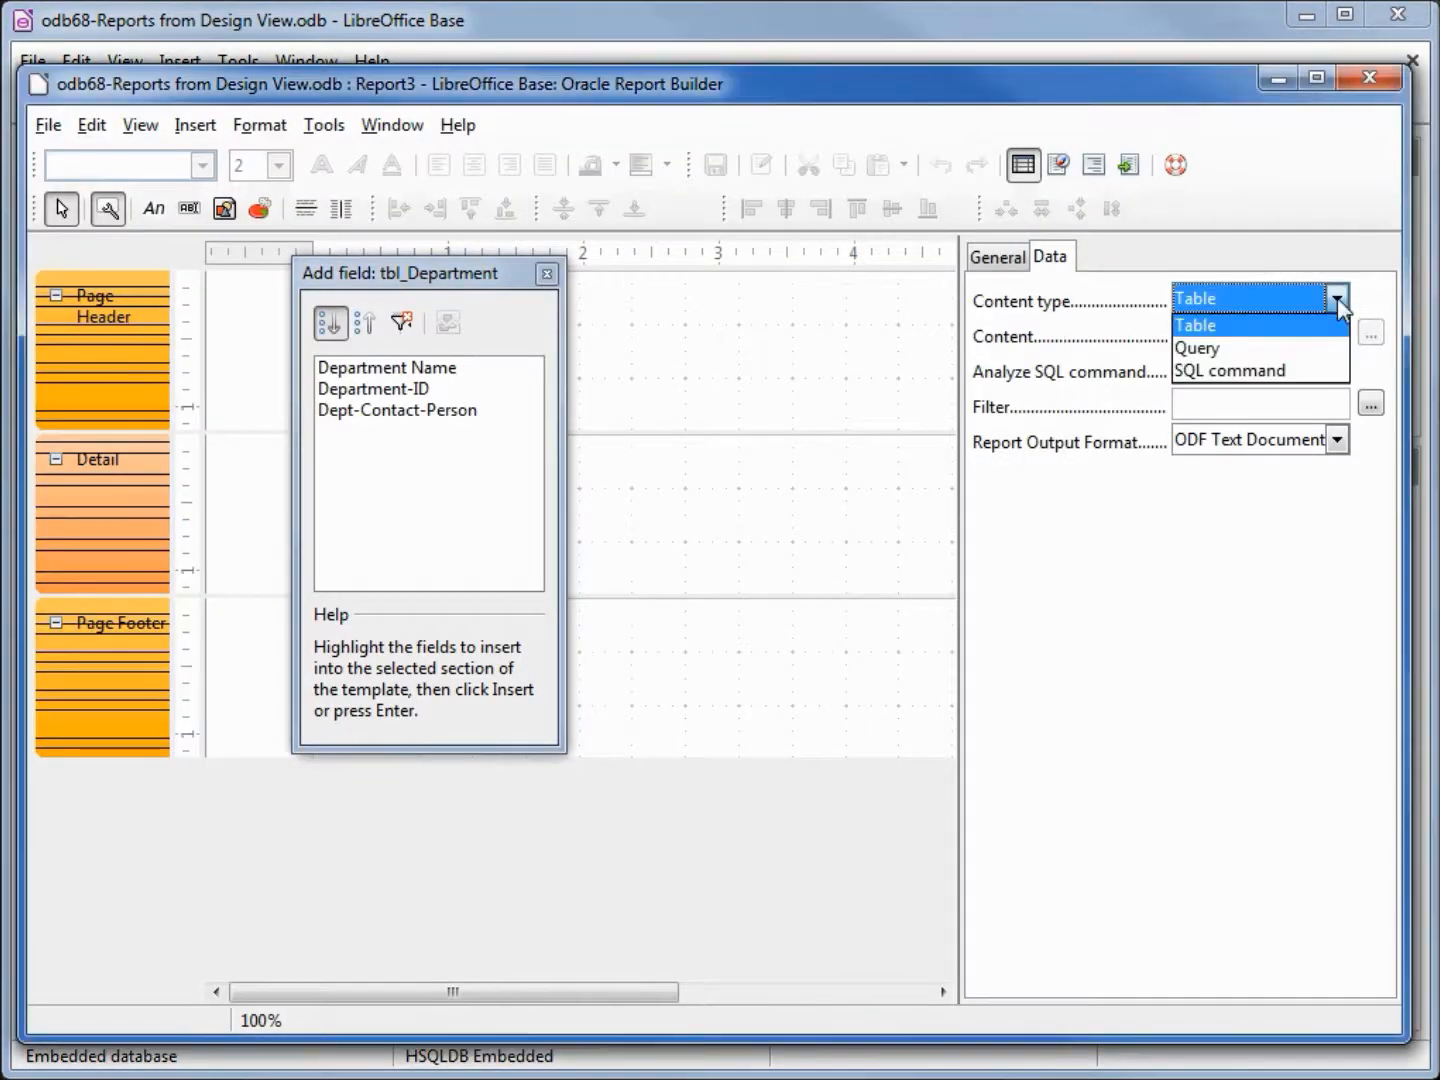
{"action": "left_click", "coordinate": [1196, 348]}
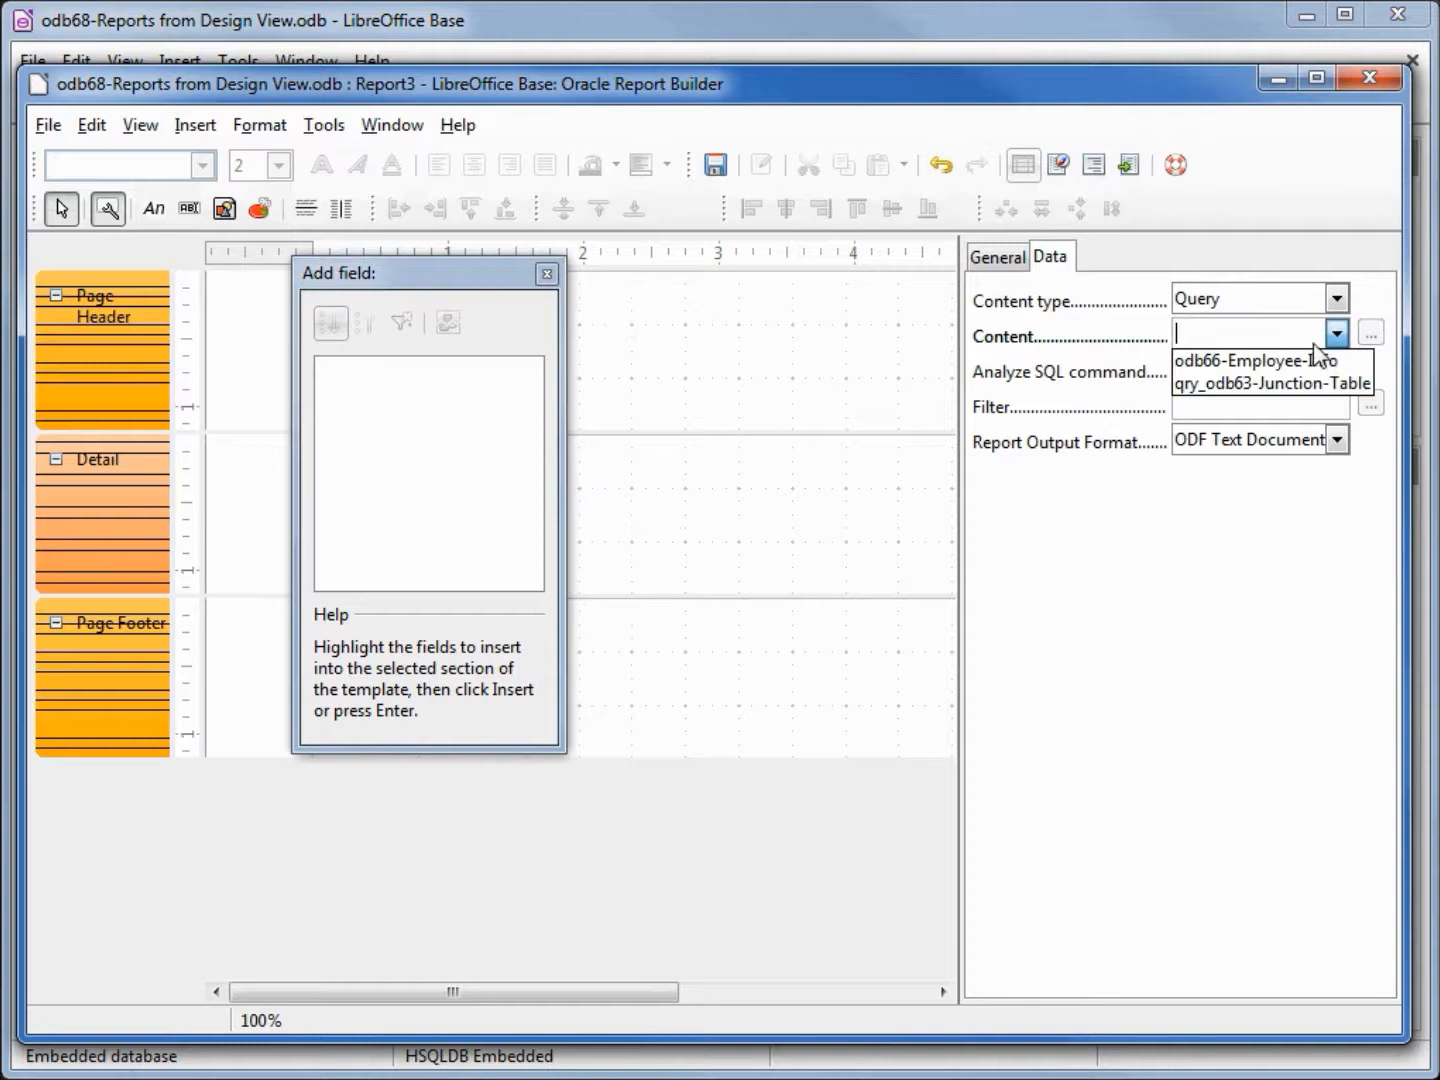
{"action": "left_click", "coordinate": [1258, 360]}
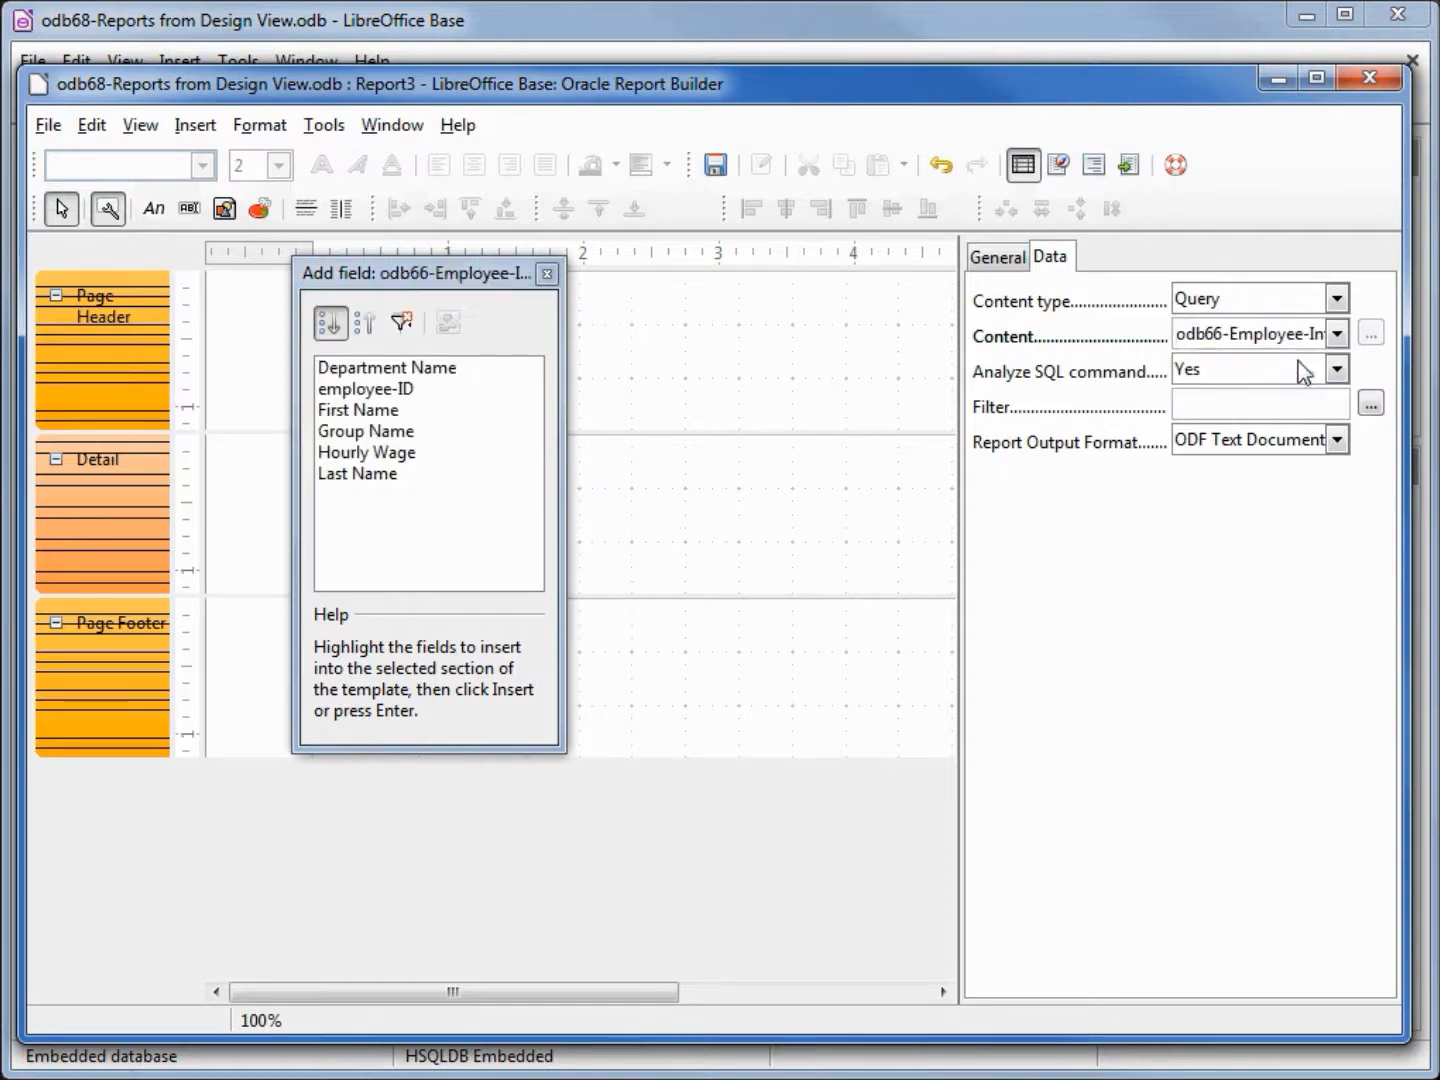
{"action": "left_click", "coordinate": [387, 367]}
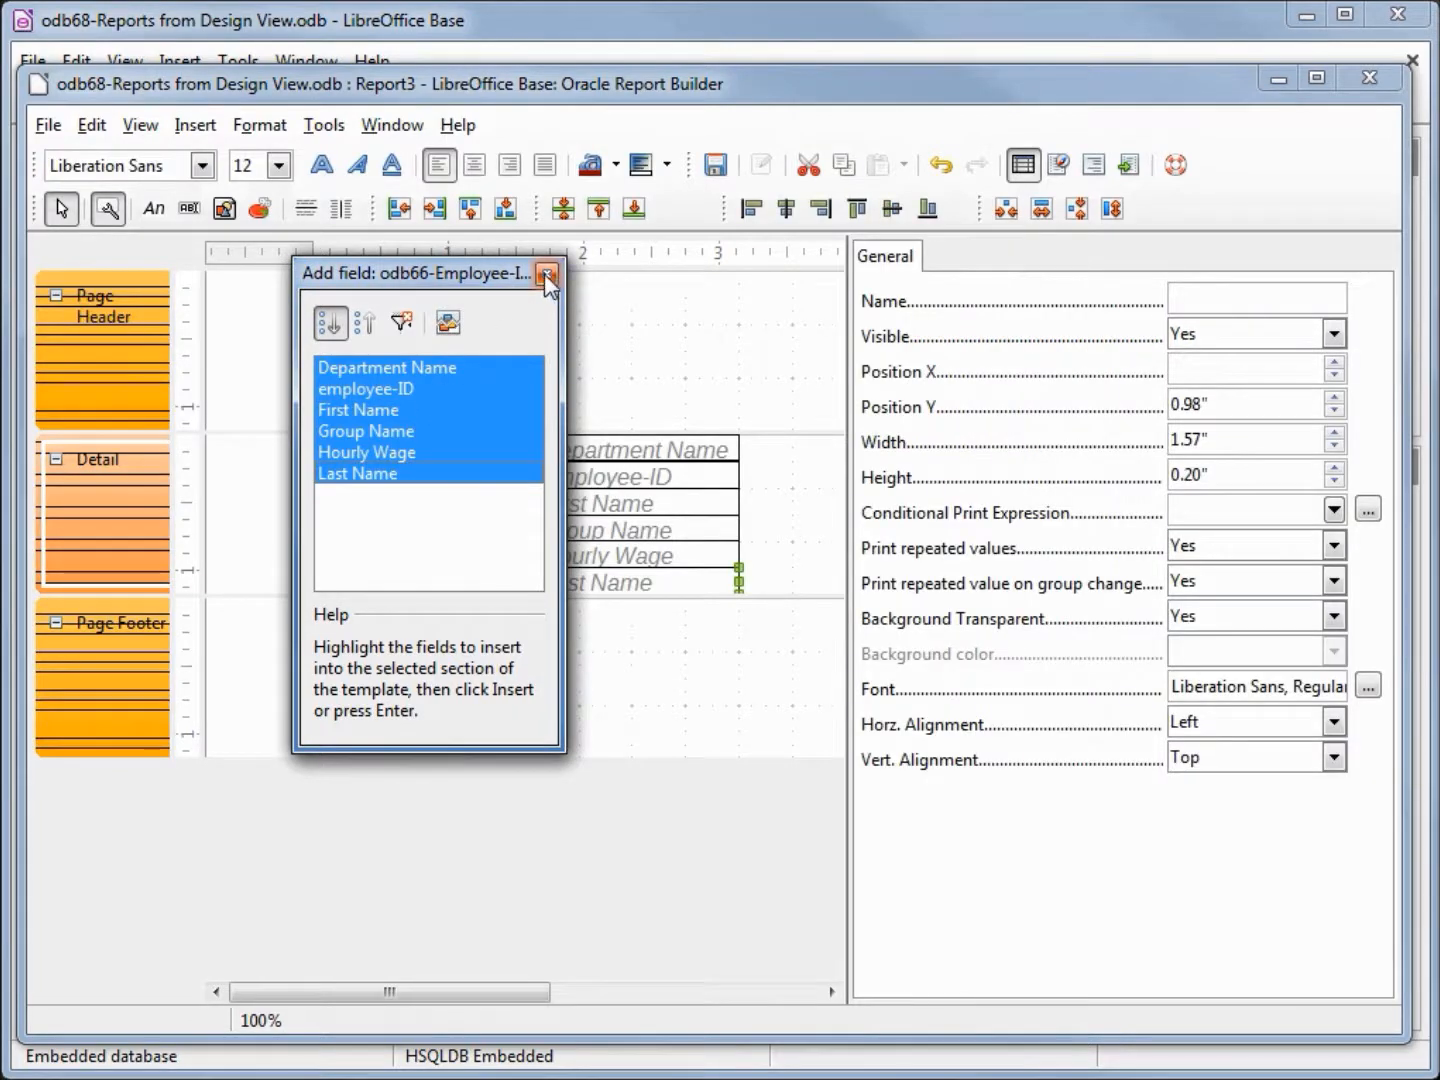
{"action": "left_click", "coordinate": [547, 274]}
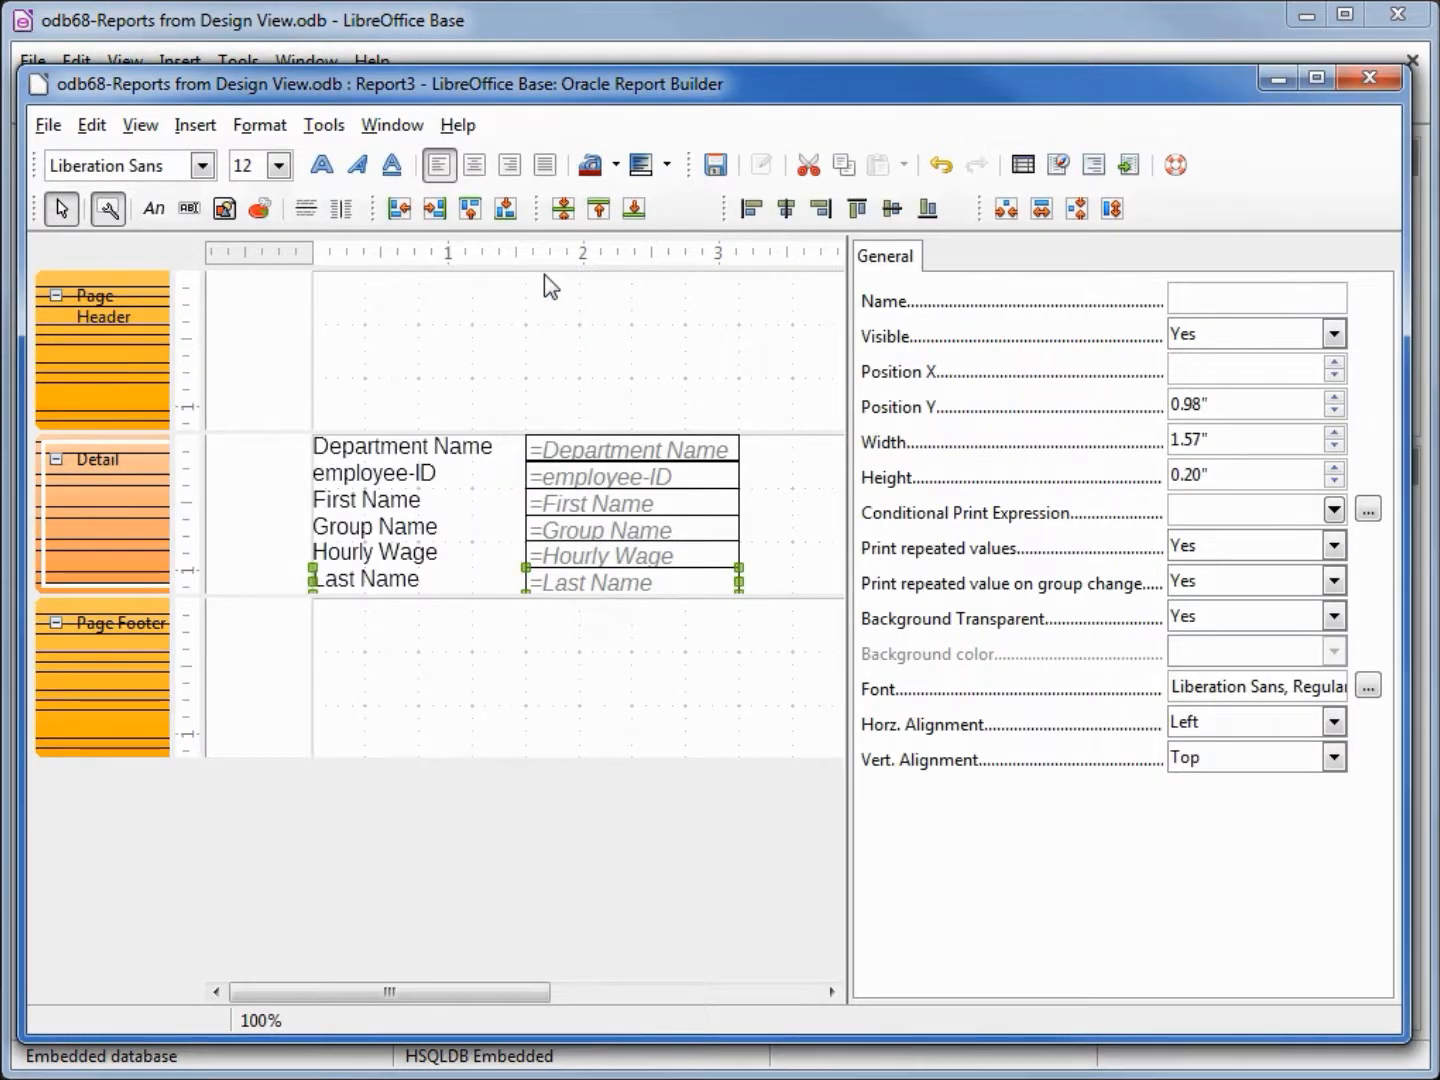
{"action": "mouse_move", "coordinate": [130, 660]}
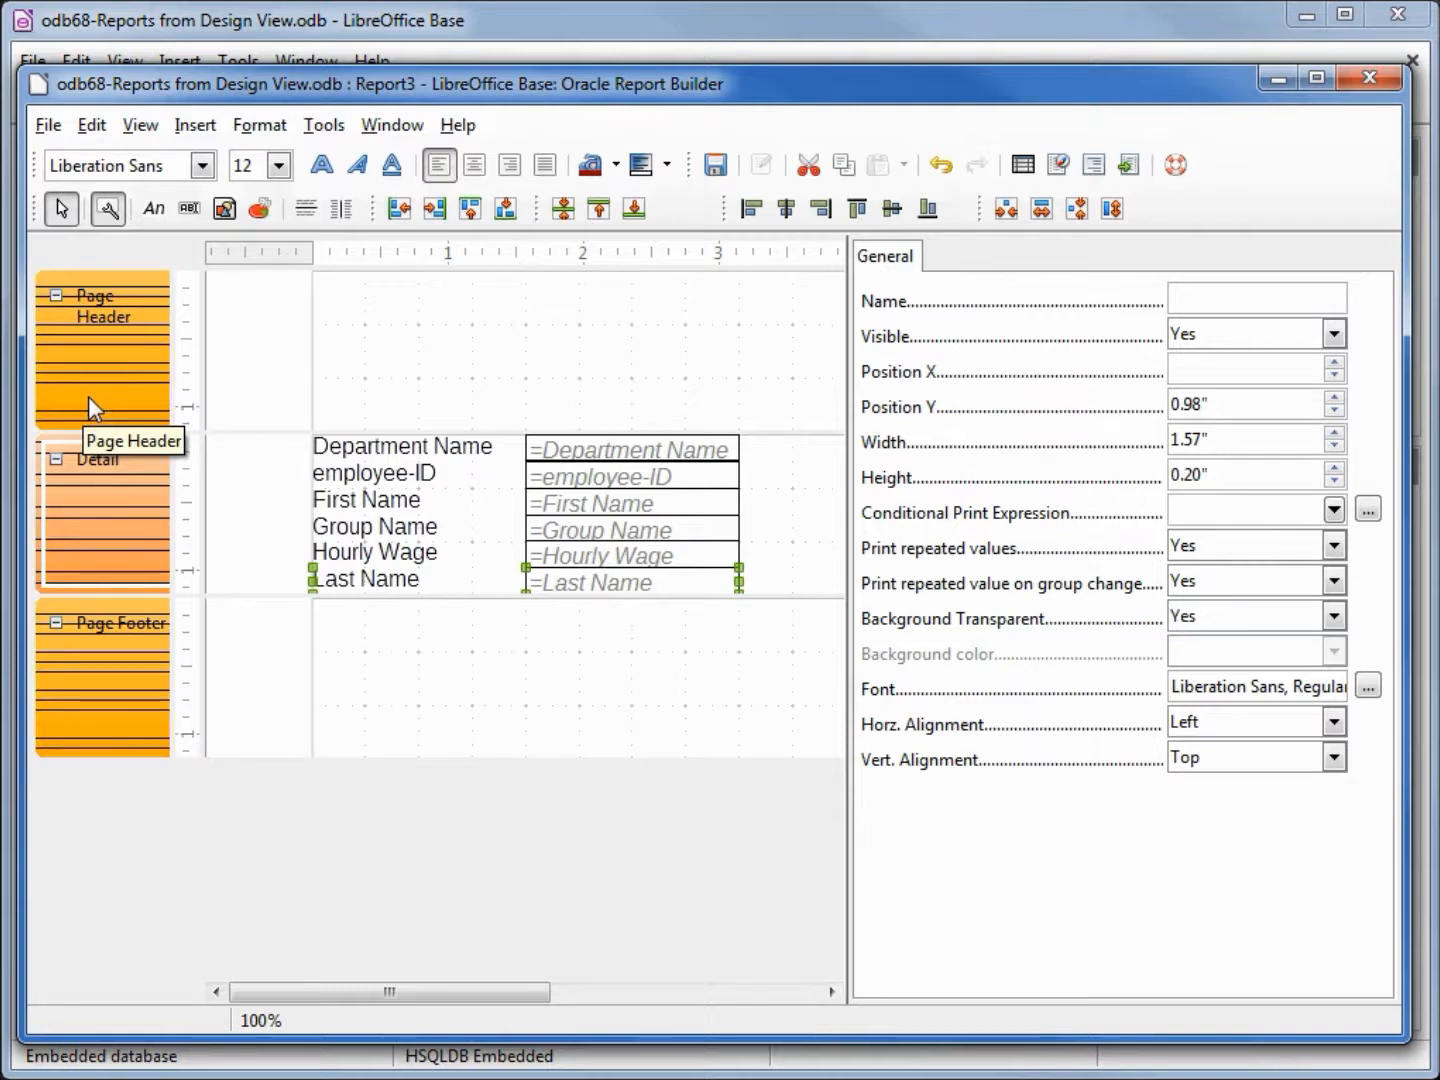
{"action": "mouse_move", "coordinate": [248, 392]}
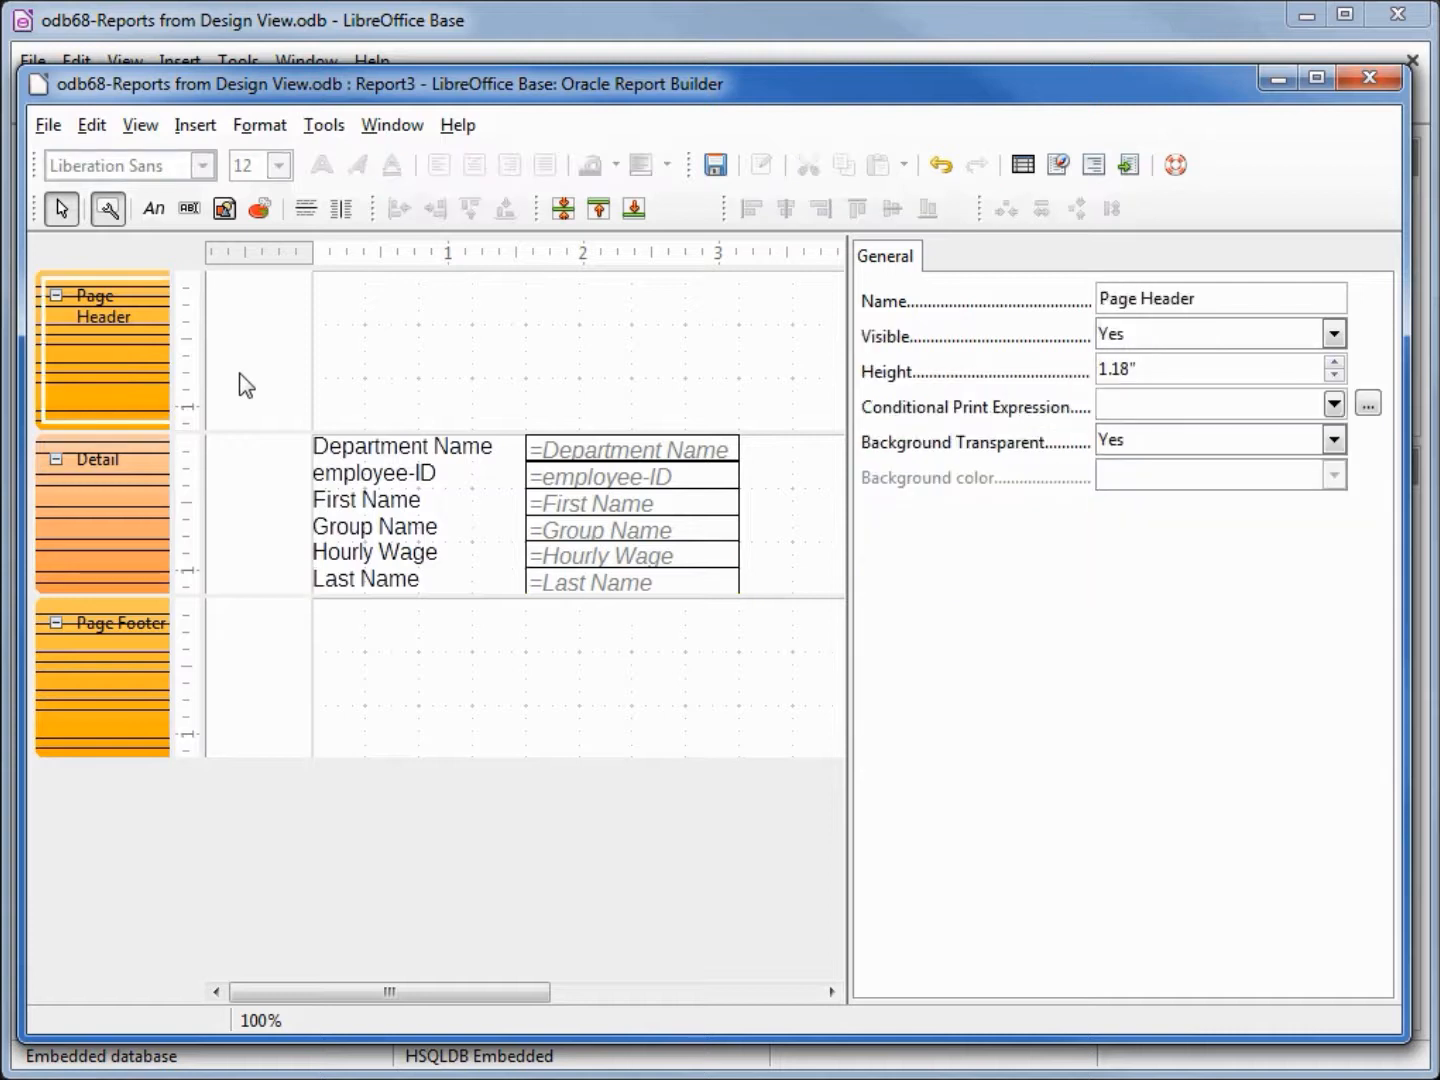
Add a group header section through Sorting and Grouping.
{"action": "right_click", "coordinate": [245, 385]}
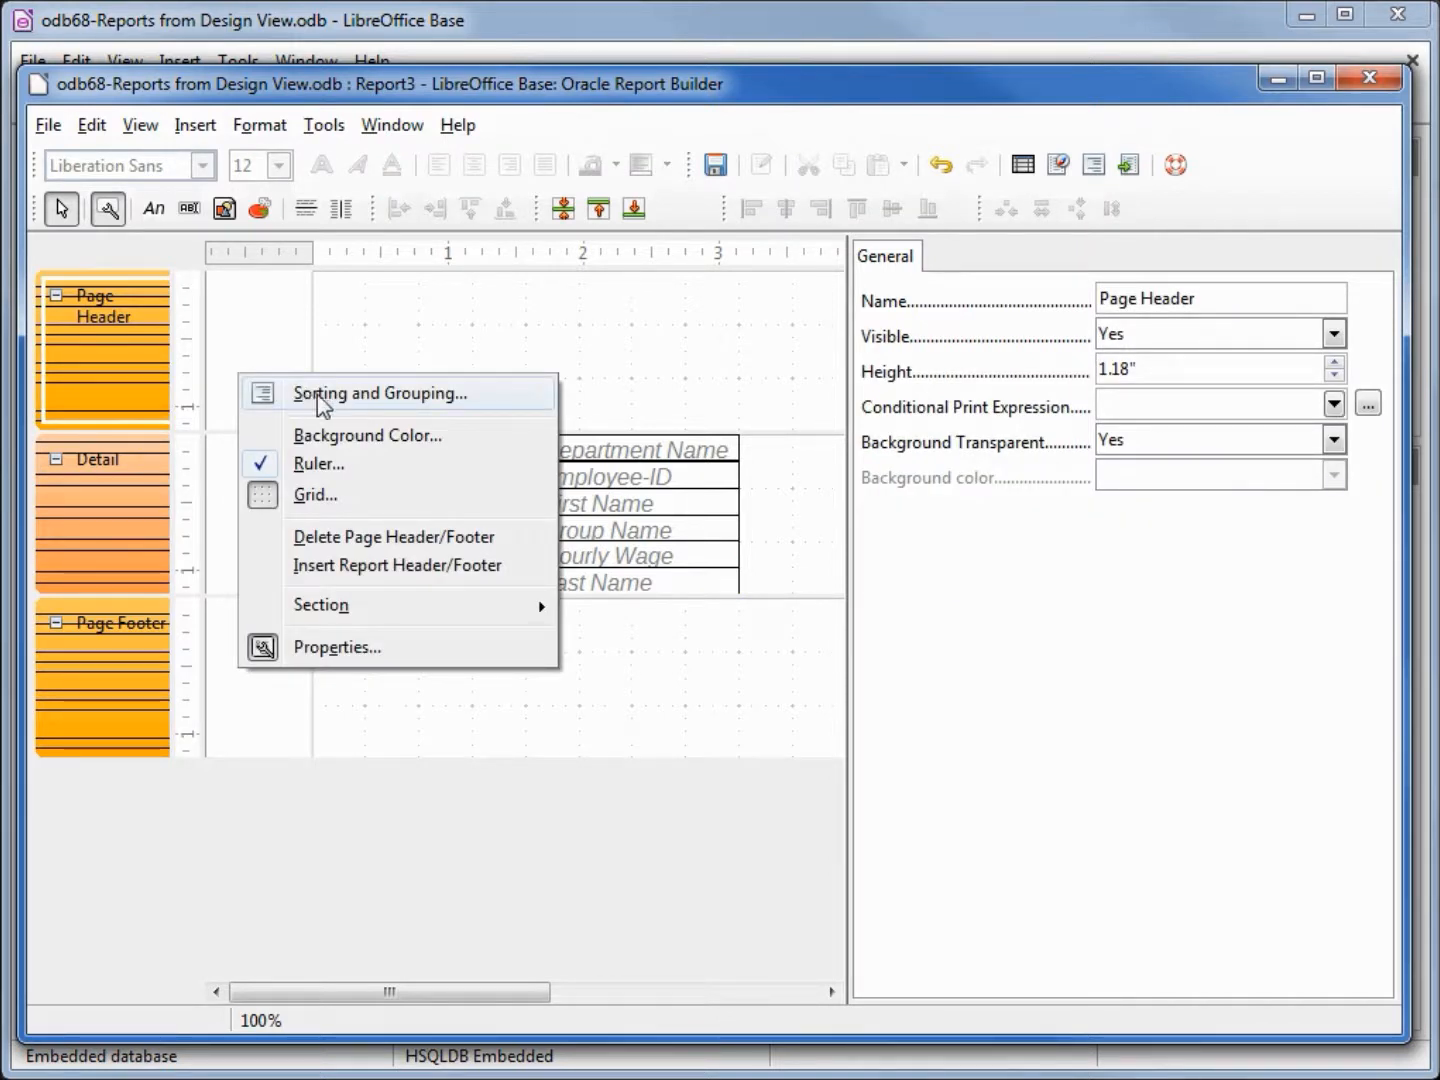
{"action": "left_click", "coordinate": [378, 392]}
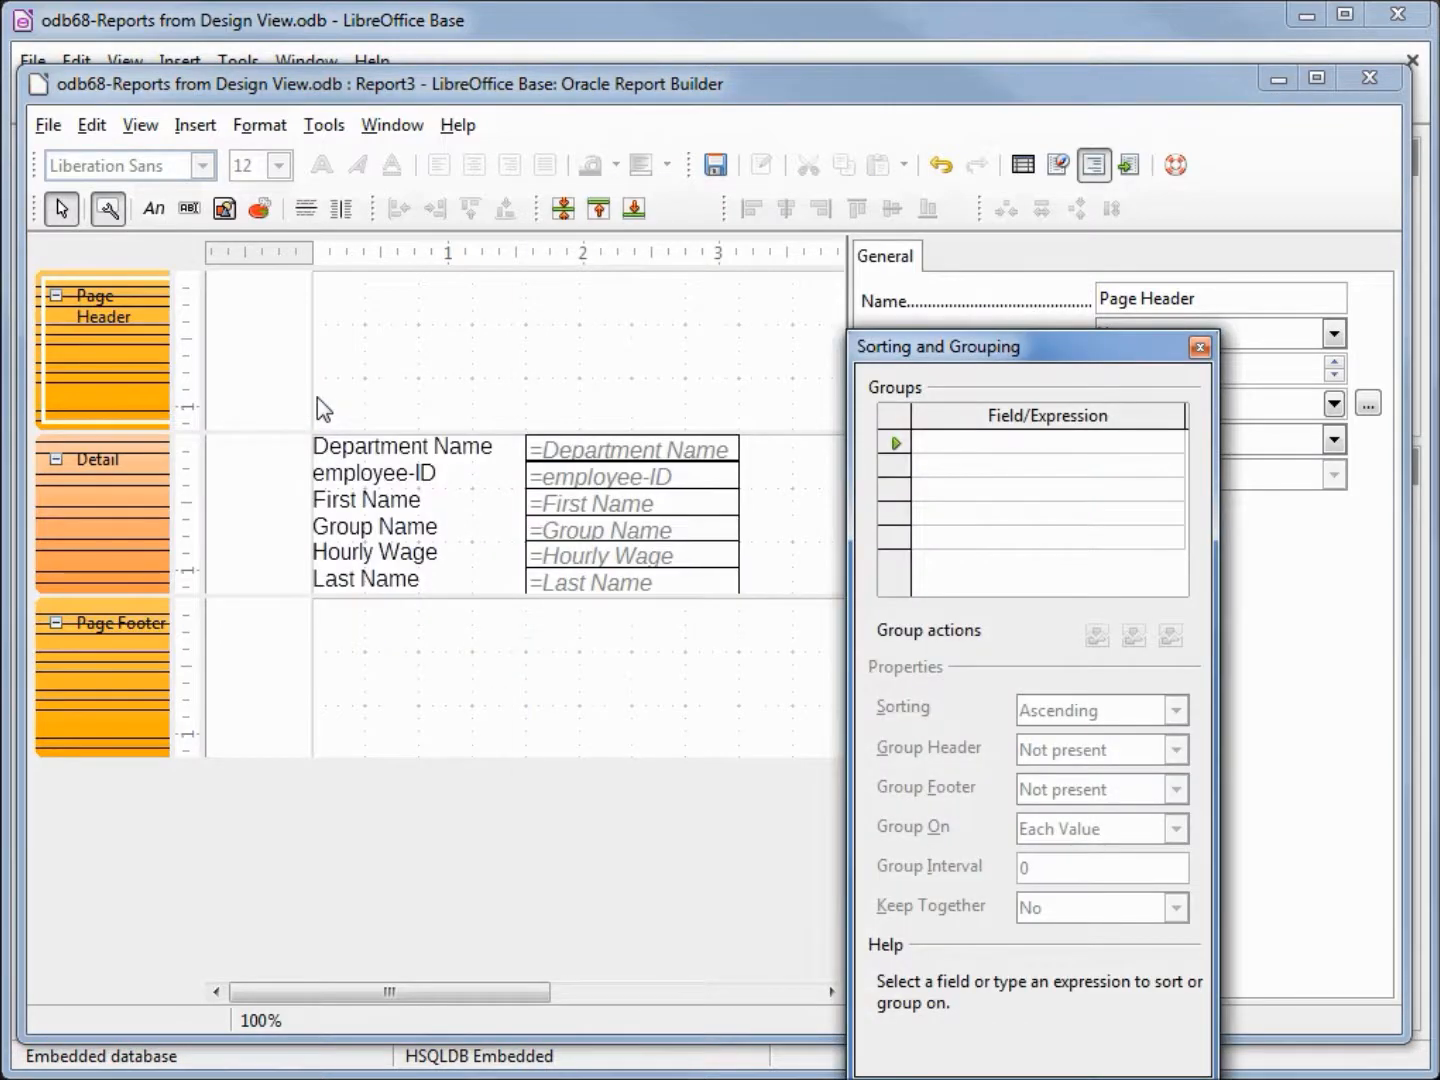
{"action": "mouse_move", "coordinate": [940, 457]}
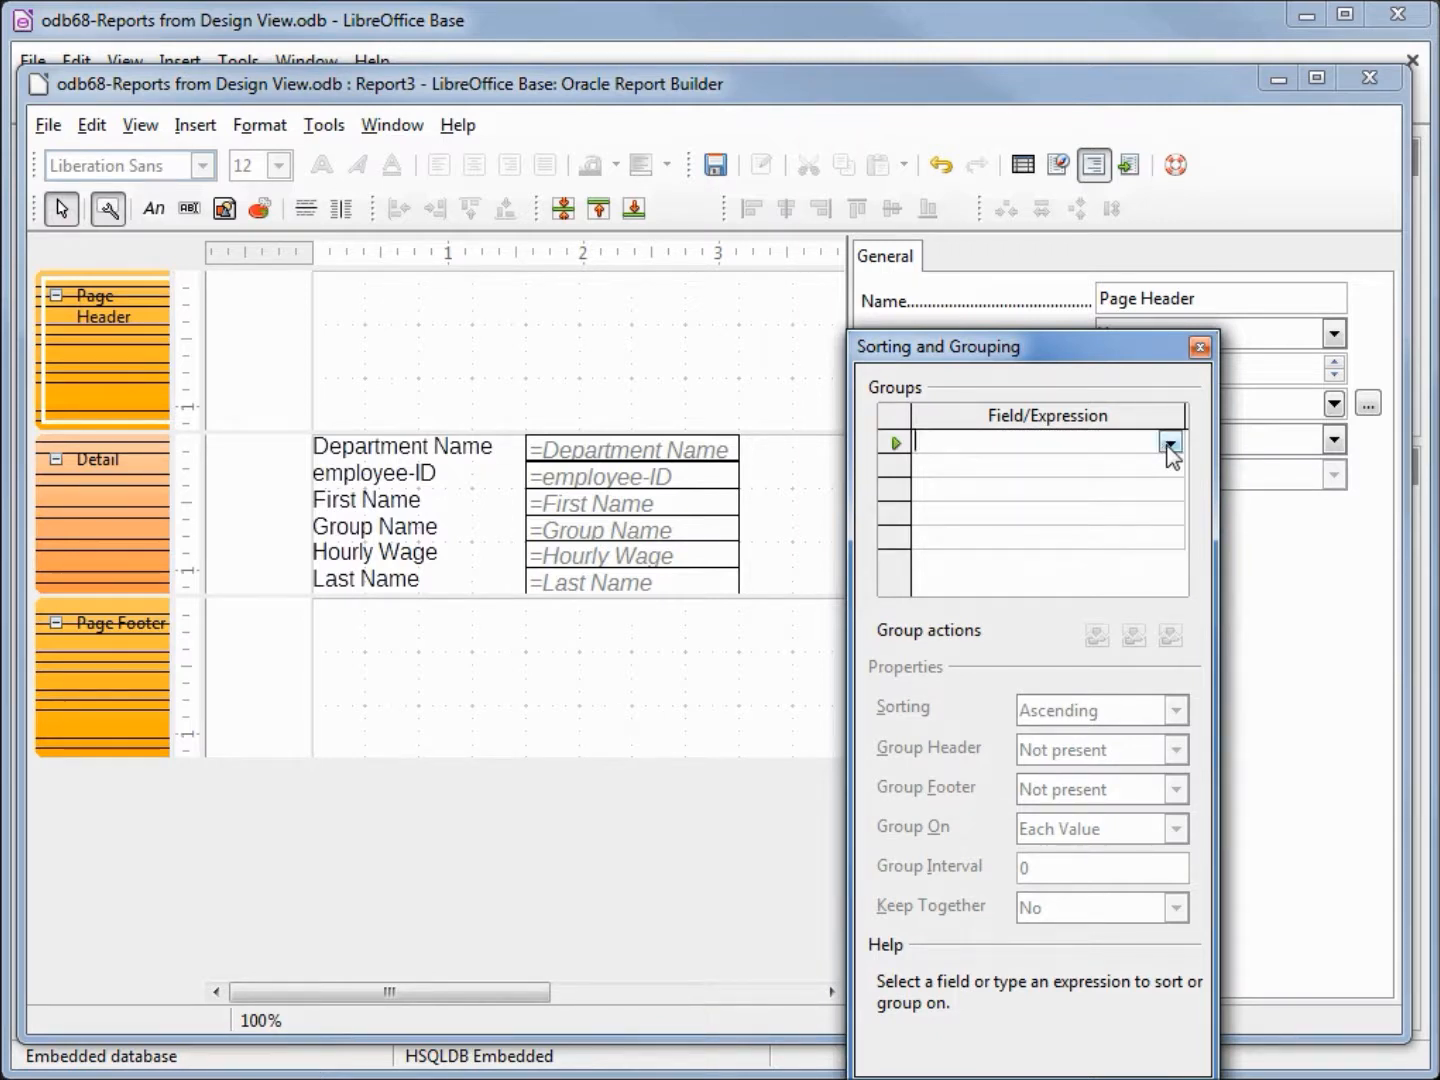
{"action": "left_click", "coordinate": [1169, 443]}
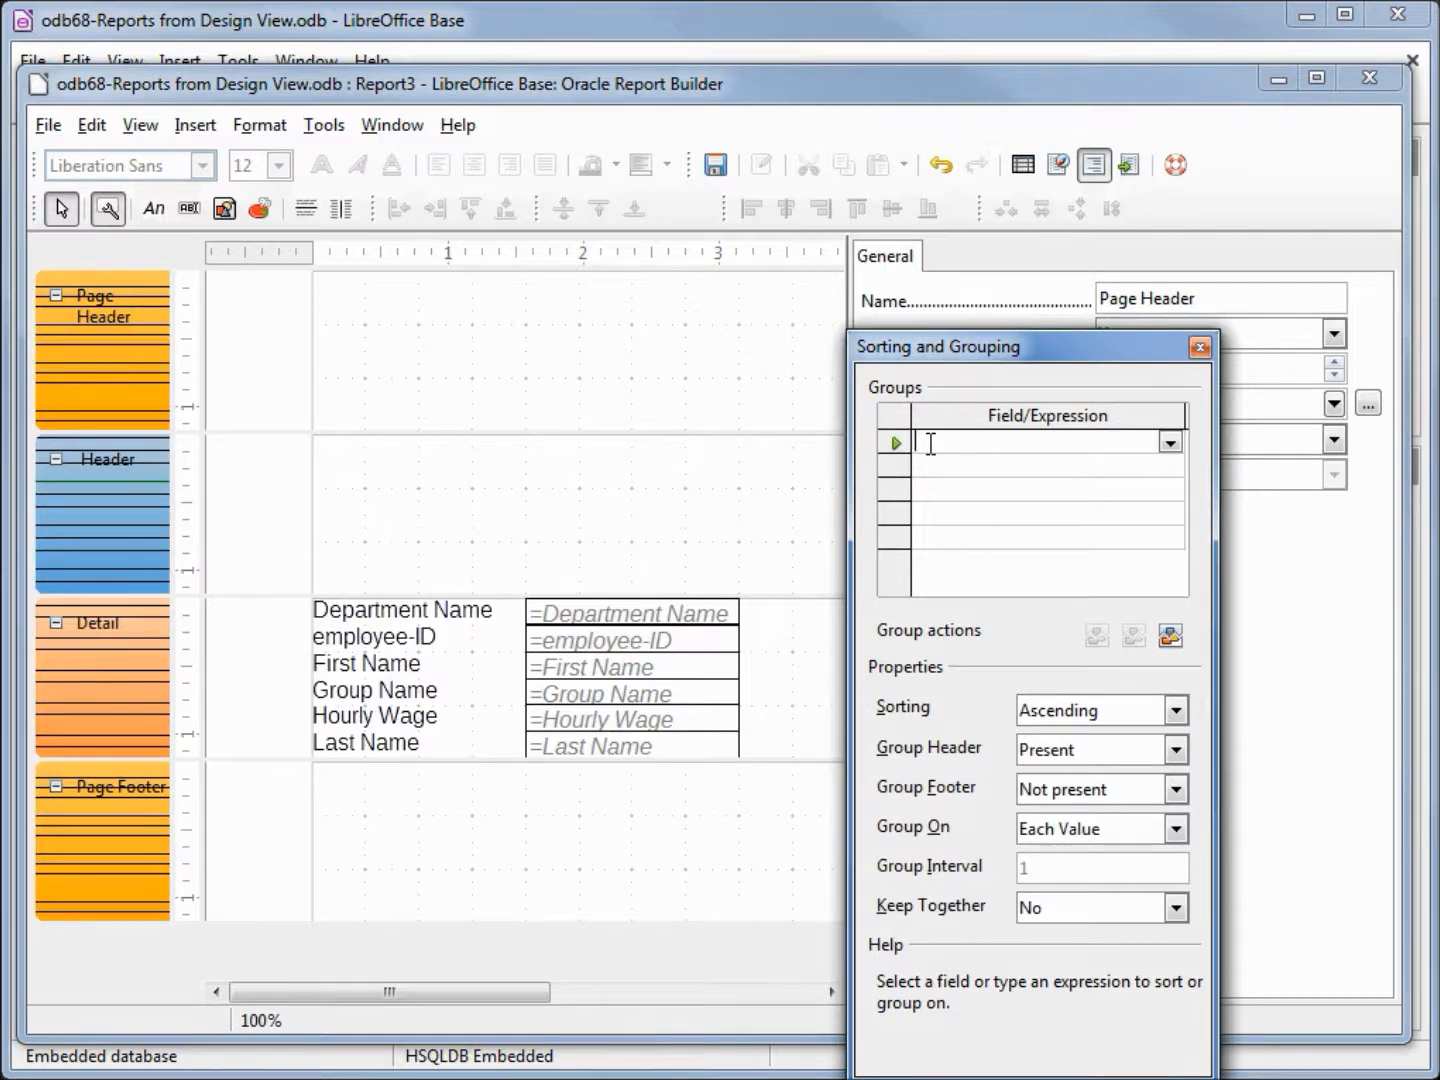
{"action": "left_click", "coordinate": [1200, 346]}
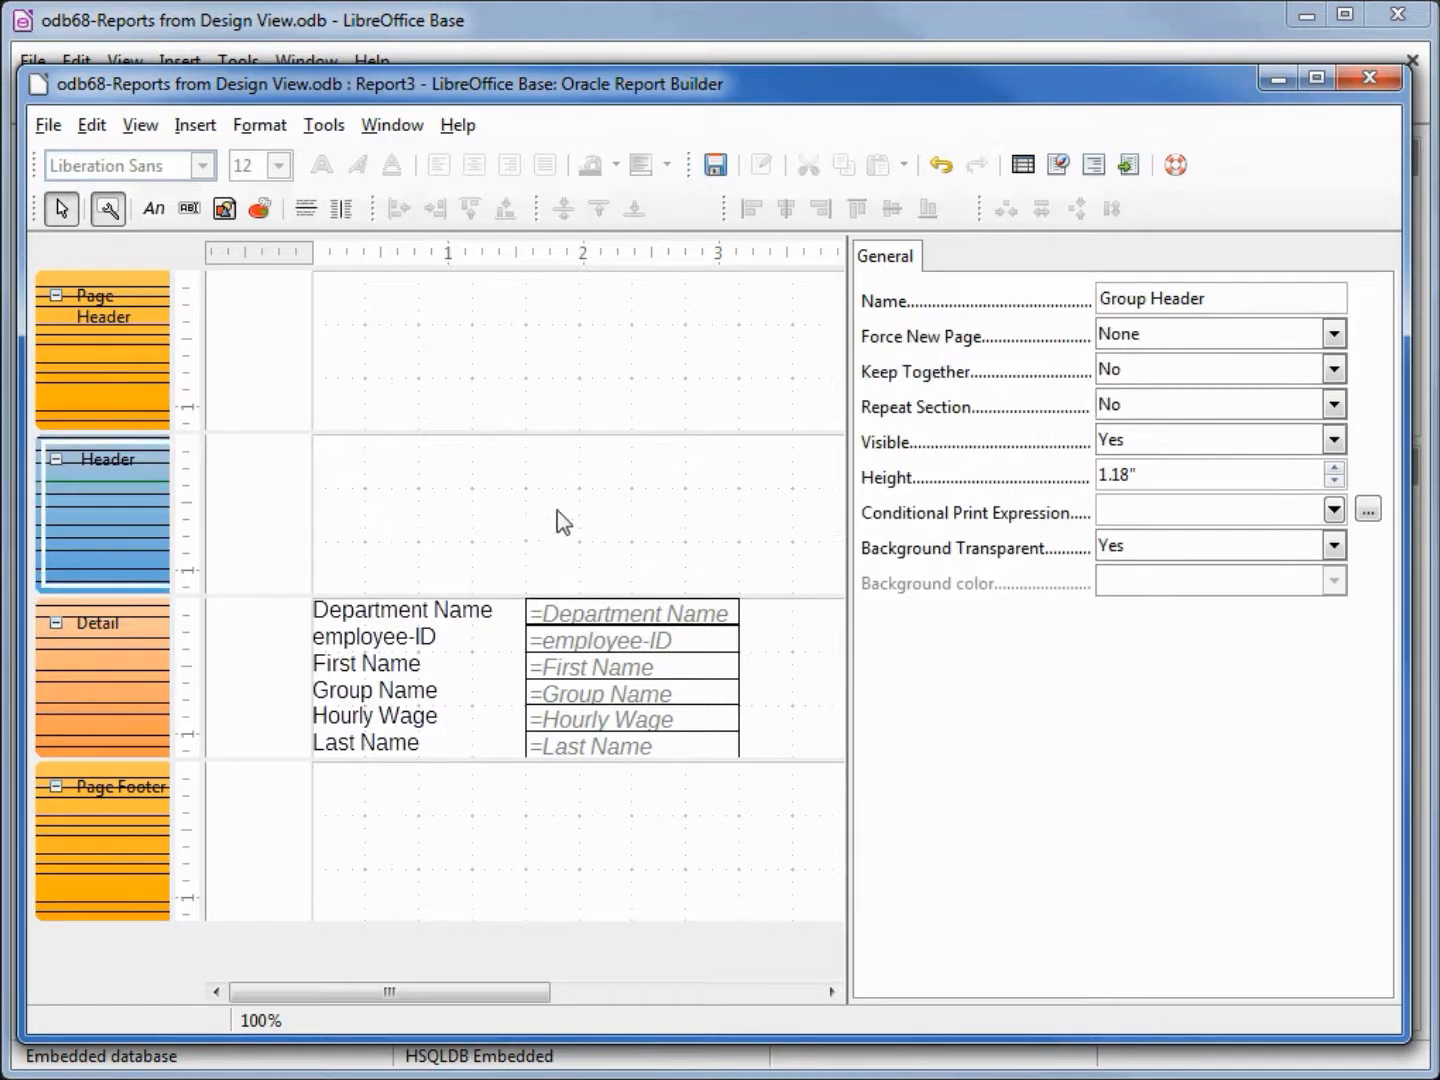
Drag the six field labels into the group header and reposition the data fields in Detail.
{"action": "left_click_drag", "start_coordinate": [560, 520], "coordinate": [260, 805]}
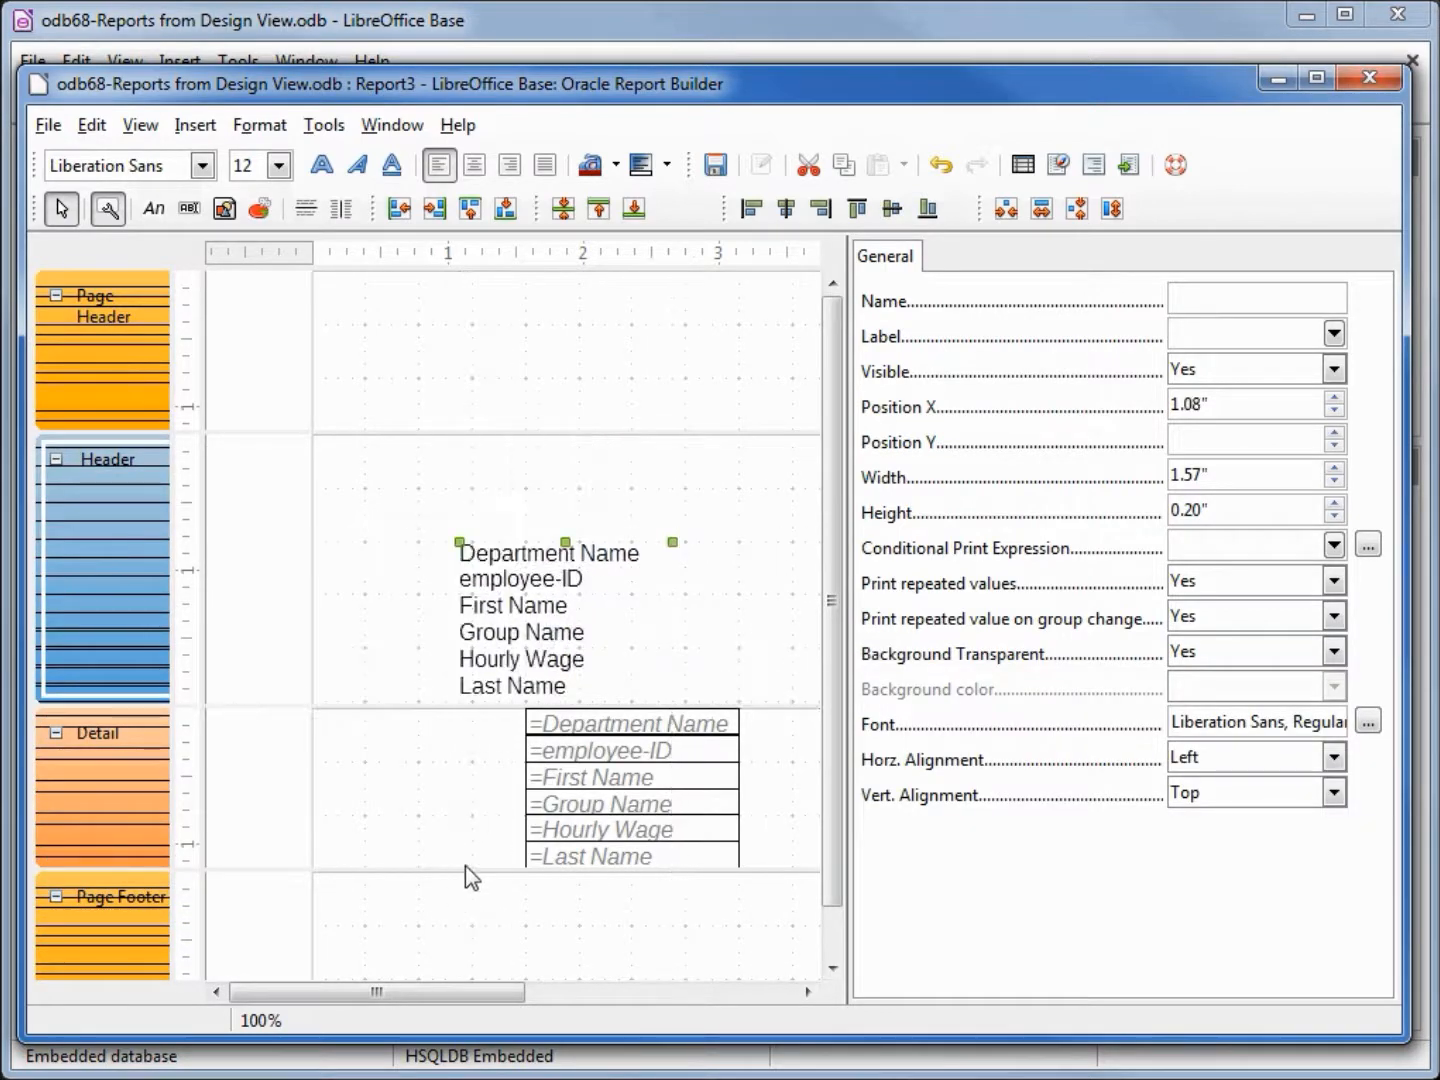
{"action": "left_click_drag", "start_coordinate": [472, 878], "coordinate": [472, 945]}
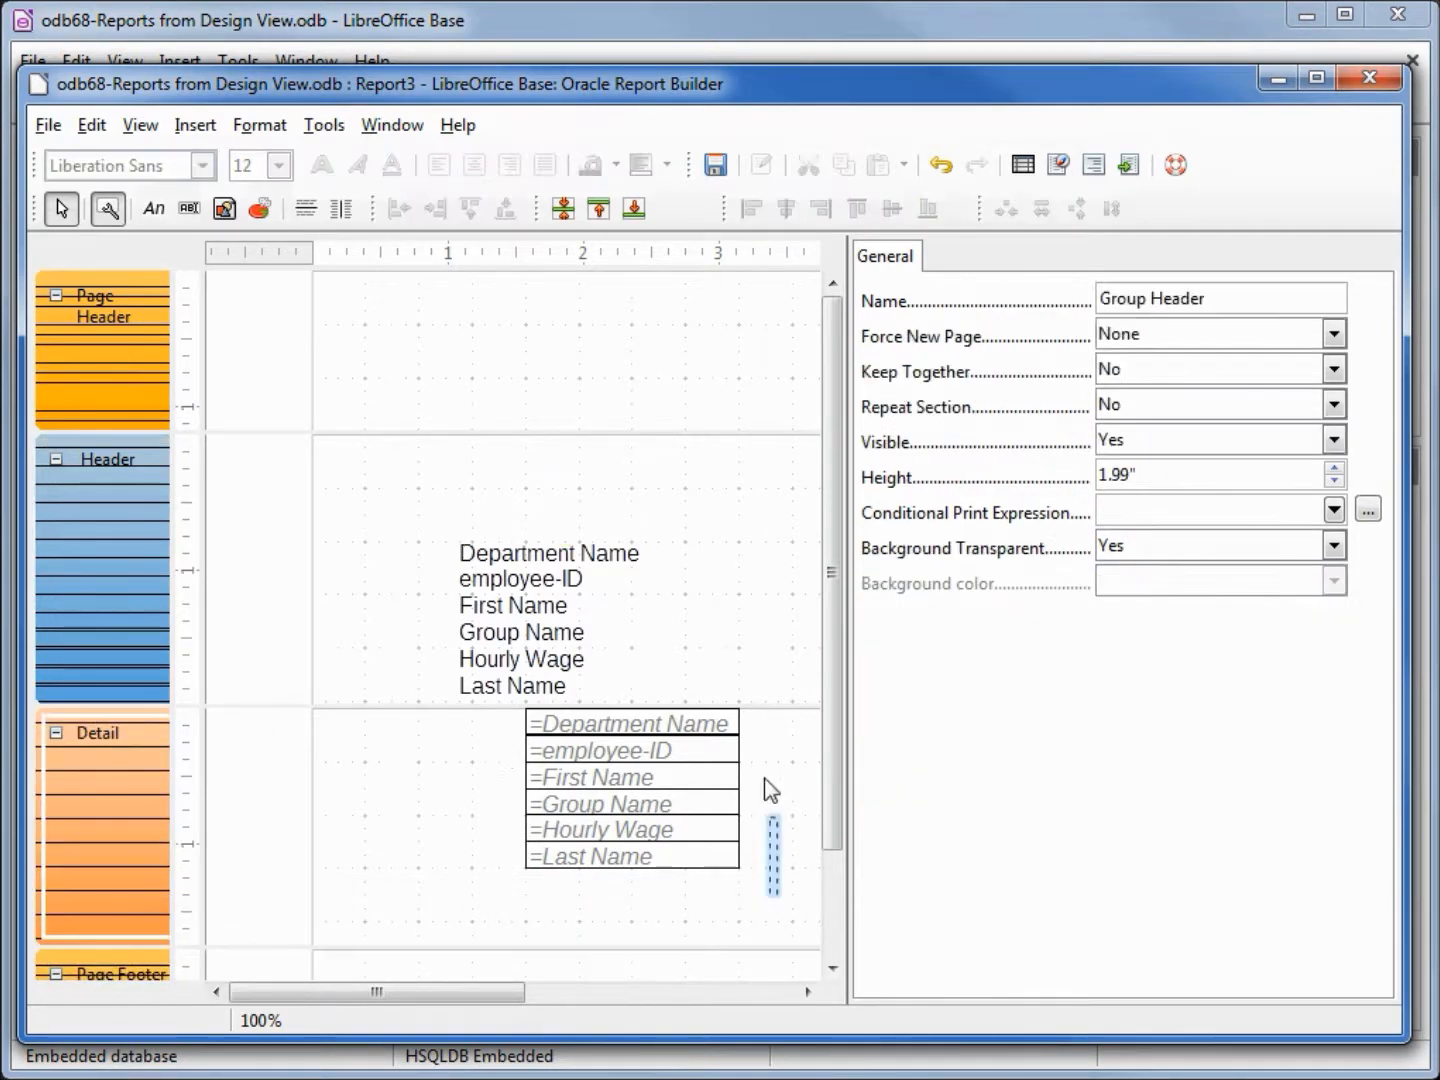
{"action": "left_click_drag", "start_coordinate": [770, 790], "coordinate": [480, 675]}
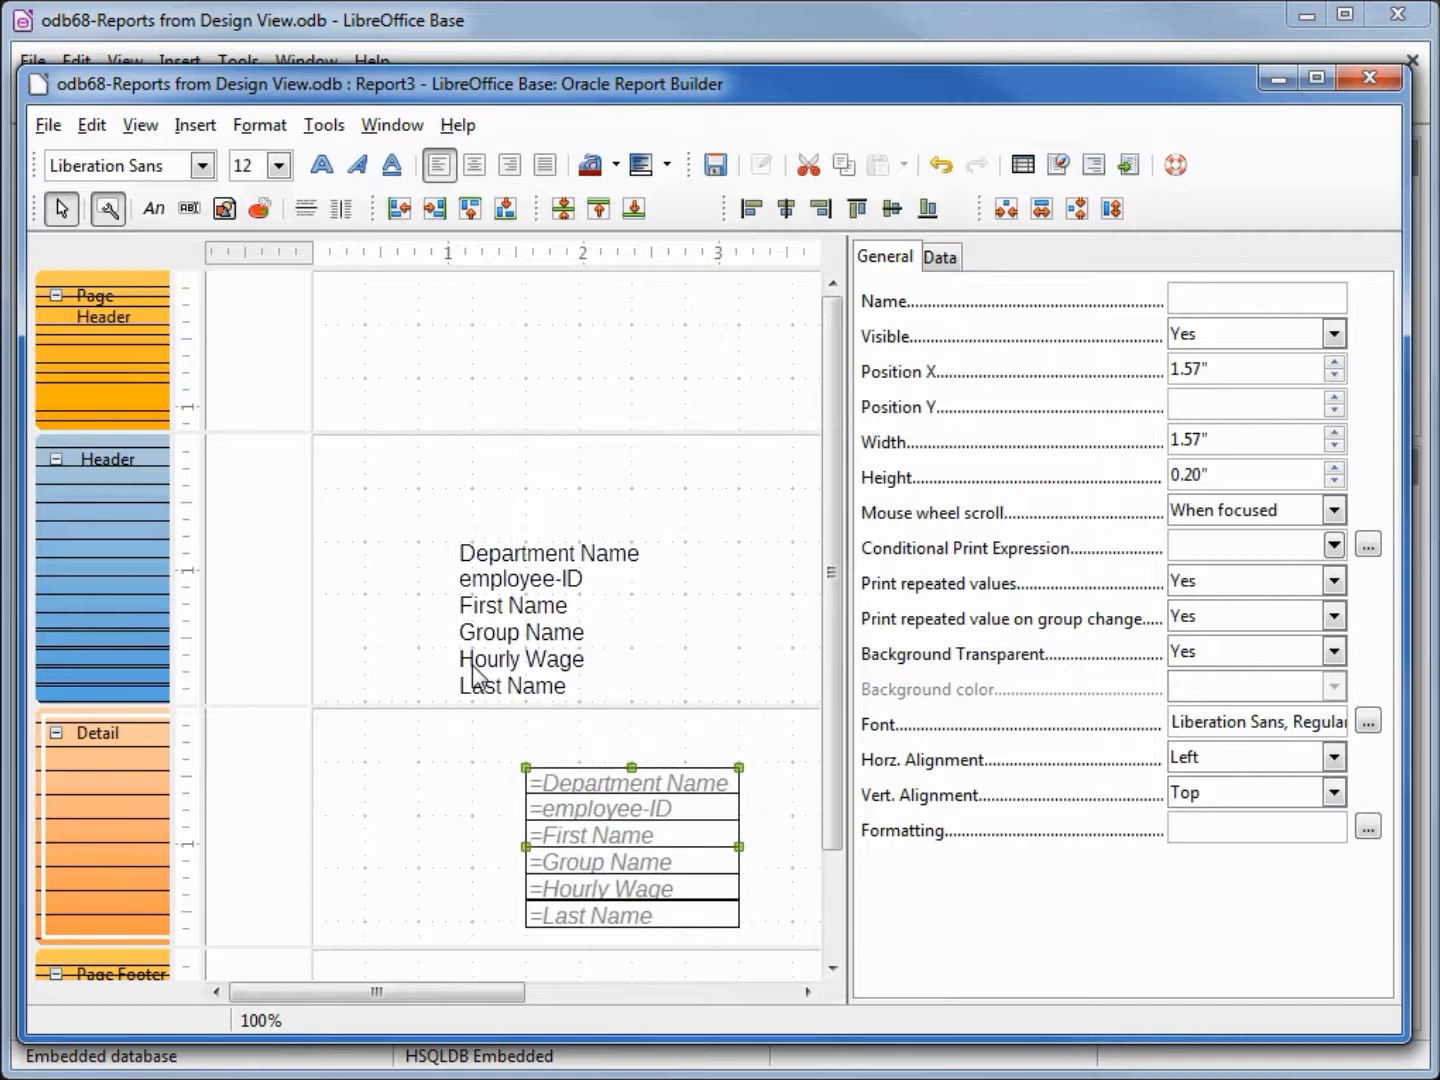
Left- and top-align the employee-ID label and field, with width 0.8.
{"action": "left_click", "coordinate": [520, 579]}
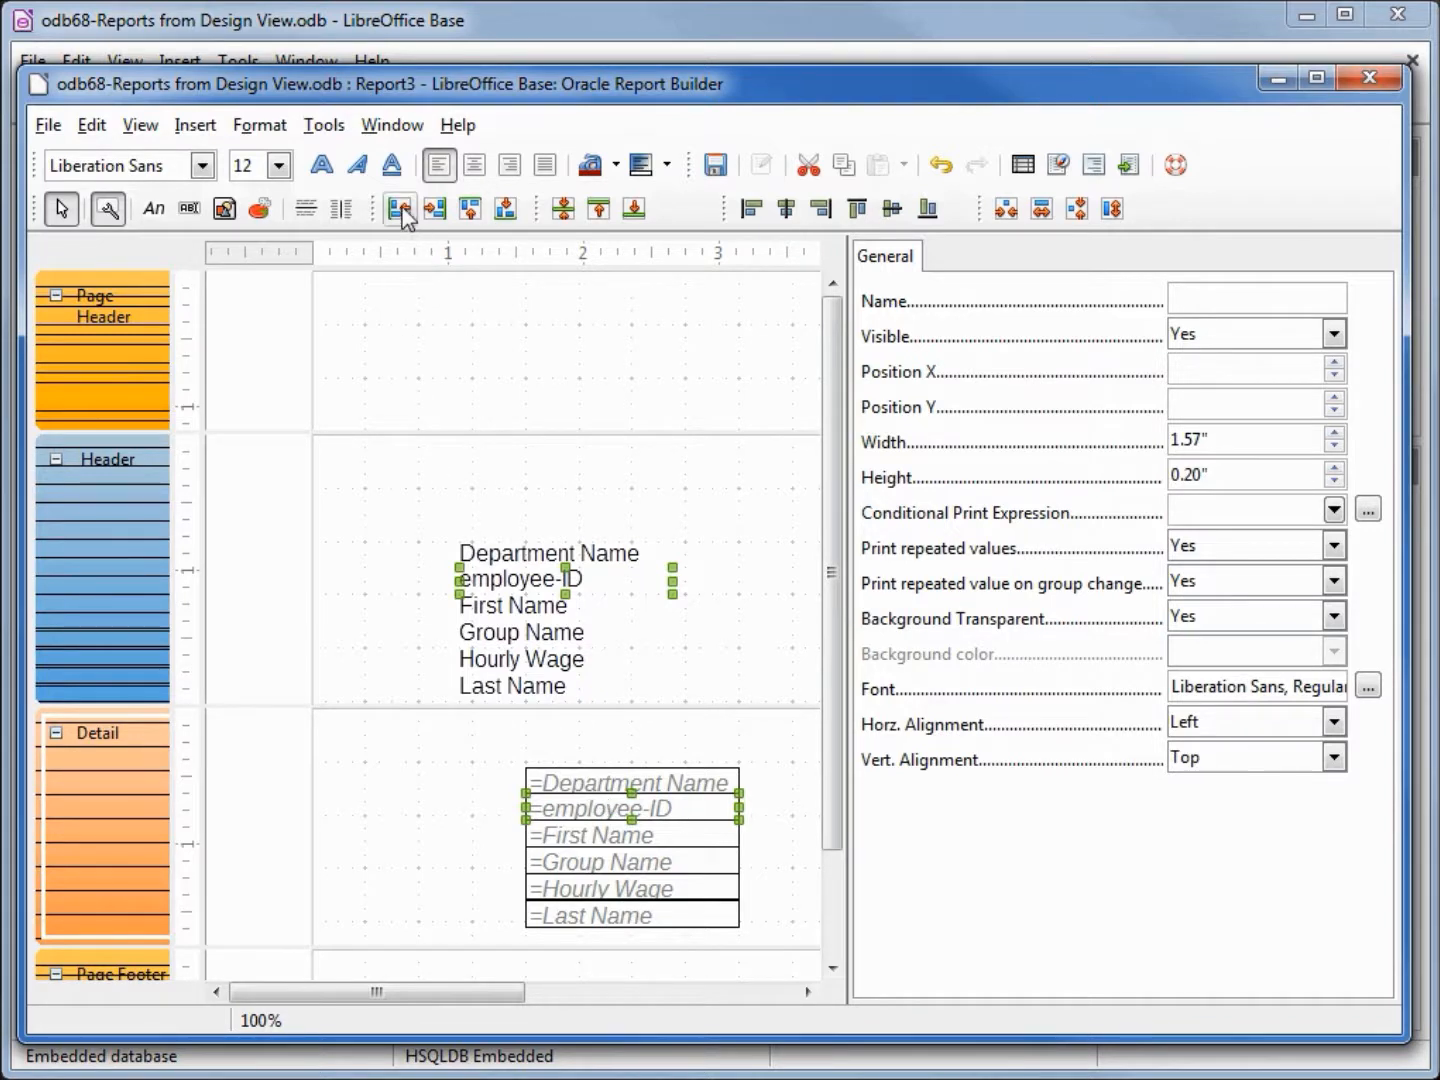
{"action": "mouse_move", "coordinate": [399, 208]}
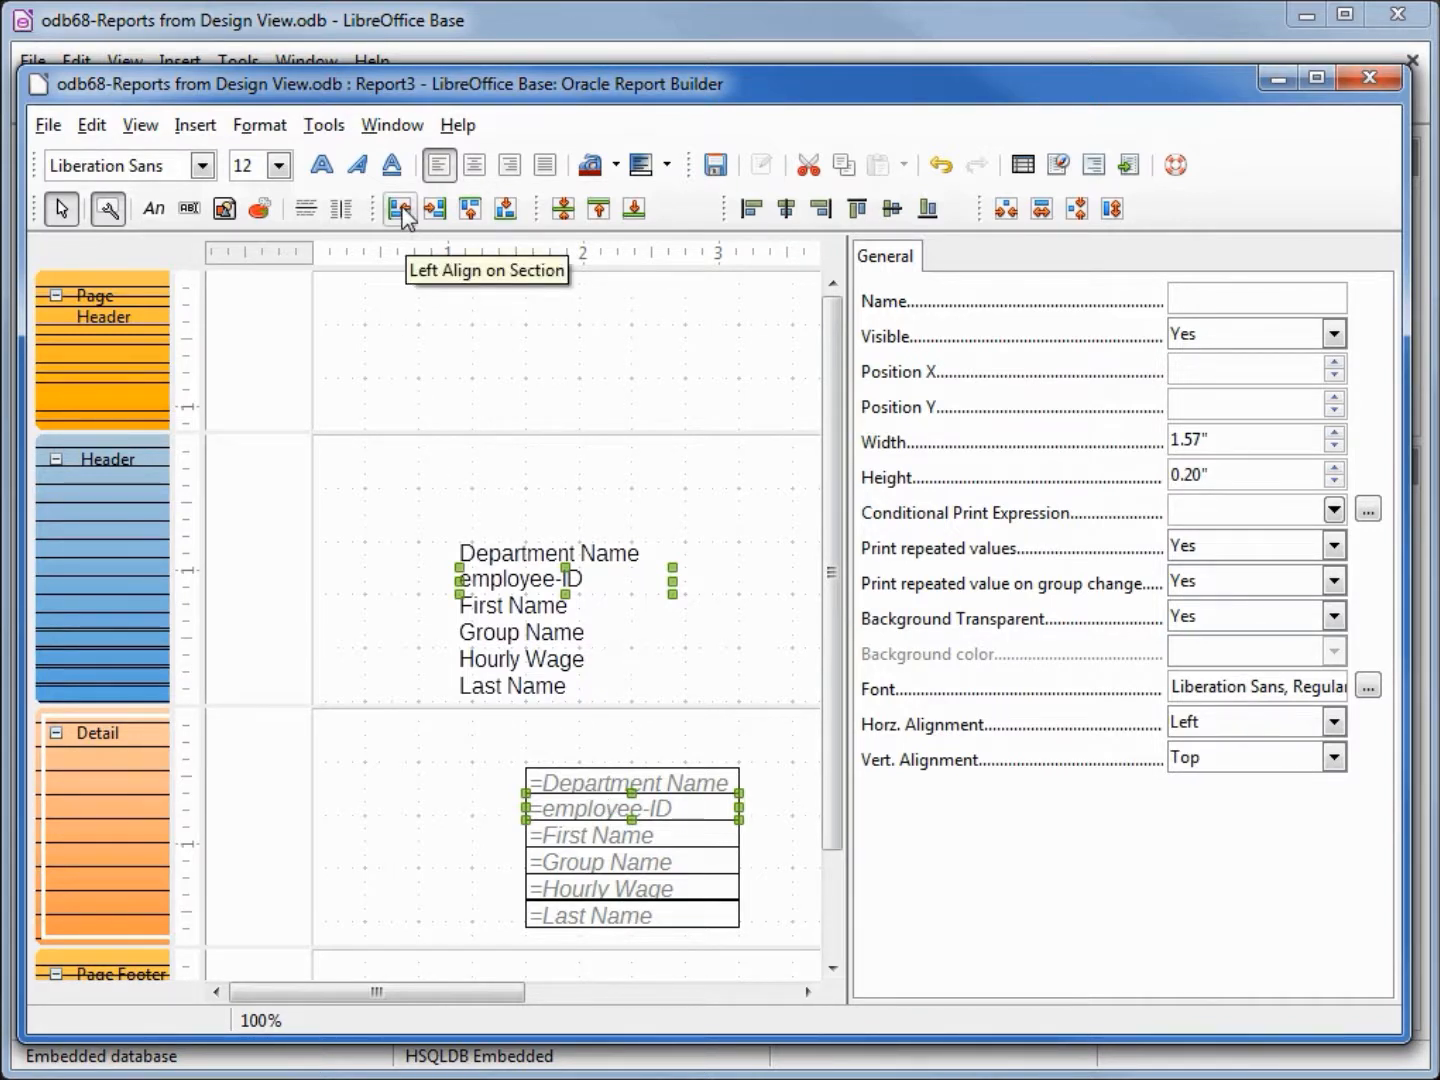
{"action": "left_click", "coordinate": [398, 208]}
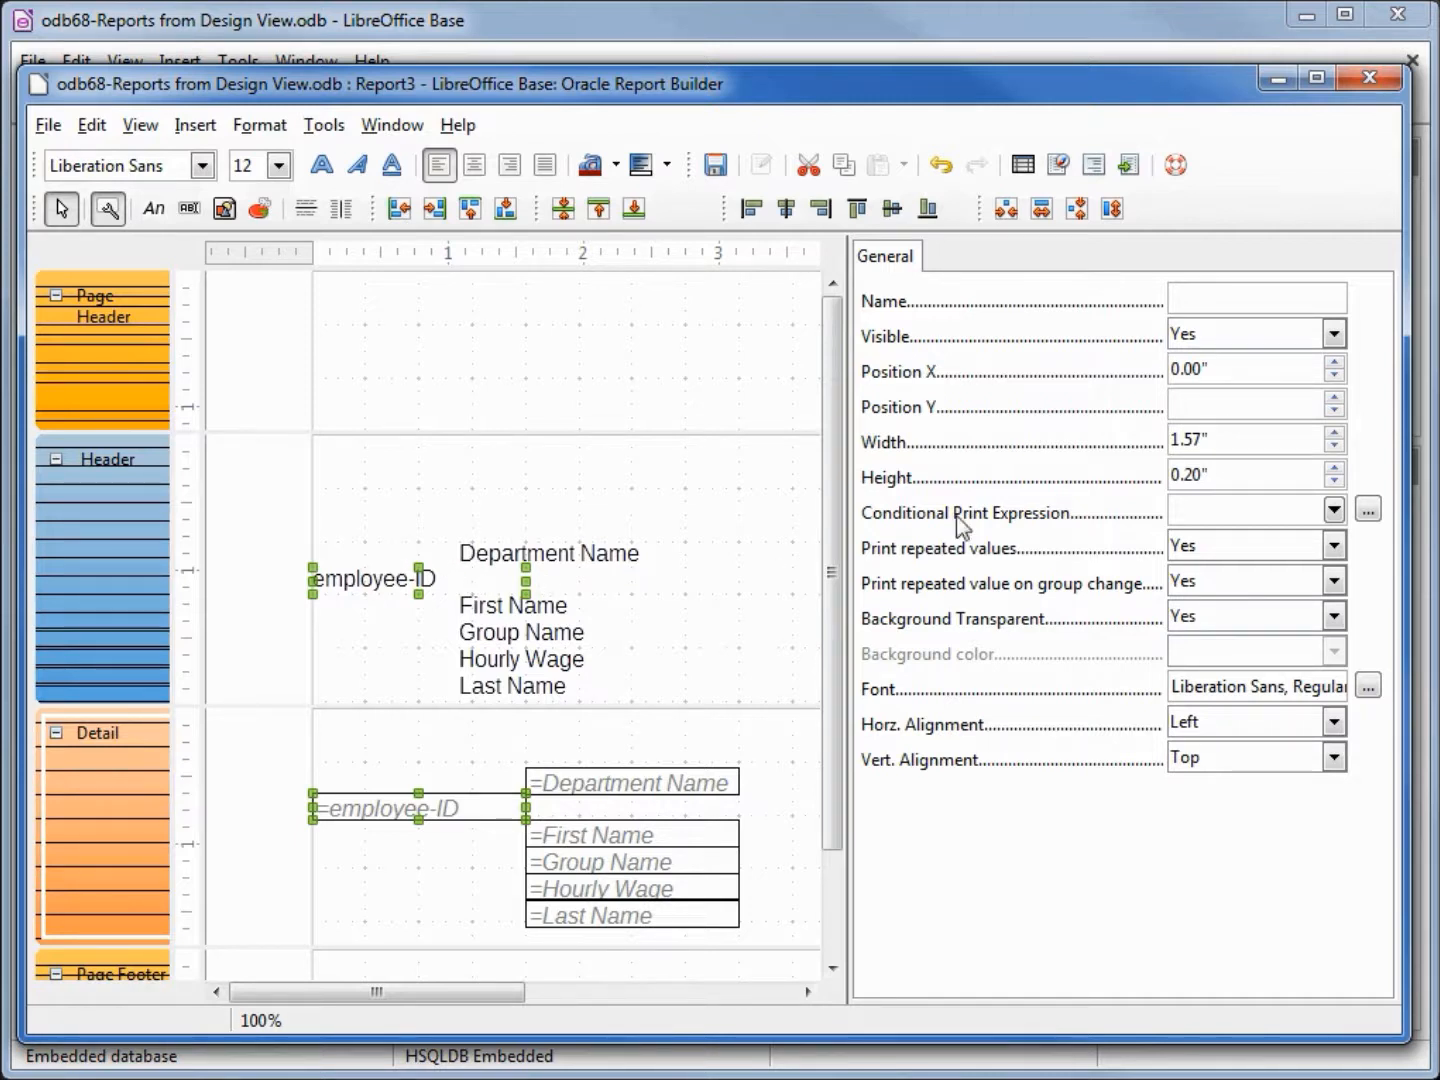
{"action": "left_click", "coordinate": [1245, 440]}
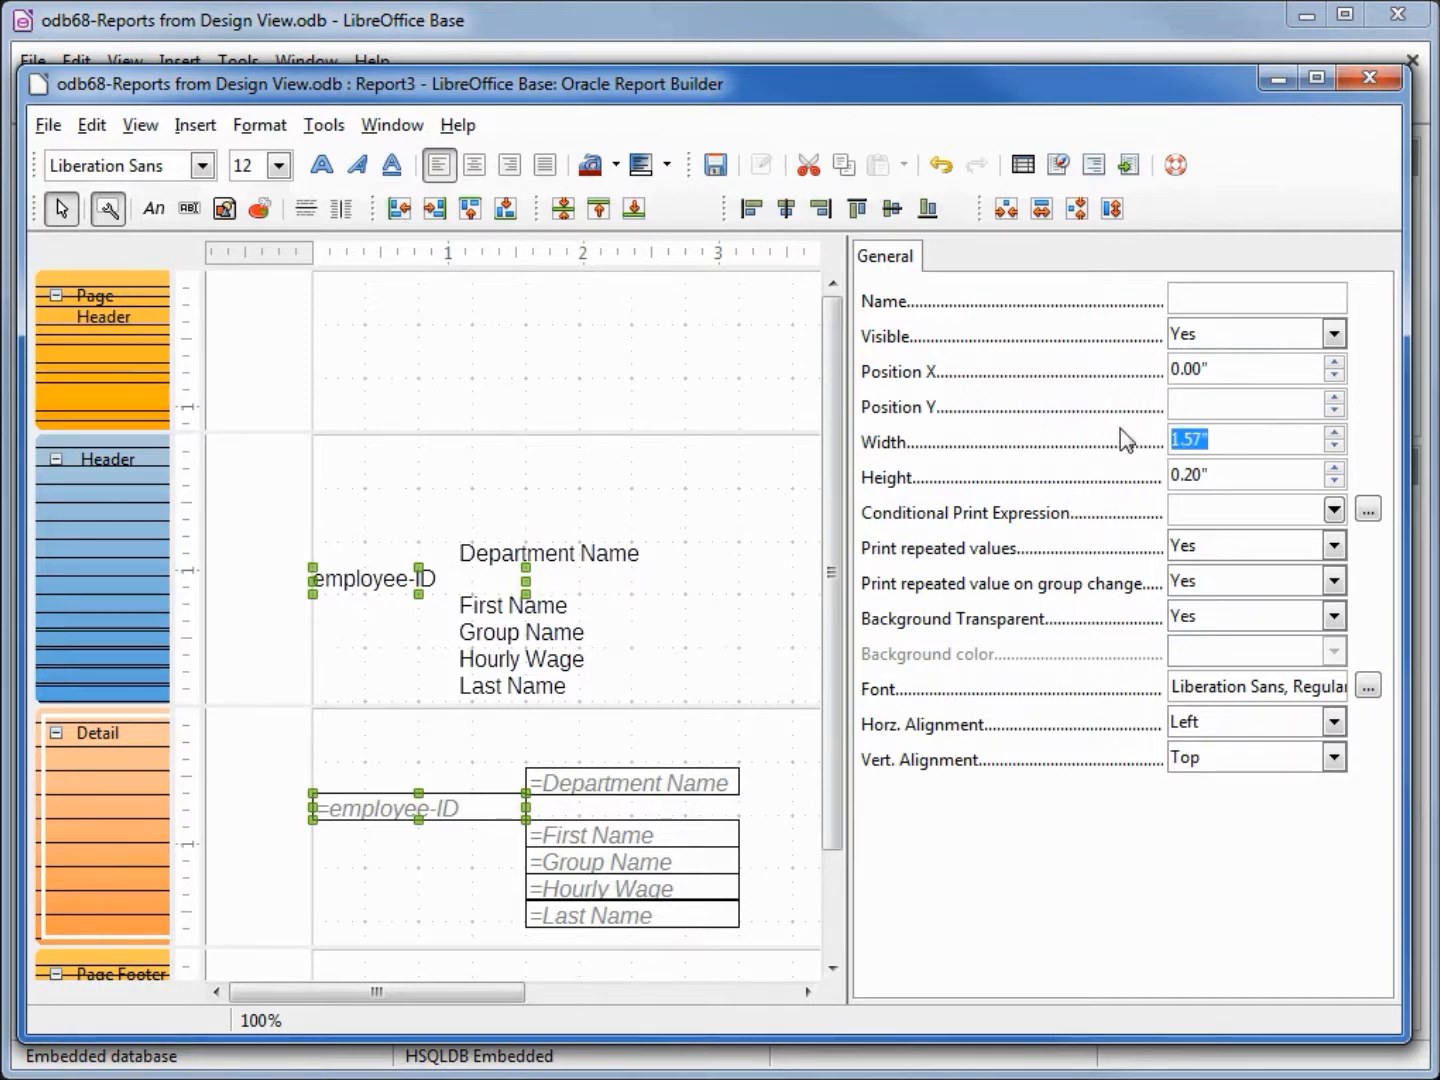
{"action": "type", "text": ".80\""}
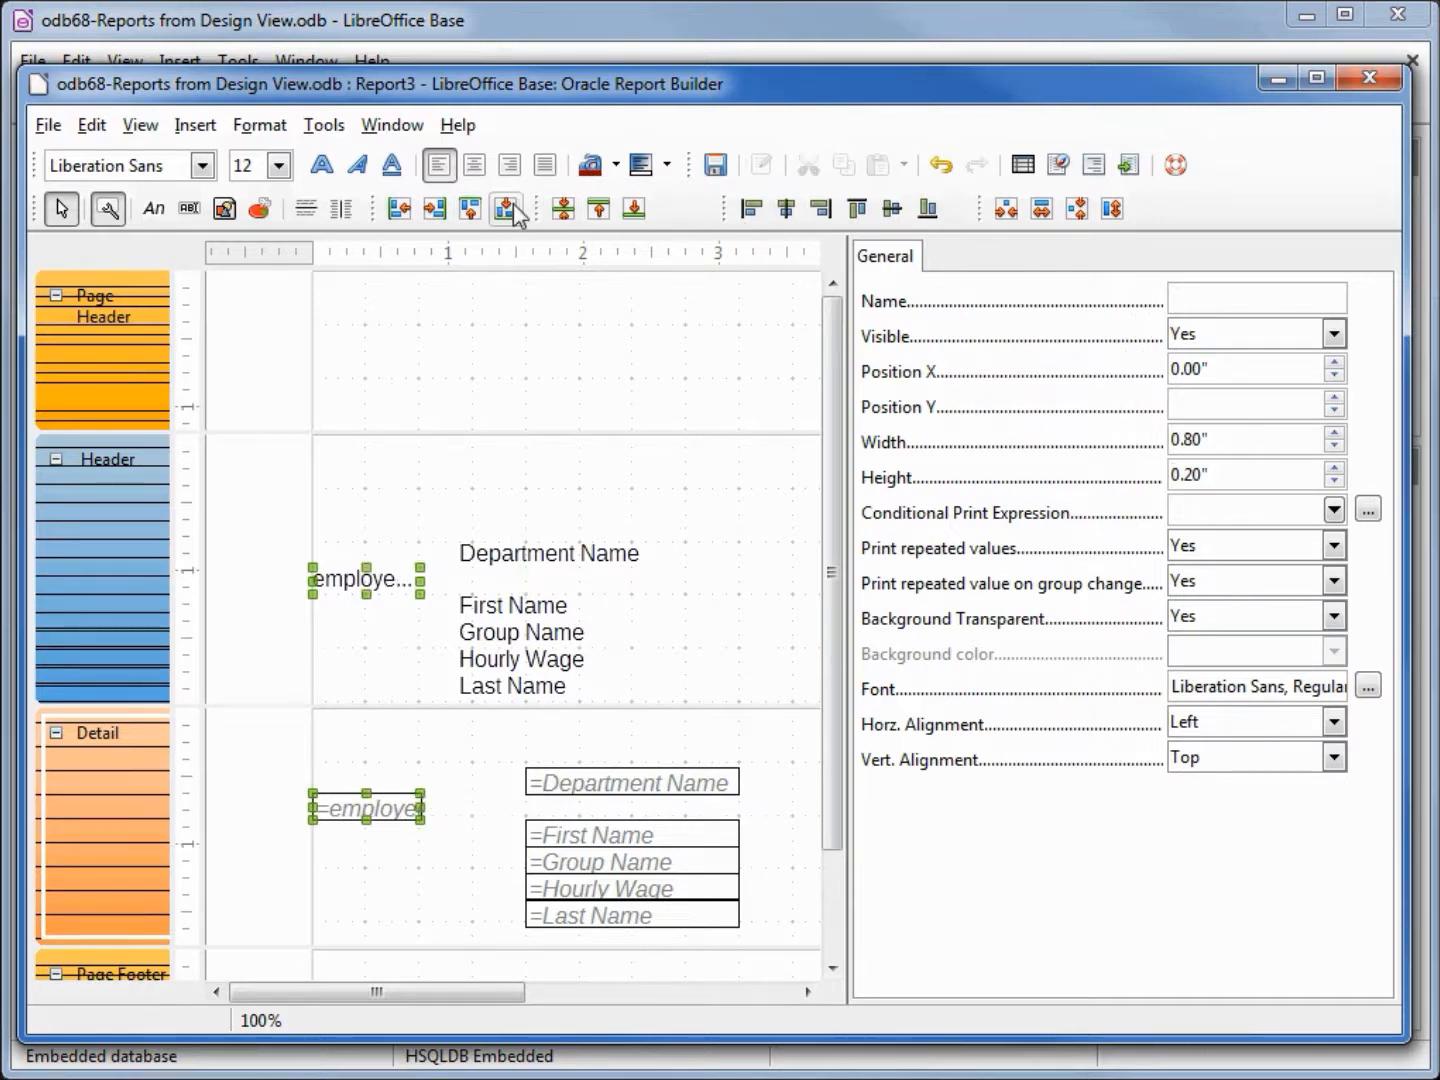
{"action": "left_click", "coordinate": [470, 208]}
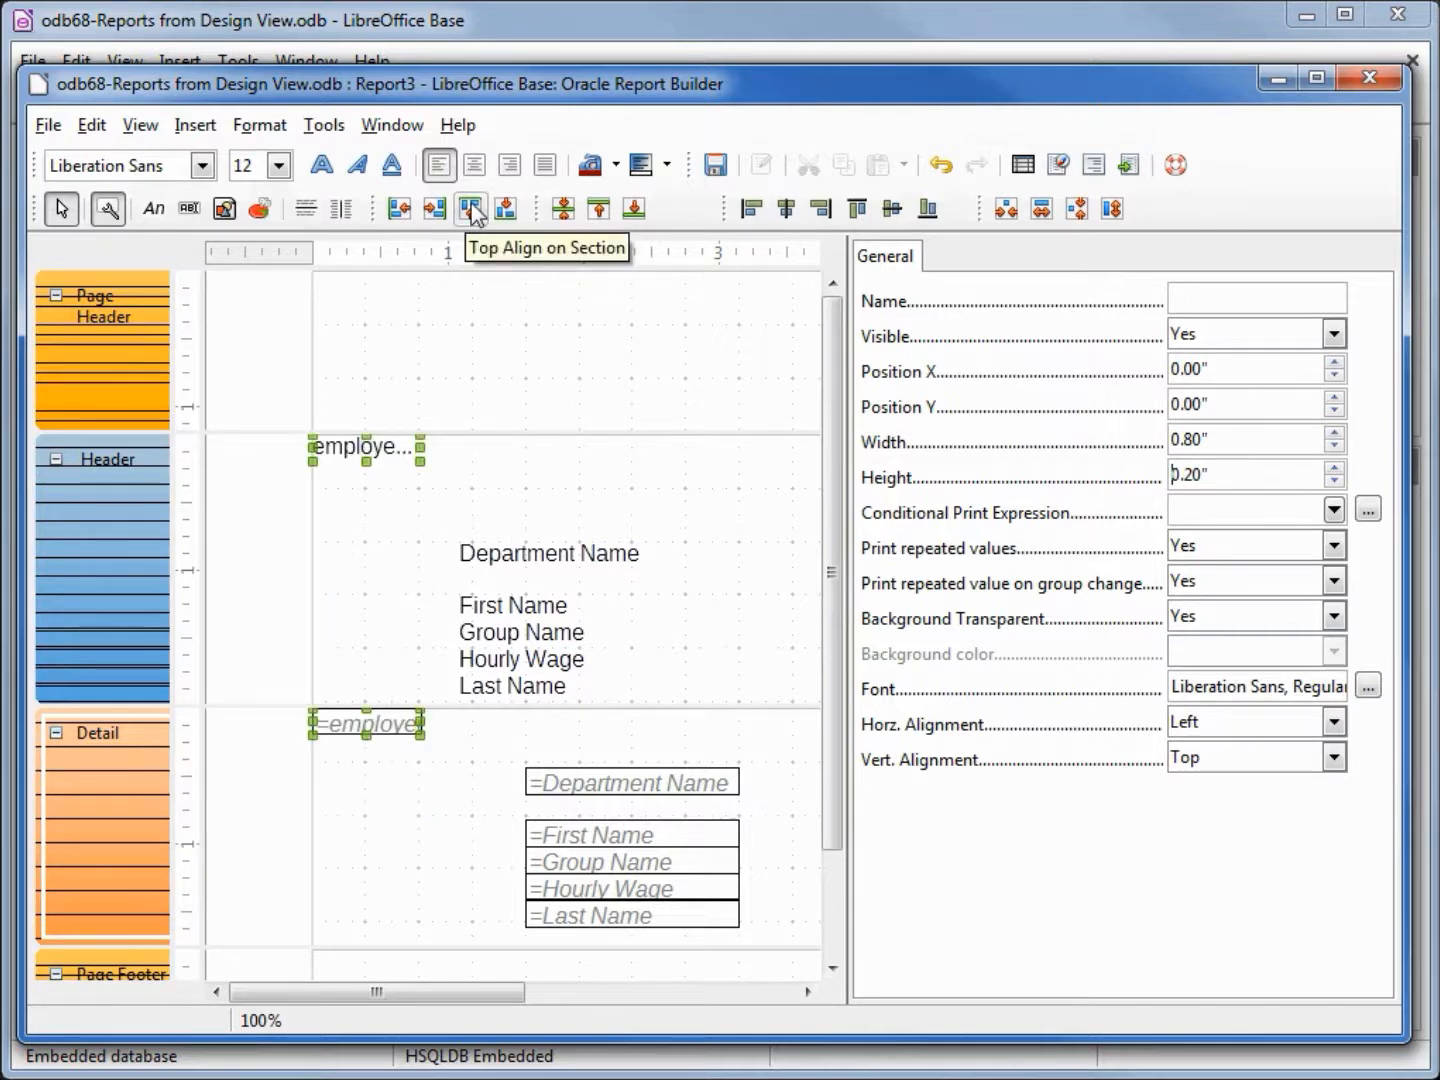
Rename the employee-ID heading to Emp-ID and centre the heading and its field.
{"action": "left_click", "coordinate": [365, 447]}
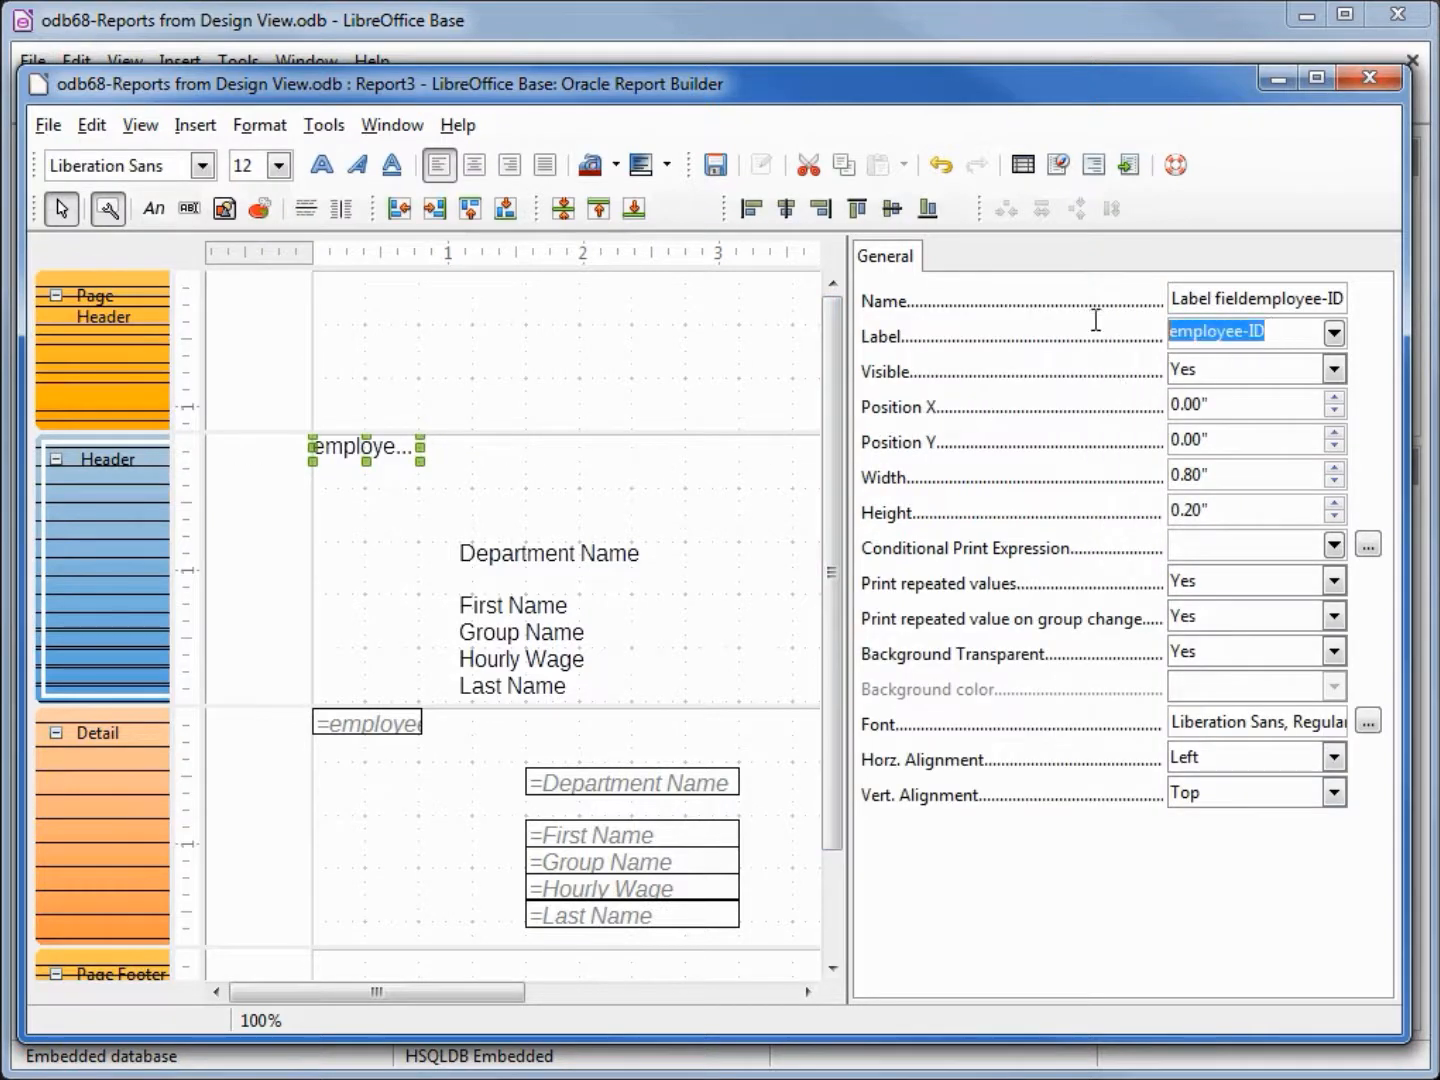
{"action": "type", "text": "B"}
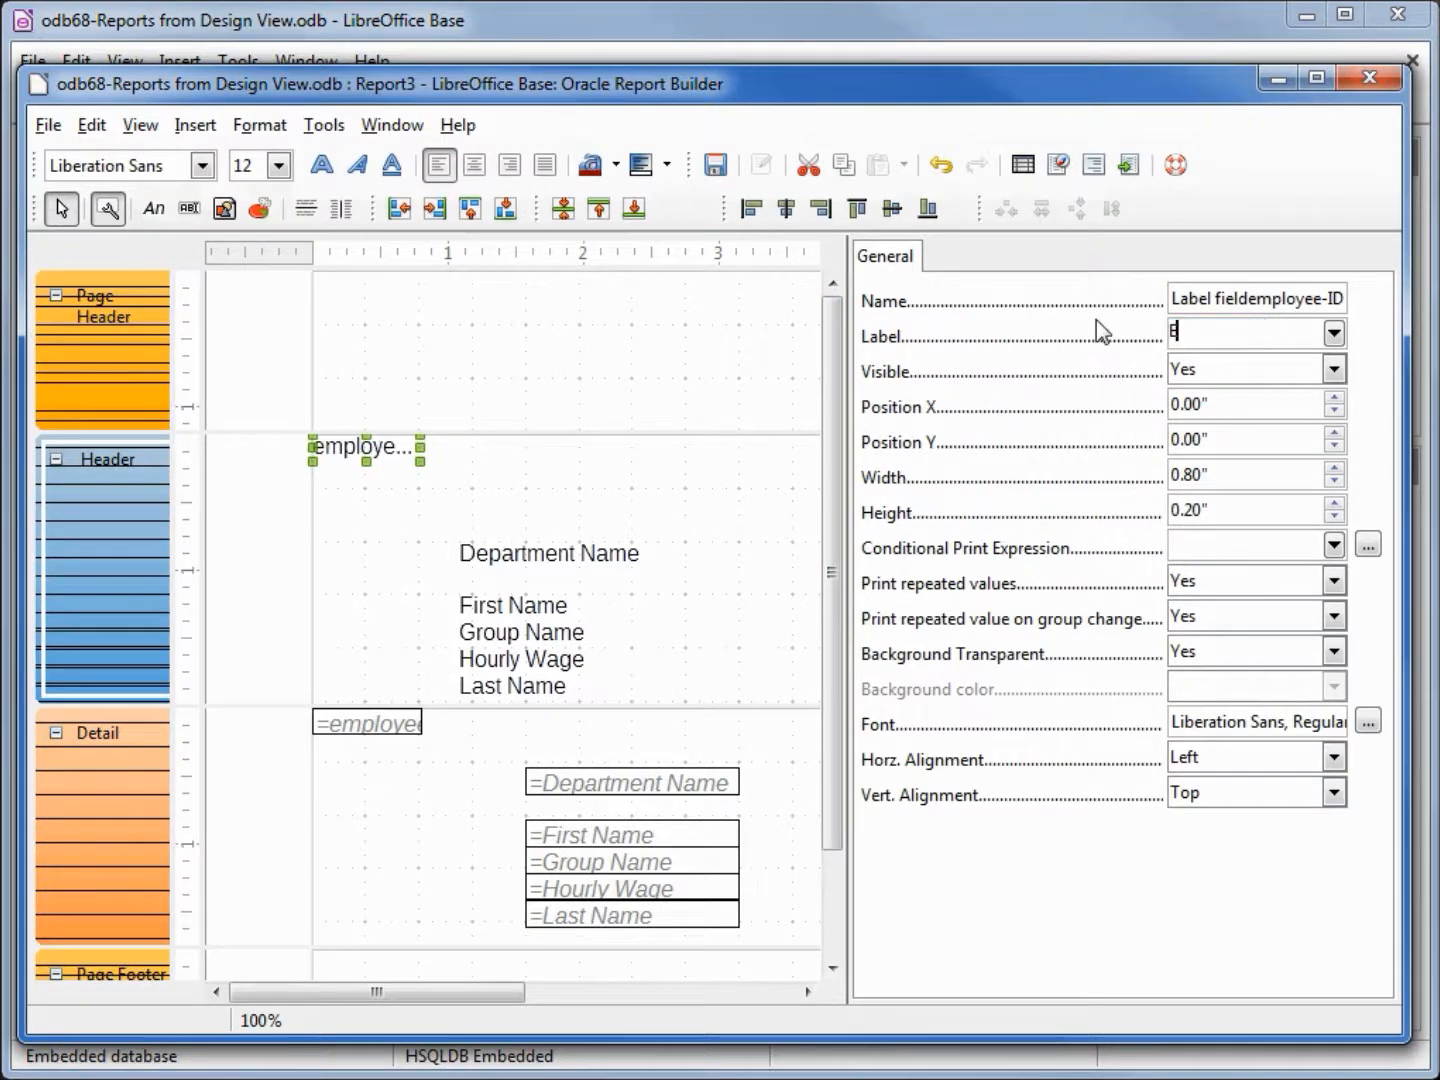
{"action": "type", "text": "Emp-ID"}
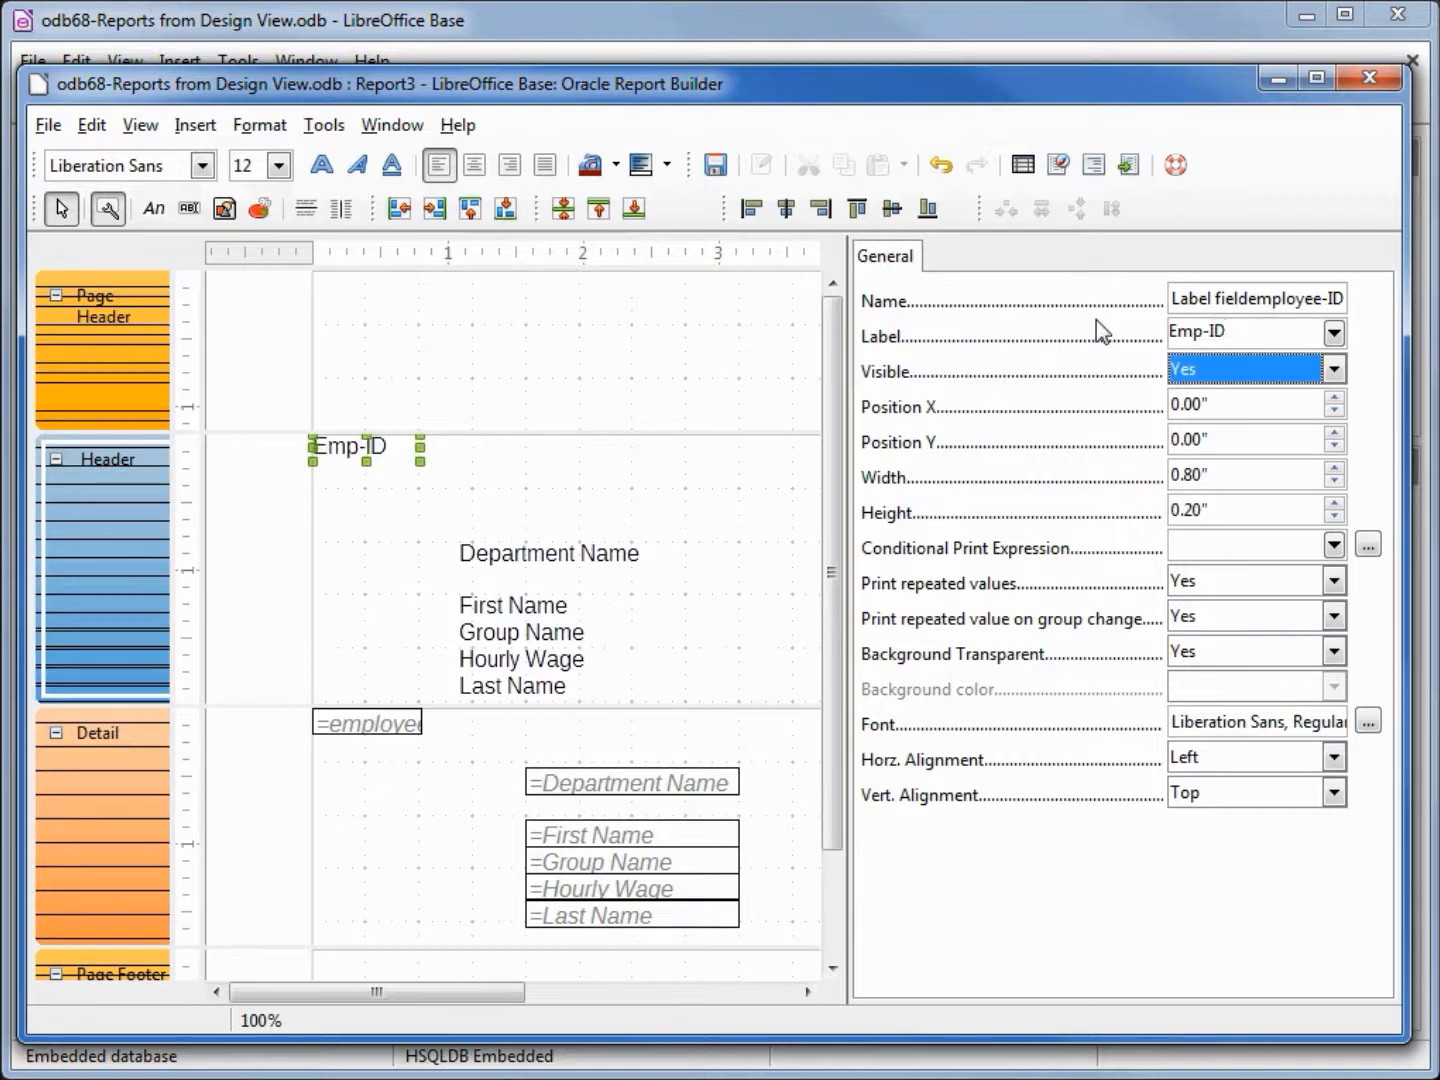
{"action": "mouse_move", "coordinate": [390, 743]}
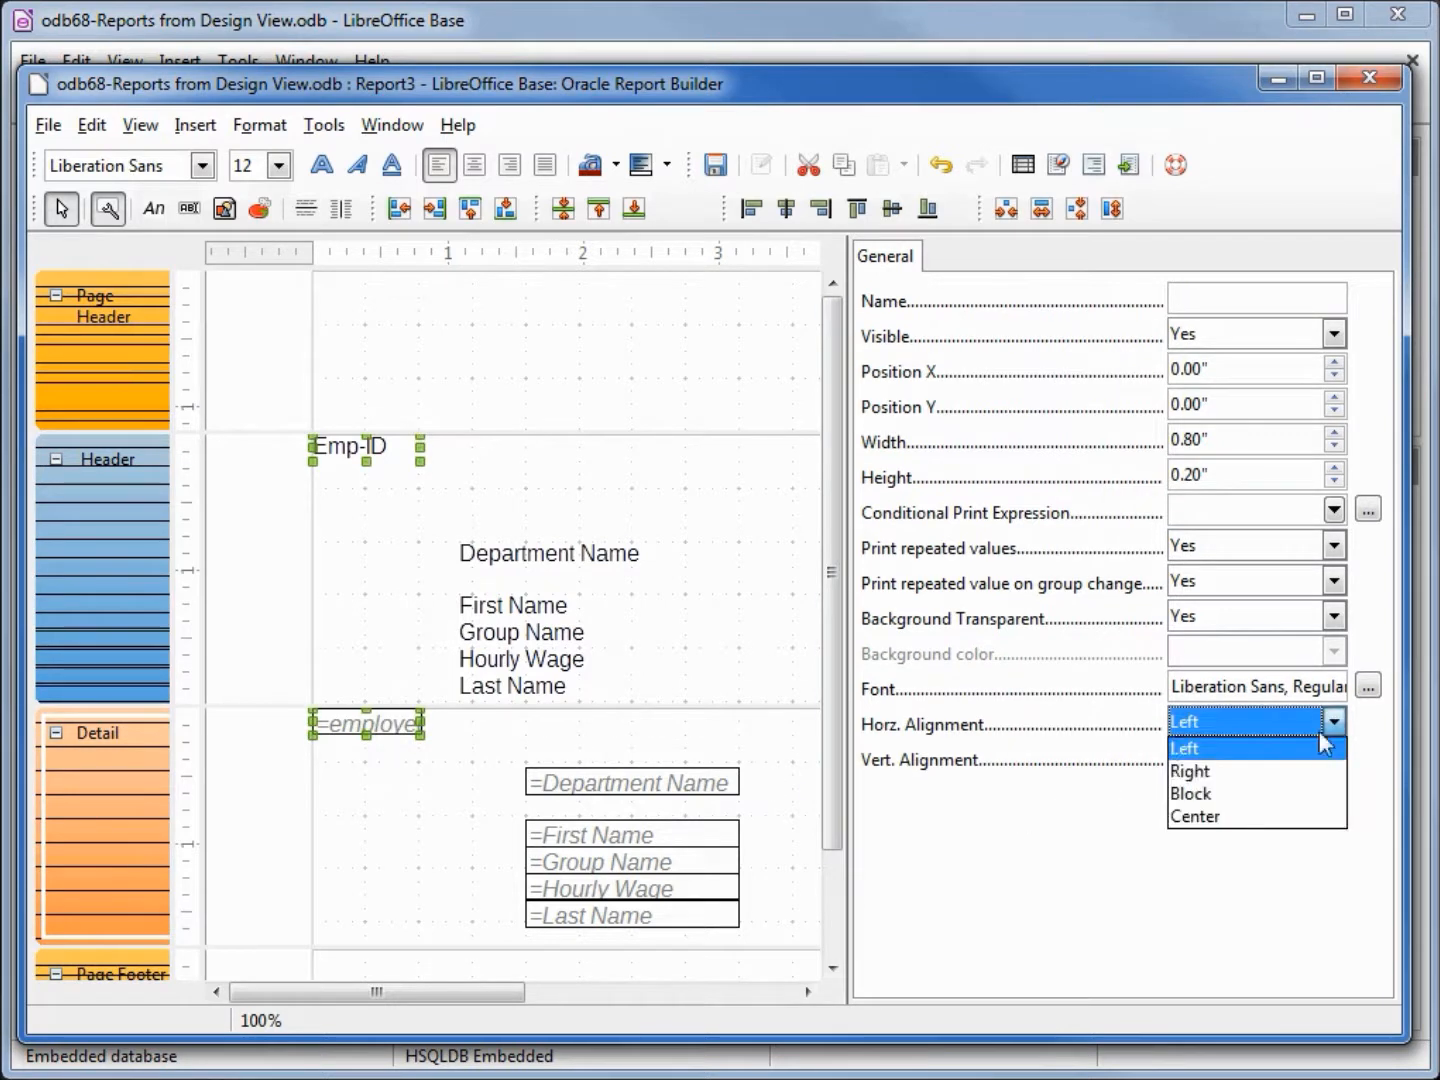
{"action": "left_click", "coordinate": [1196, 816]}
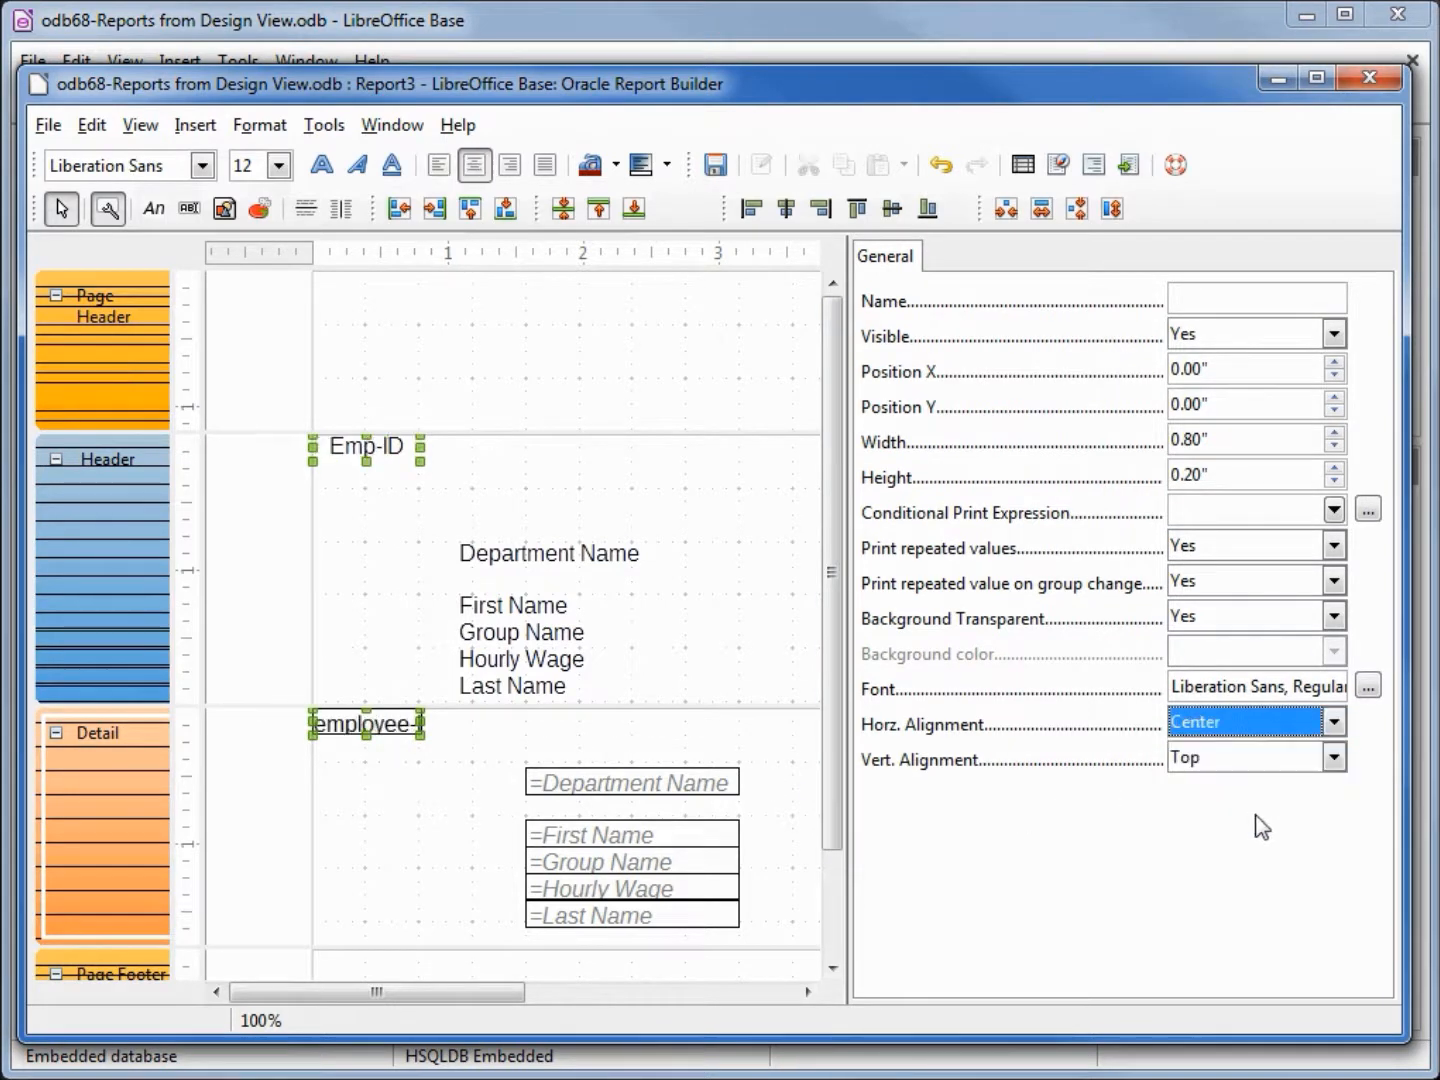
{"action": "mouse_move", "coordinate": [556, 695]}
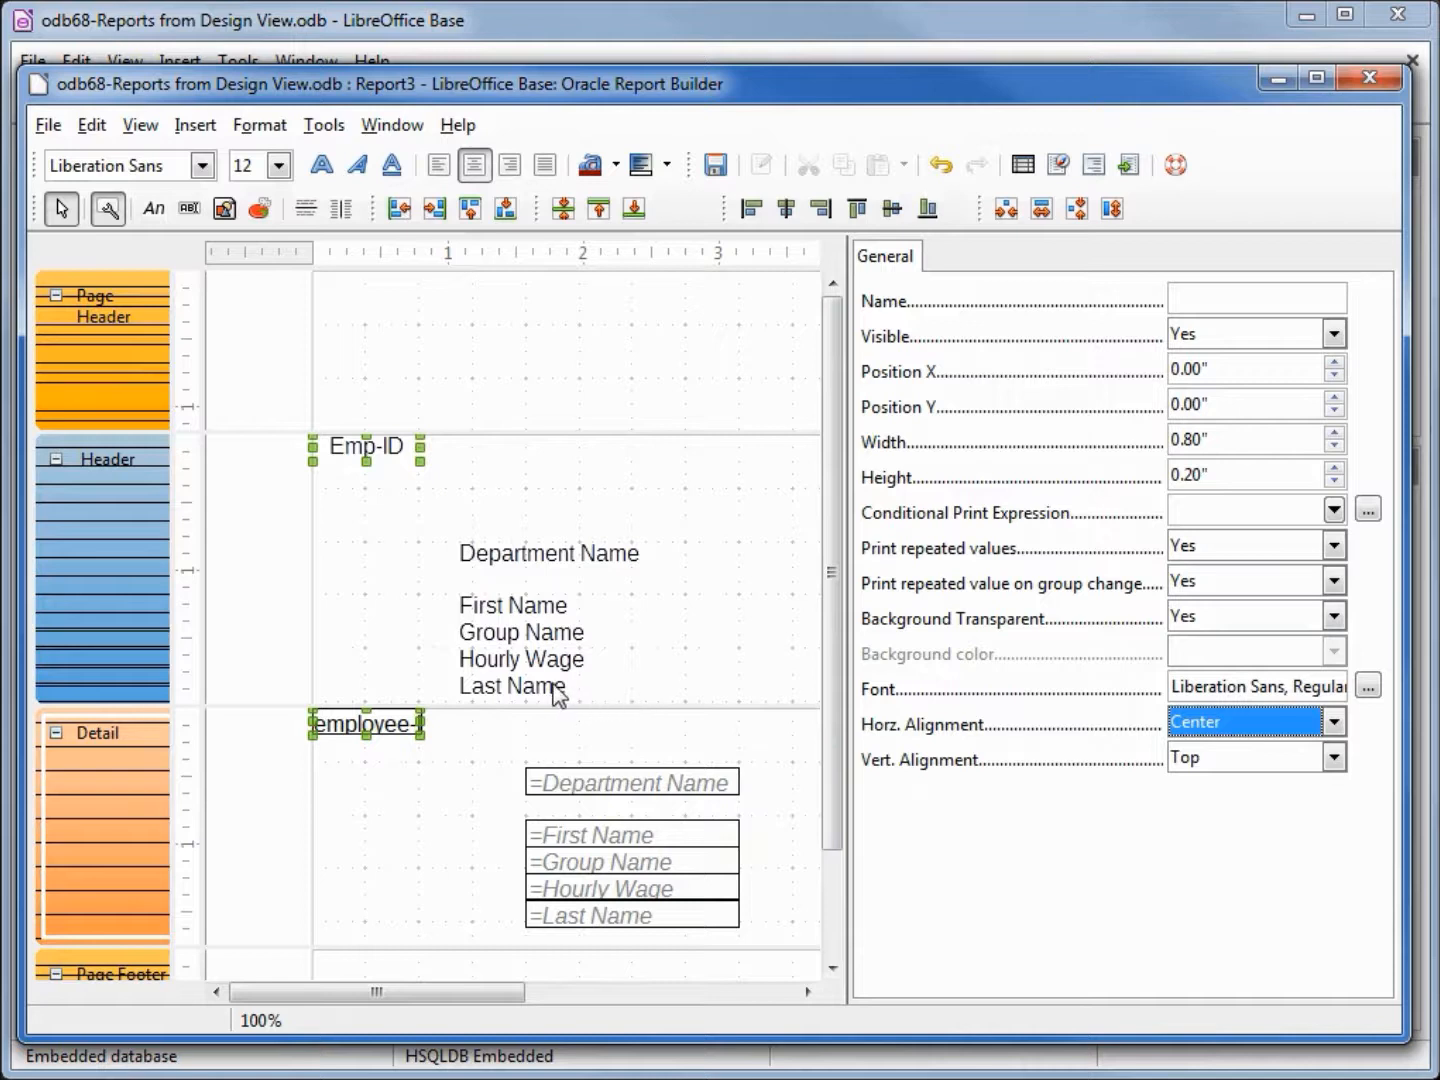
{"action": "left_click", "coordinate": [592, 915]}
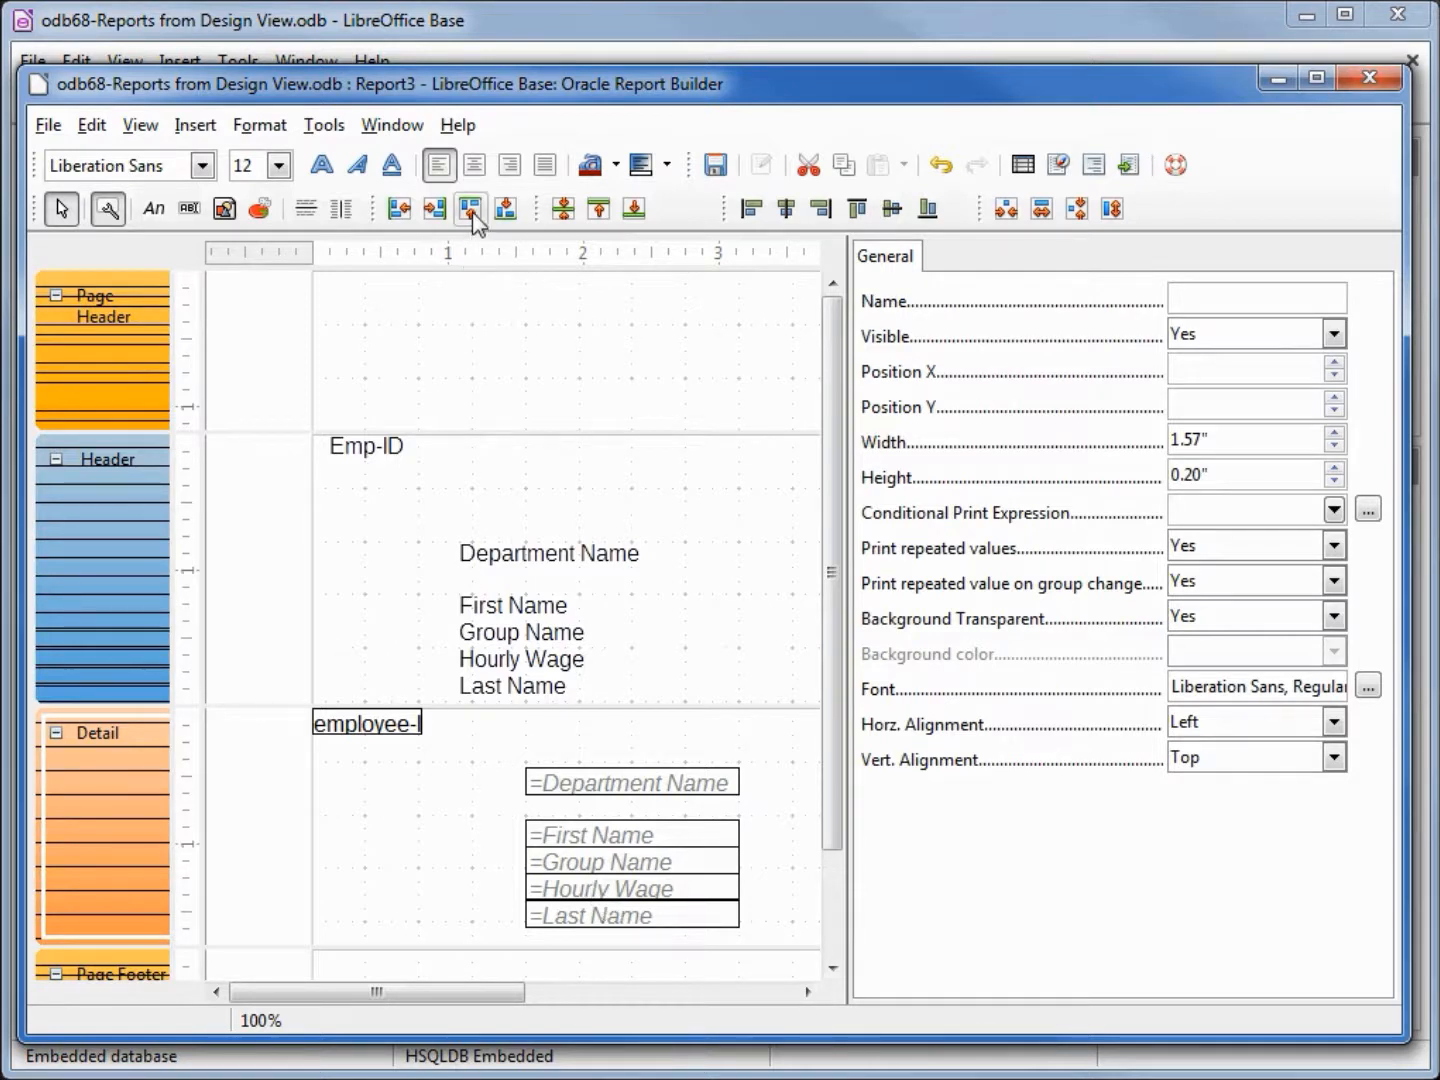
Top- and left-align the Last Name and First Name pairs in a row after Emp-ID.
{"action": "left_click", "coordinate": [470, 208]}
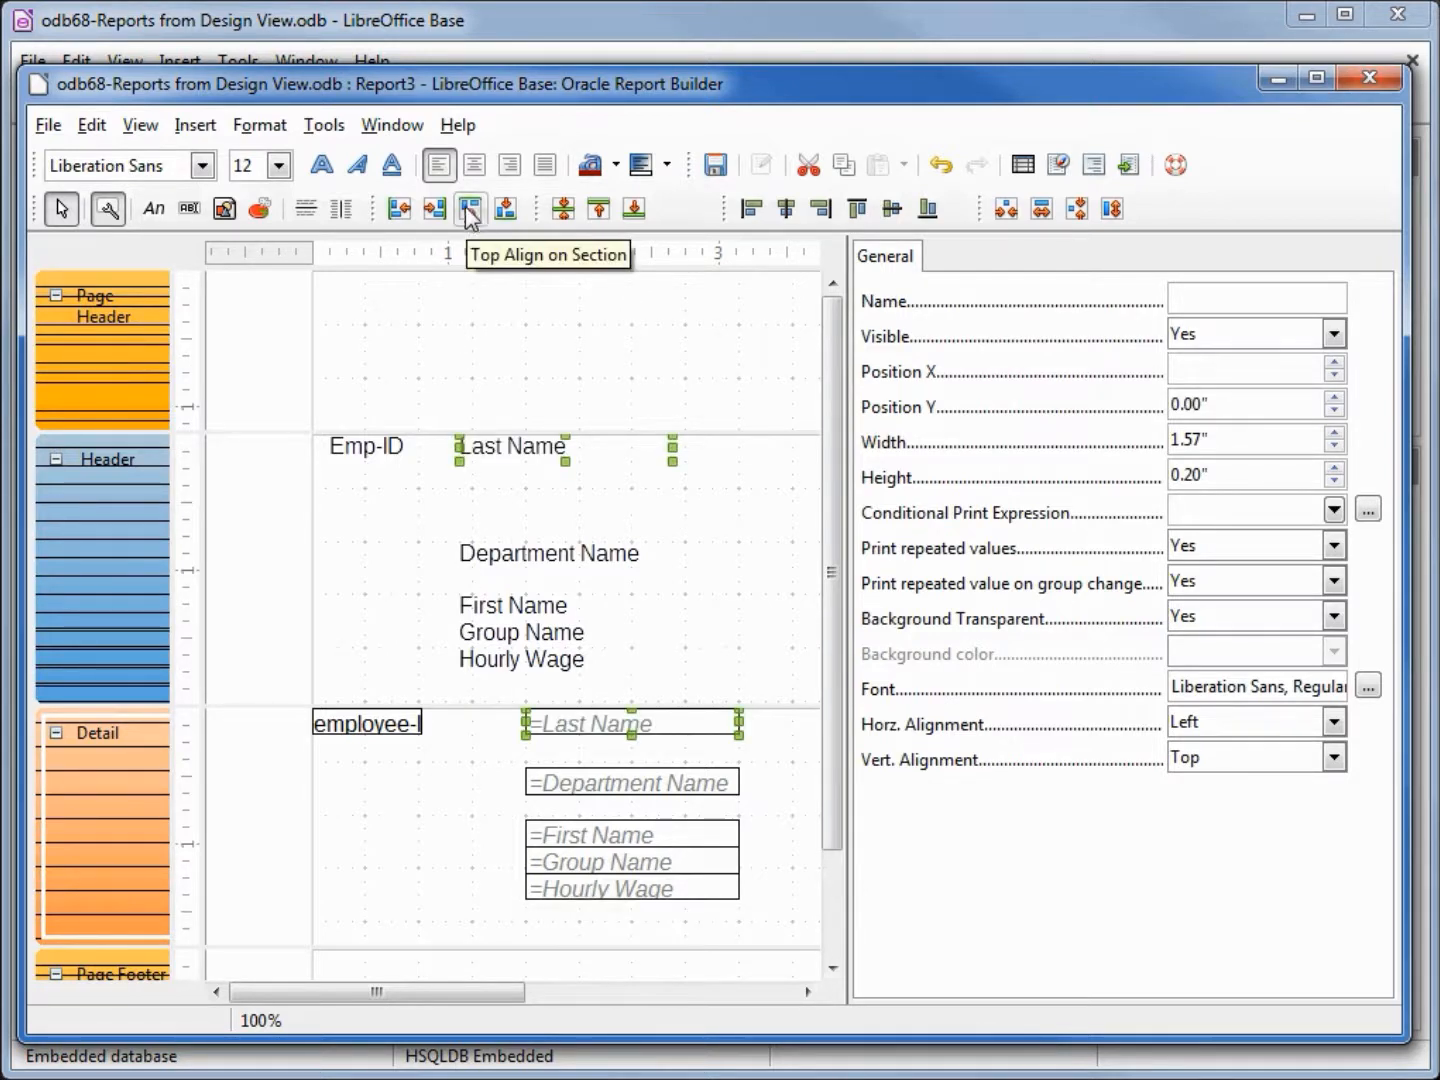
{"action": "left_click", "coordinate": [397, 208]}
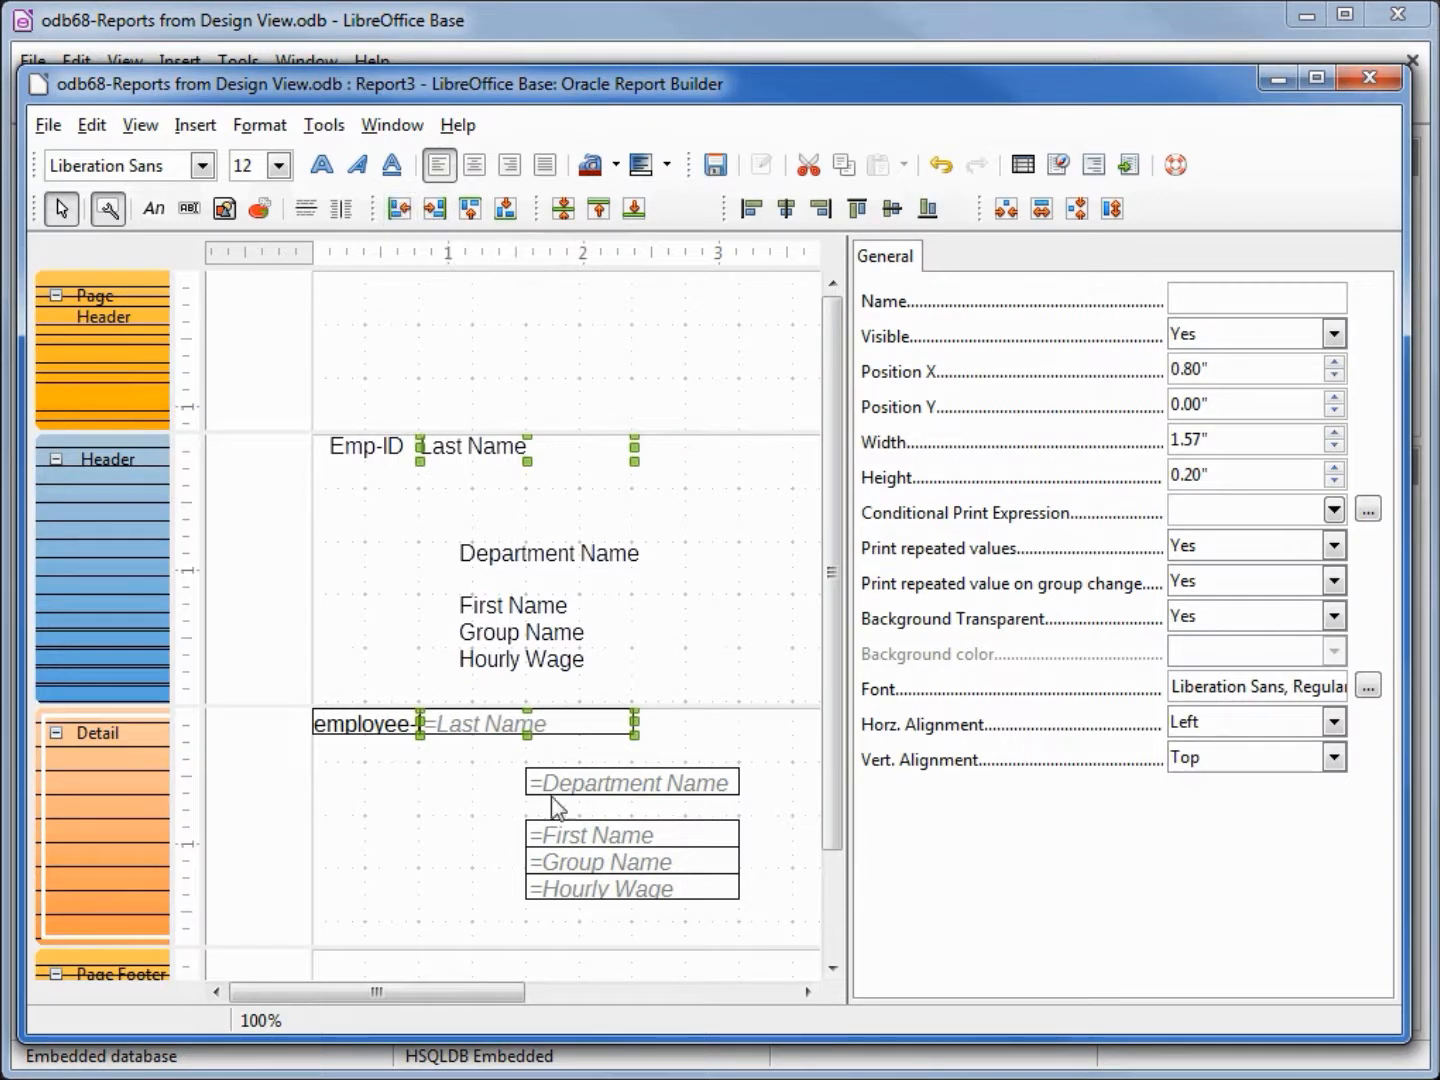
{"action": "left_click", "coordinate": [590, 835]}
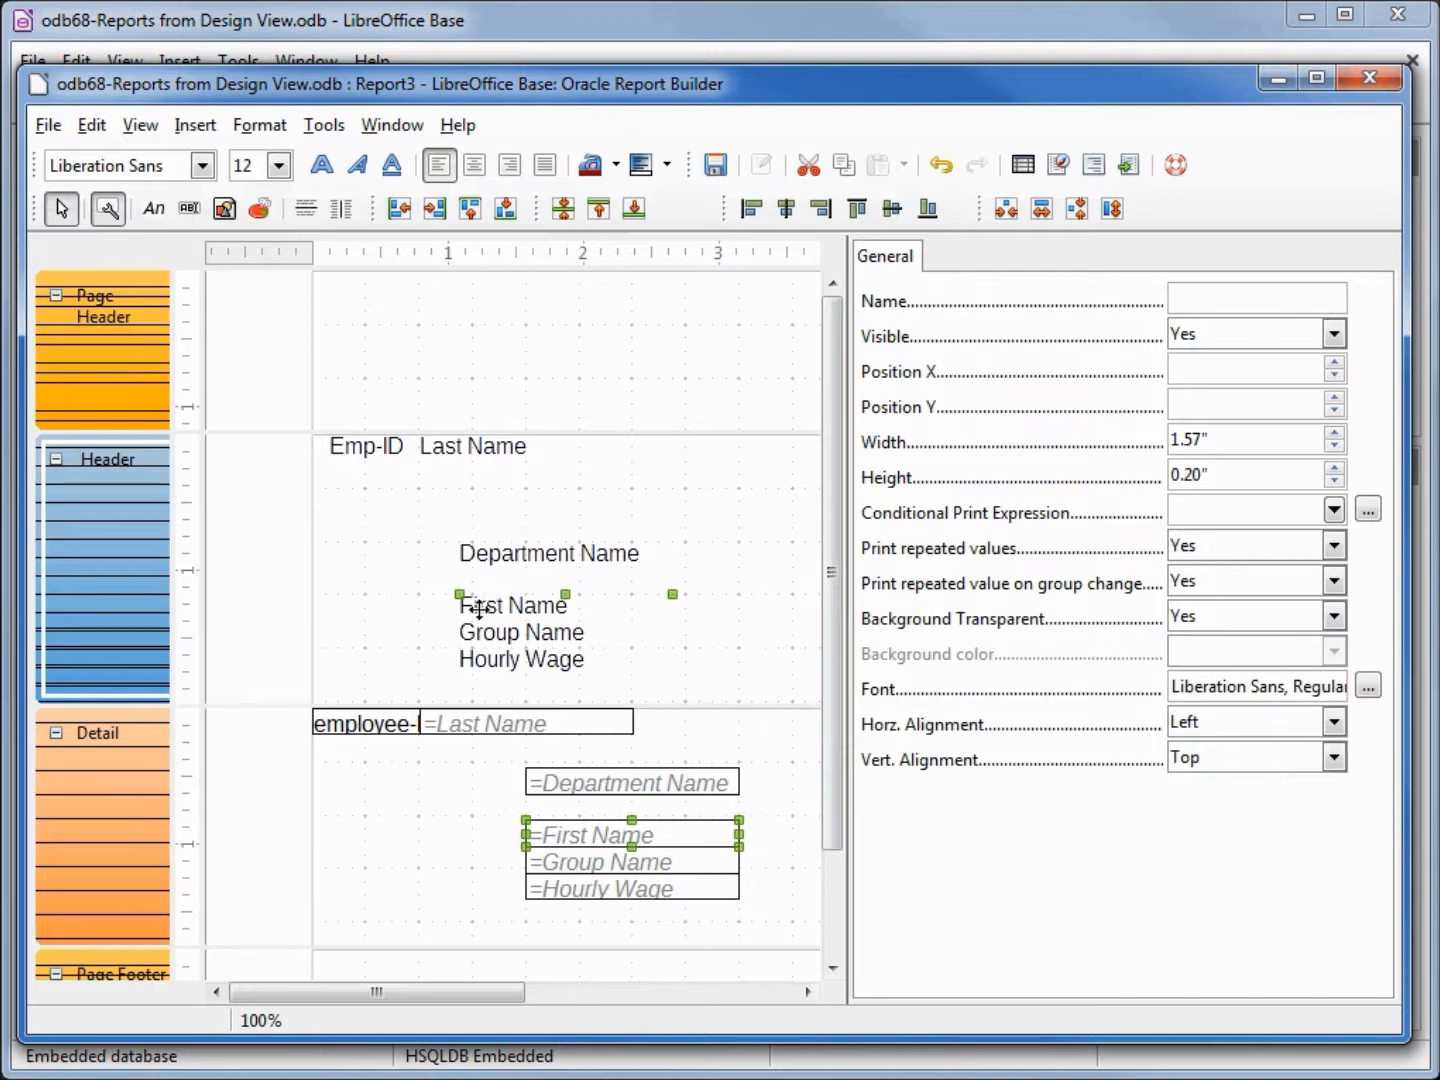
{"action": "mouse_move", "coordinate": [475, 460]}
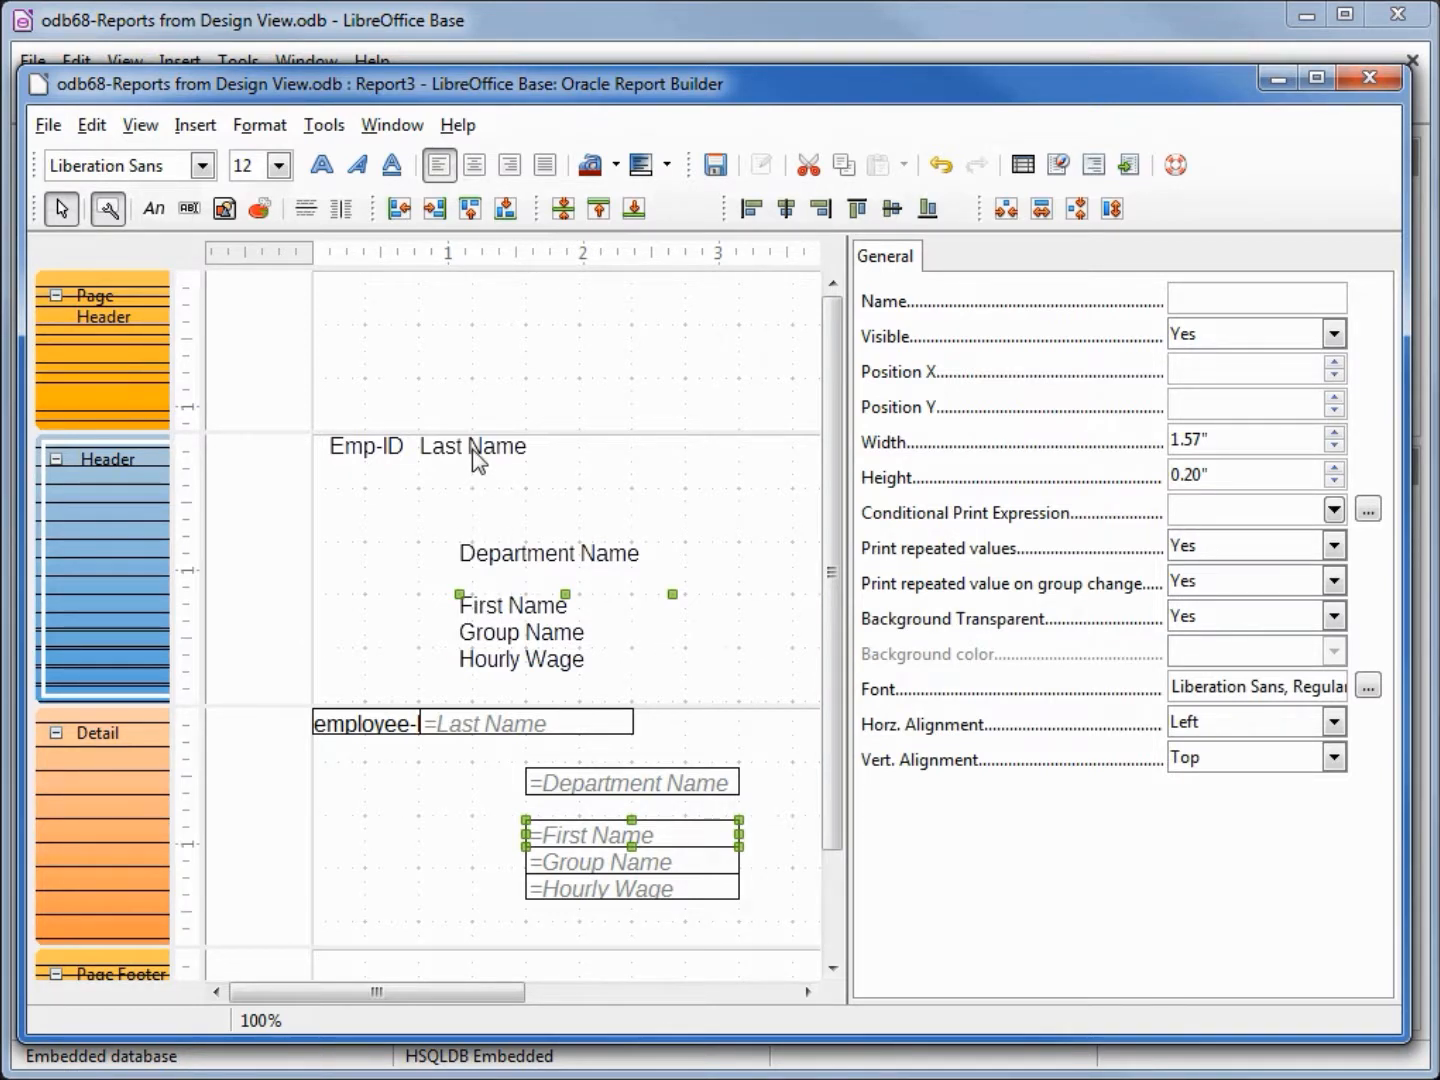
{"action": "mouse_move", "coordinate": [434, 208]}
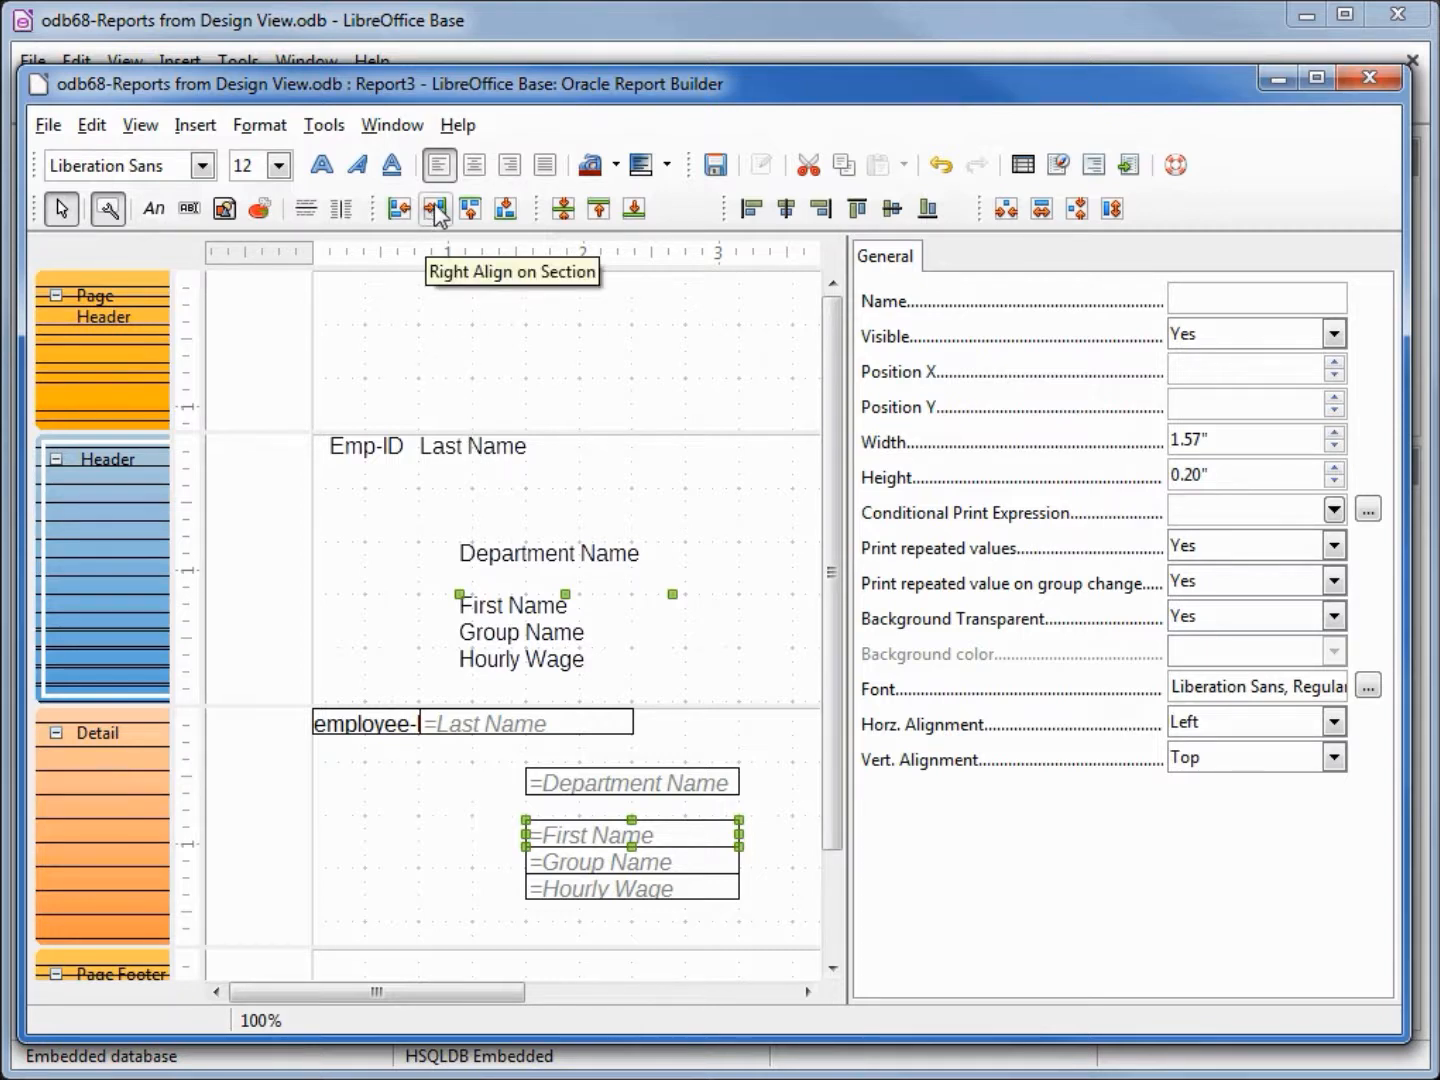
{"action": "left_click", "coordinate": [470, 209]}
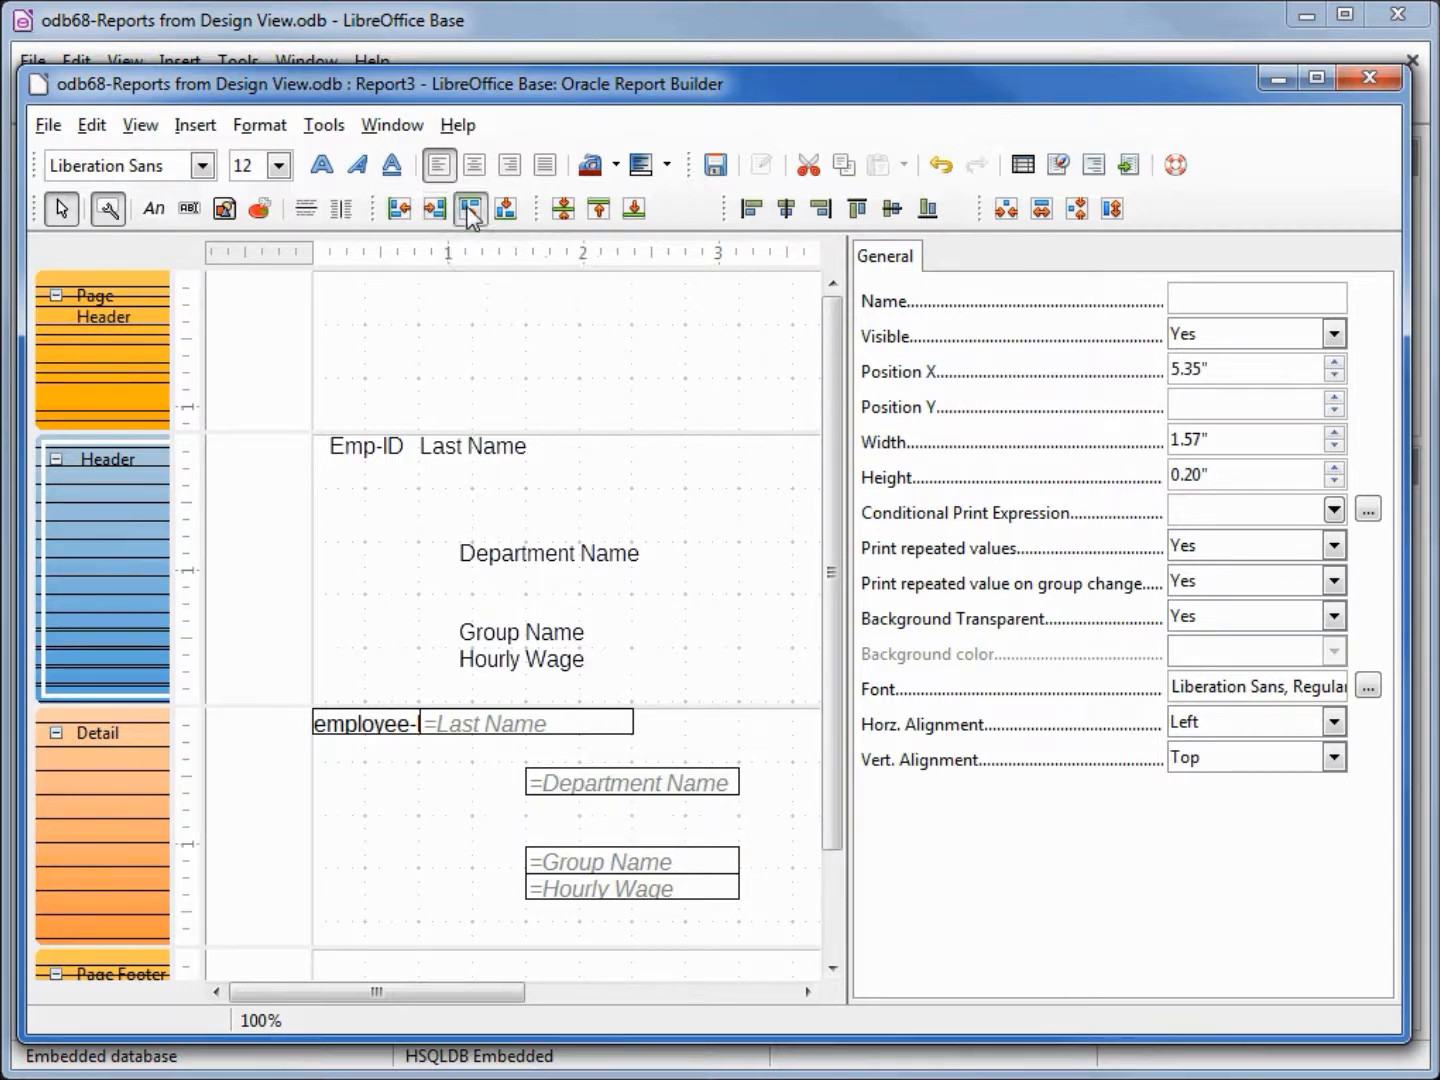
{"action": "left_click", "coordinate": [397, 208]}
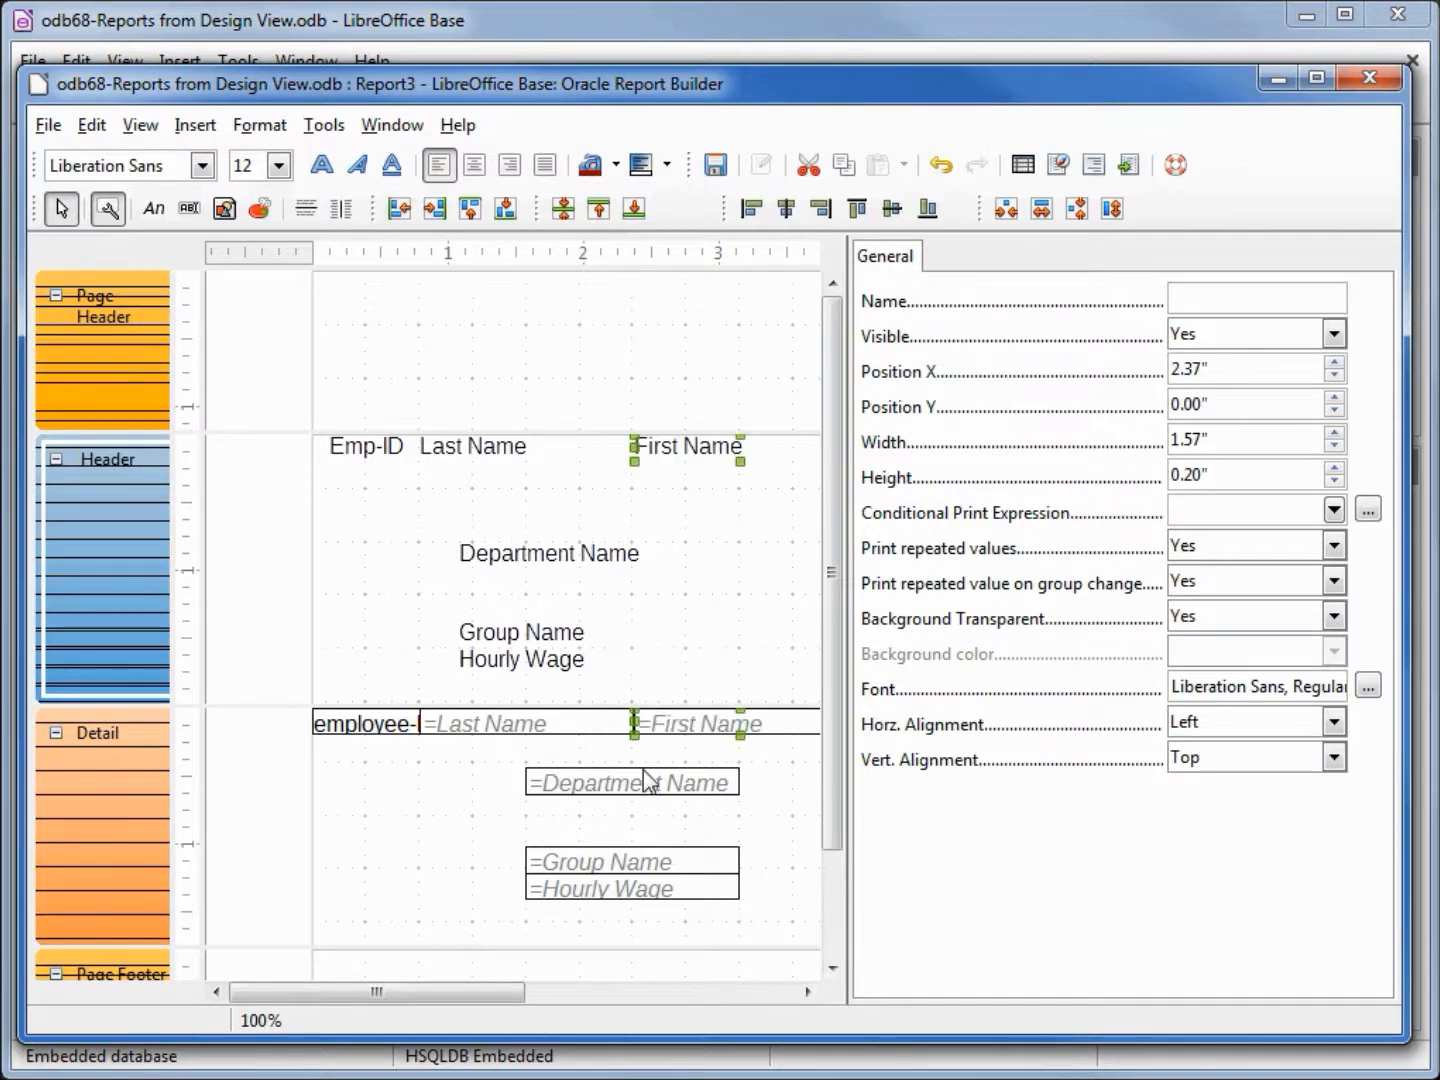
{"action": "left_click", "coordinate": [631, 782]}
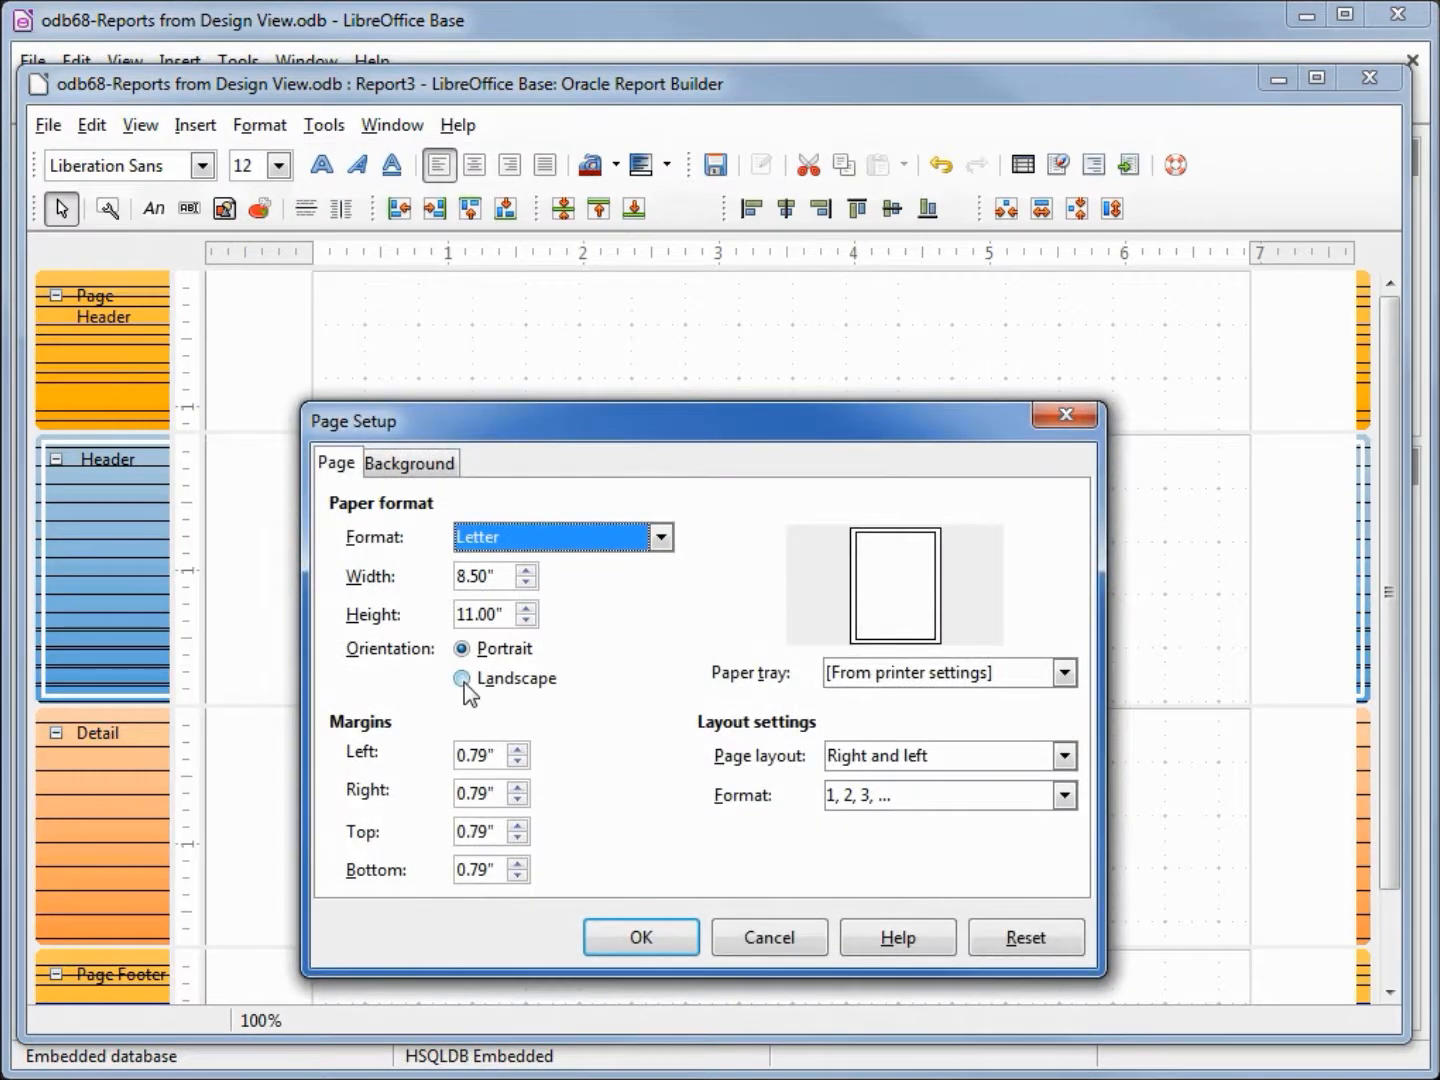
Set the report page to landscape with 0.5-inch top and bottom margins.
{"action": "left_click", "coordinate": [461, 678]}
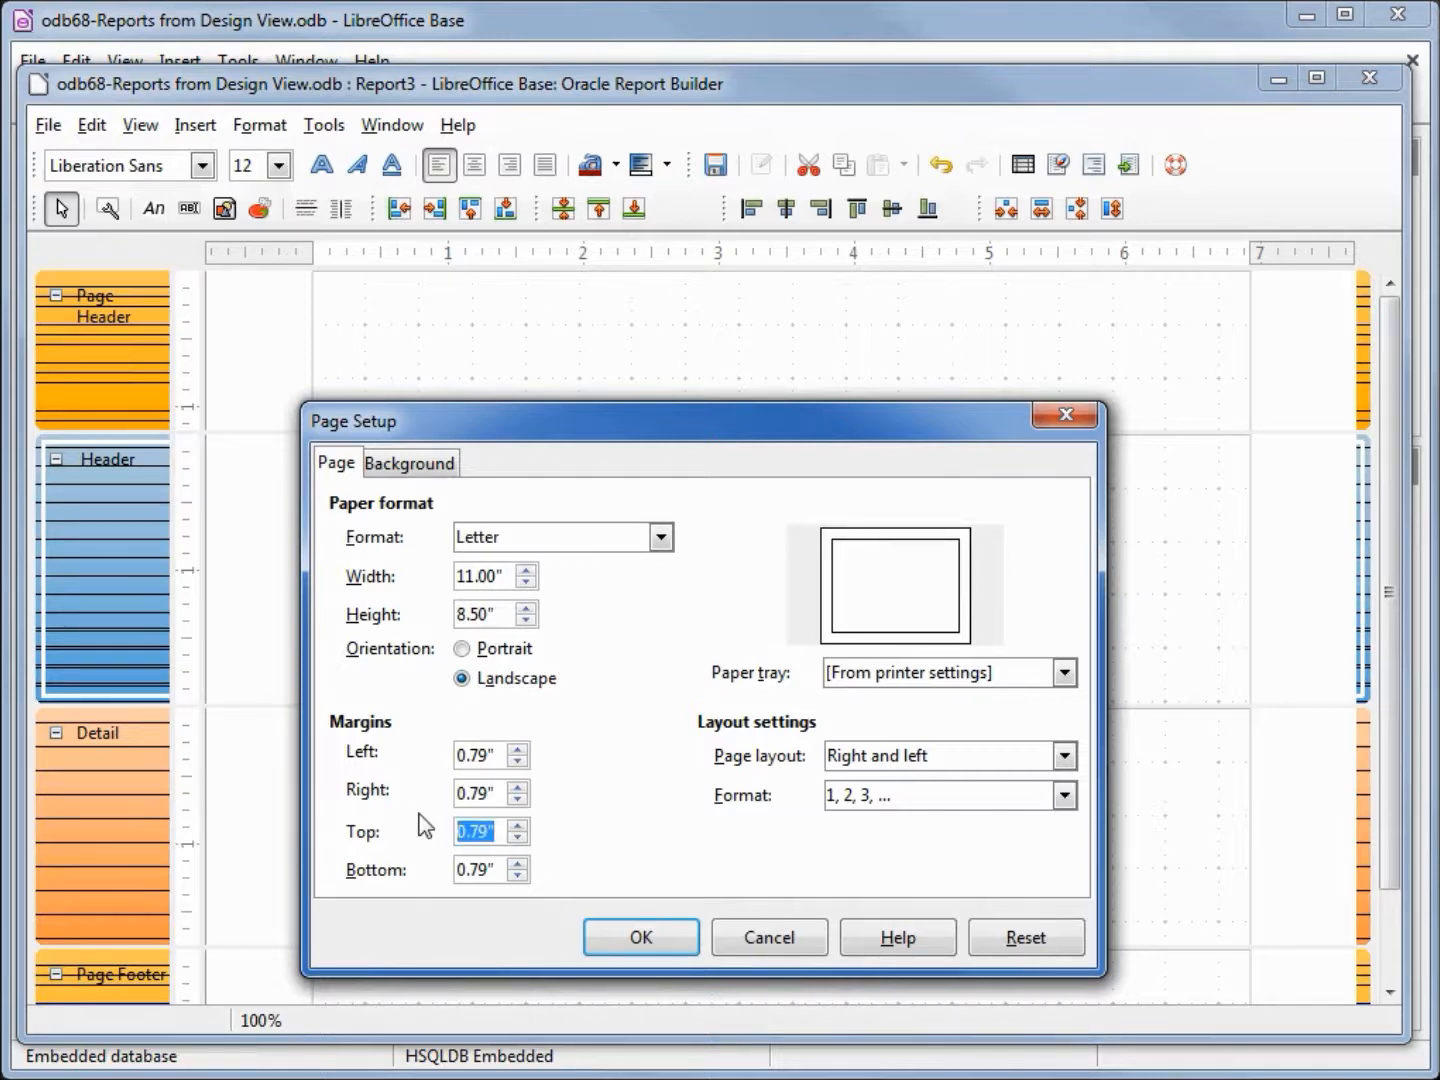
{"action": "type", "text": ".50"}
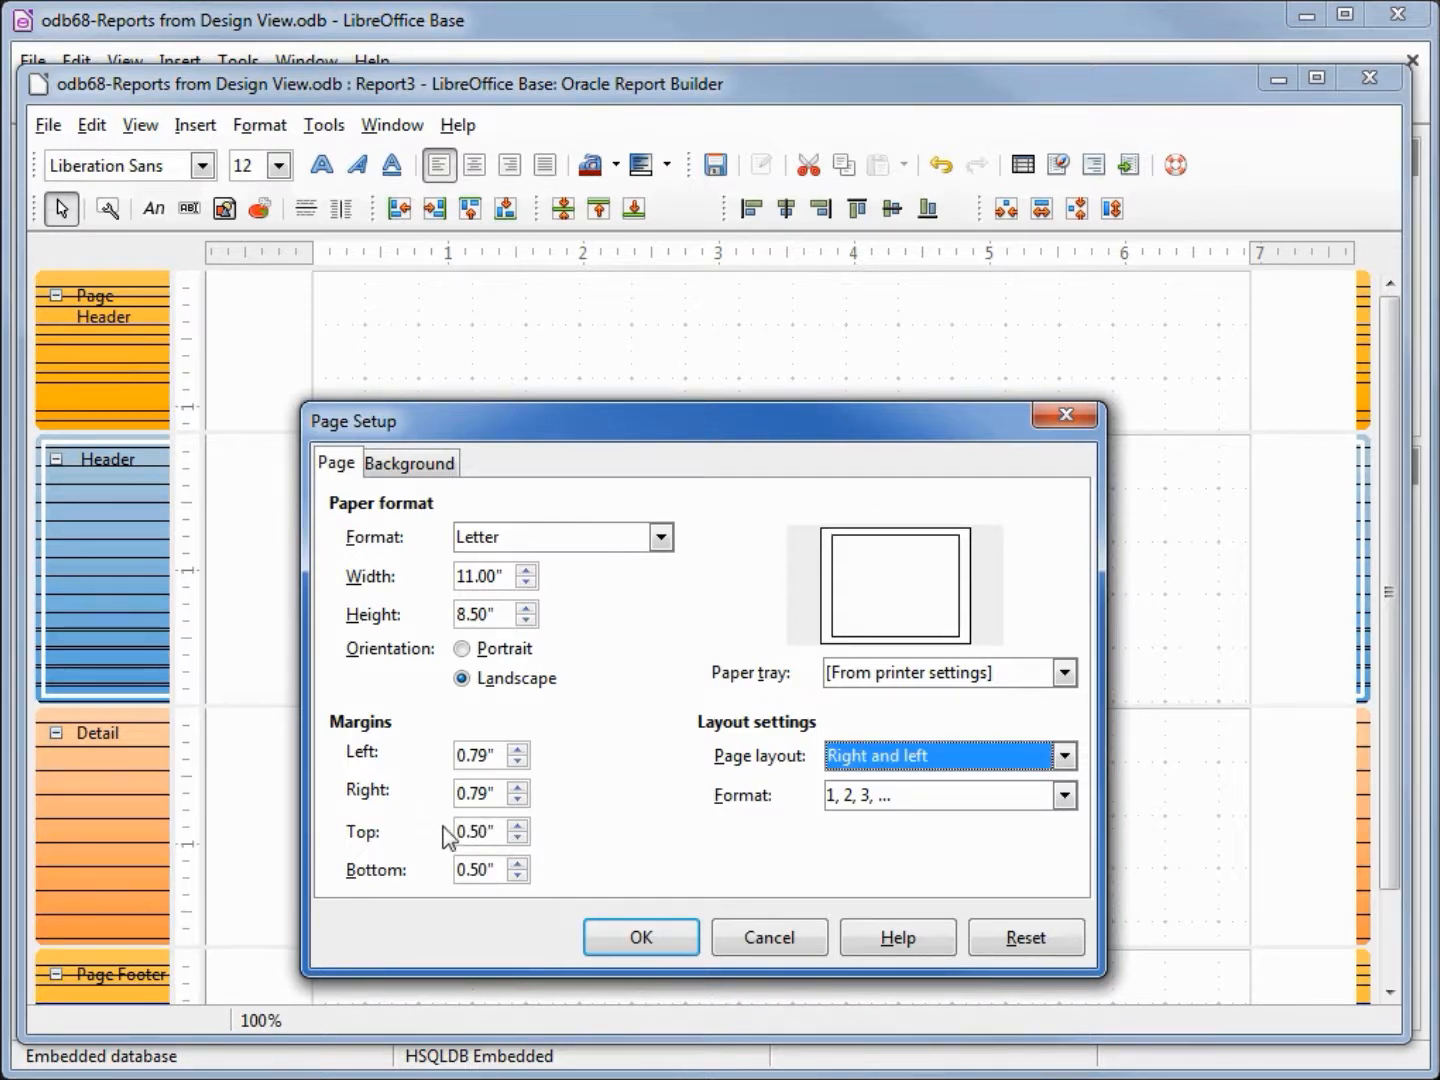
{"action": "left_click", "coordinate": [640, 937]}
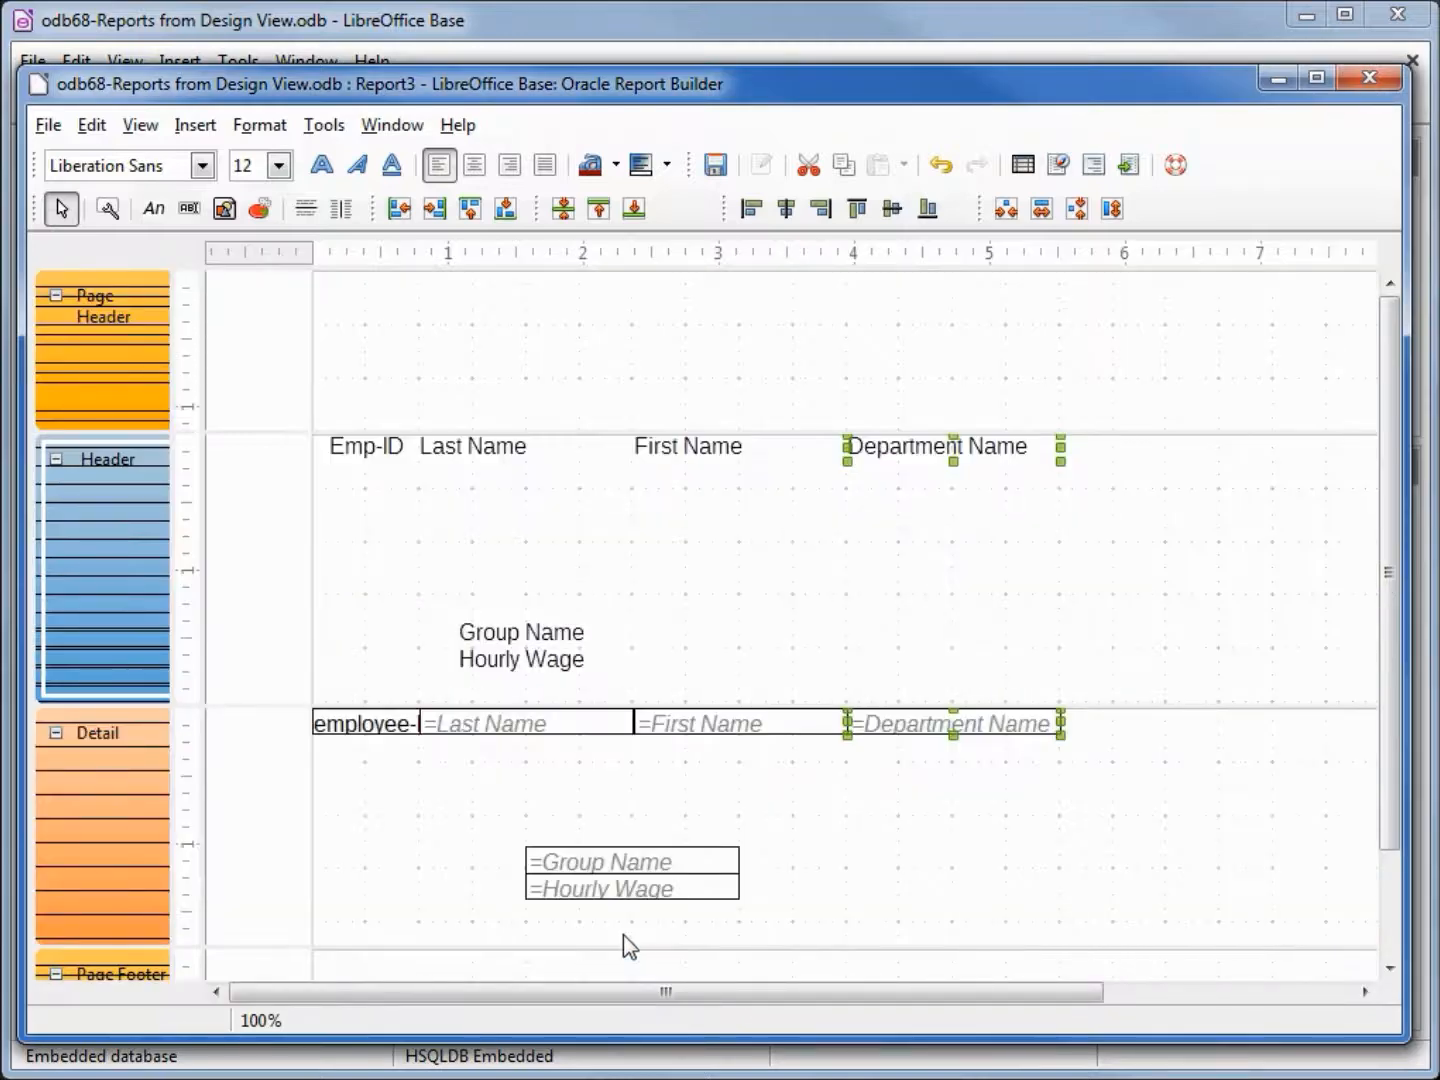
Align Group Name and Hourly Wage into the heading and field rows, then shrink Detail.
{"action": "left_click", "coordinate": [600, 857]}
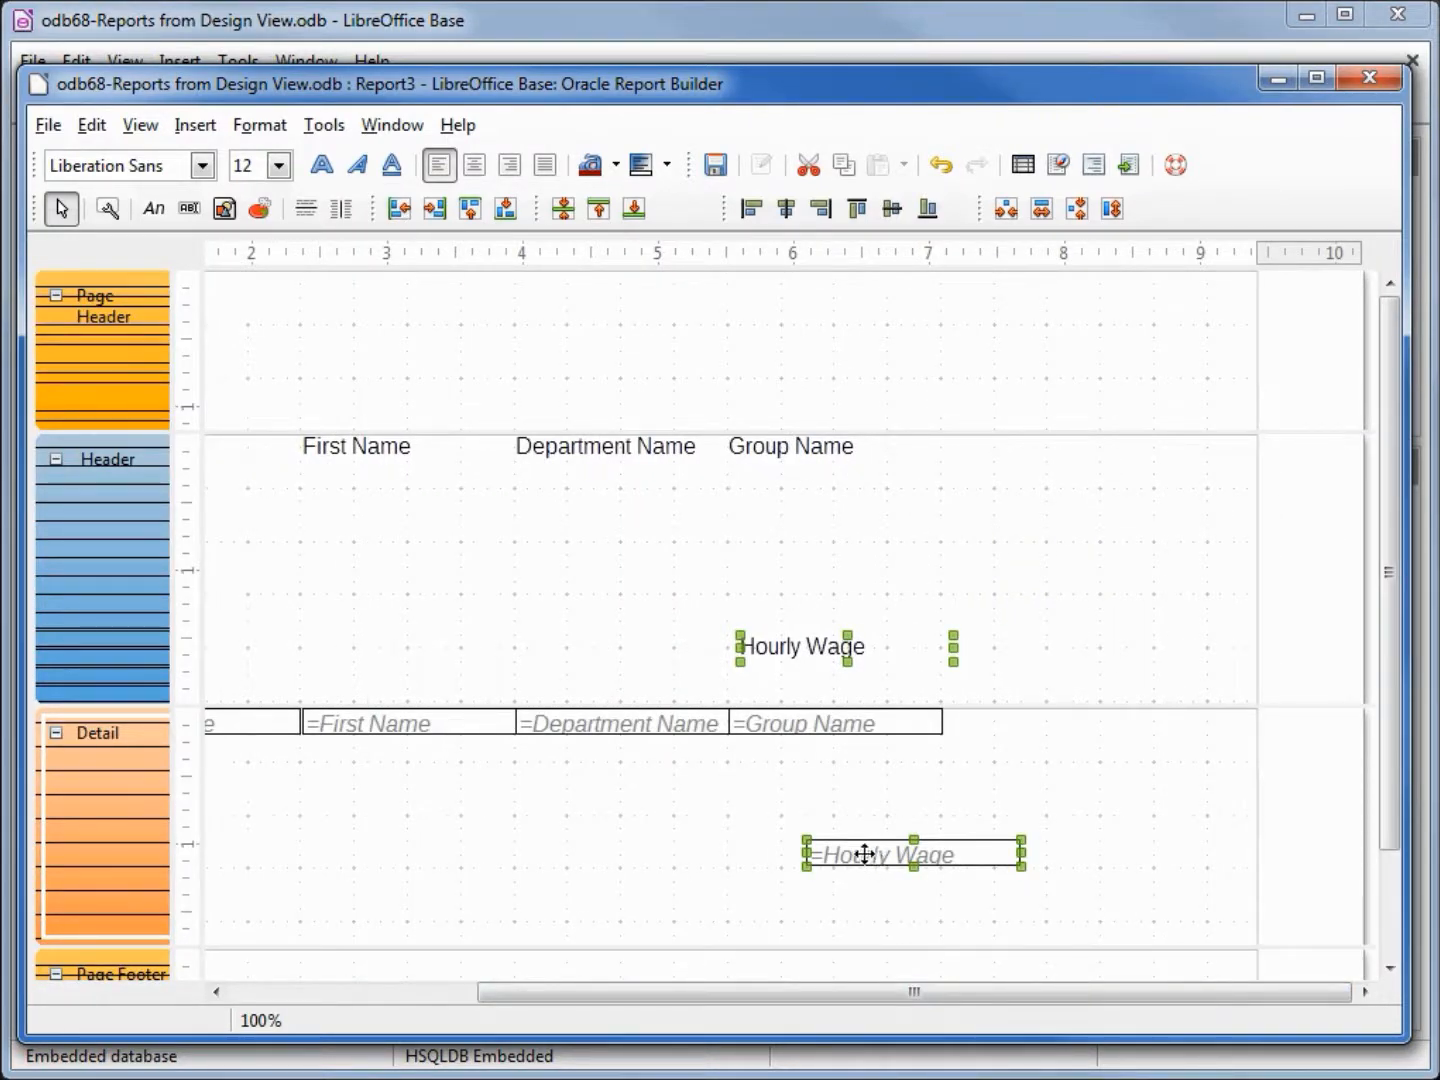
{"action": "mouse_move", "coordinate": [434, 208]}
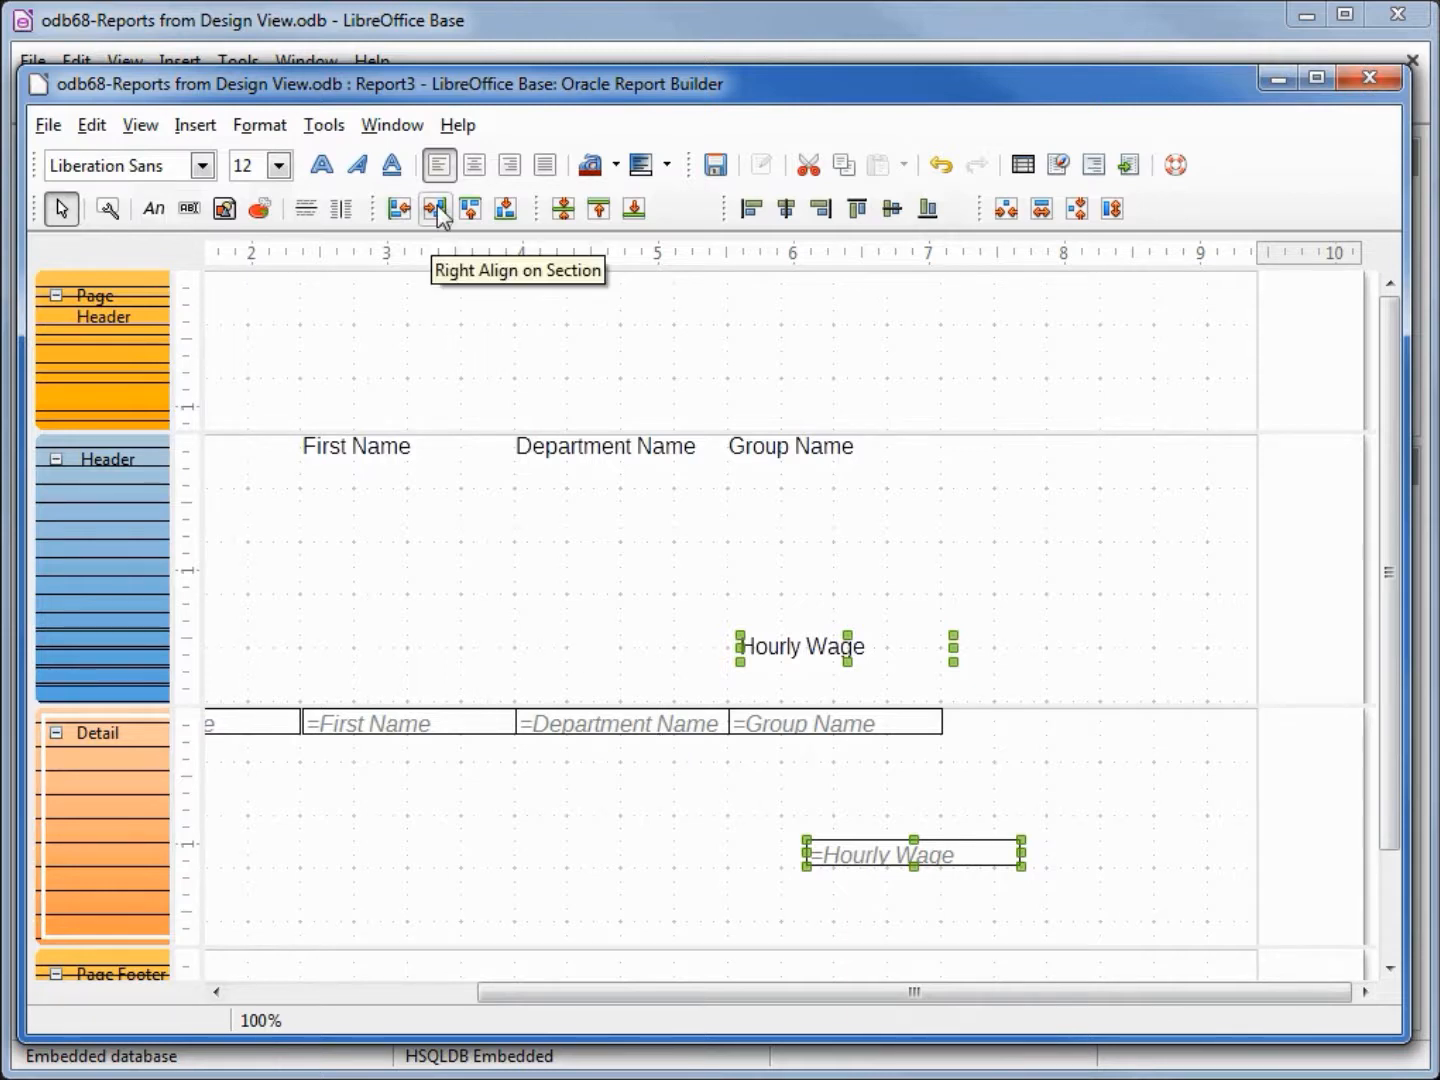
{"action": "left_click", "coordinate": [434, 208]}
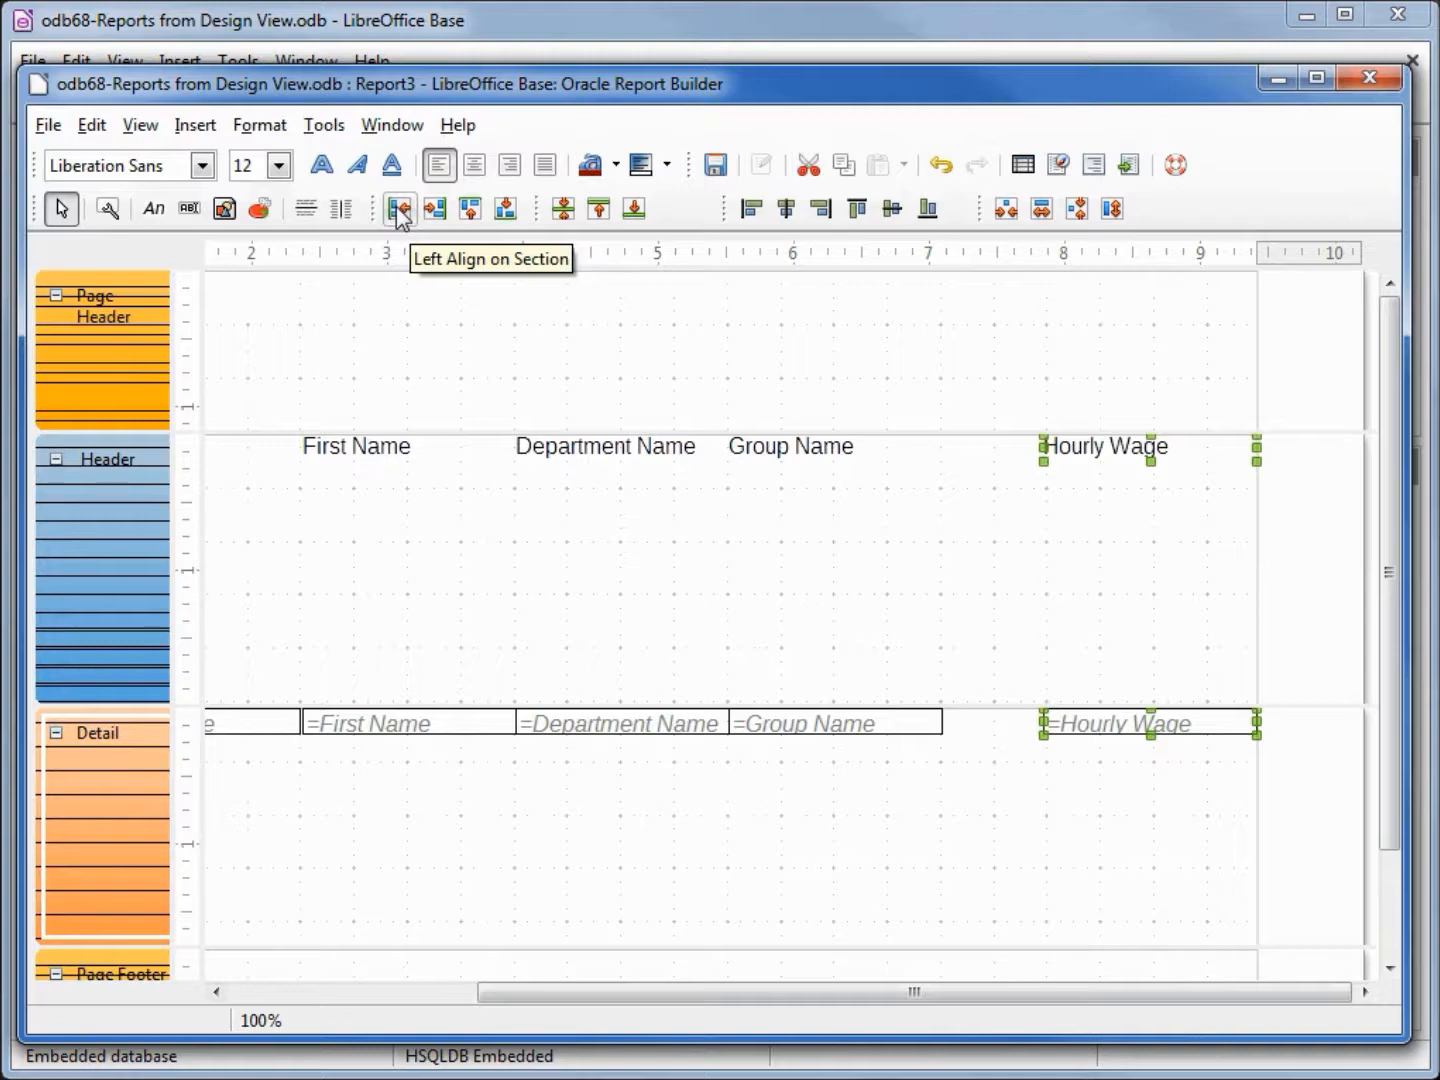
{"action": "left_click", "coordinate": [398, 208]}
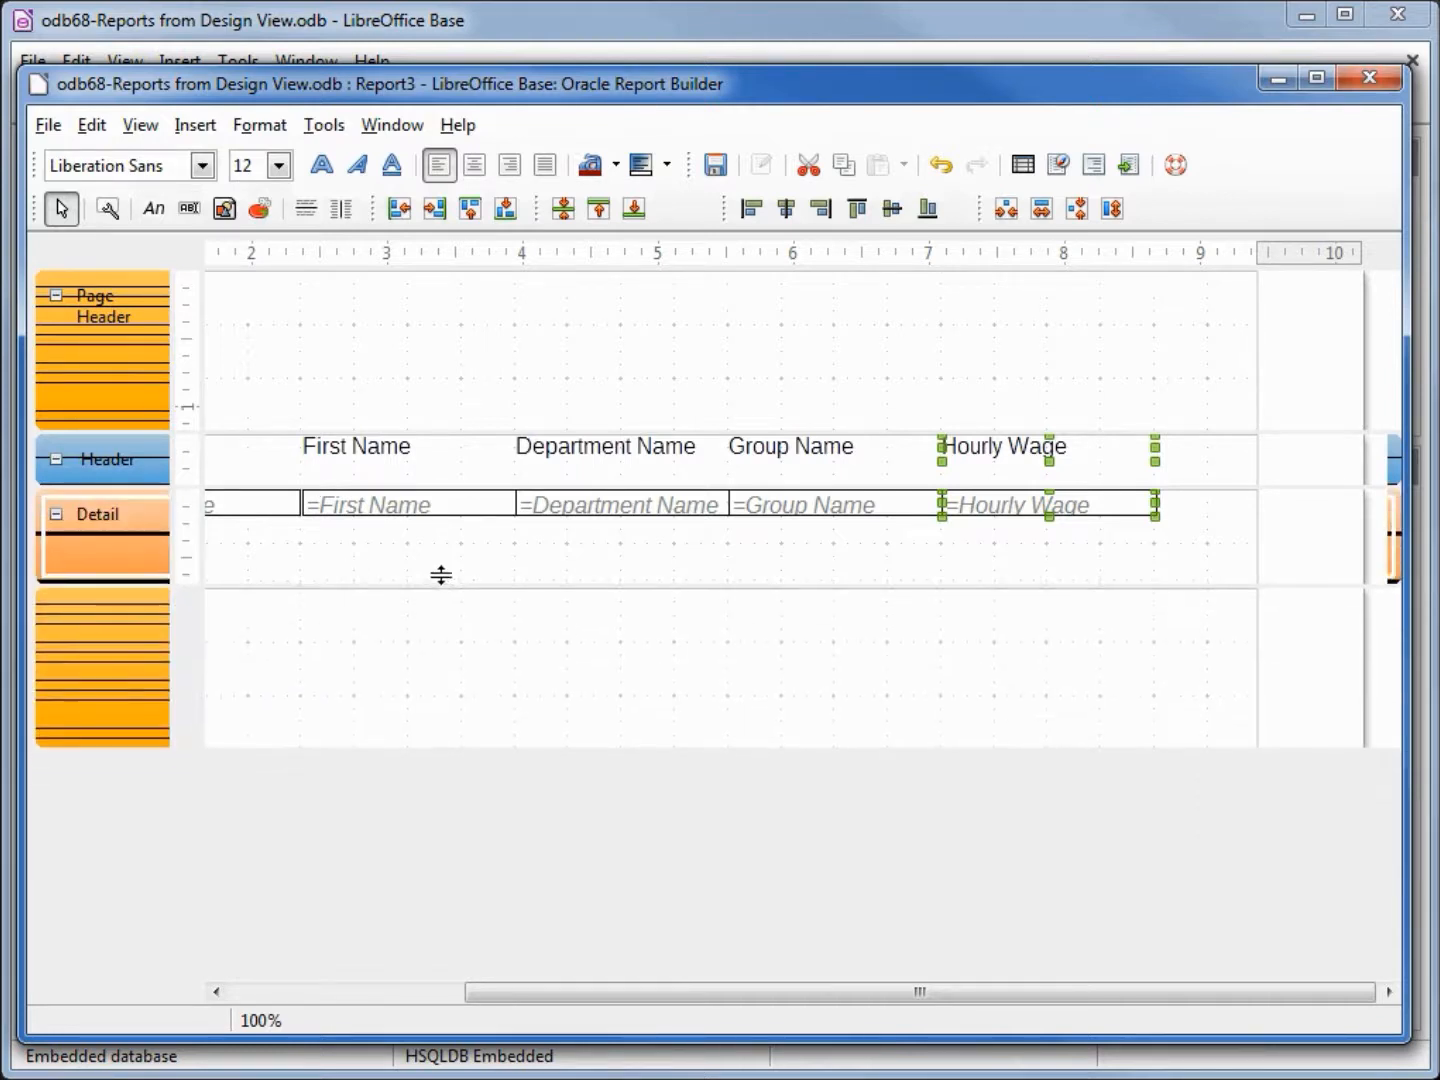
{"action": "left_click_drag", "start_coordinate": [441, 574], "coordinate": [445, 547]}
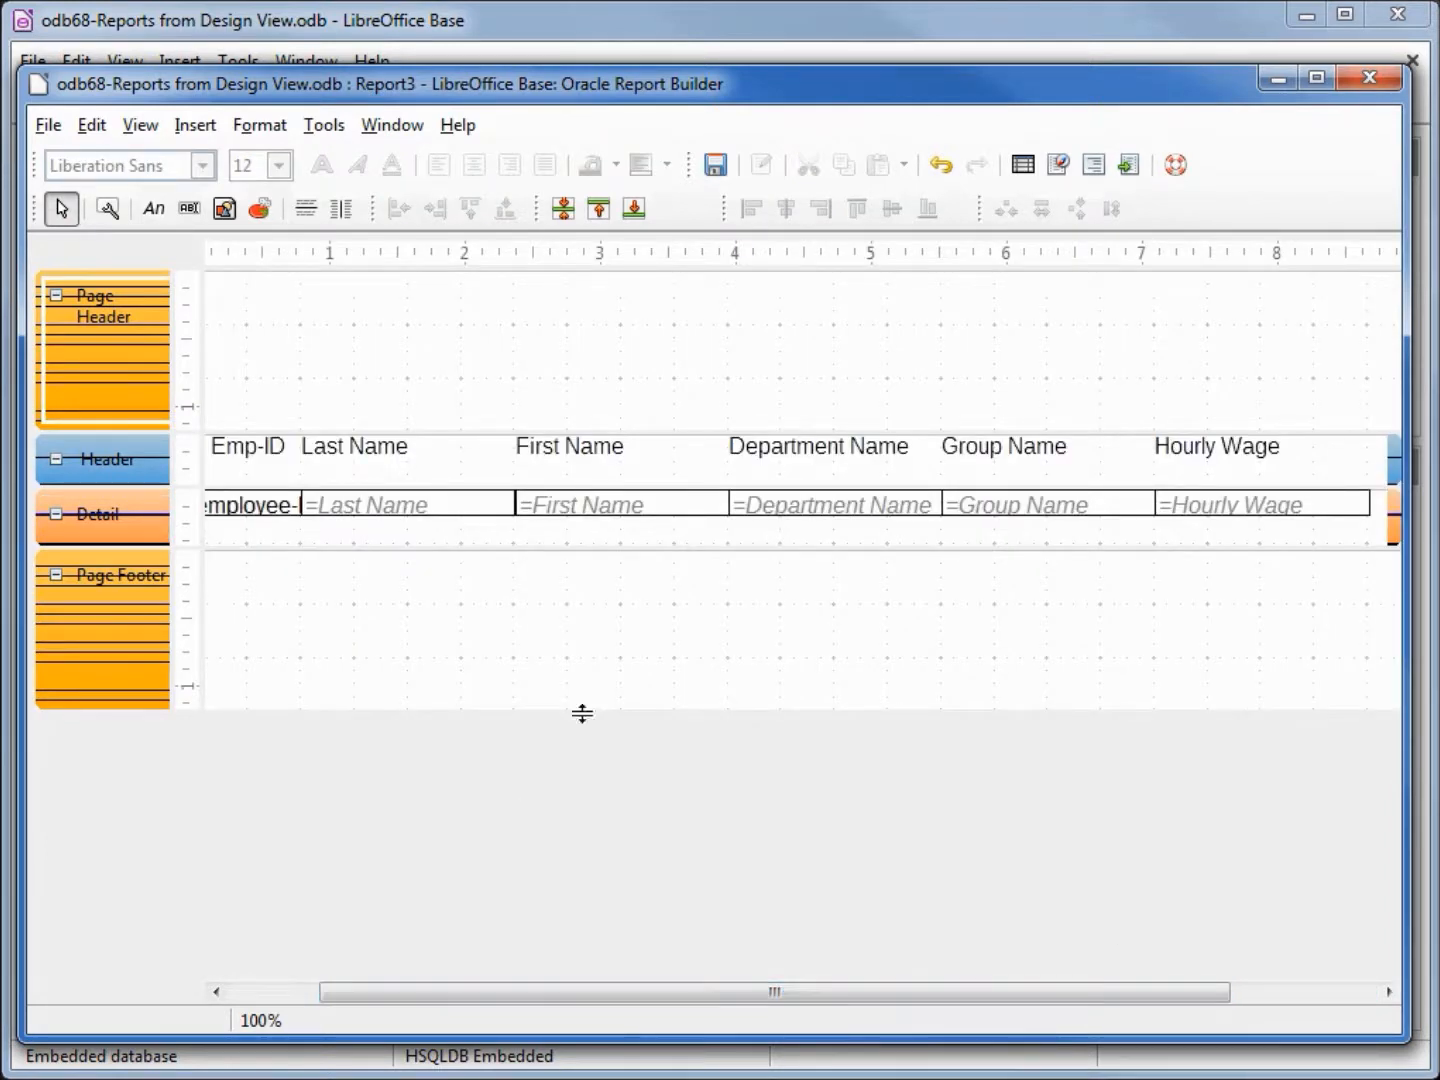
{"action": "mouse_move", "coordinate": [190, 123]}
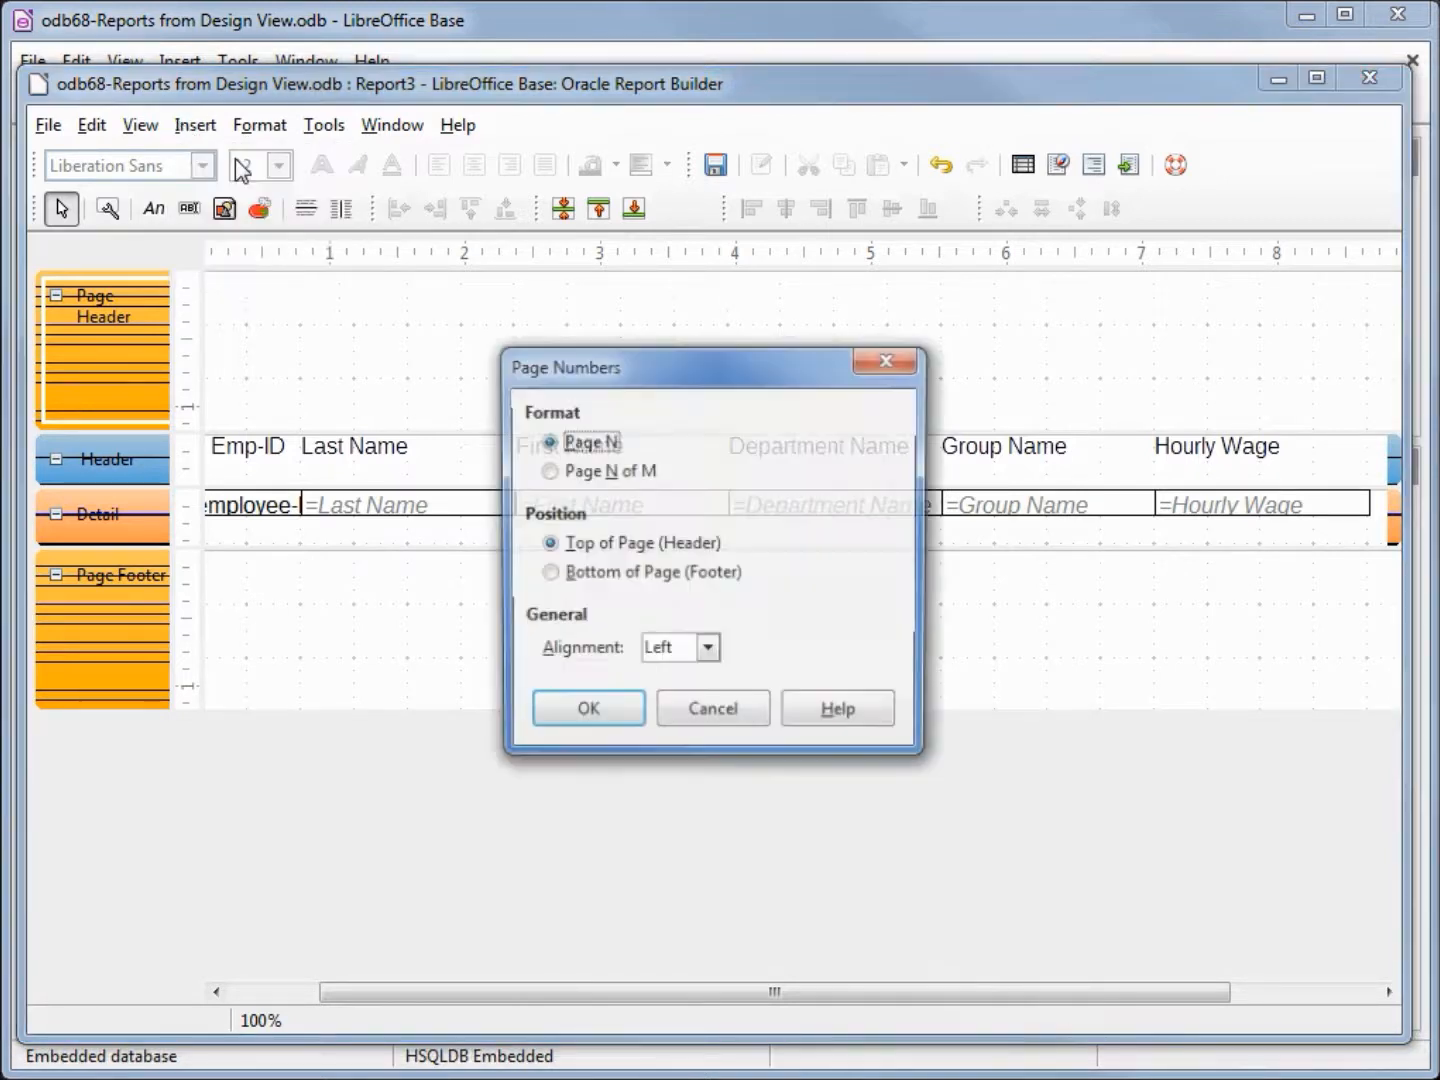
Insert page numbers at the bottom of the page and draw a title label in the page header.
{"action": "left_click", "coordinate": [549, 470]}
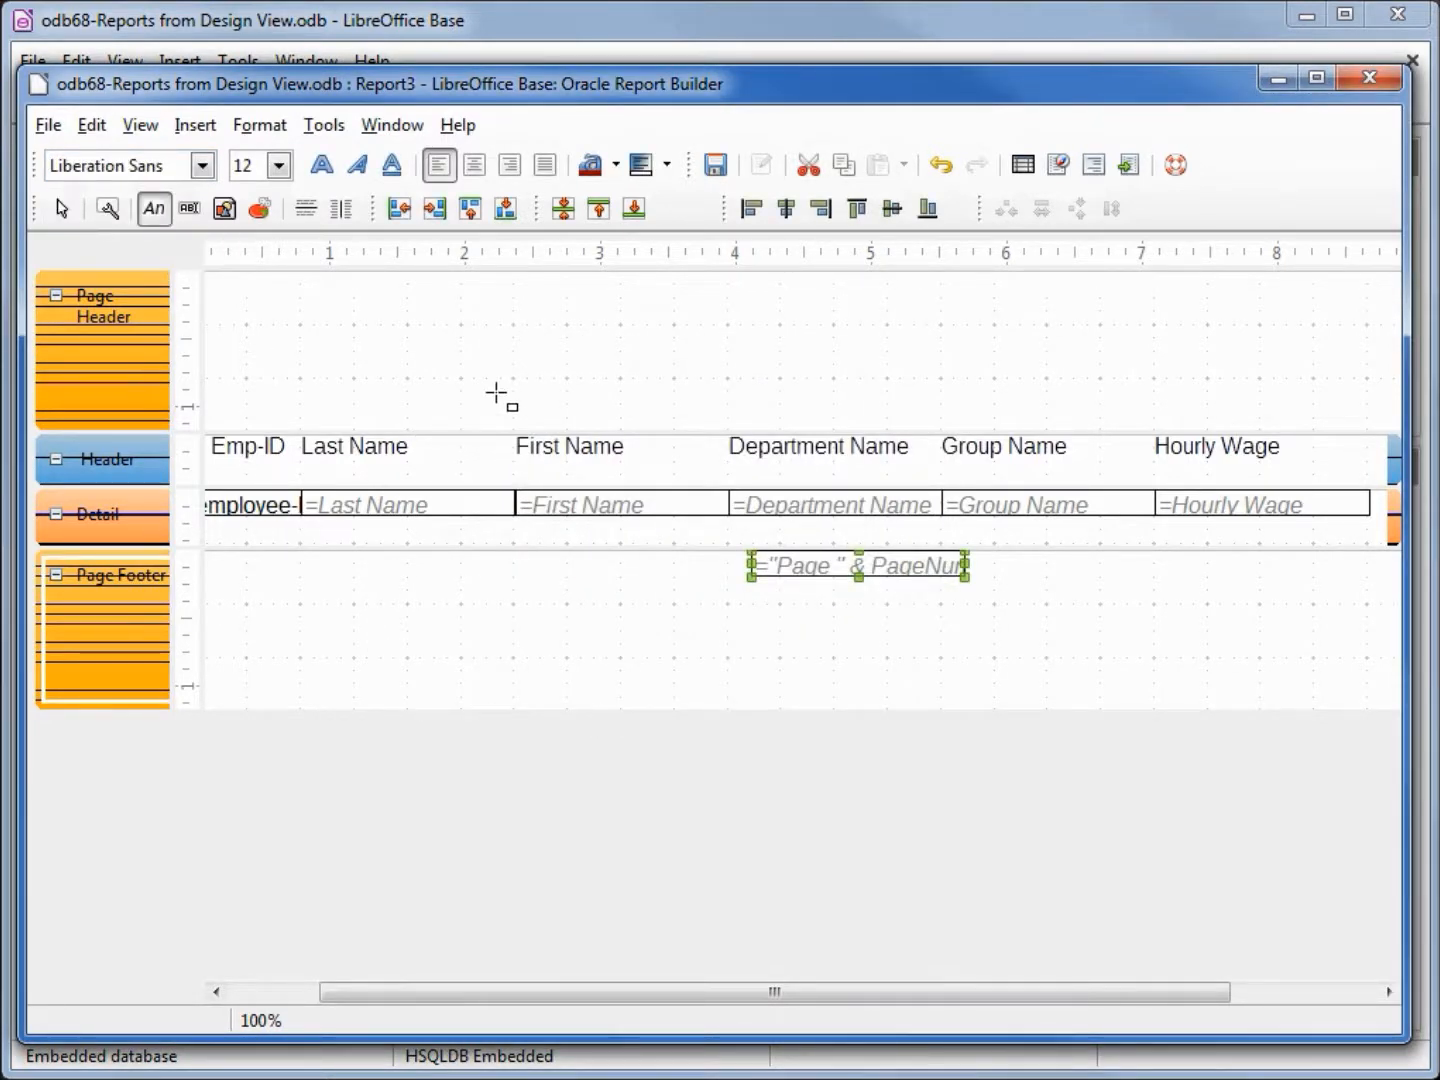
{"action": "left_click_drag", "start_coordinate": [552, 327], "coordinate": [1062, 422]}
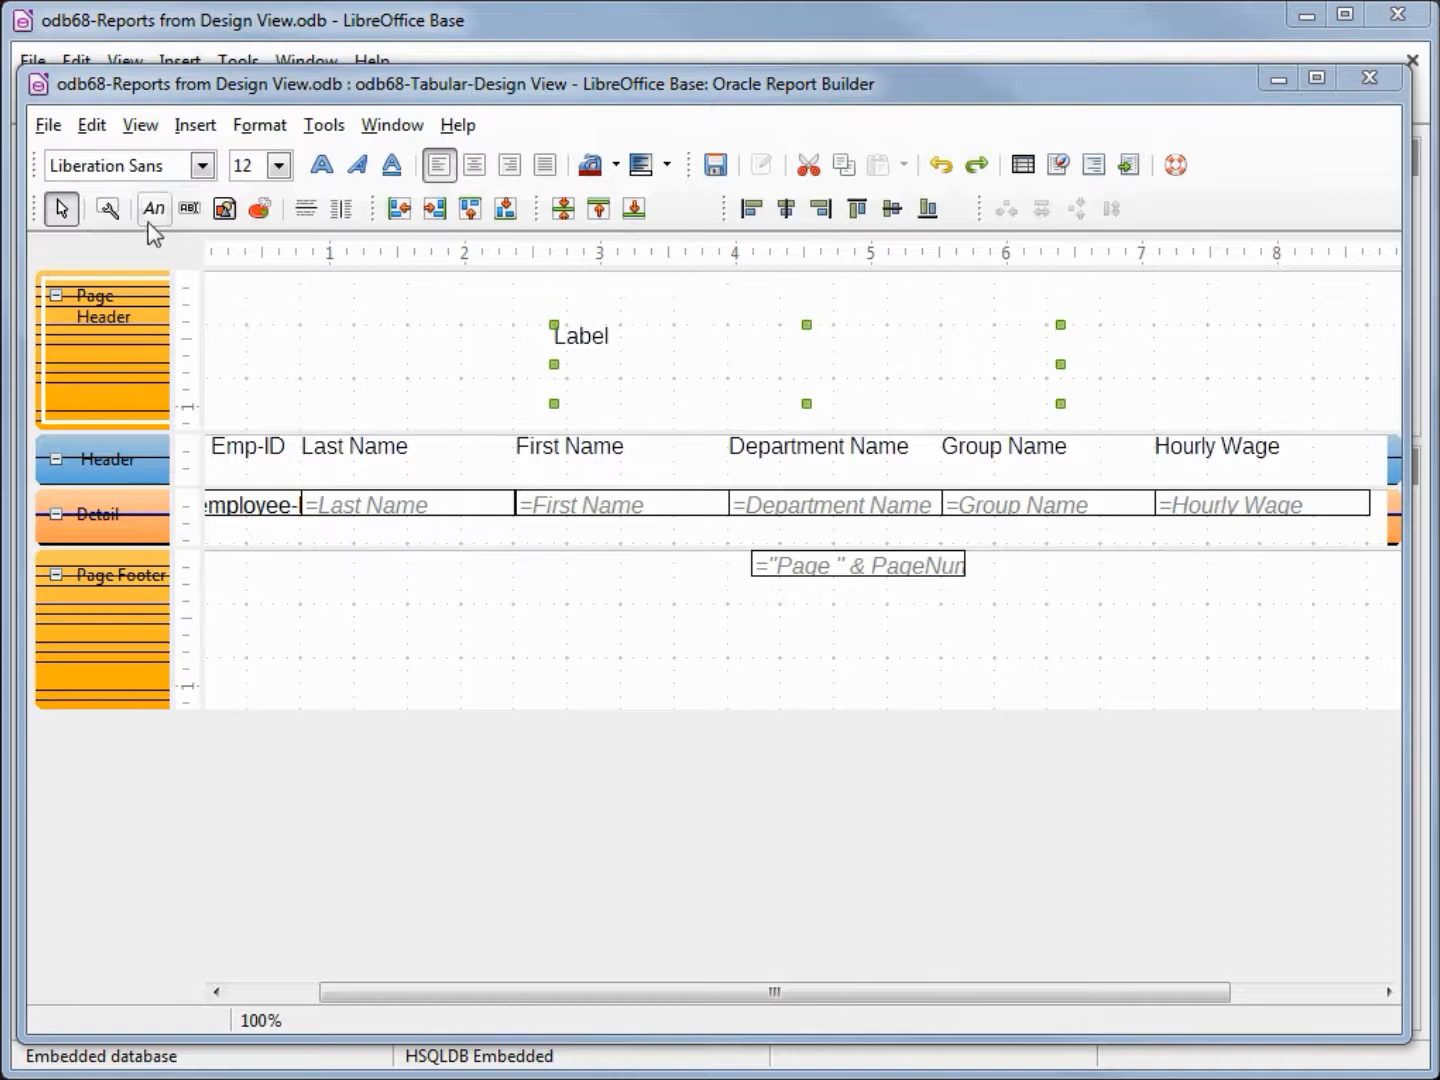
Set the new page header label's text to 'List of Employees'.
{"action": "left_click", "coordinate": [108, 208]}
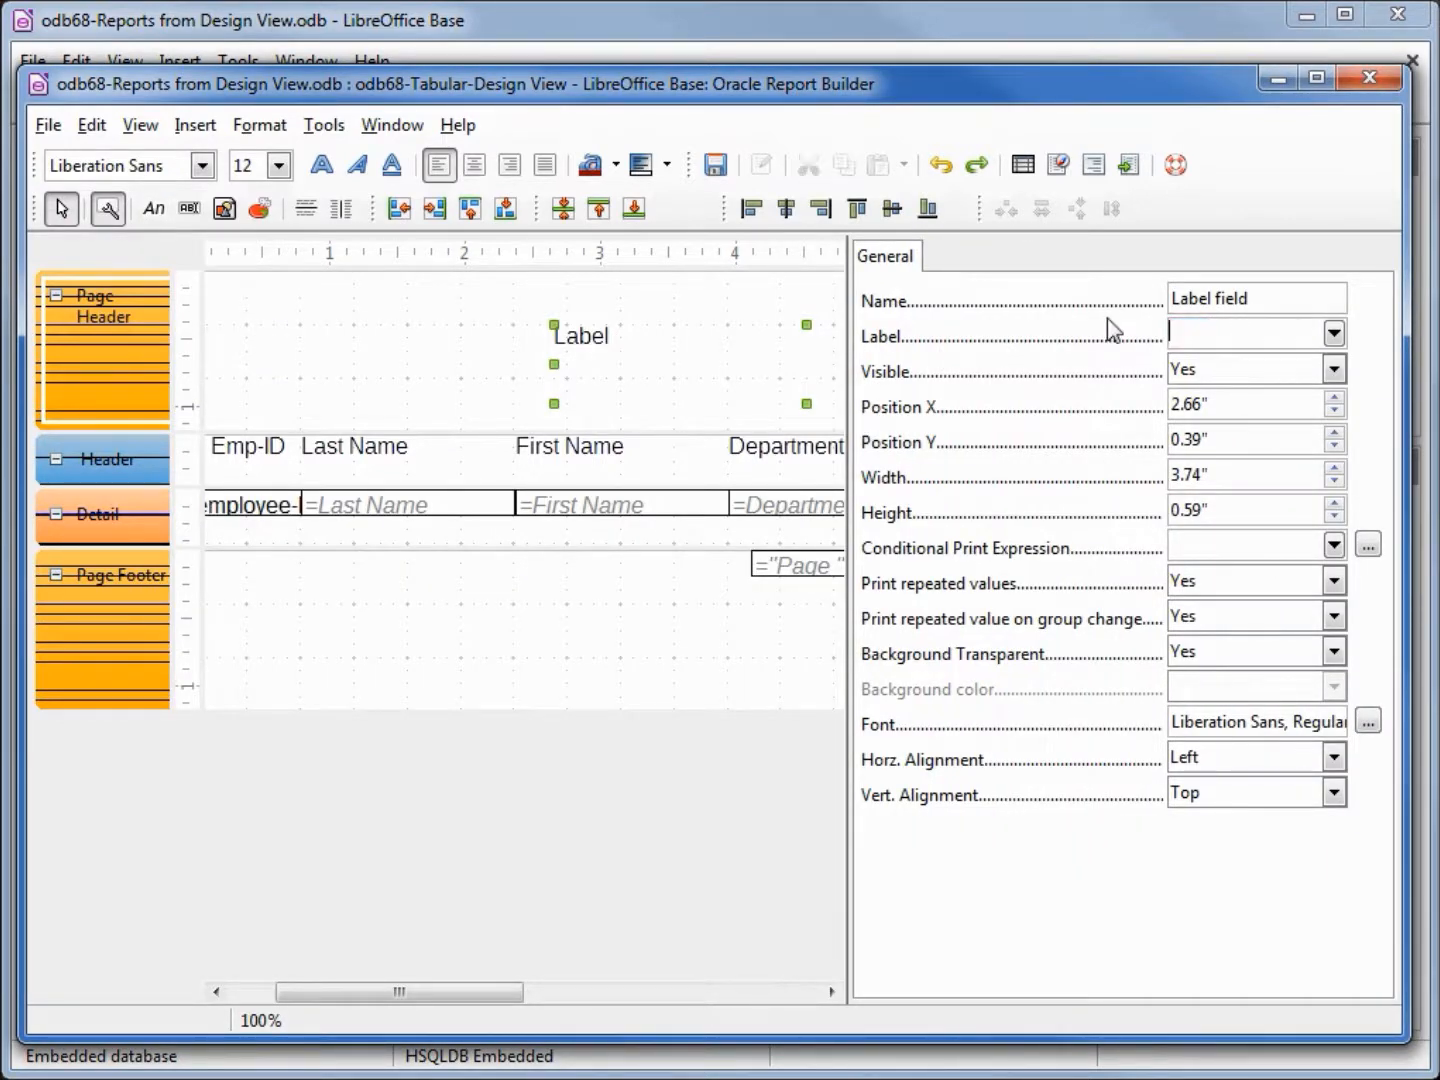
{"action": "type", "text": "List of Employees"}
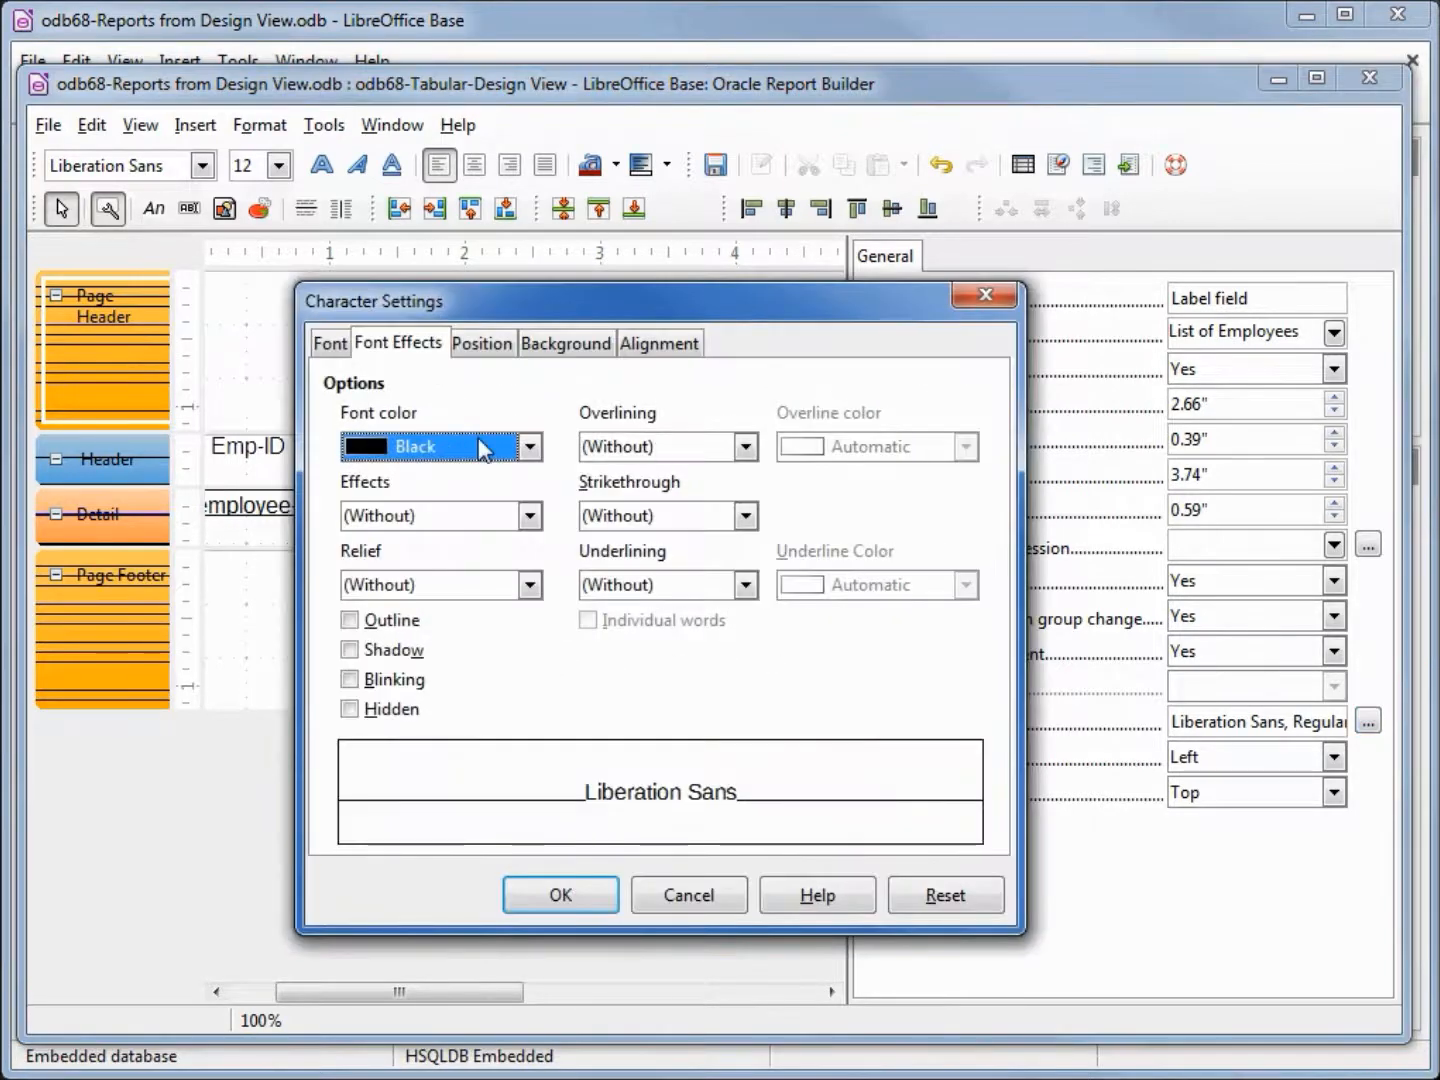
{"action": "mouse_move", "coordinate": [765, 587]}
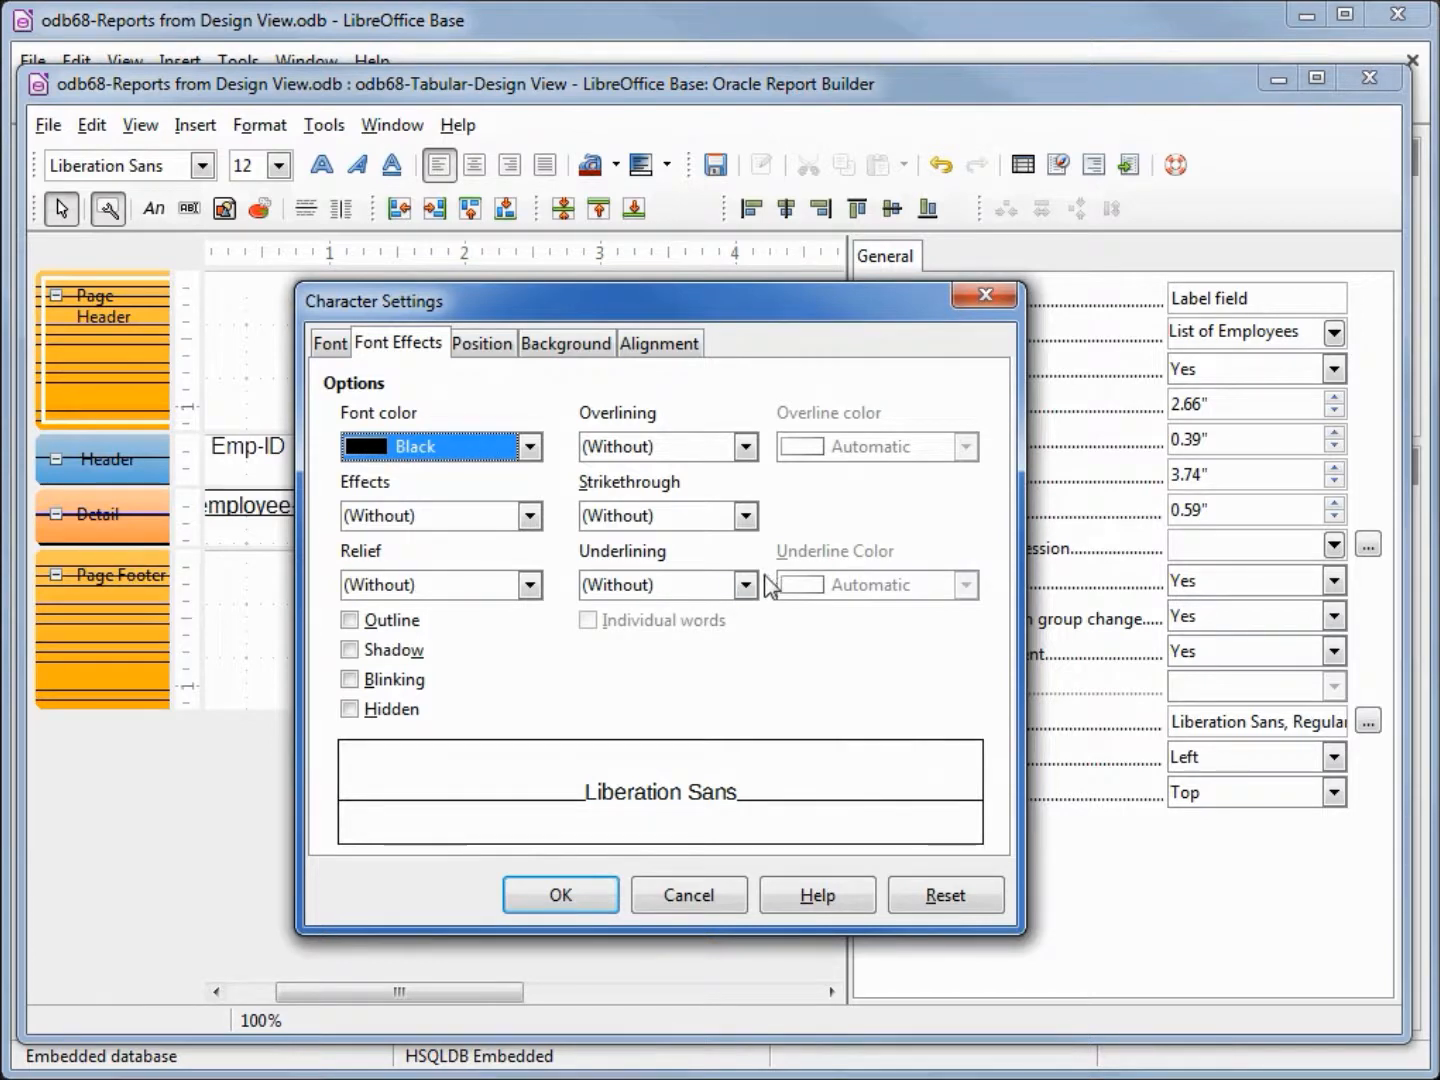
Format the title as bold 22-point Georgia with a bold dot-dot-dash underline.
{"action": "left_click", "coordinate": [744, 585]}
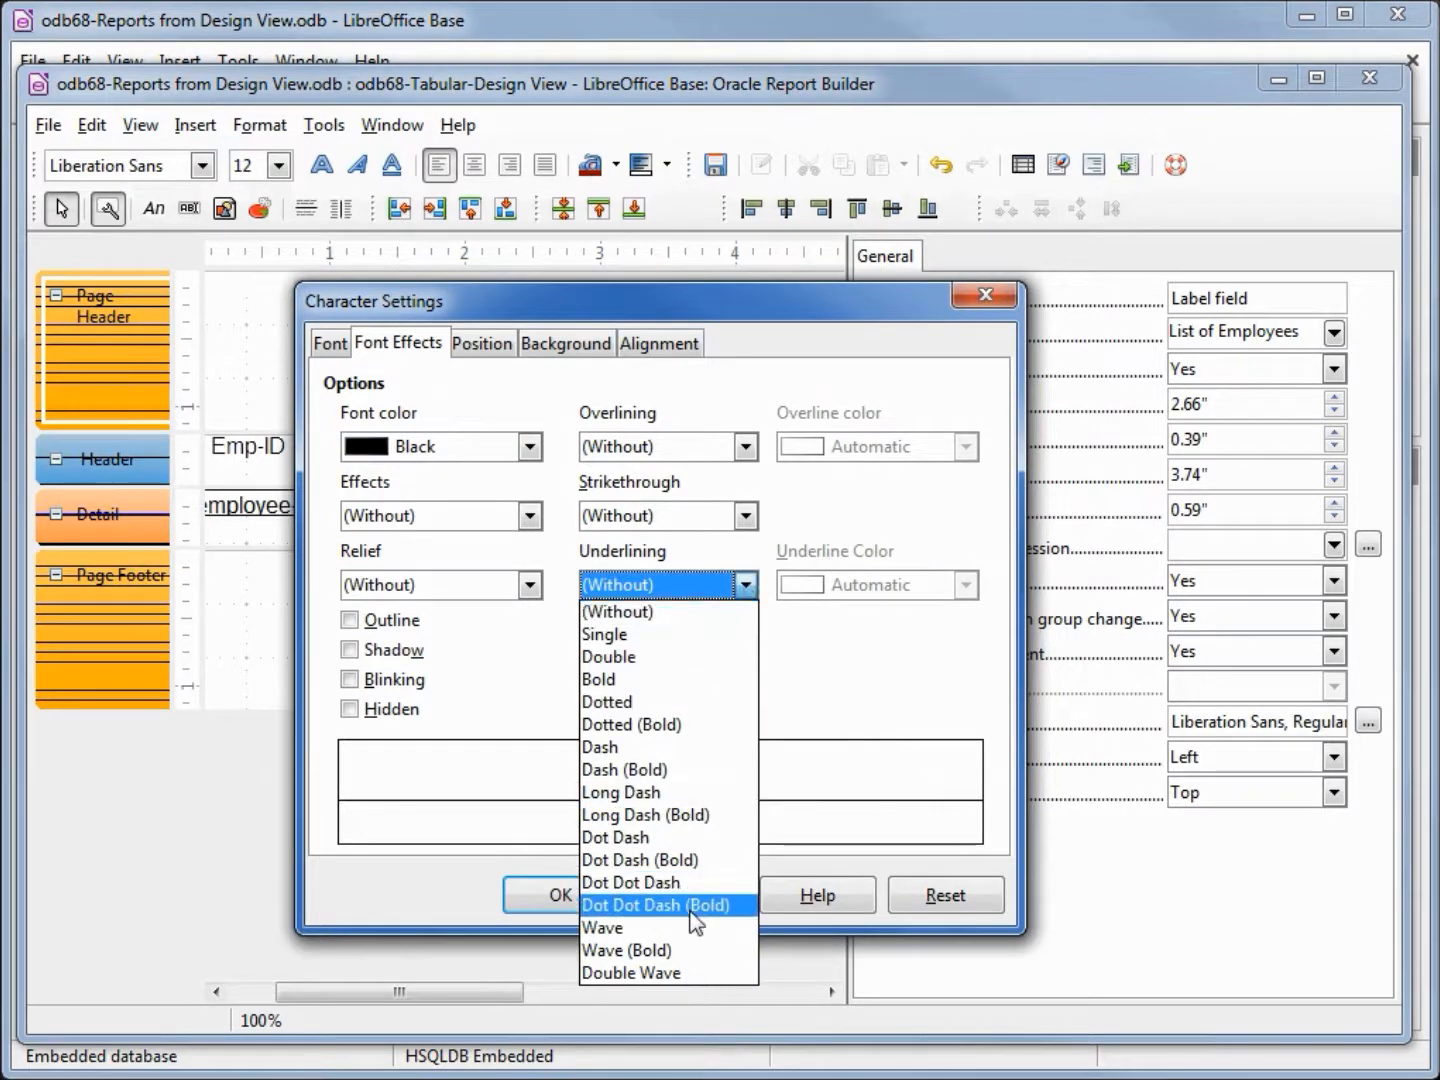
{"action": "left_click", "coordinate": [657, 904]}
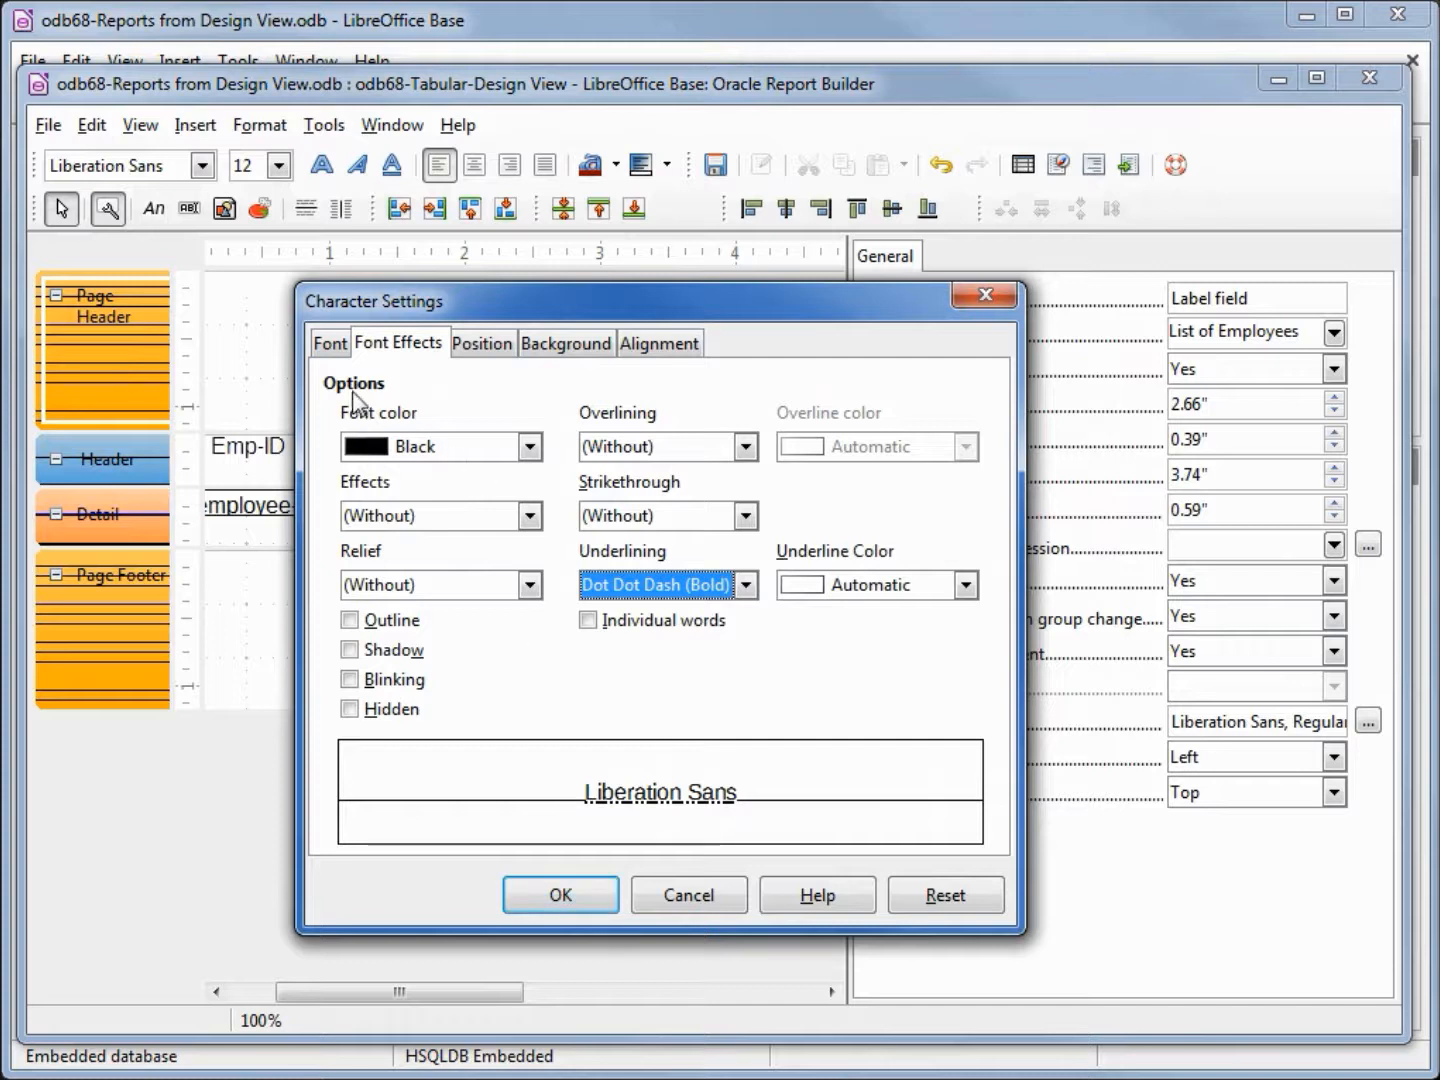
{"action": "left_click", "coordinate": [329, 343]}
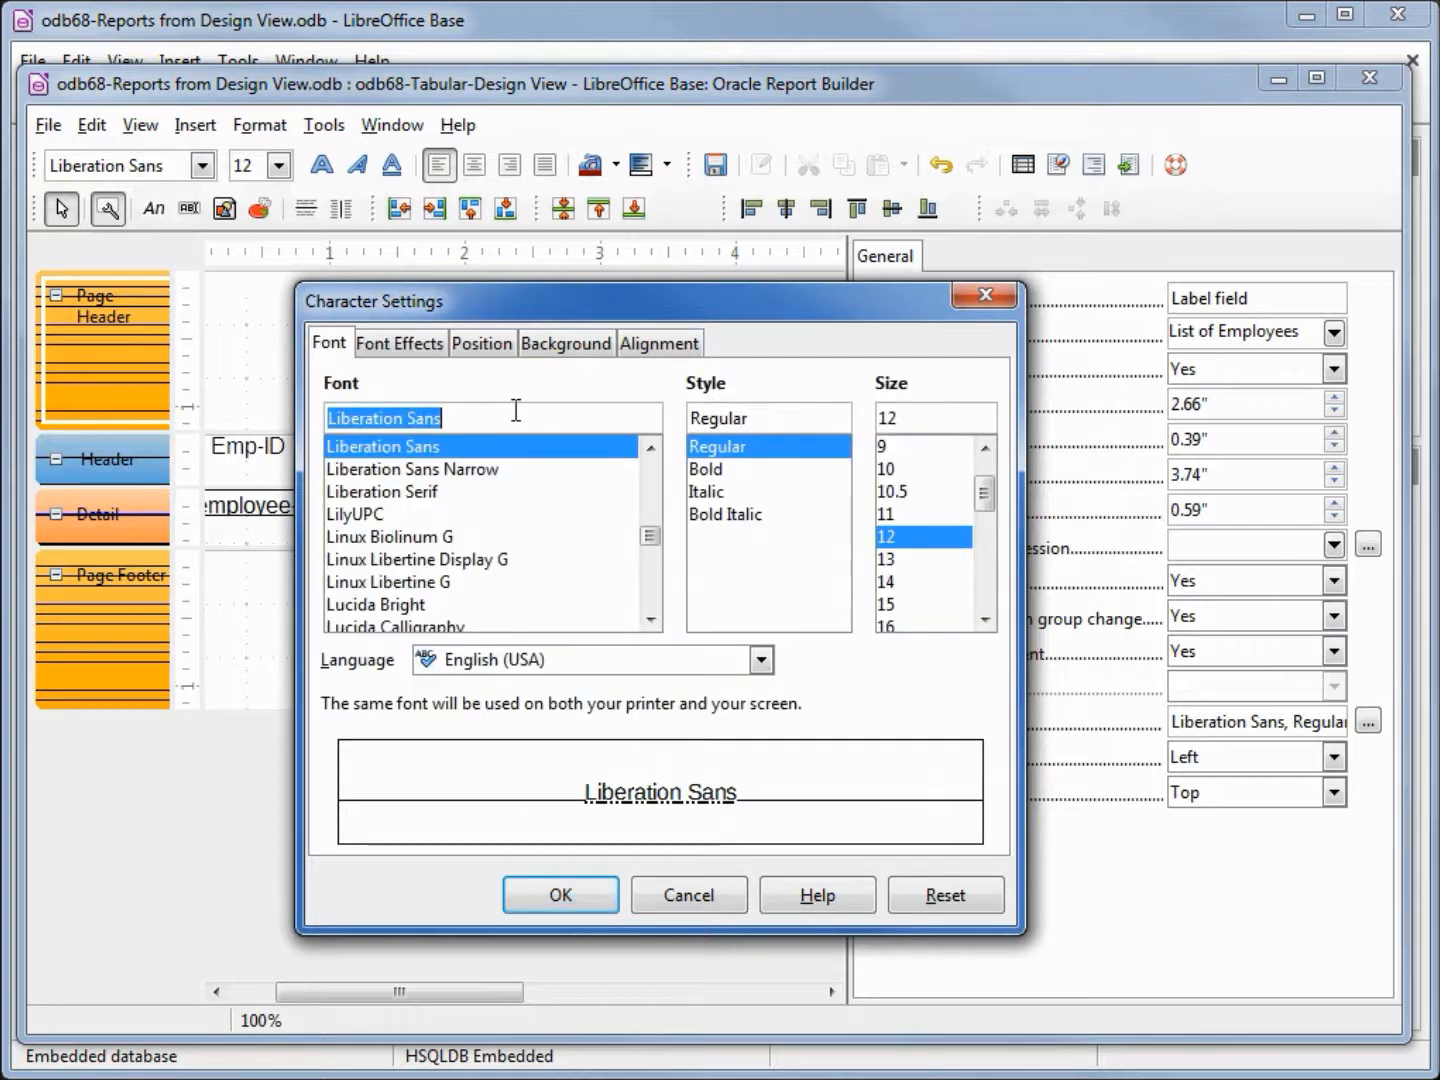
{"action": "type", "text": "Georgia"}
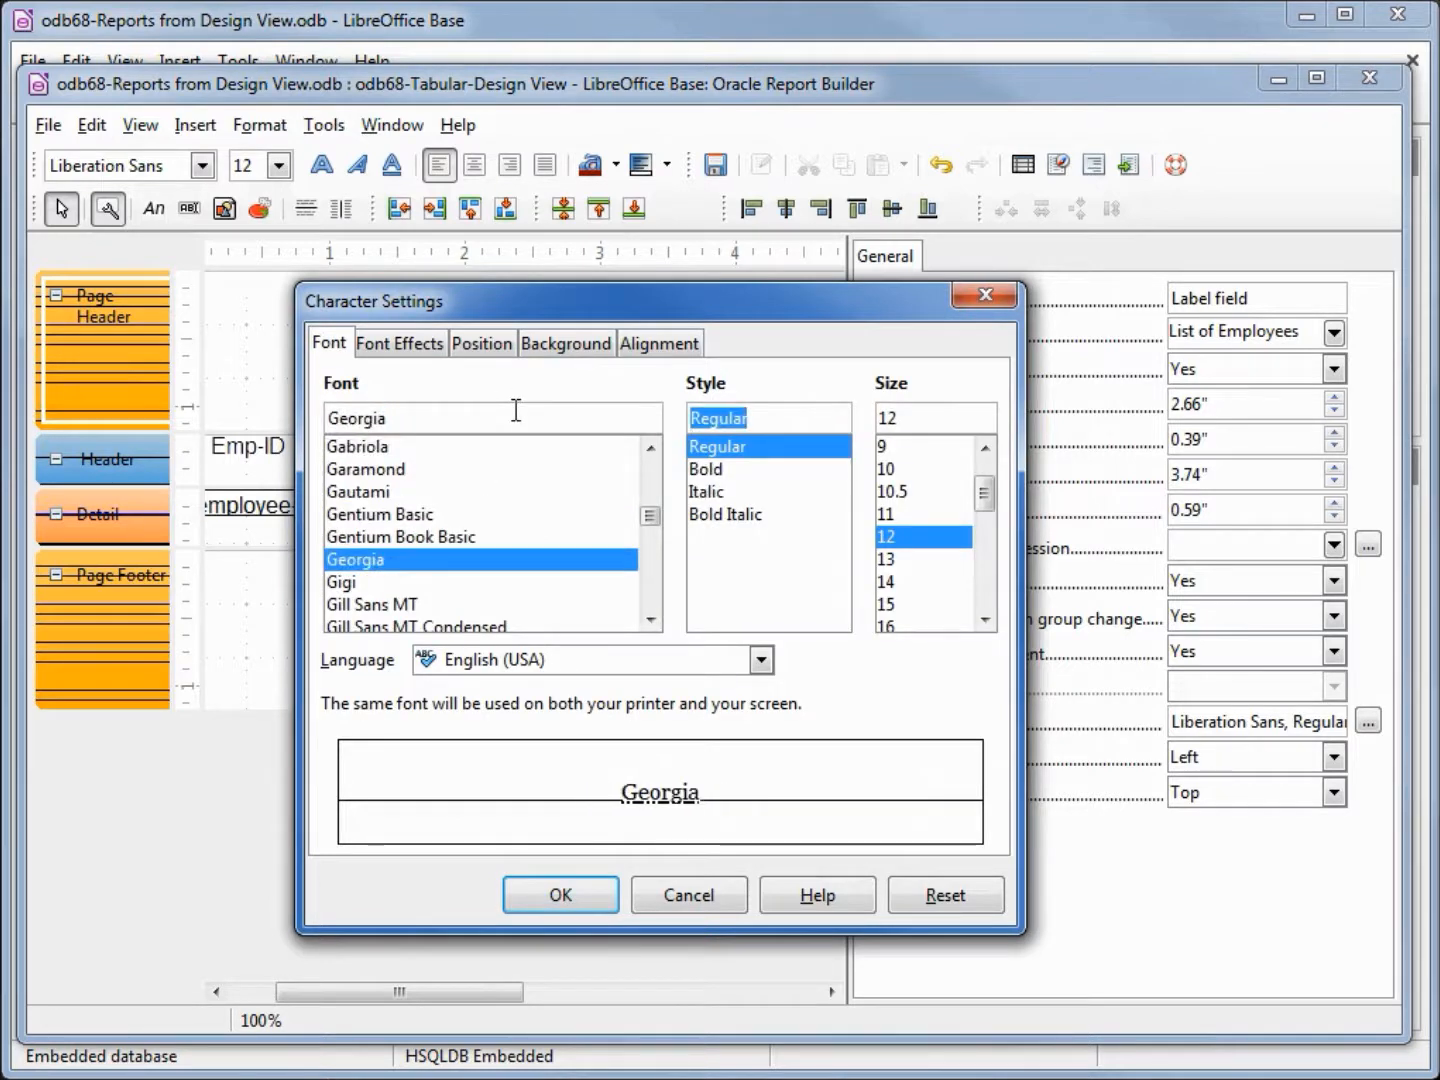
{"action": "left_click", "coordinate": [705, 468]}
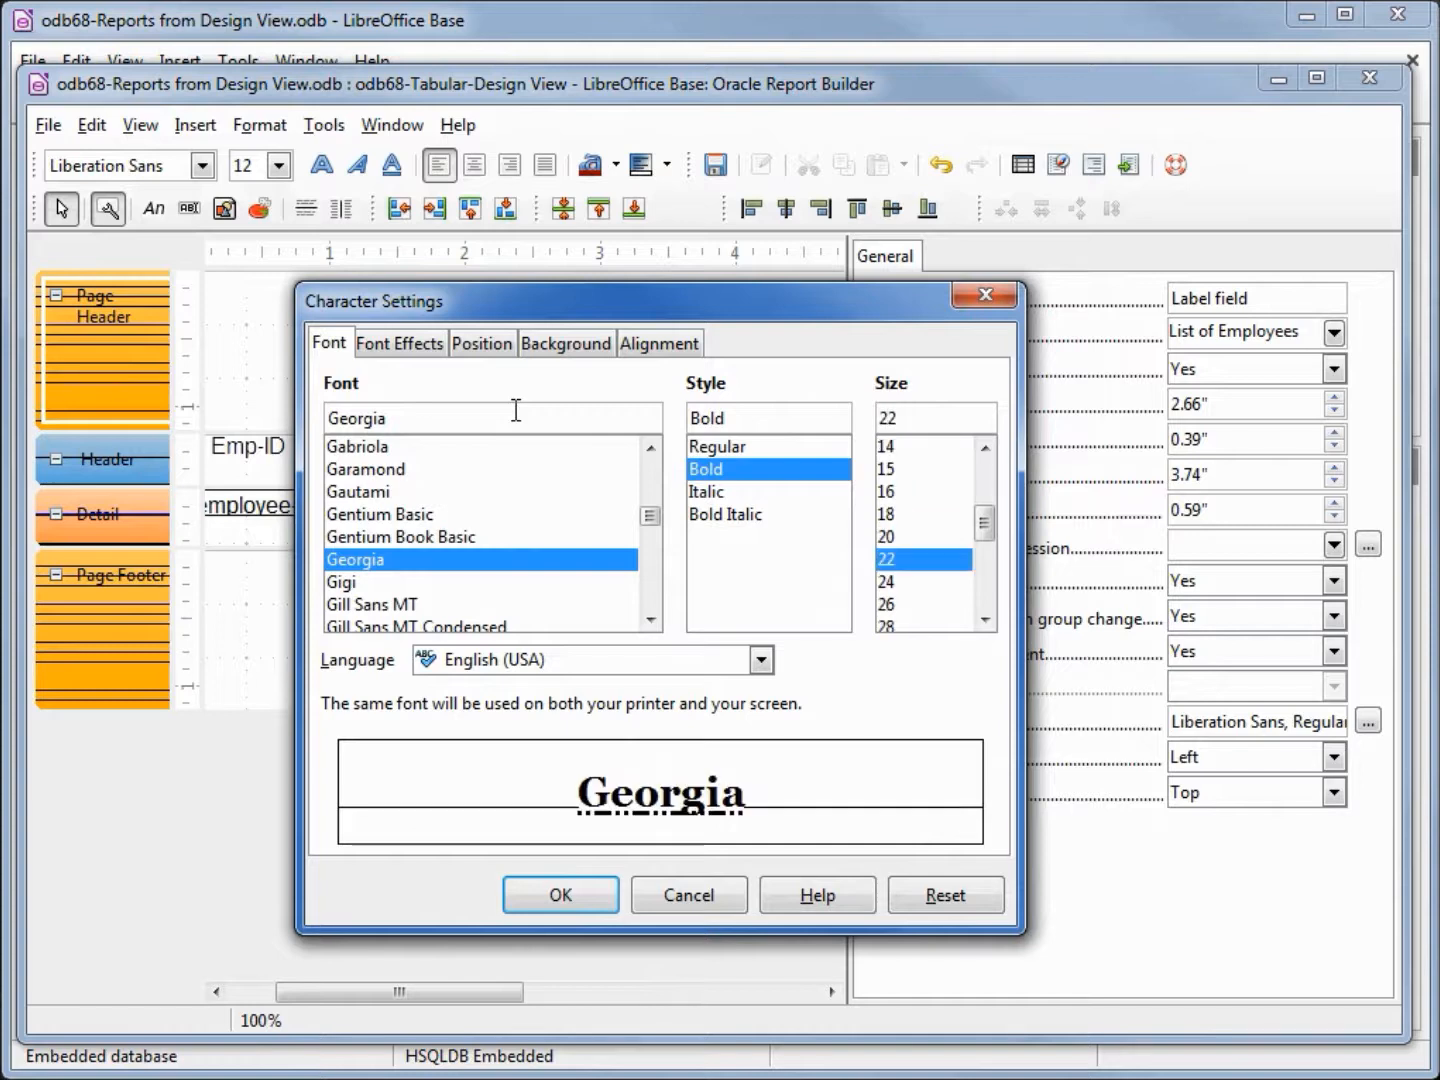
{"action": "left_click", "coordinate": [559, 895]}
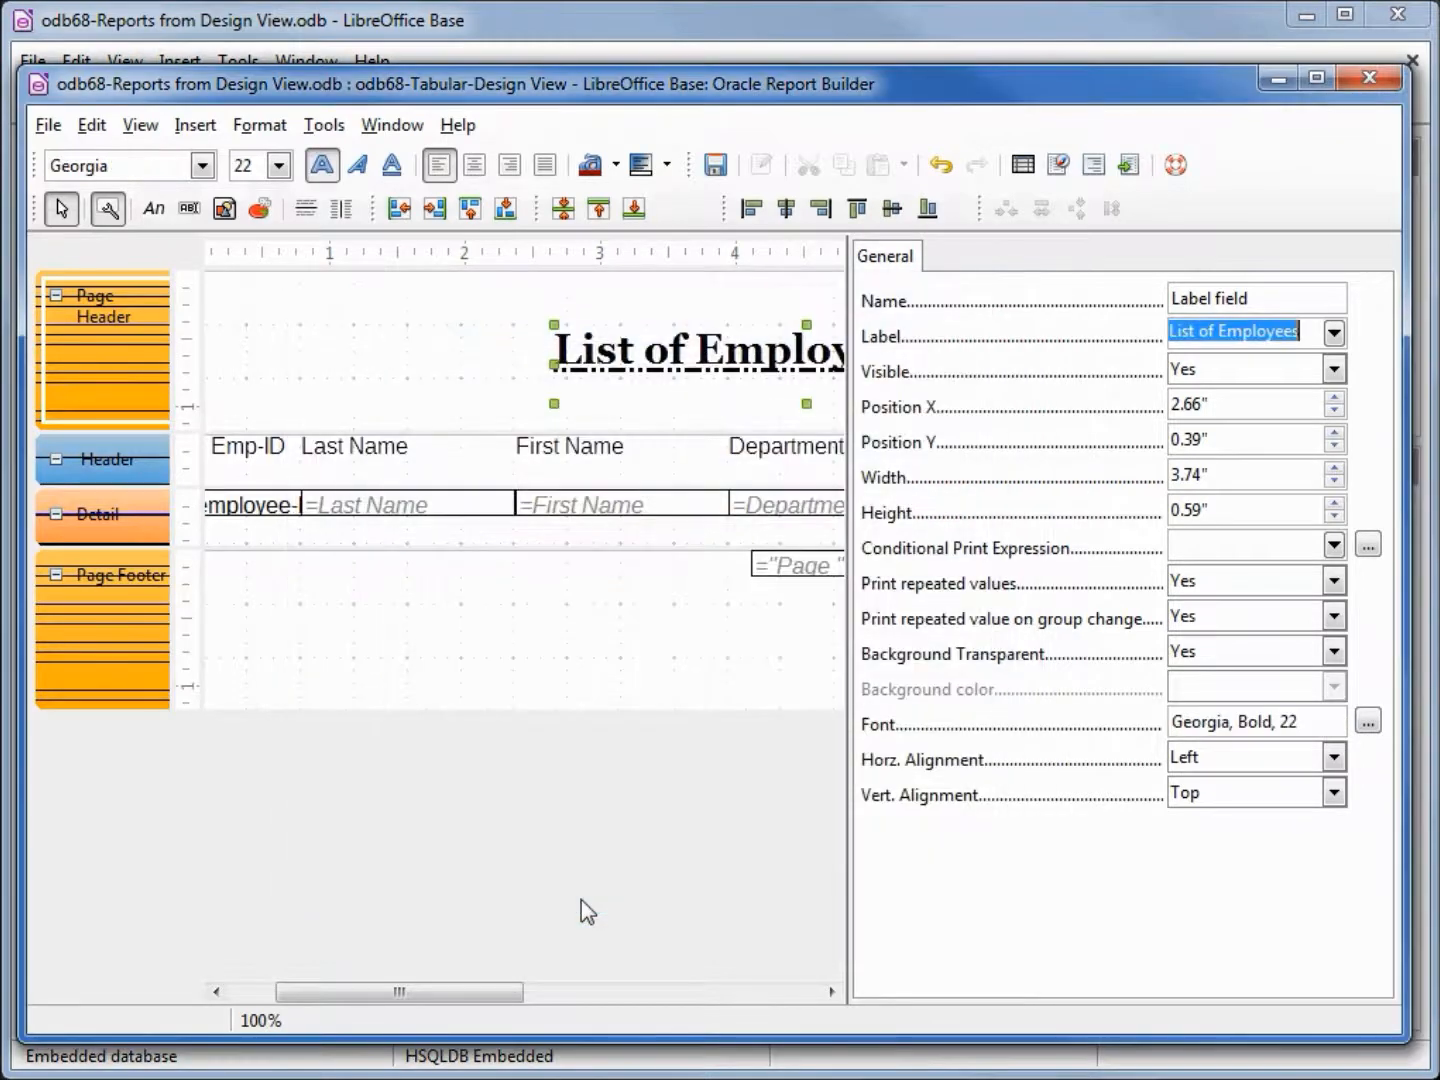
{"action": "mouse_move", "coordinate": [535, 865]}
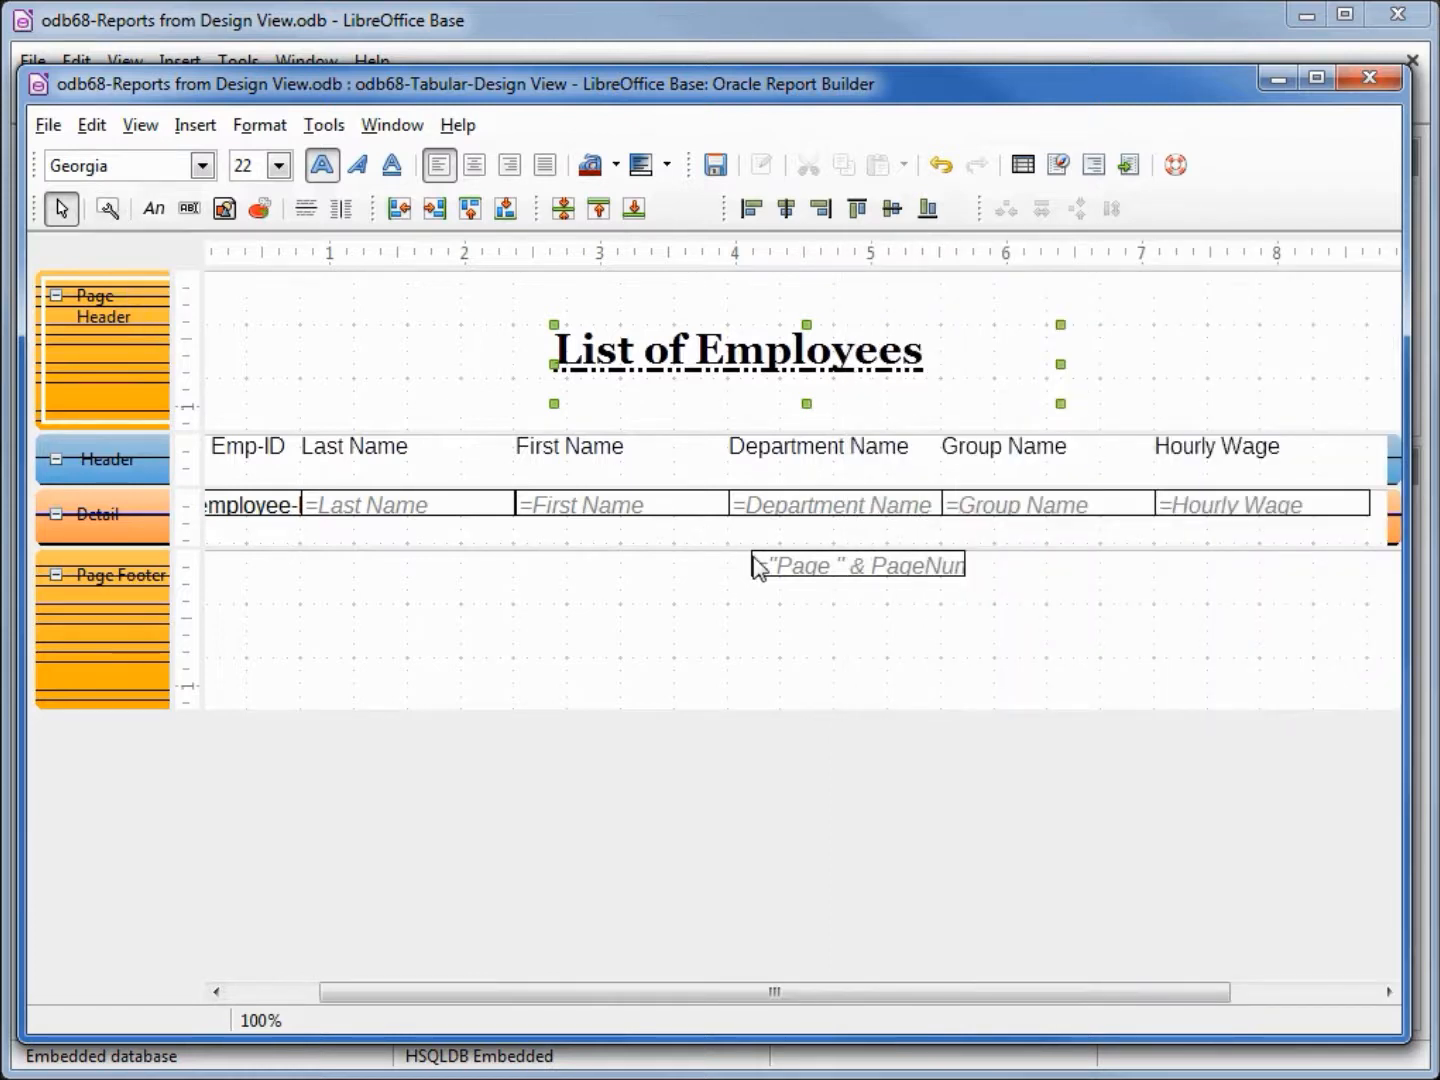
Nudge the page number field and trim the empty space below it in the footer.
{"action": "left_click", "coordinate": [857, 576]}
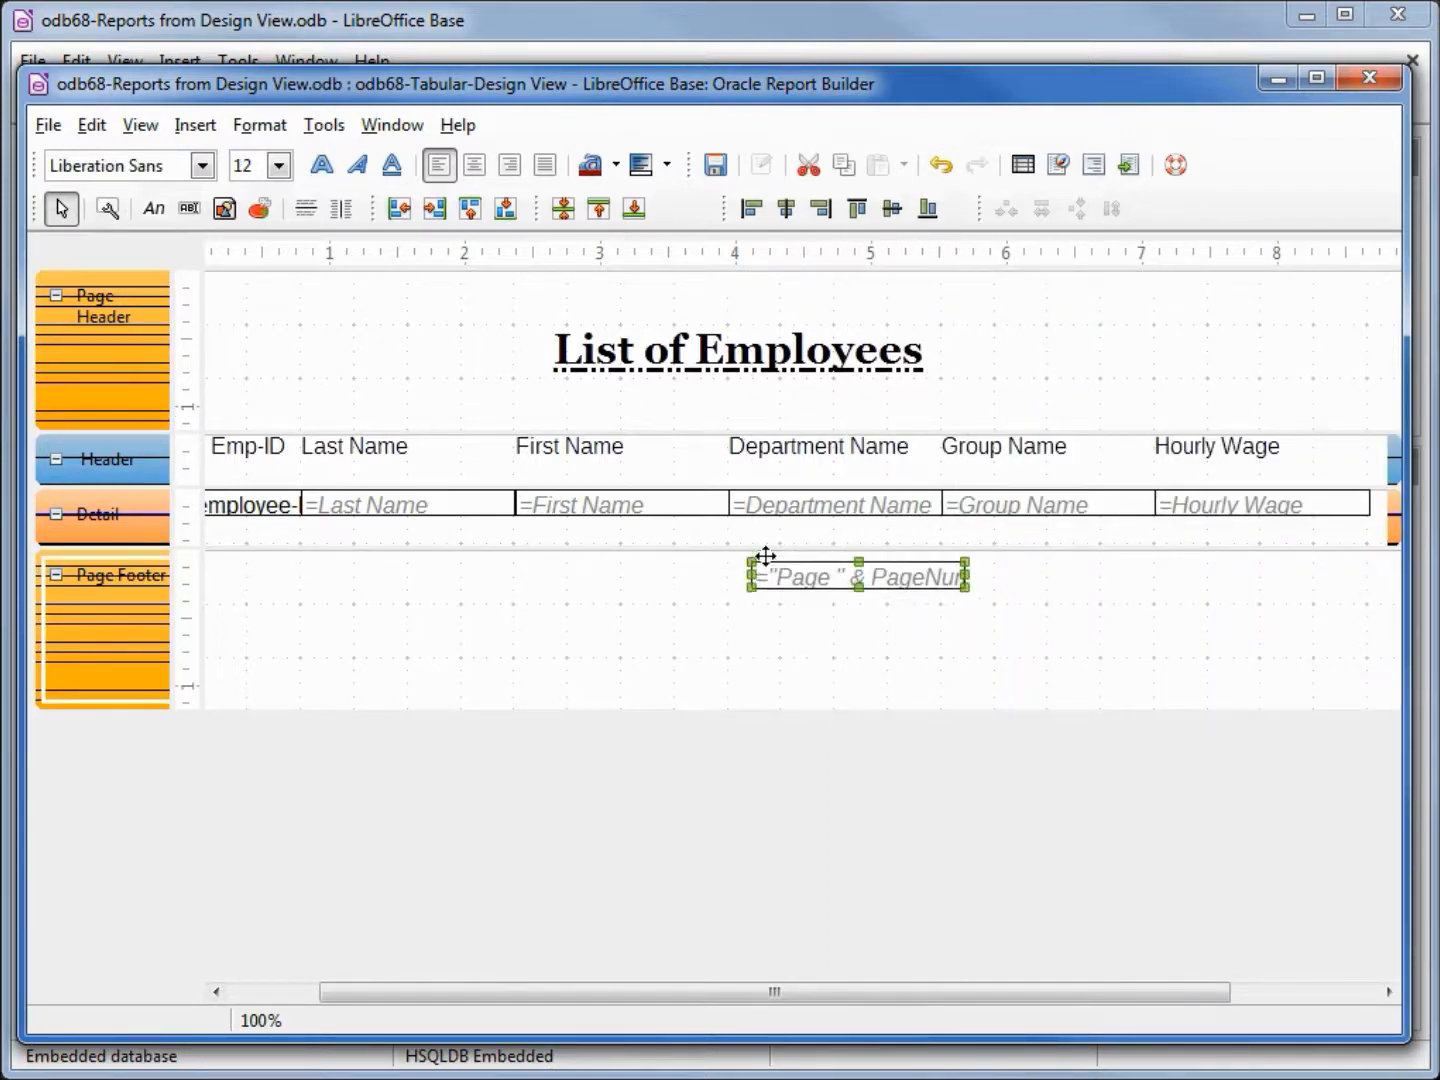
{"action": "left_click_drag", "start_coordinate": [857, 575], "coordinate": [857, 580]}
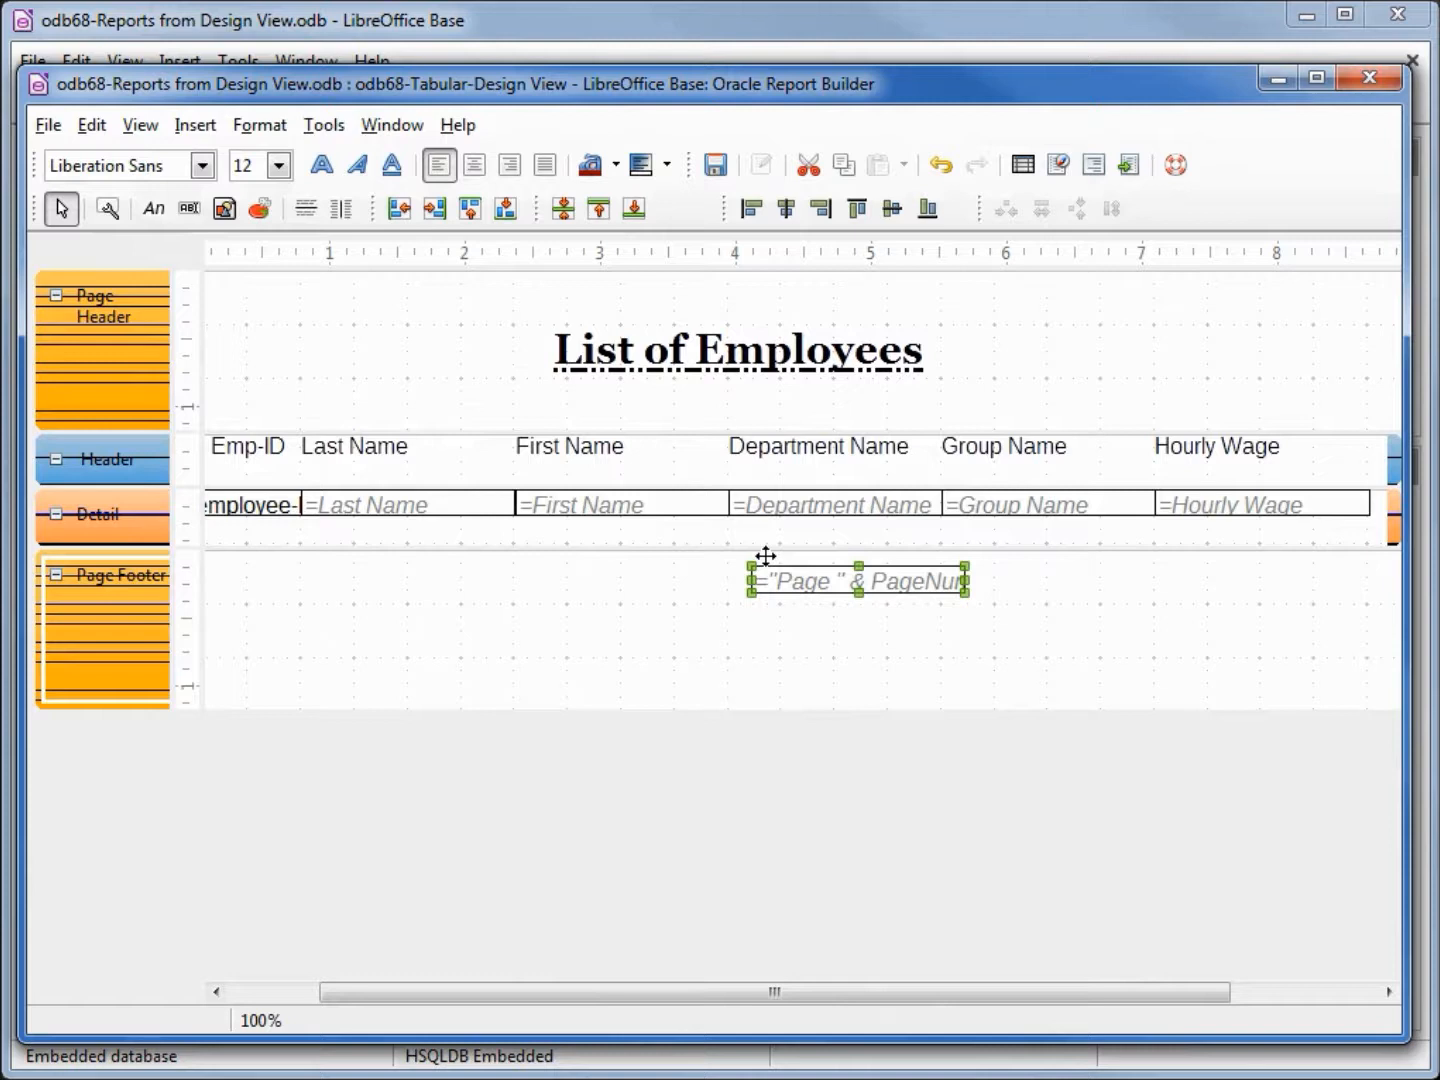
{"action": "mouse_move", "coordinate": [315, 362]}
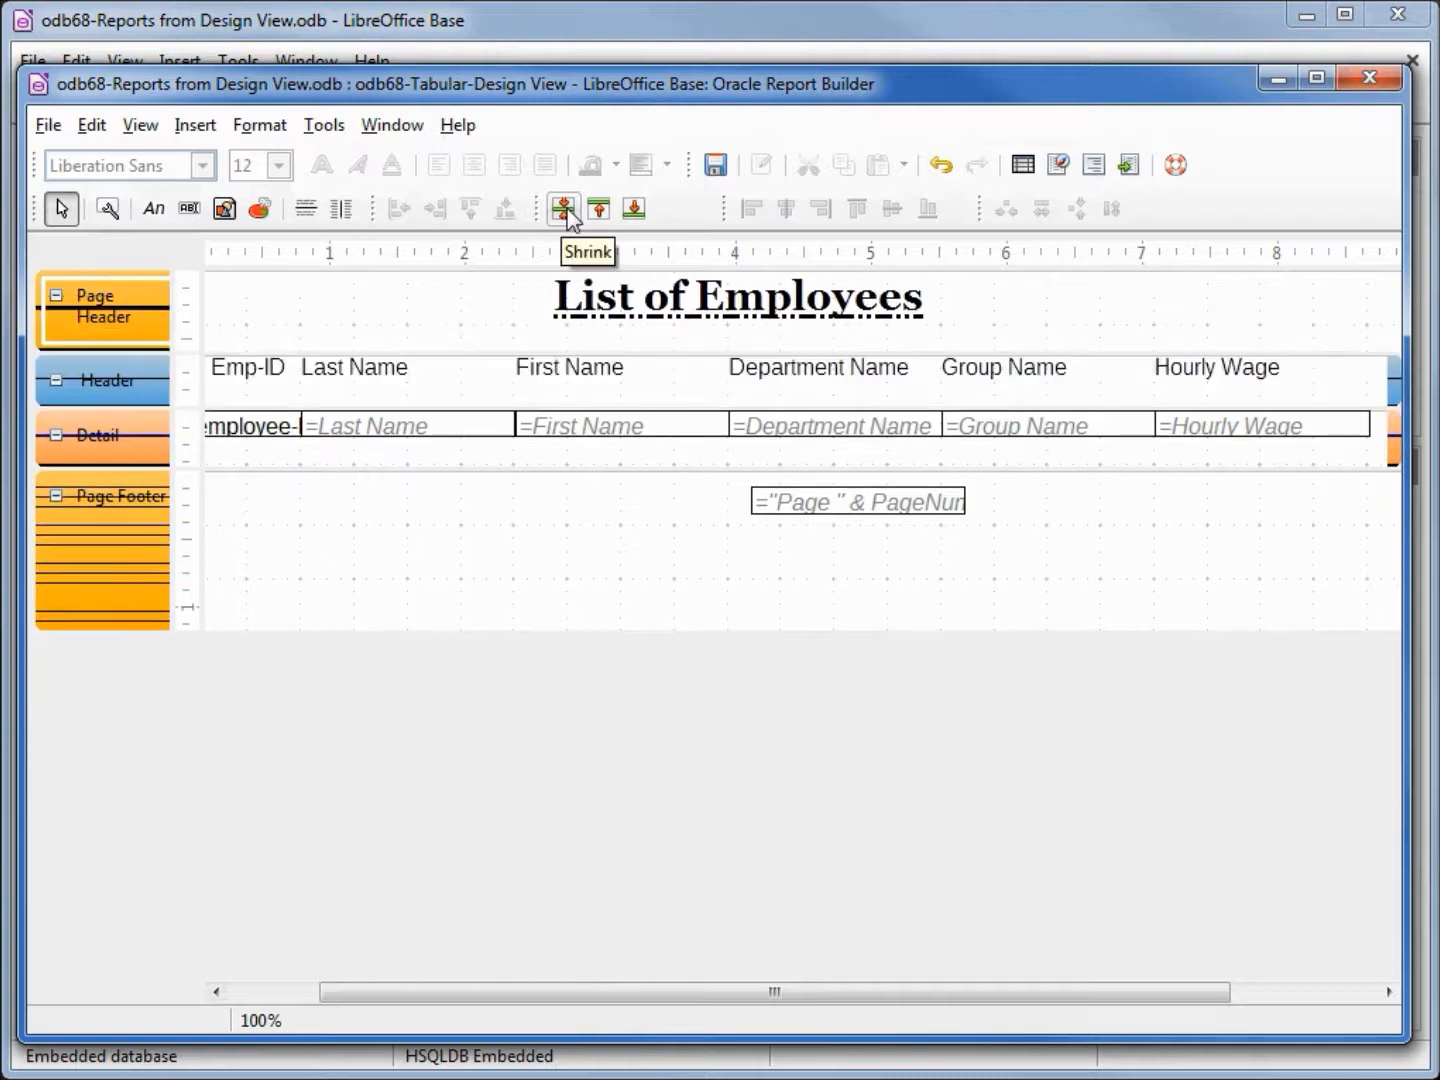
{"action": "mouse_move", "coordinate": [512, 555]}
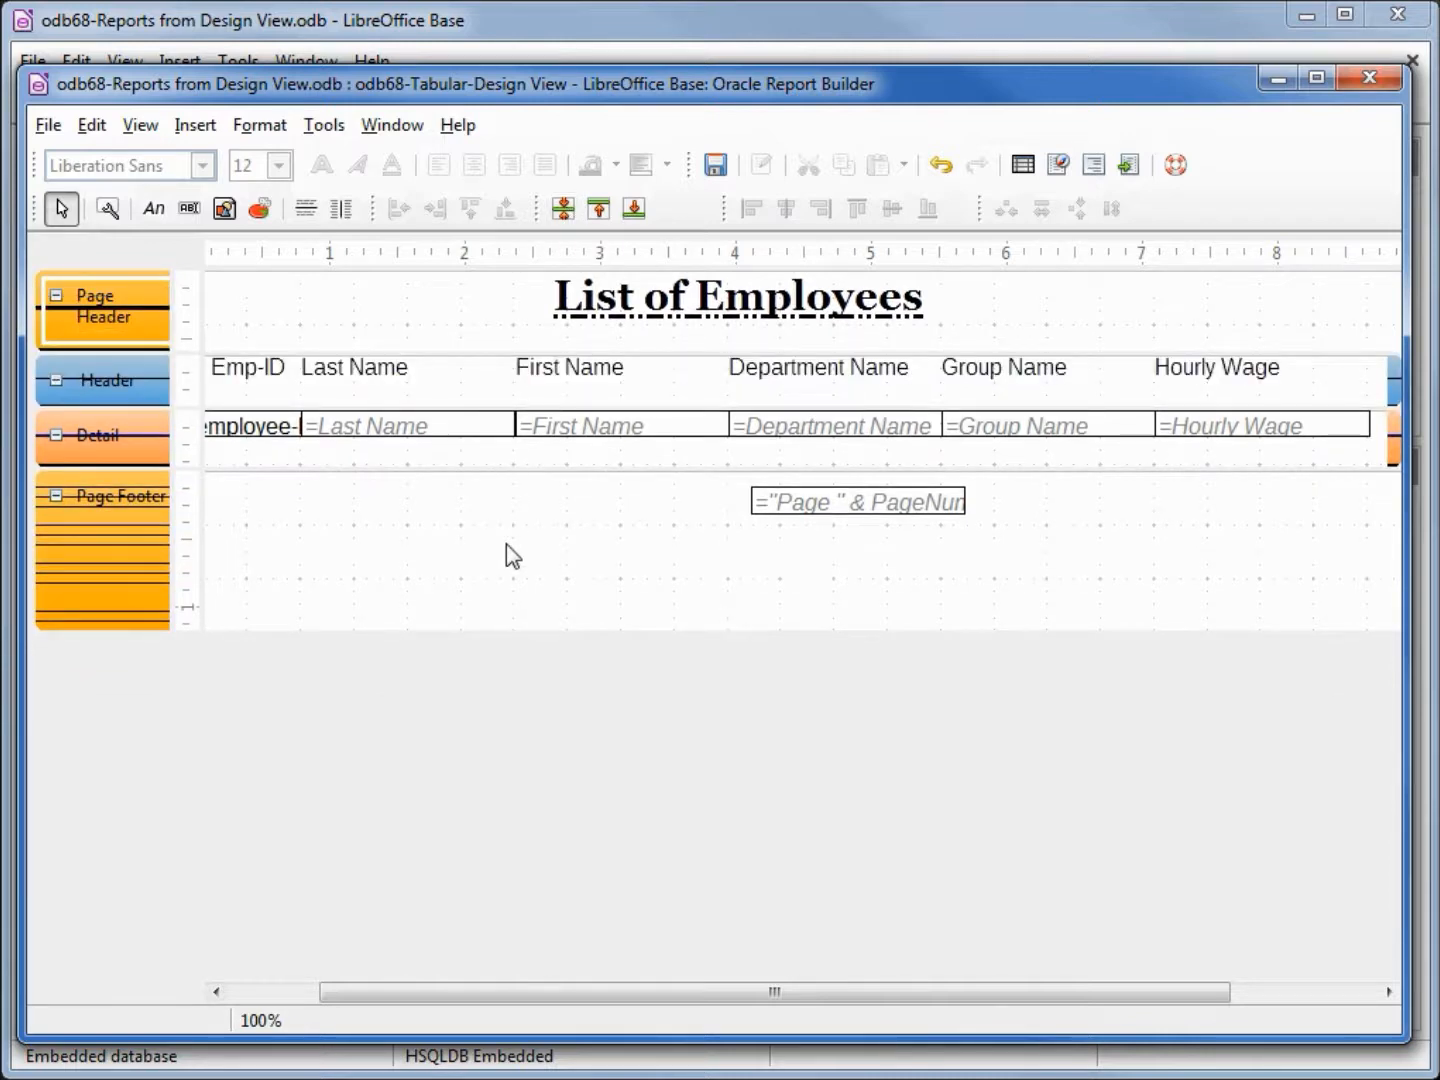
{"action": "mouse_move", "coordinate": [598, 208]}
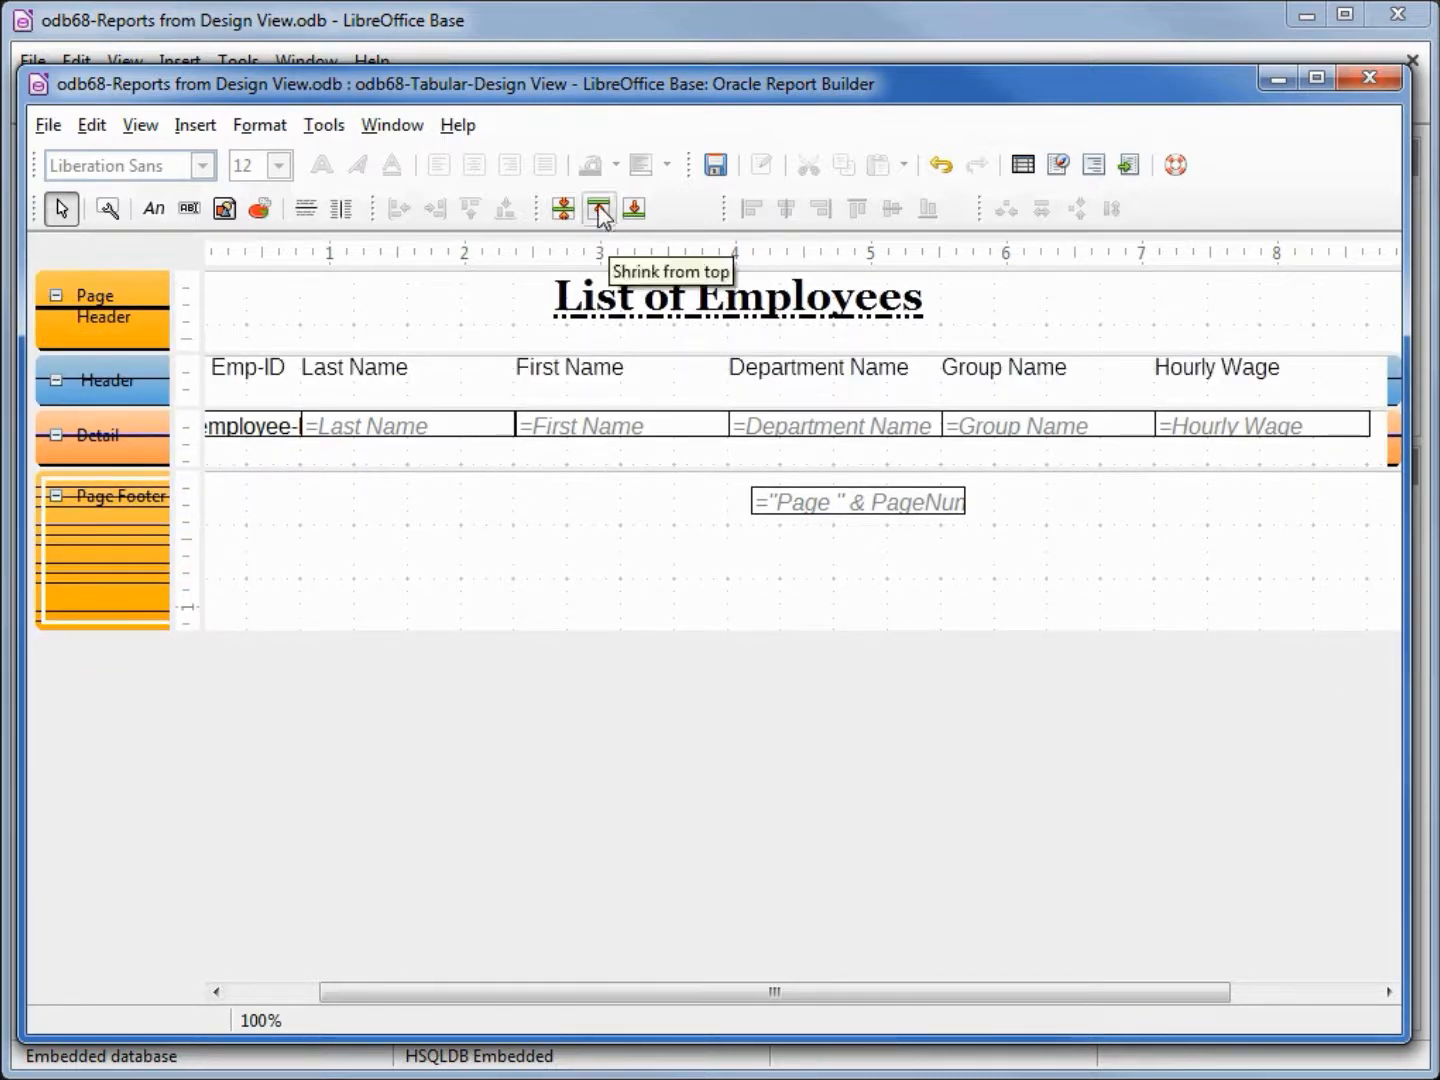
{"action": "mouse_move", "coordinate": [634, 209]}
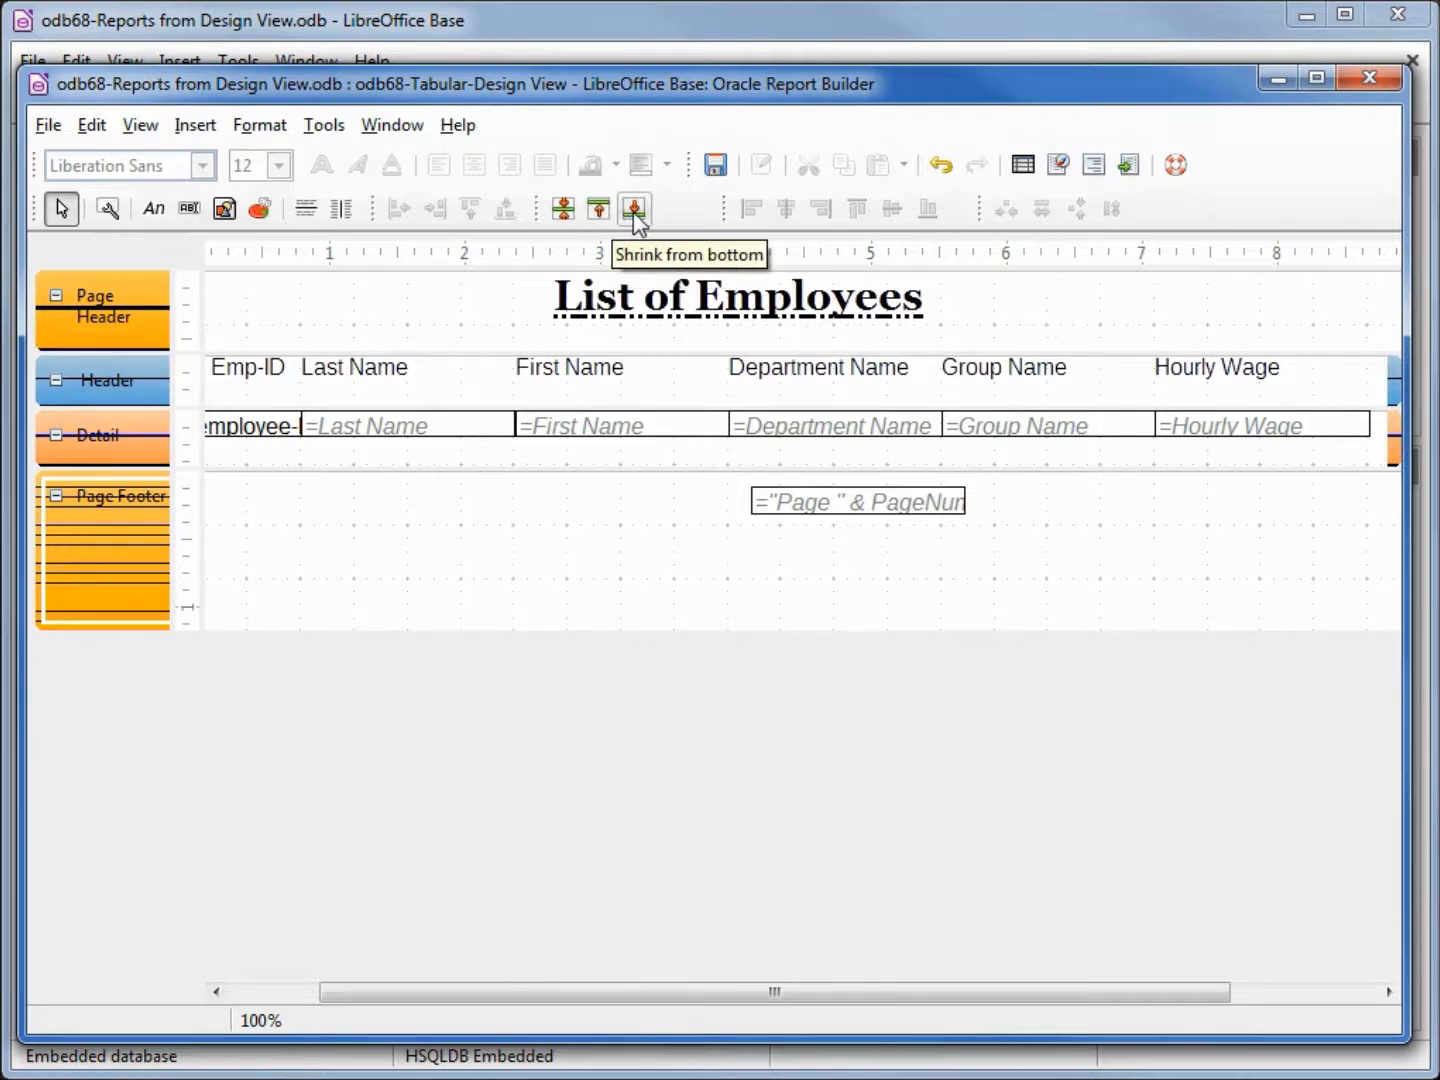
{"action": "left_click", "coordinate": [633, 208]}
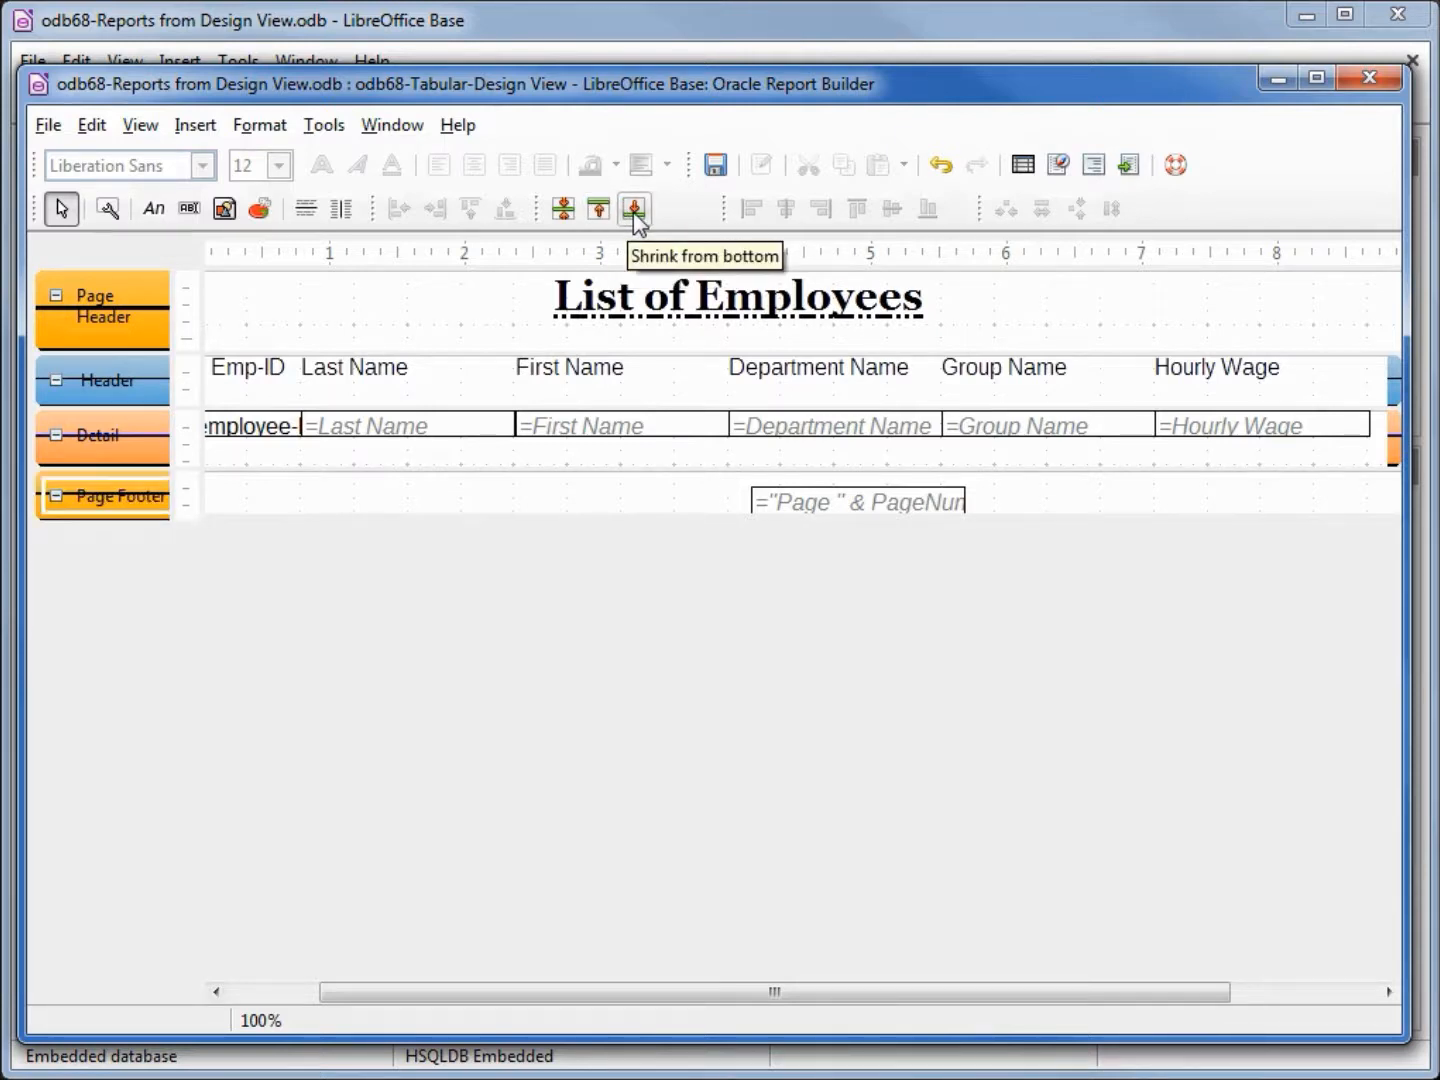
{"action": "mouse_move", "coordinate": [48, 125]}
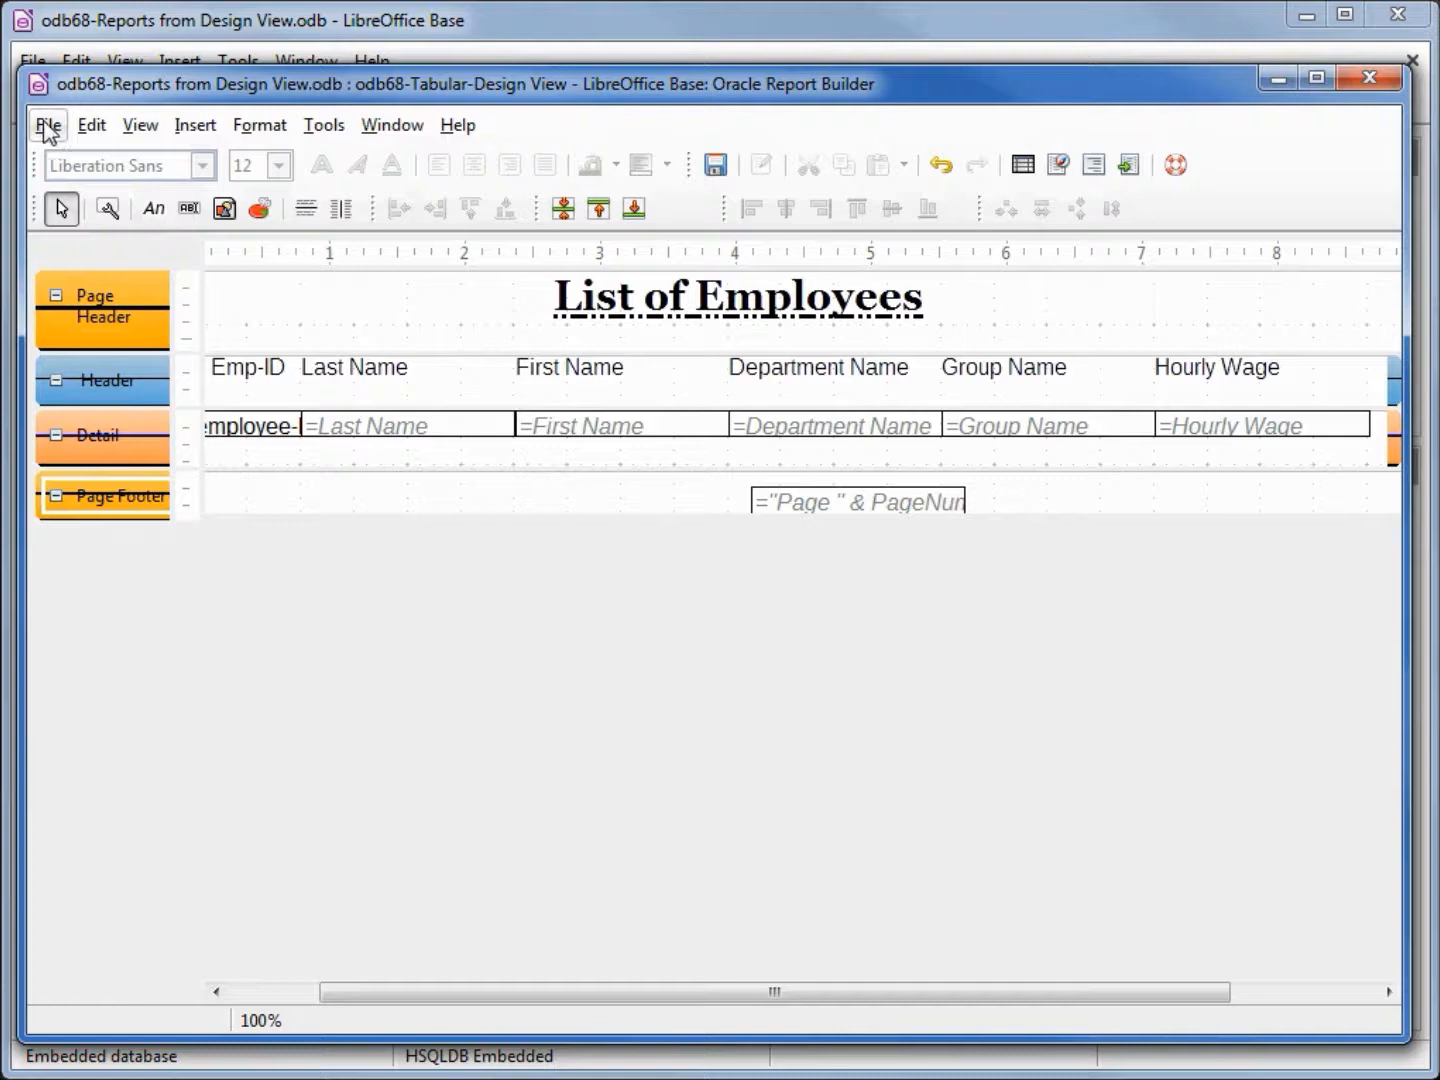
Save the report design as 'odb68-Tabular-Design View' and execute the report.
{"action": "left_click", "coordinate": [47, 124]}
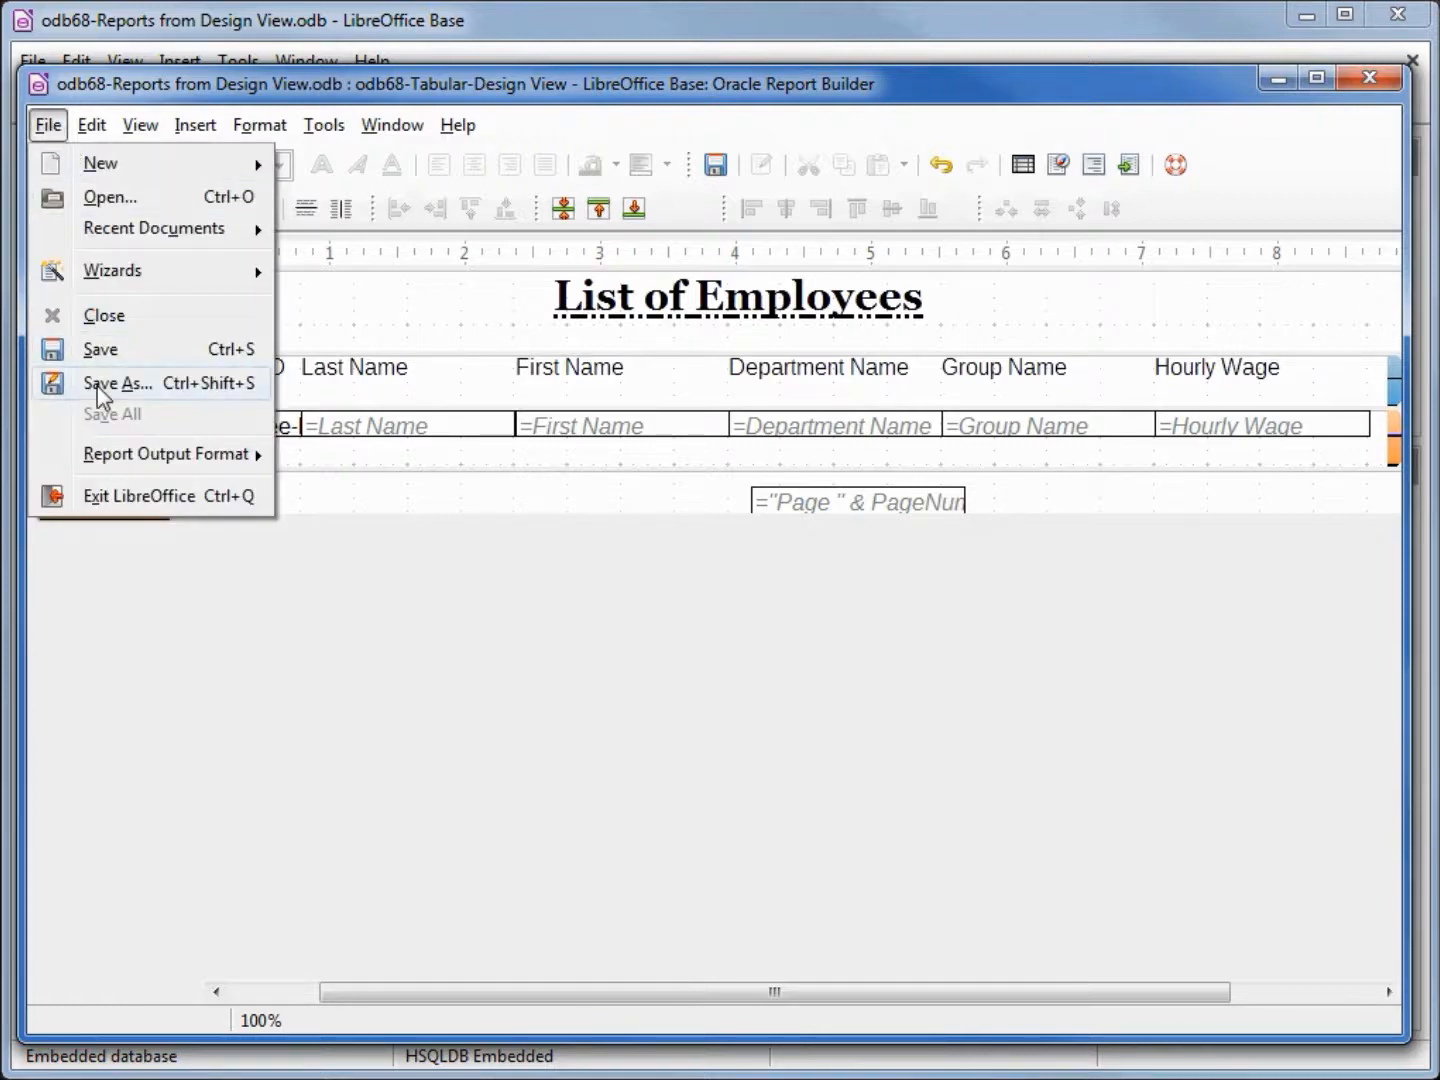
{"action": "left_click", "coordinate": [117, 383]}
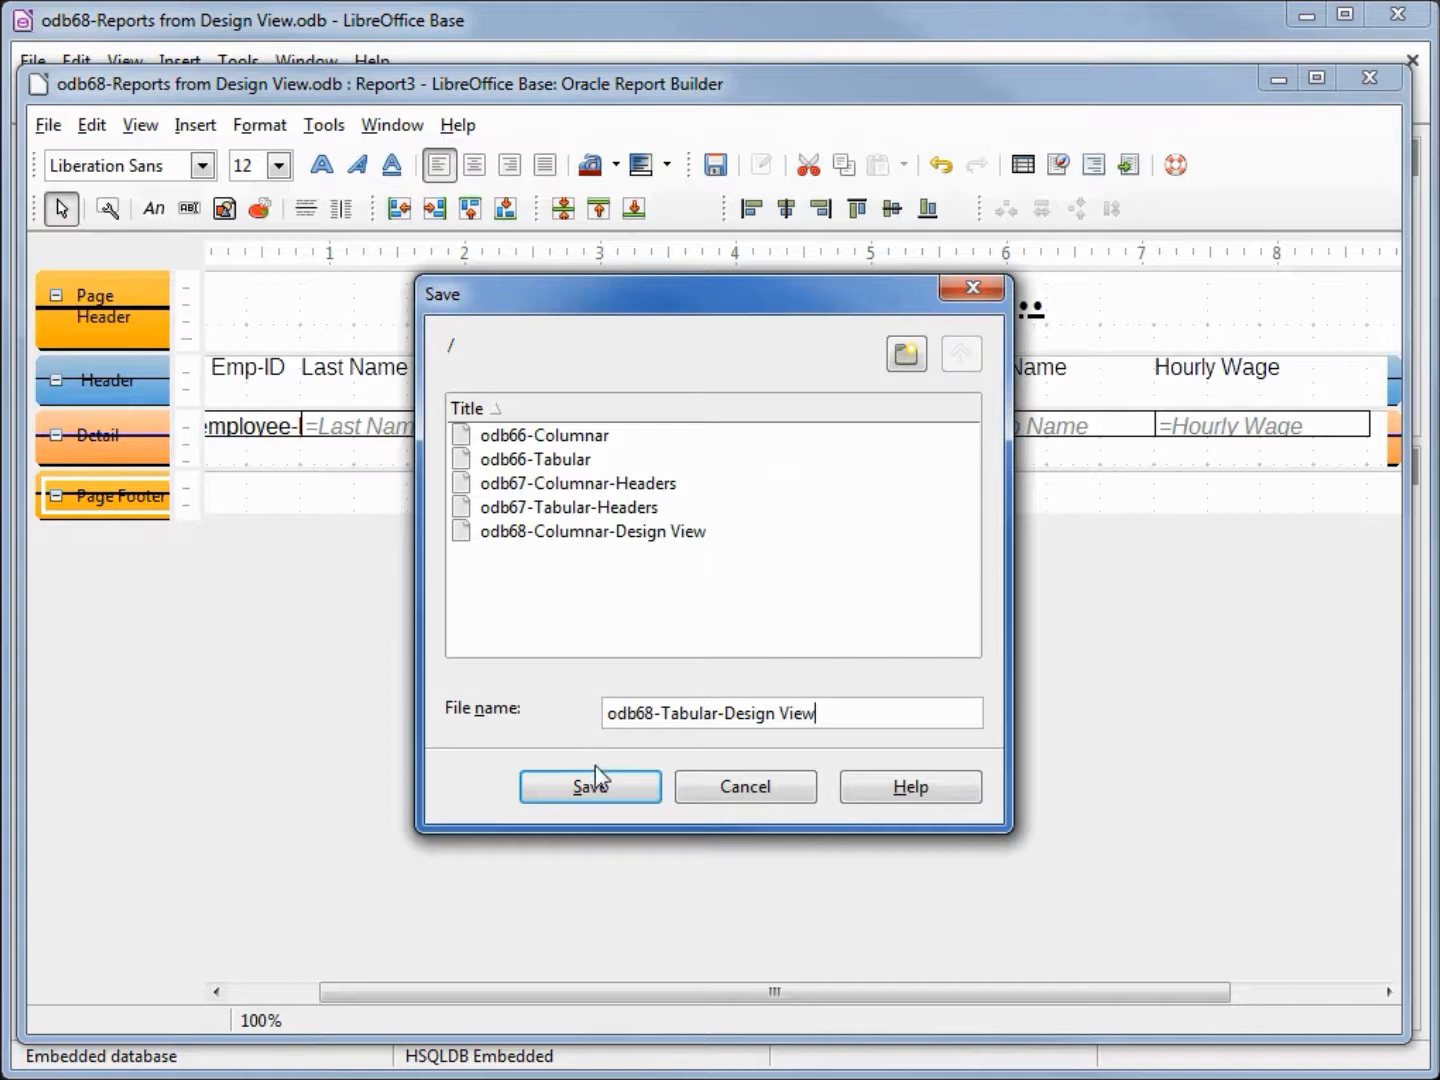
{"action": "left_click", "coordinate": [590, 786]}
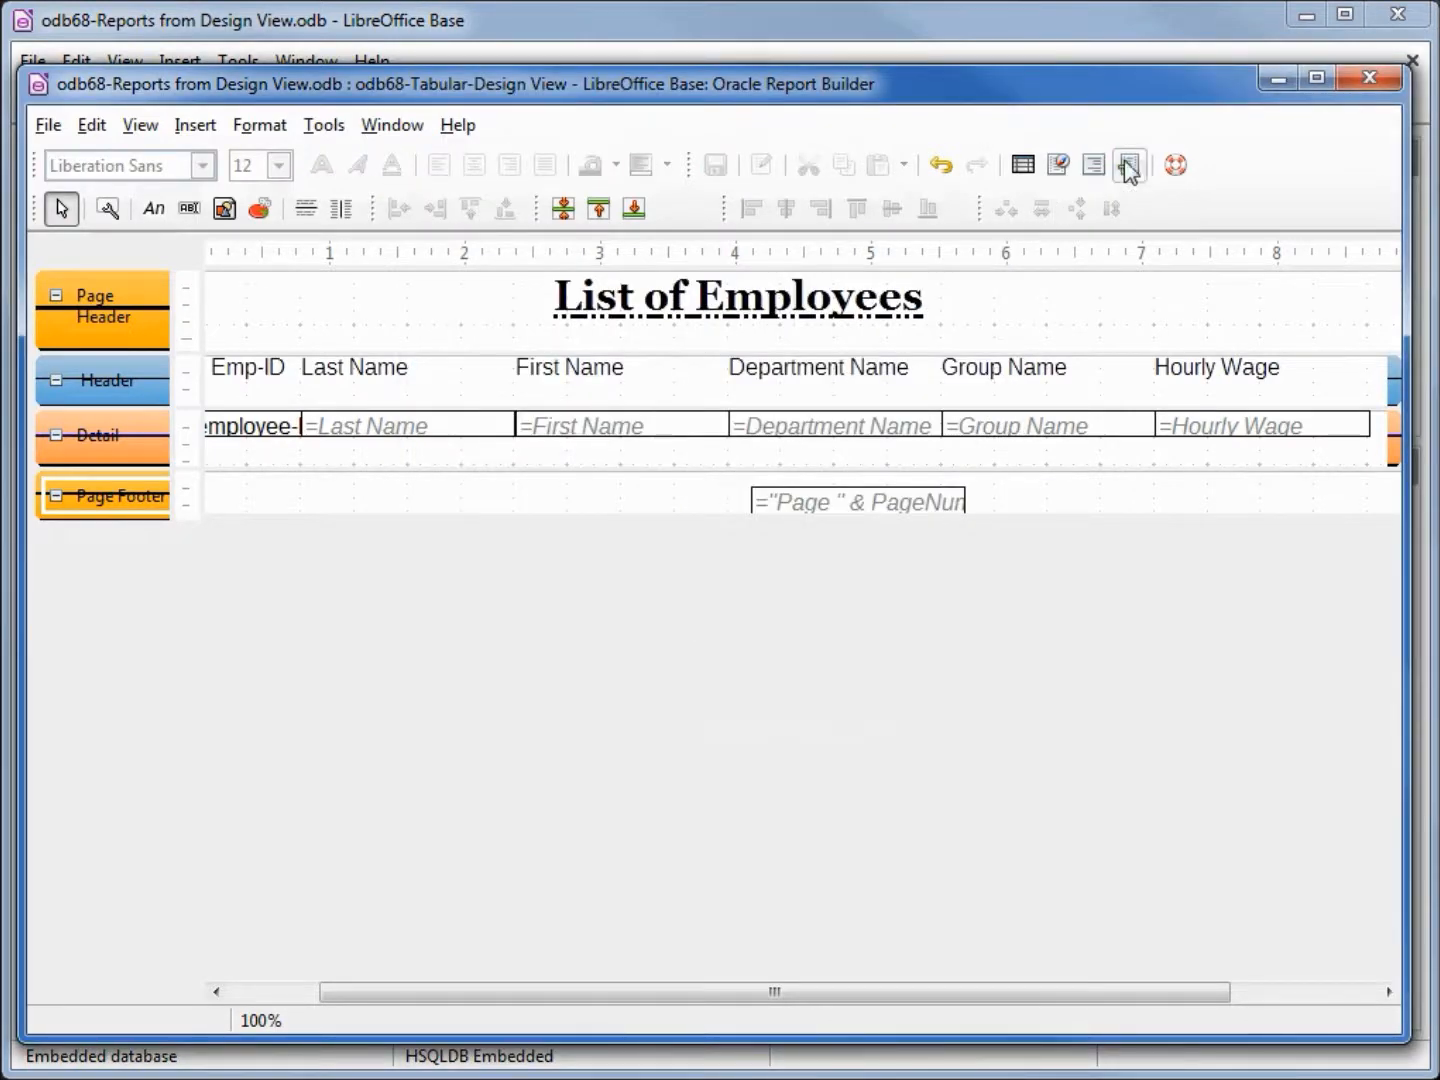
{"action": "left_click", "coordinate": [1128, 164]}
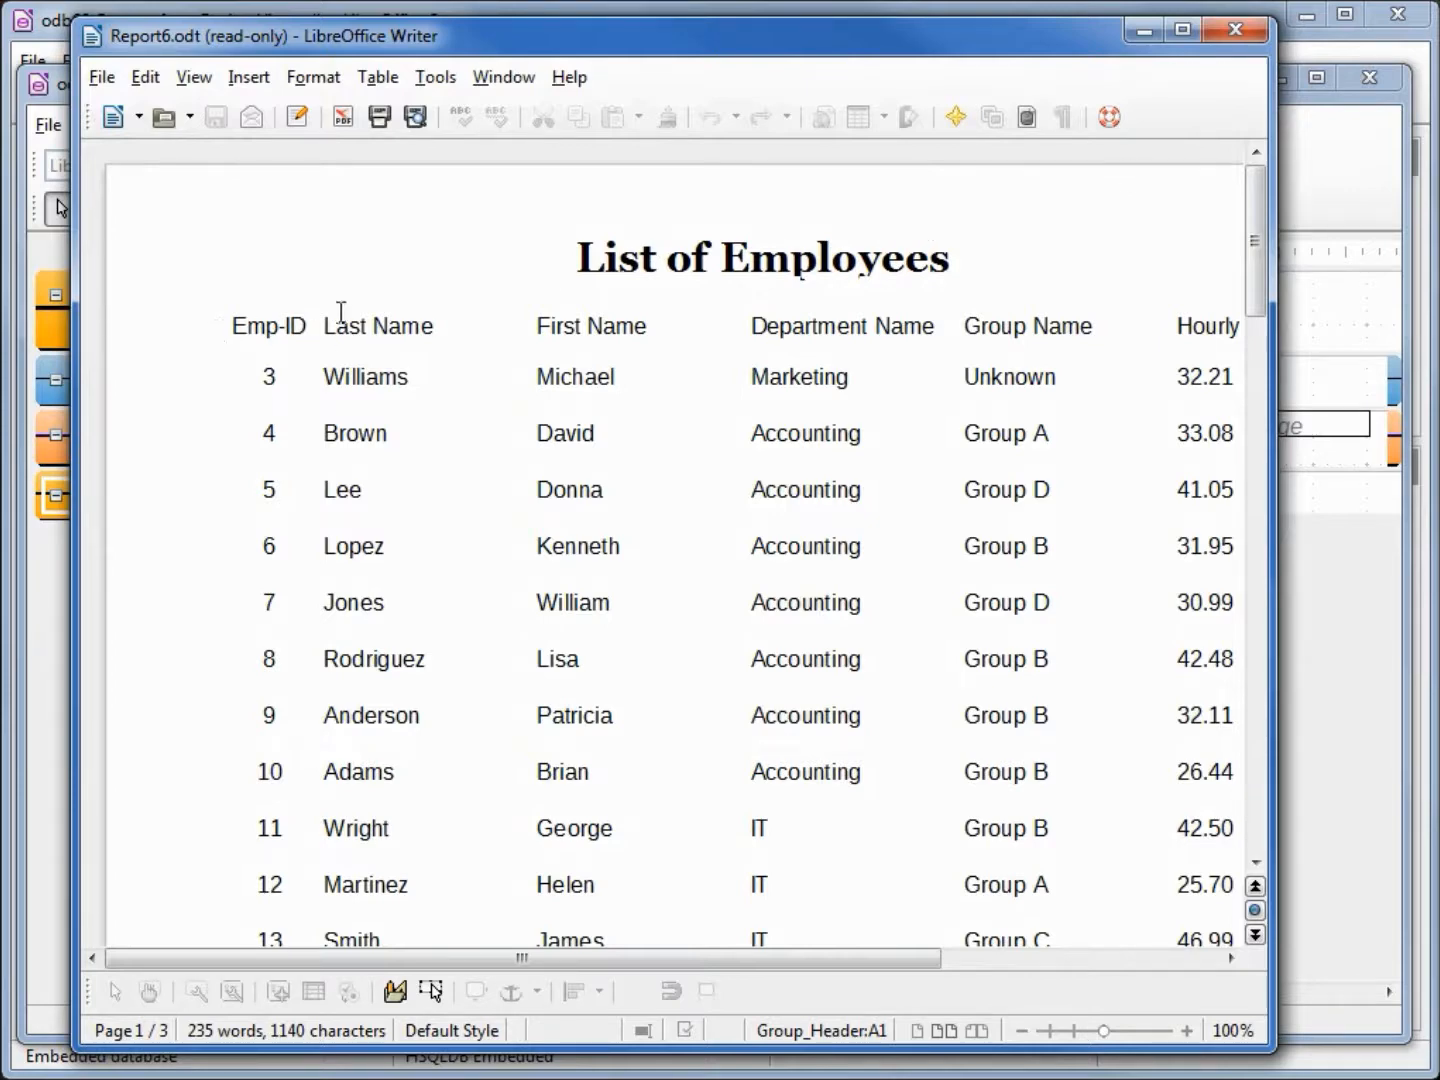
Scroll through the generated employee list in Writer.
{"action": "scroll", "scroll_direction": "down", "scroll_amount": 3}
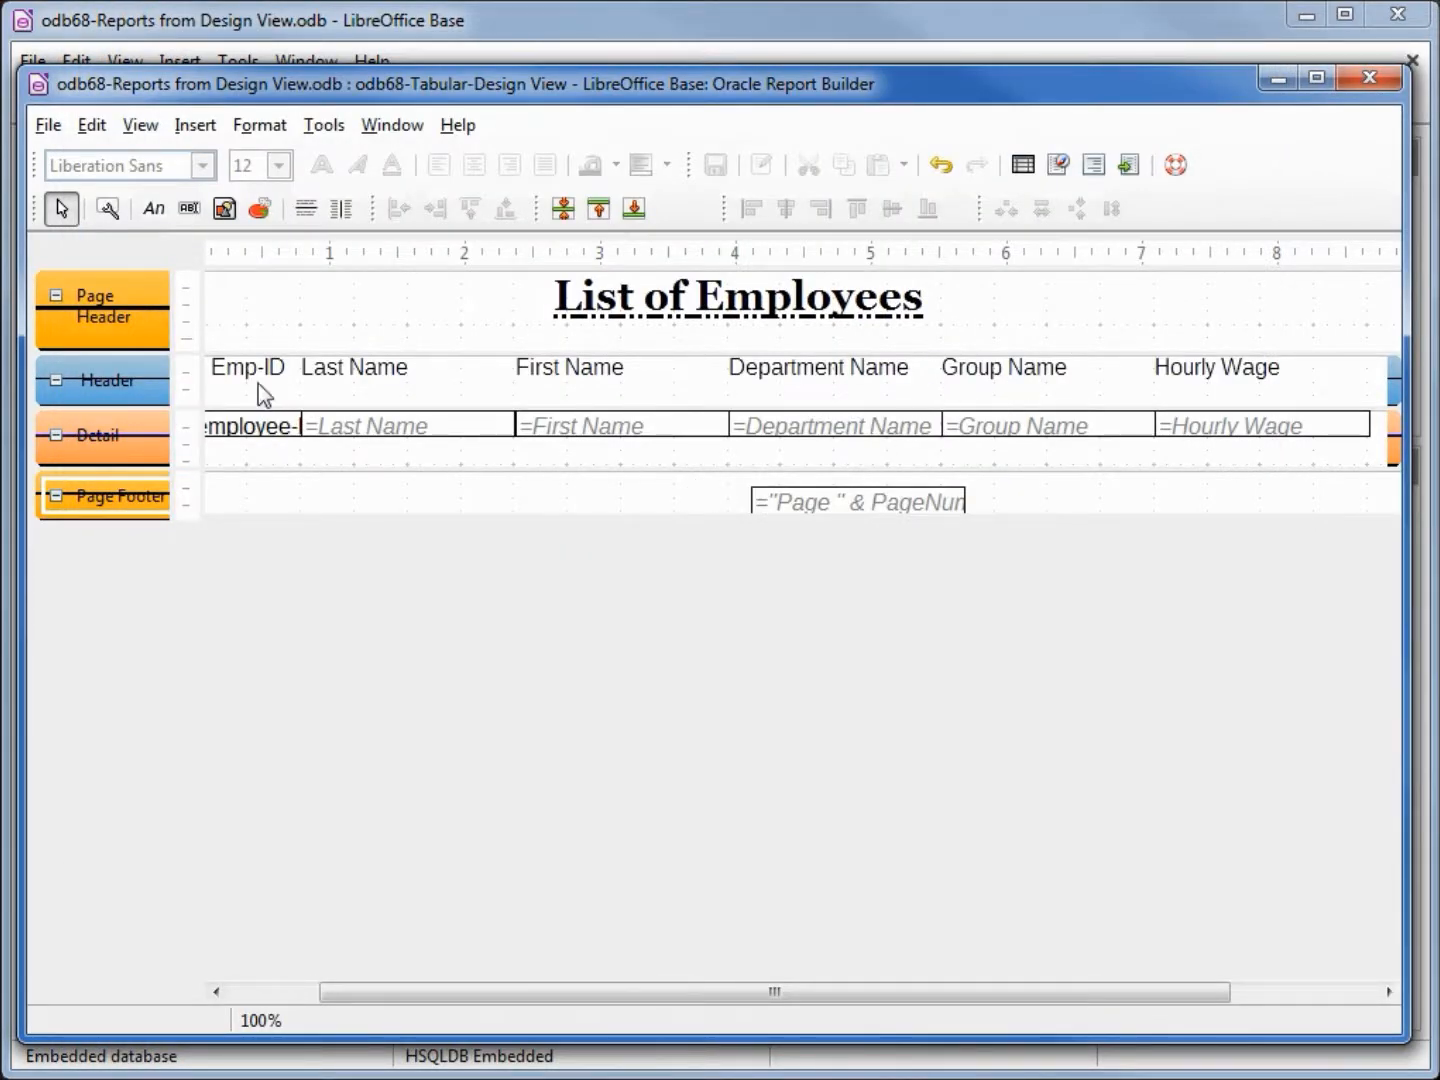
Select the Emp-ID, Last Name and First Name column headings together.
{"action": "left_click", "coordinate": [354, 367]}
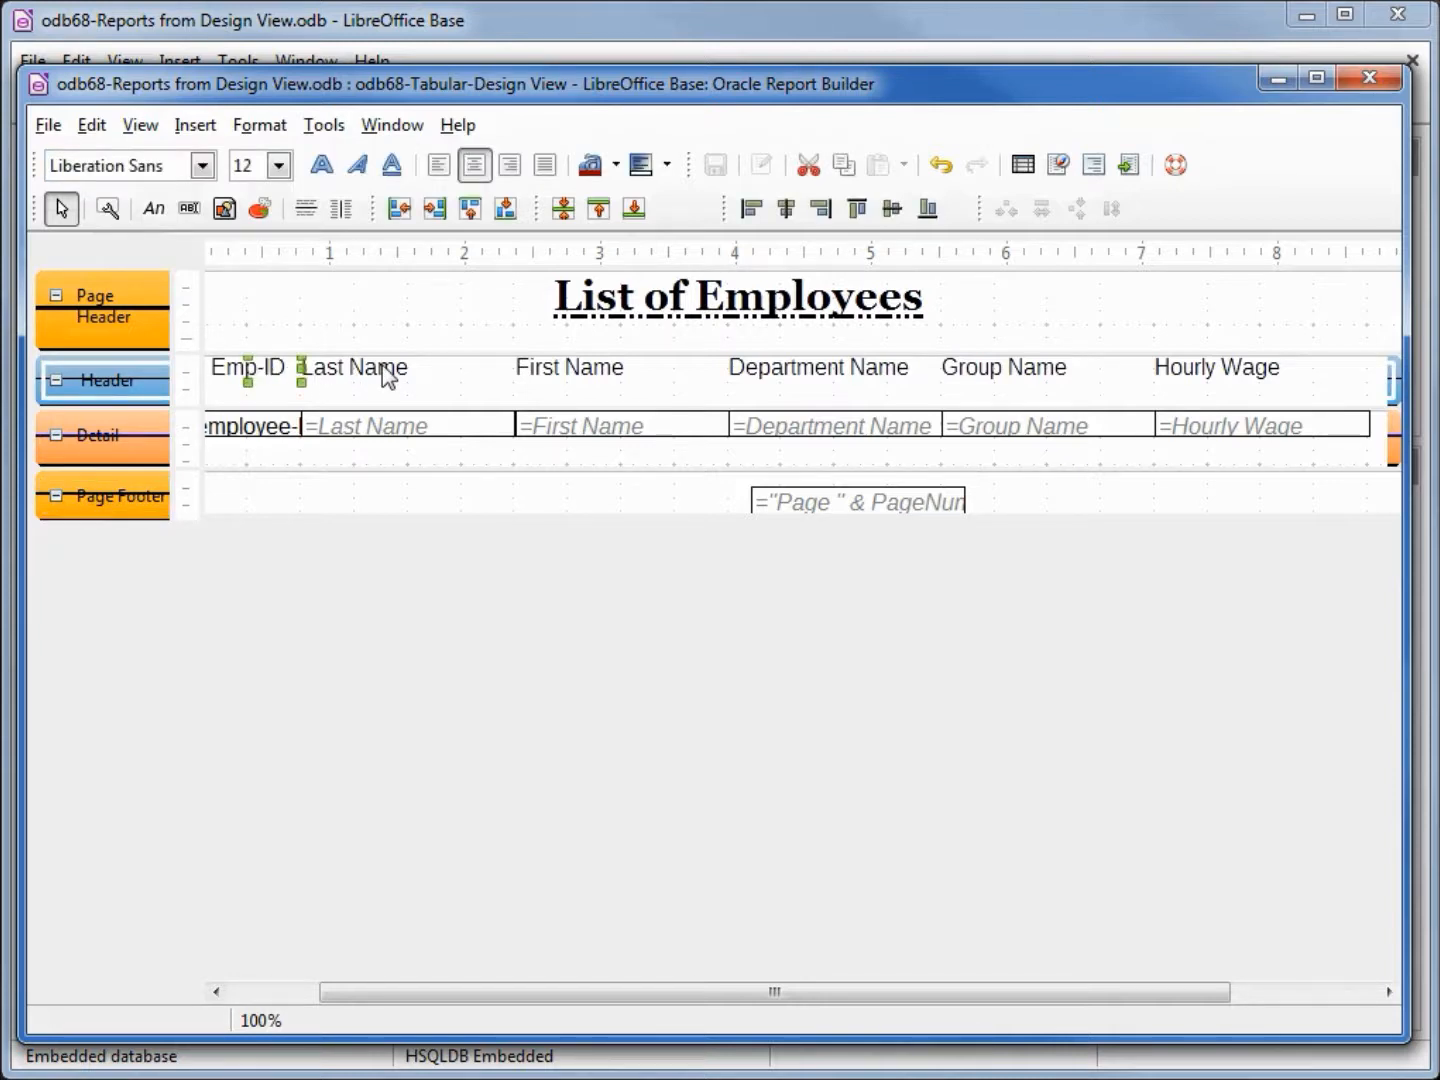
{"action": "left_click", "coordinate": [570, 367]}
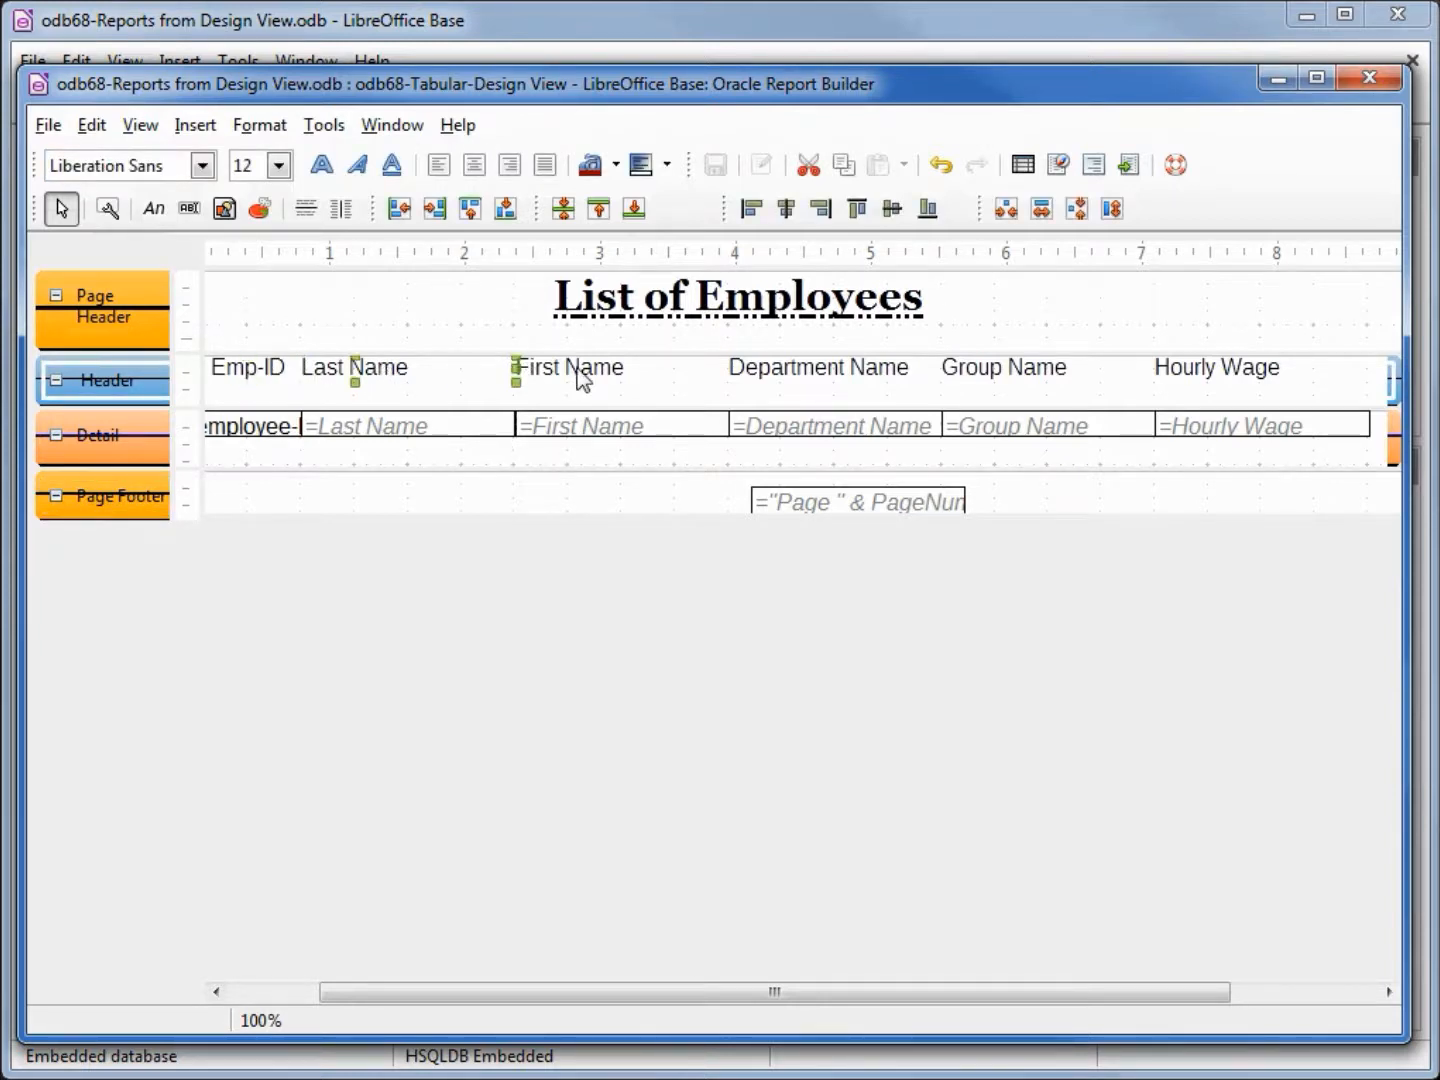
{"action": "left_click", "coordinate": [1216, 367]}
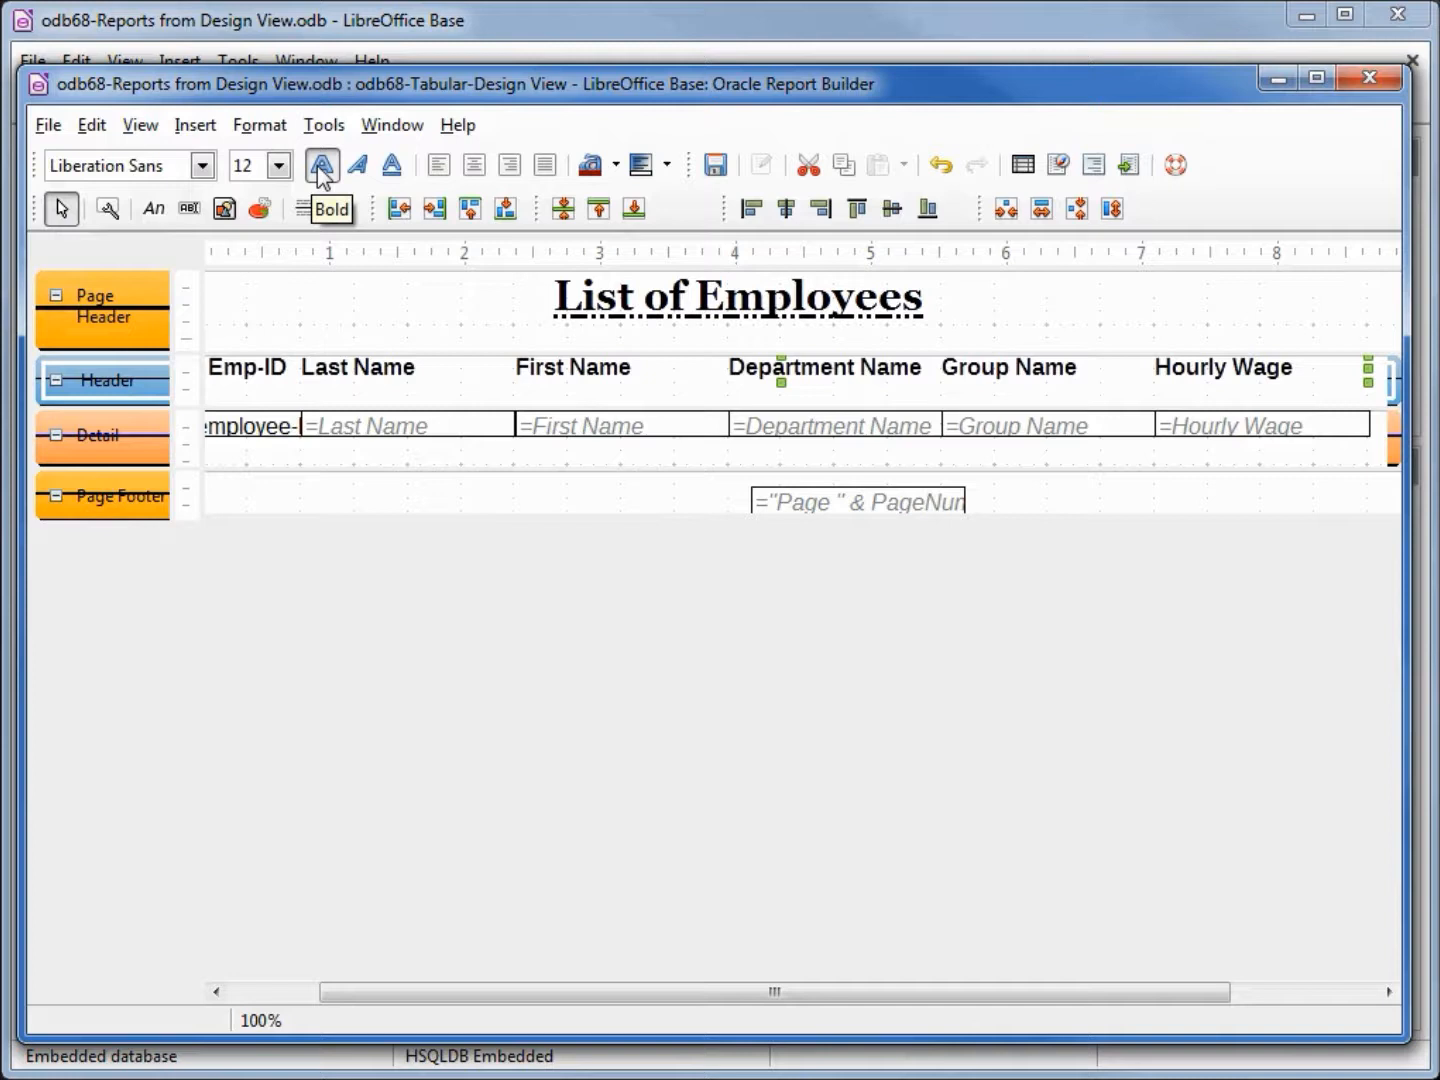
{"action": "mouse_move", "coordinate": [585, 365]}
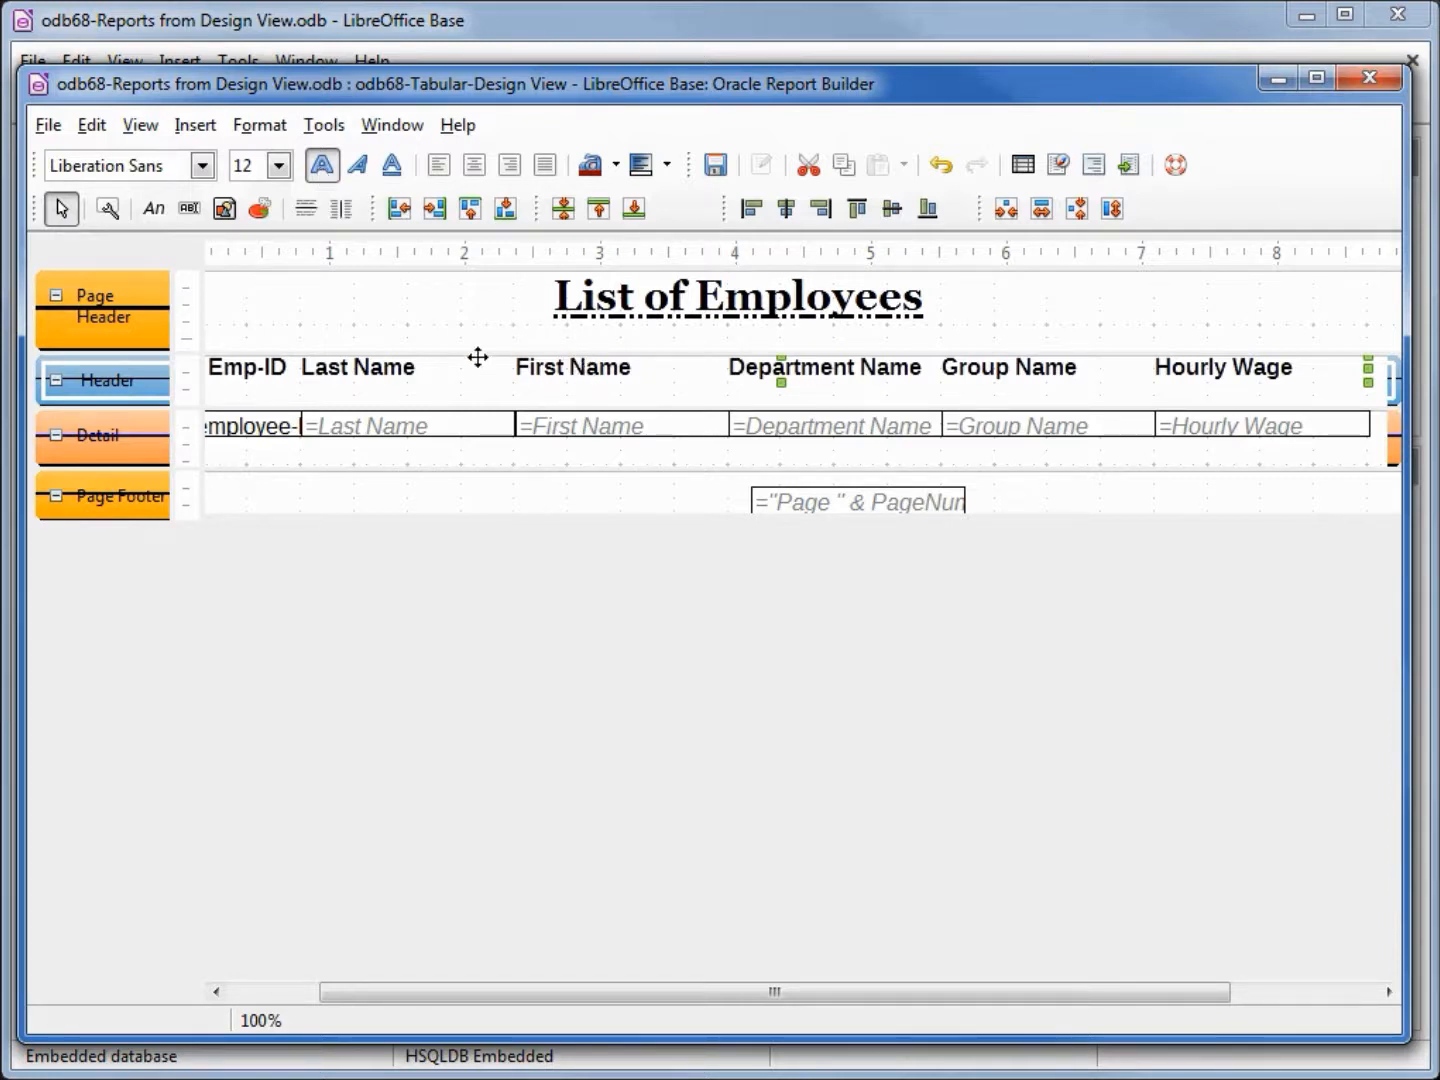
Show the Properties panel for the column heading section.
{"action": "left_click", "coordinate": [107, 208]}
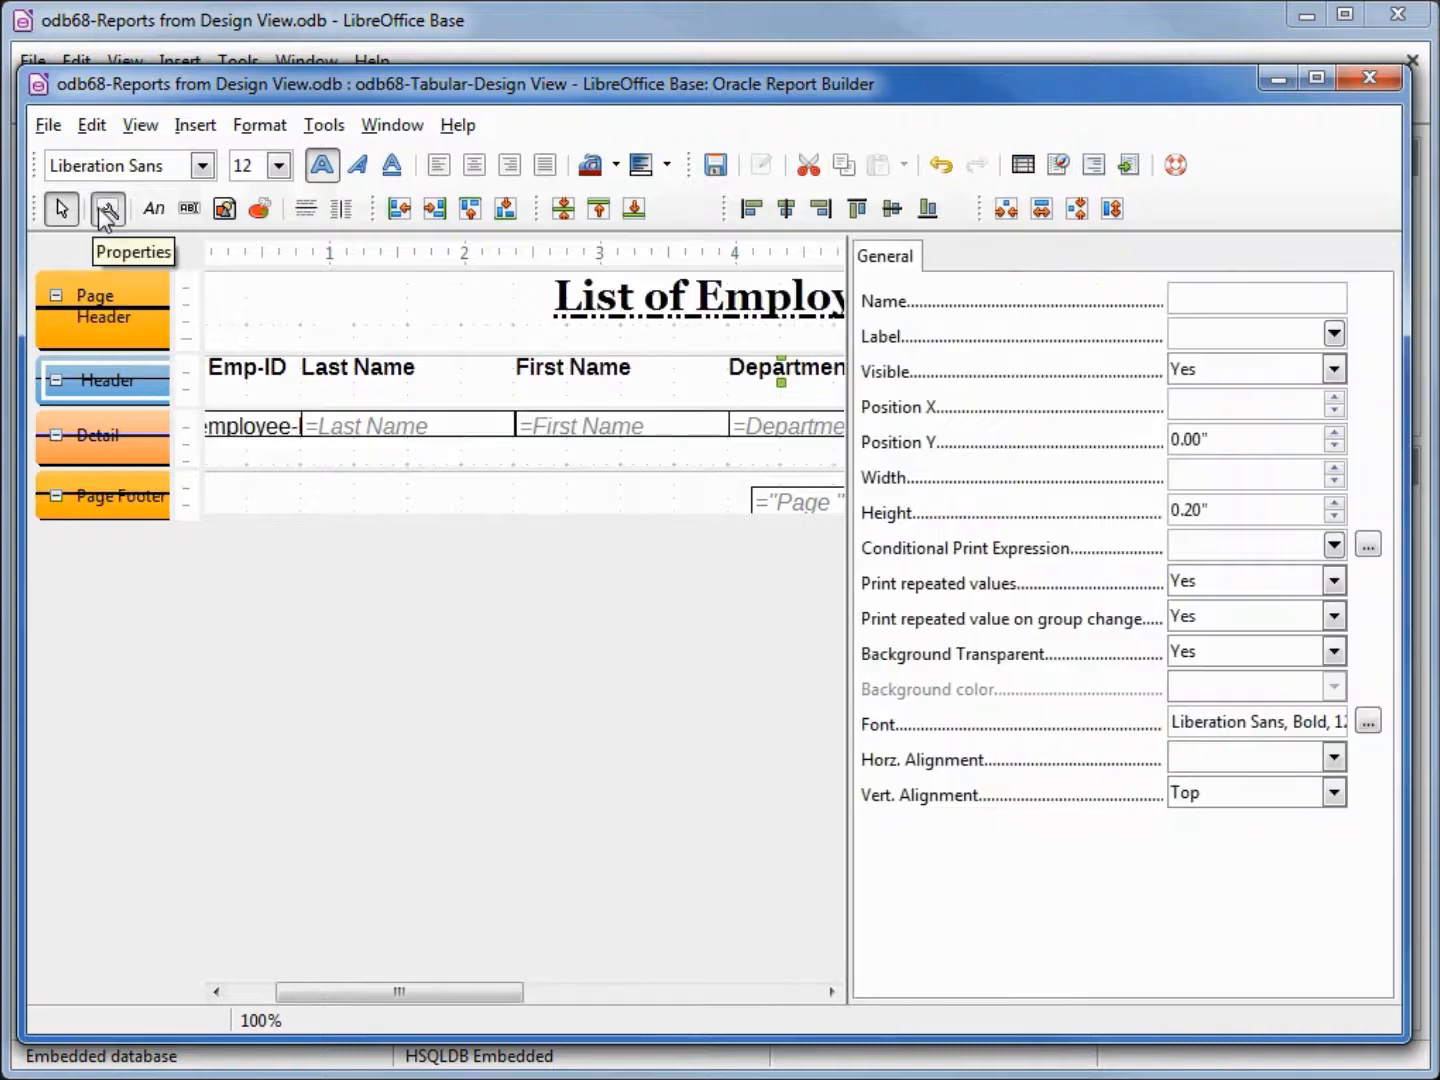
{"action": "mouse_move", "coordinate": [179, 388]}
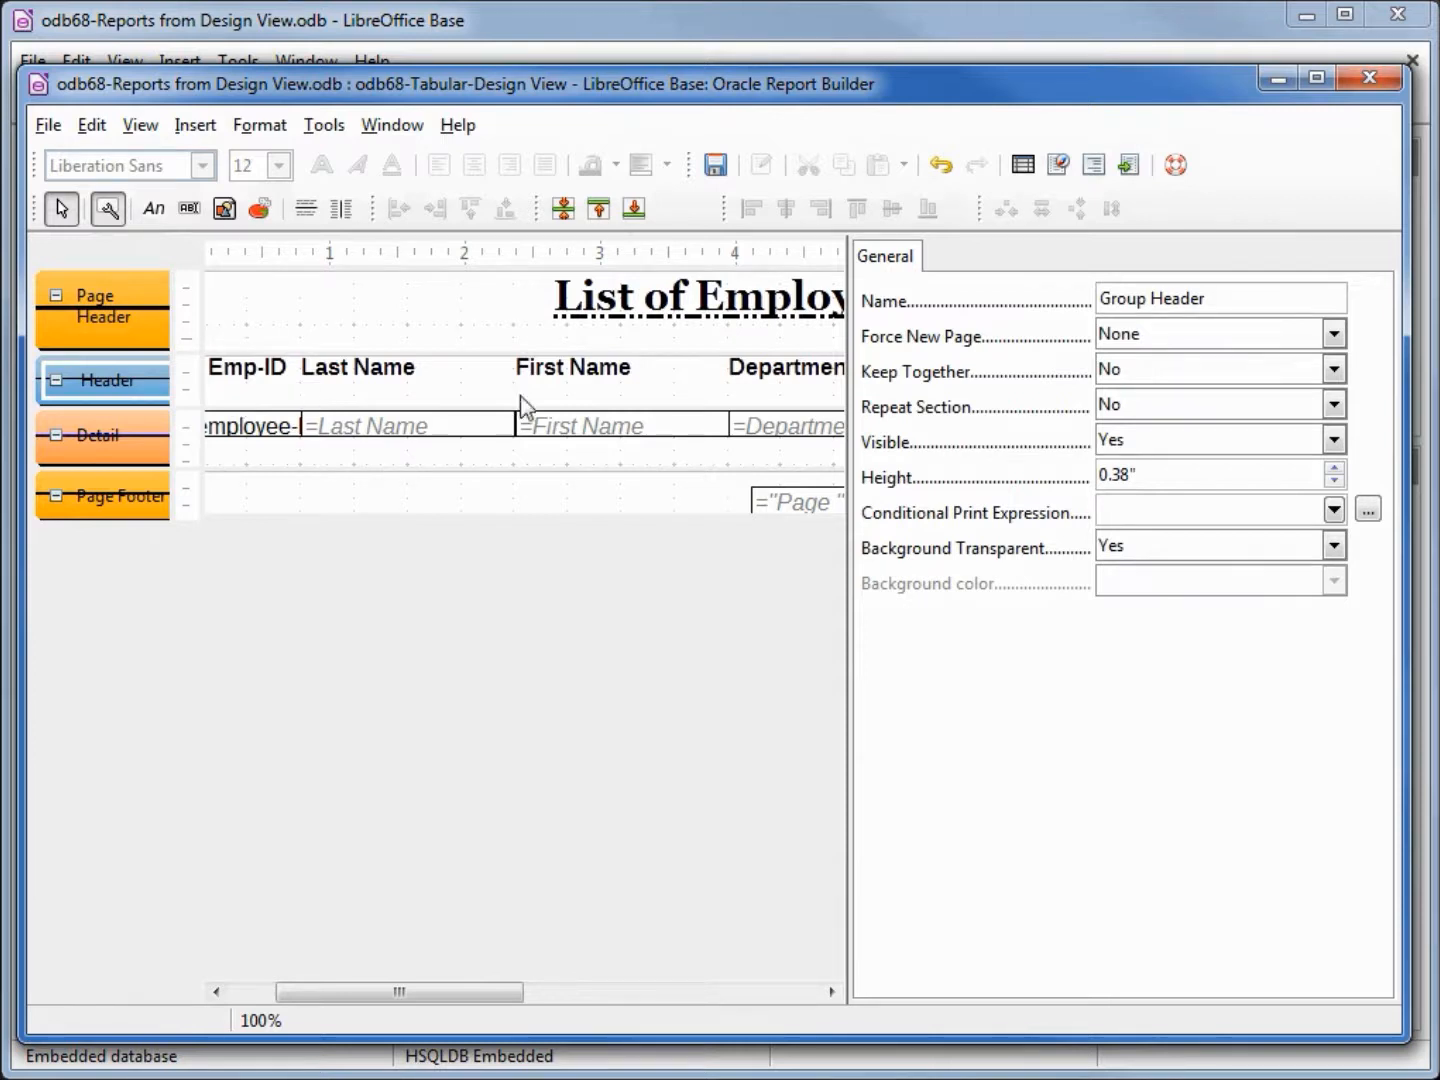
{"action": "mouse_move", "coordinate": [918, 442]}
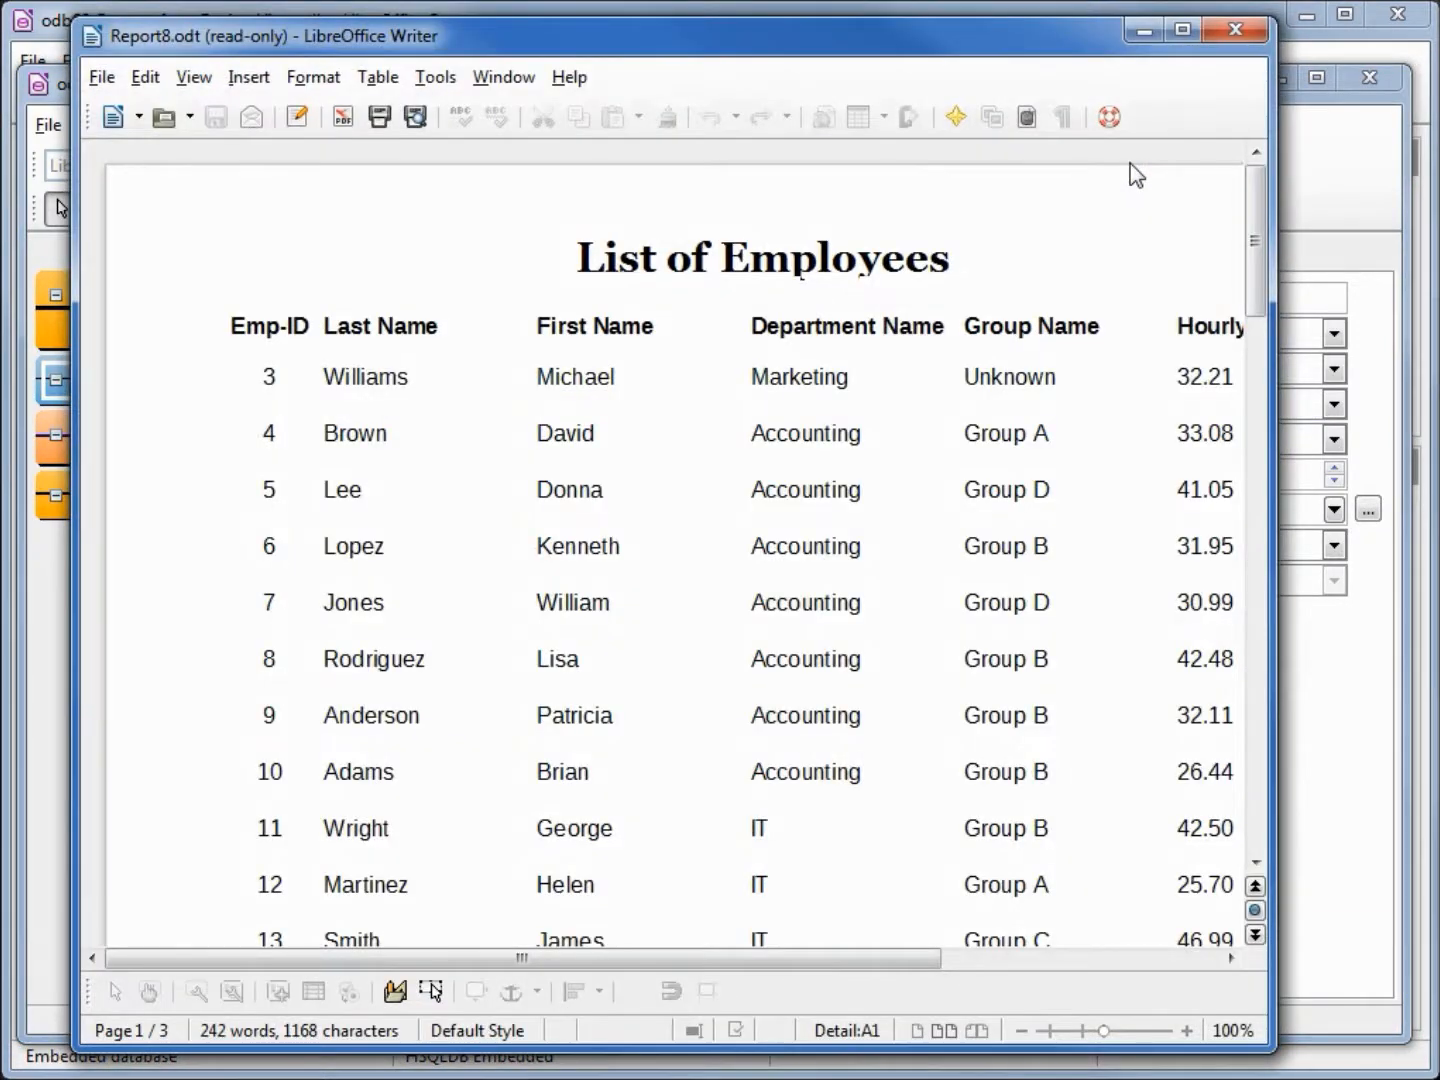
{"action": "mouse_move", "coordinate": [750, 273]}
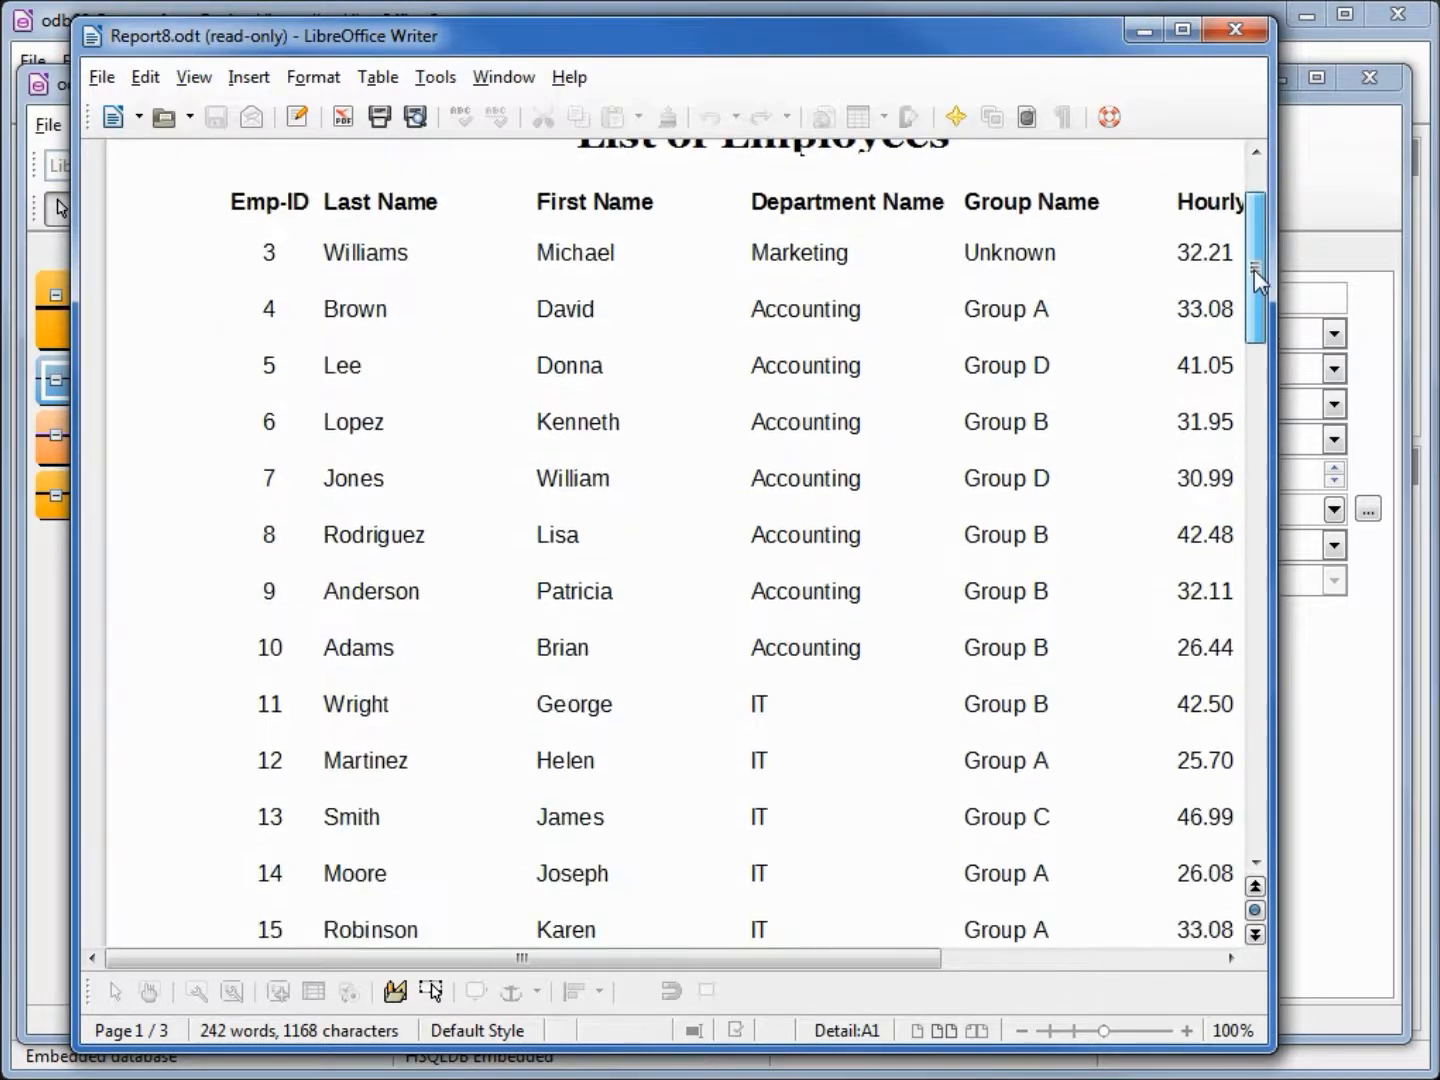
Scroll through the report pages to check repeated bold headings and page numbers.
{"action": "scroll", "scroll_direction": "down", "scroll_amount": 3}
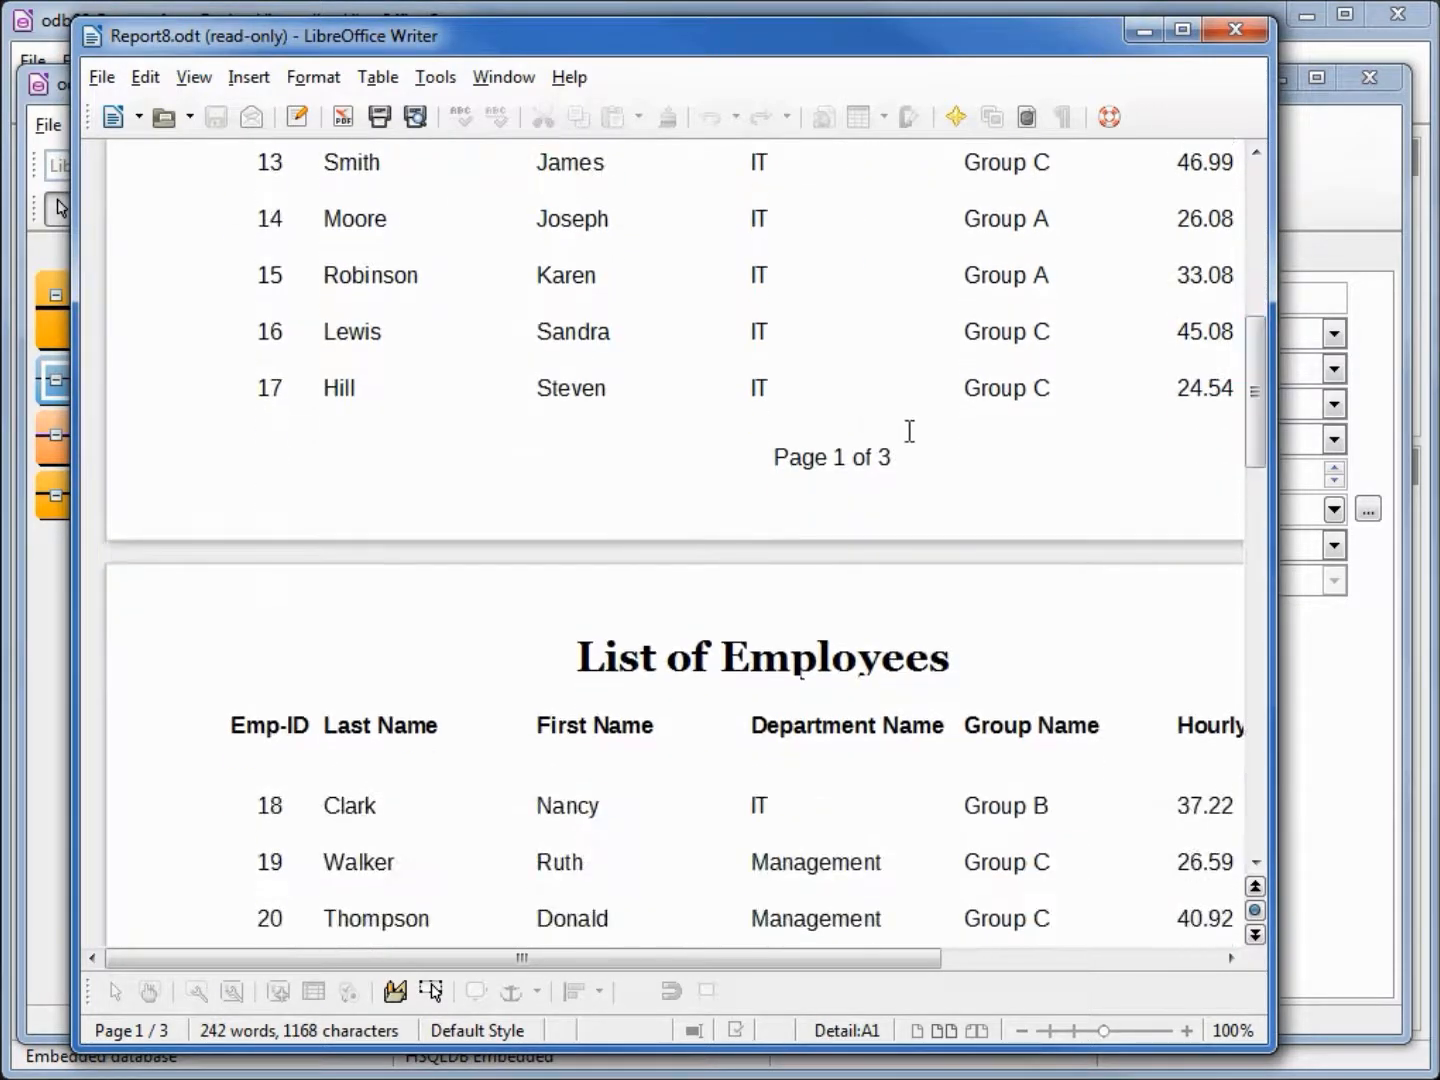
{"action": "scroll", "scroll_direction": "down", "scroll_amount": 3}
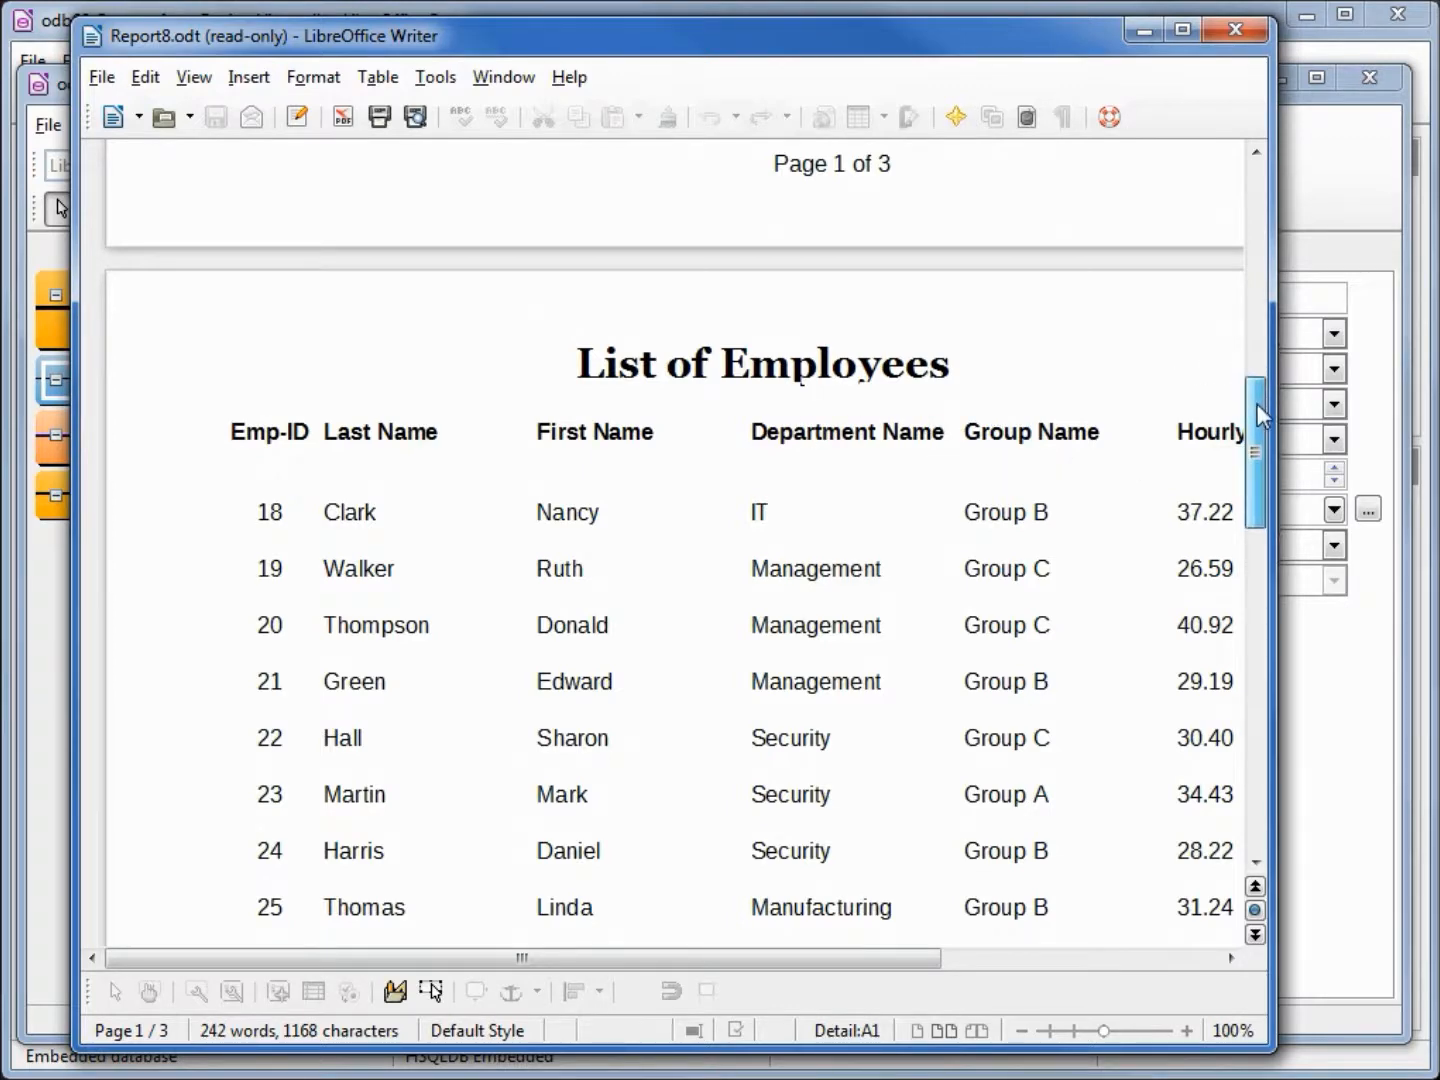
{"action": "scroll", "scroll_direction": "down", "scroll_amount": 3}
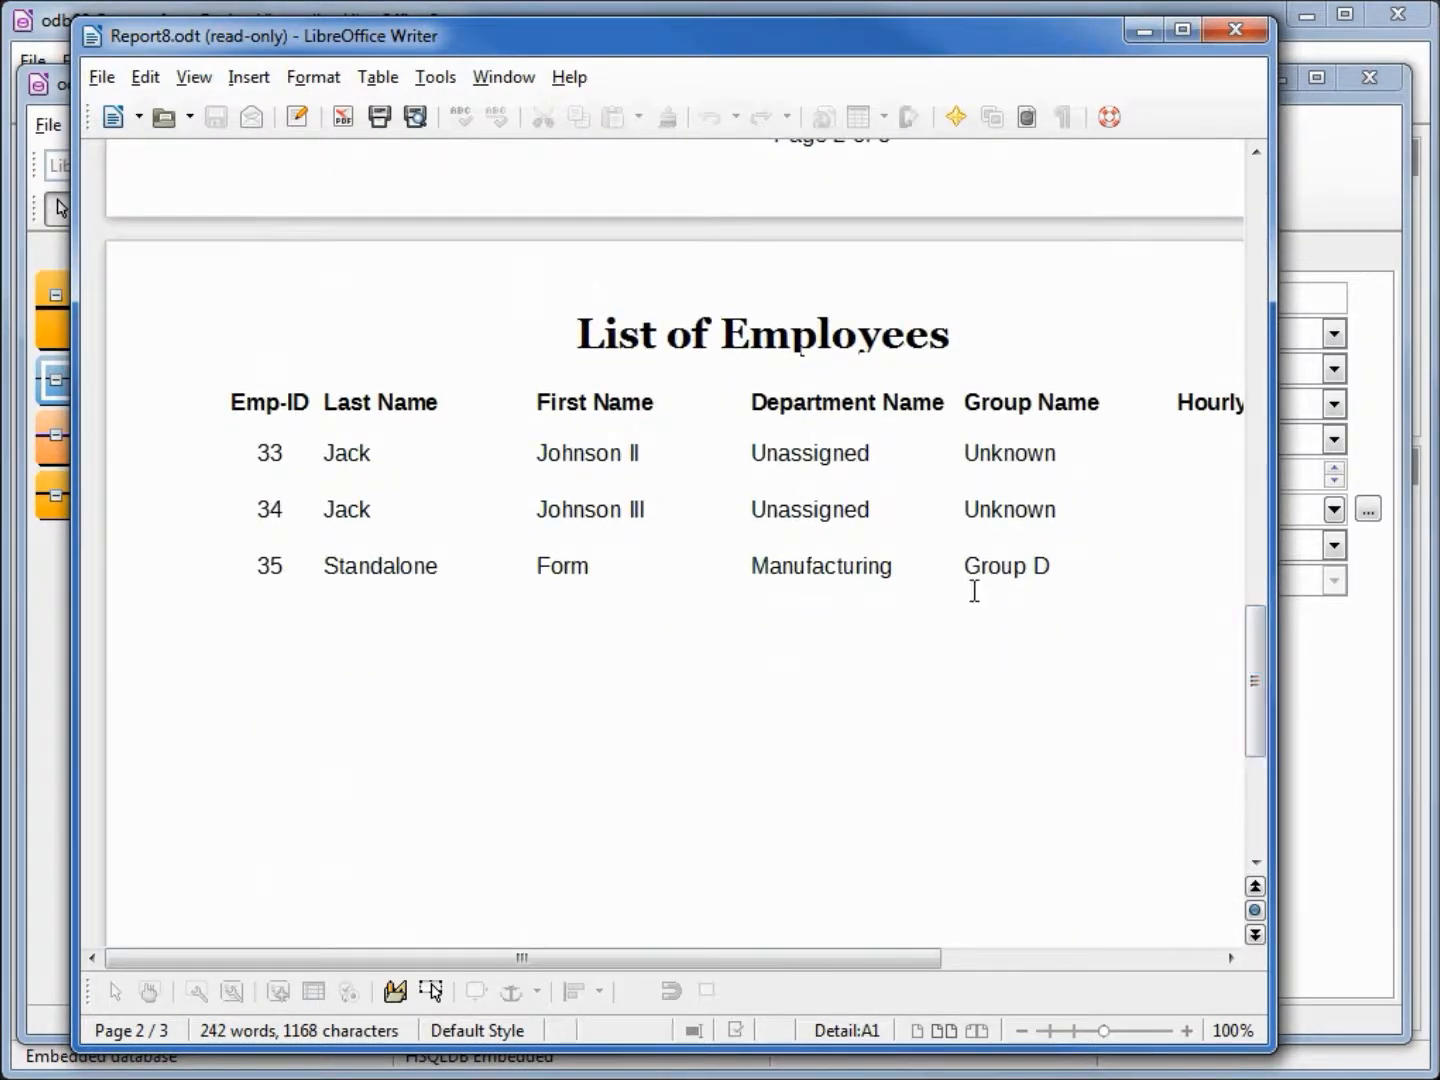